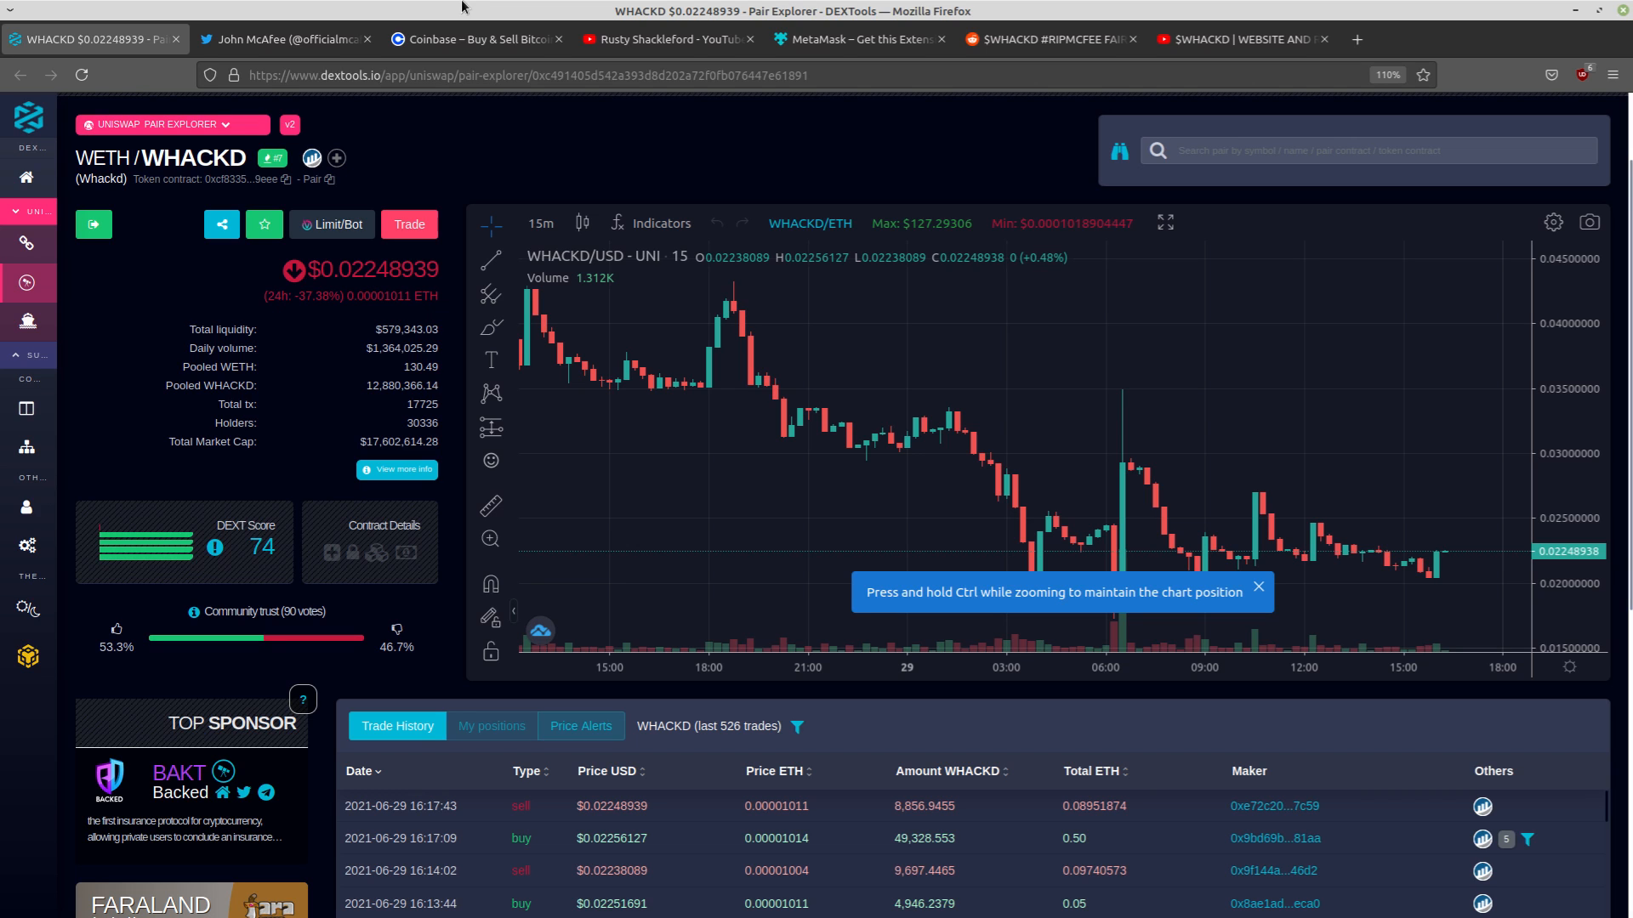
pyautogui.moveTo(925, 354)
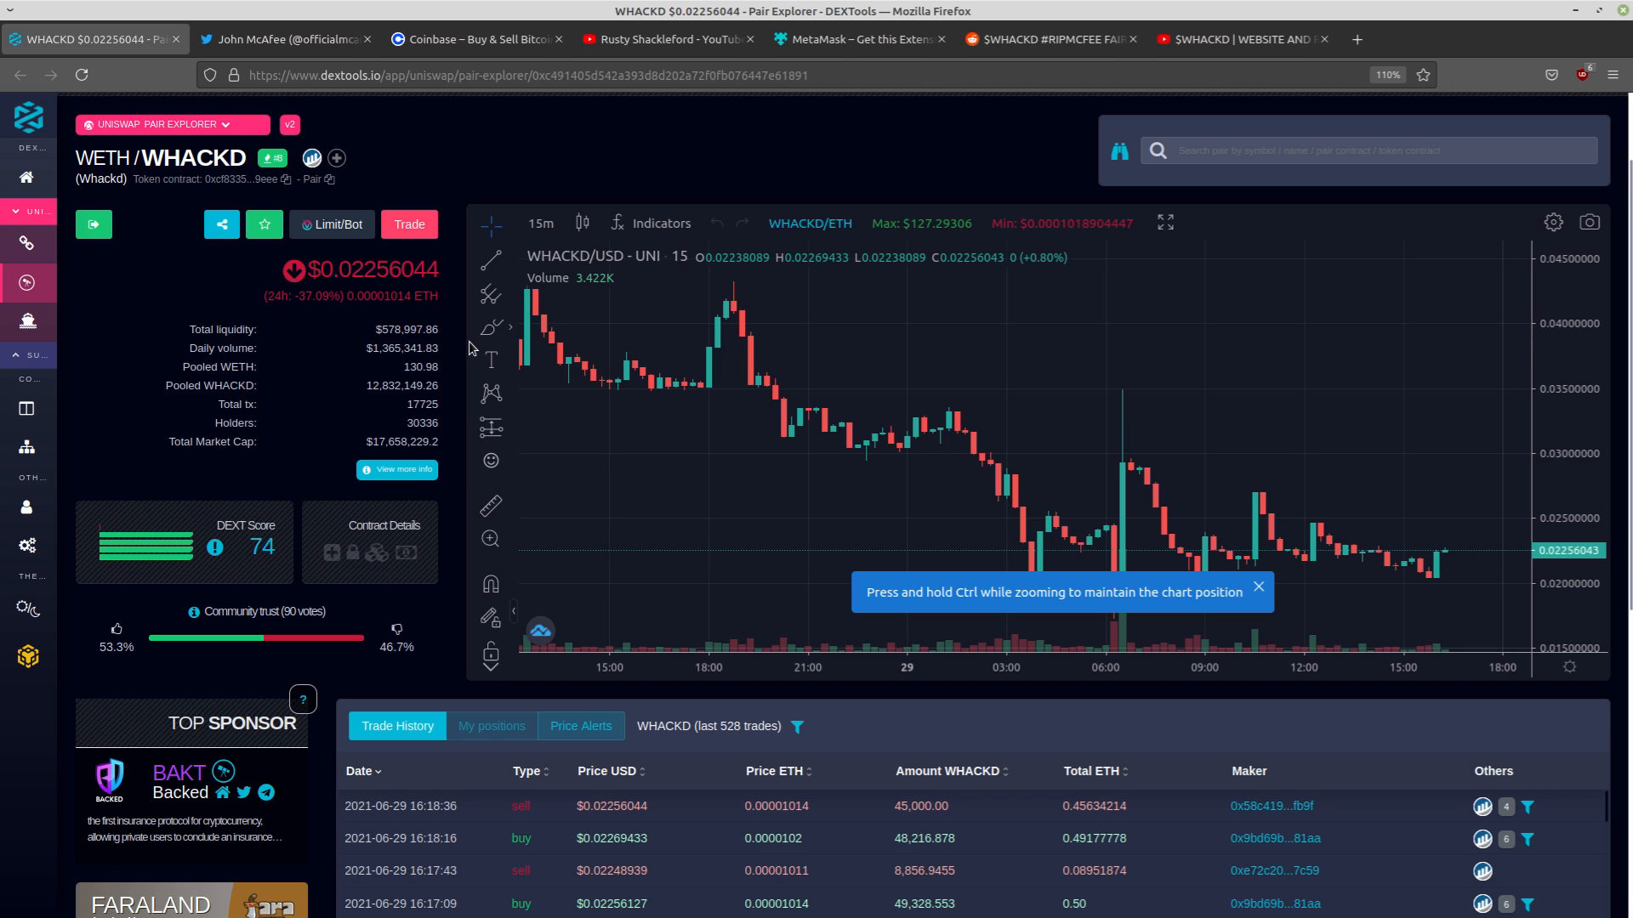
pyautogui.moveTo(488, 328)
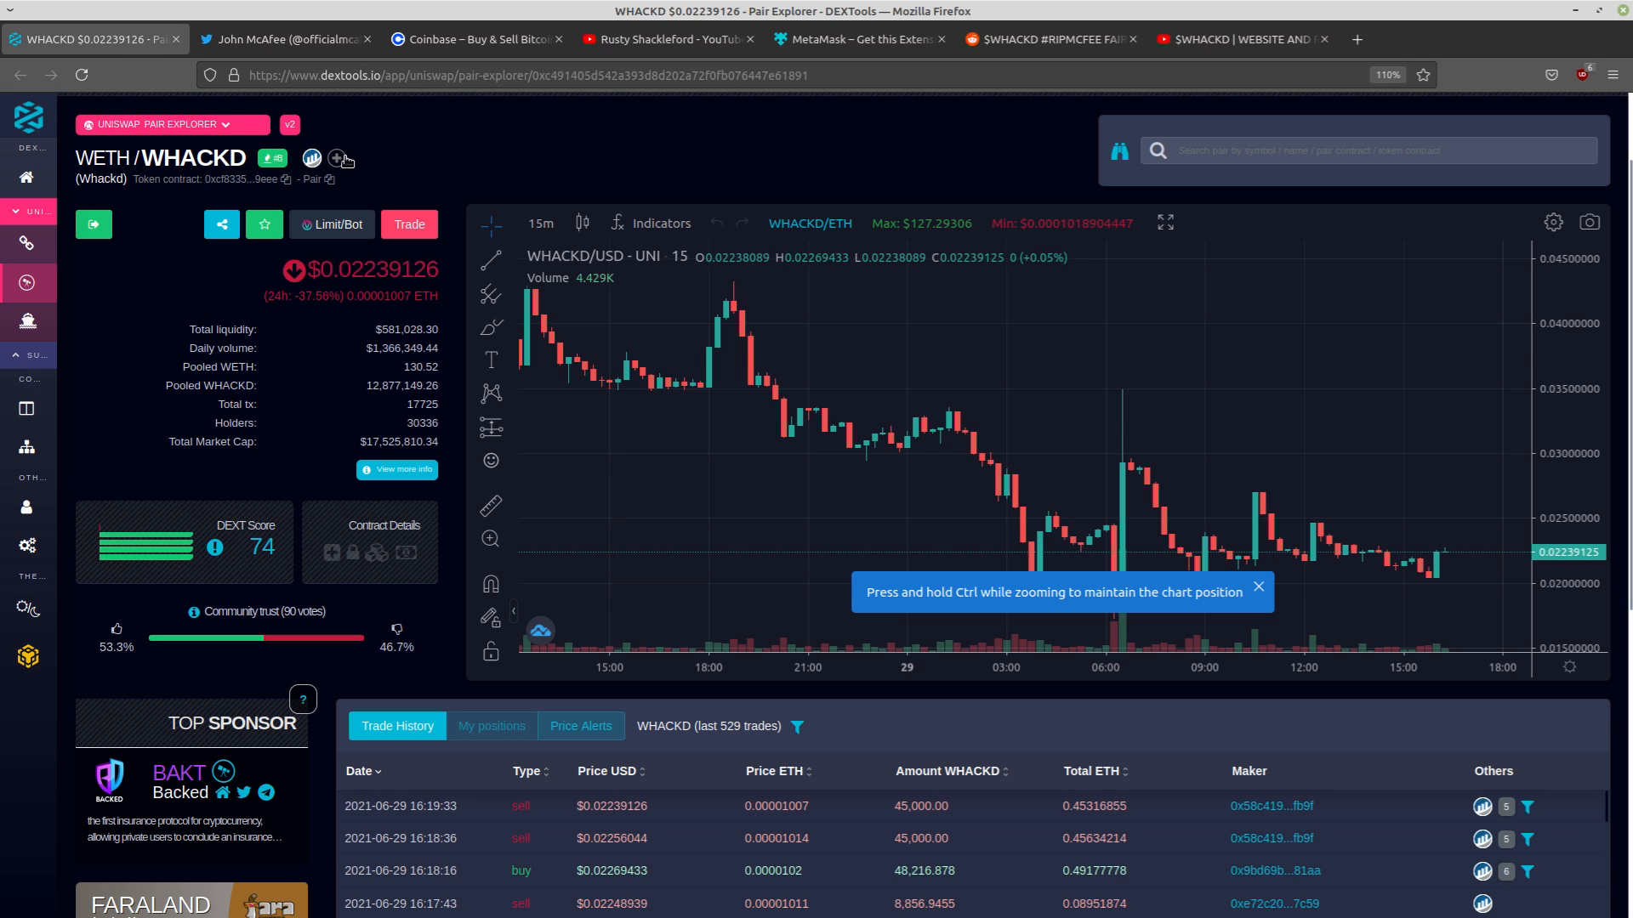
# View John McAfee's Twitter profile with its pinned tweet, then move to the Rusty Shackleford YouTube channel
pyautogui.click(286, 40)
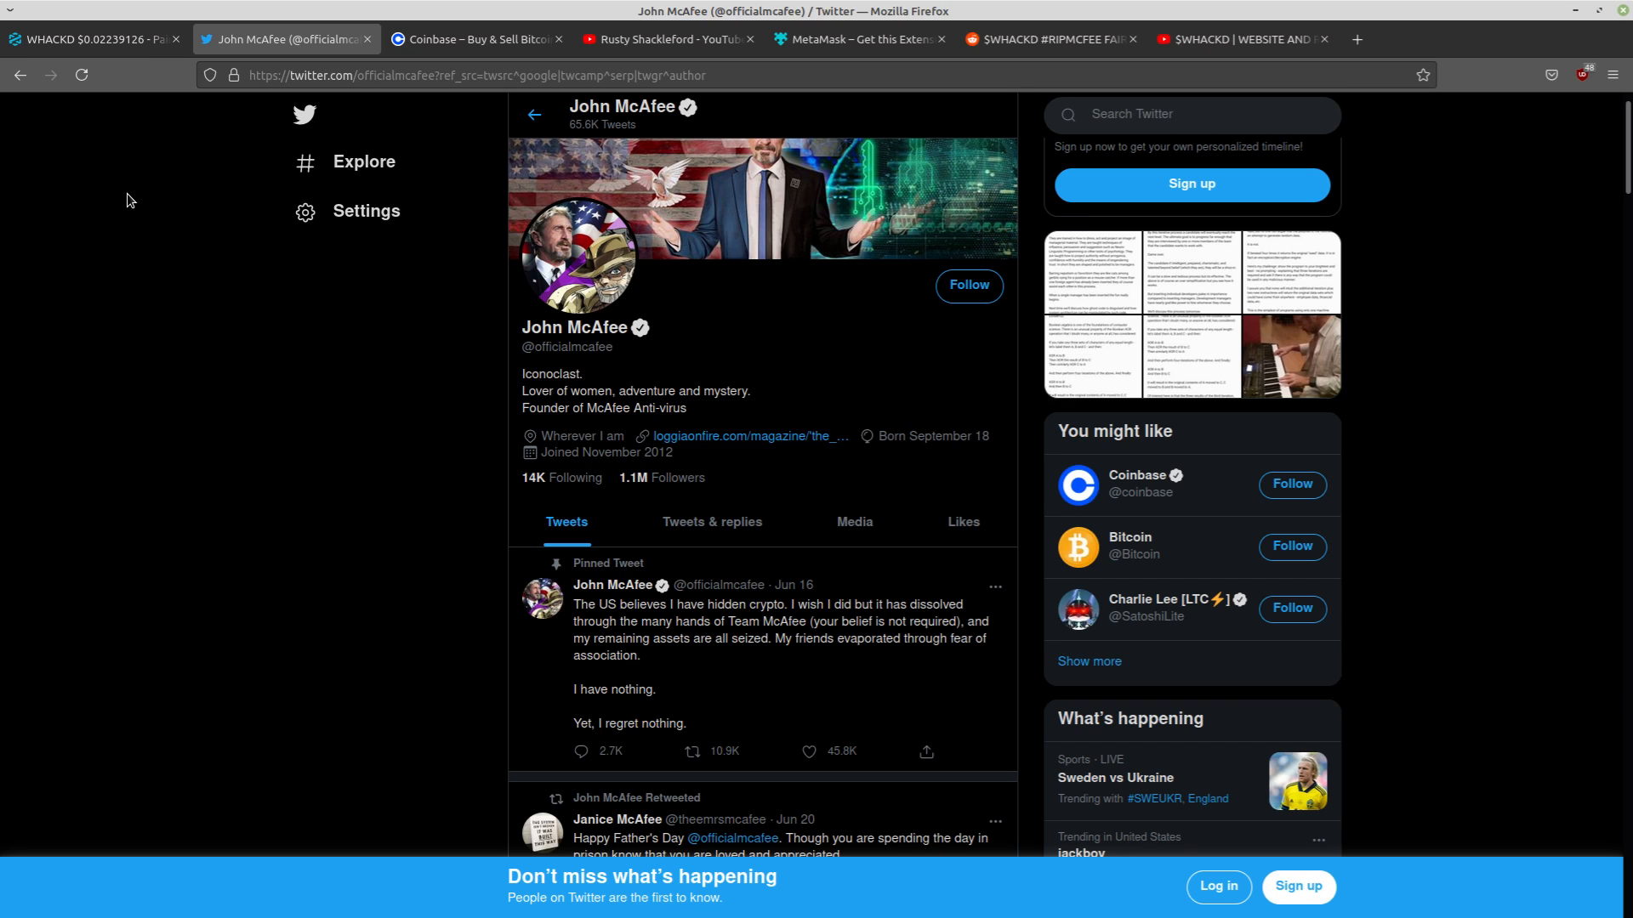
pyautogui.moveTo(245, 395)
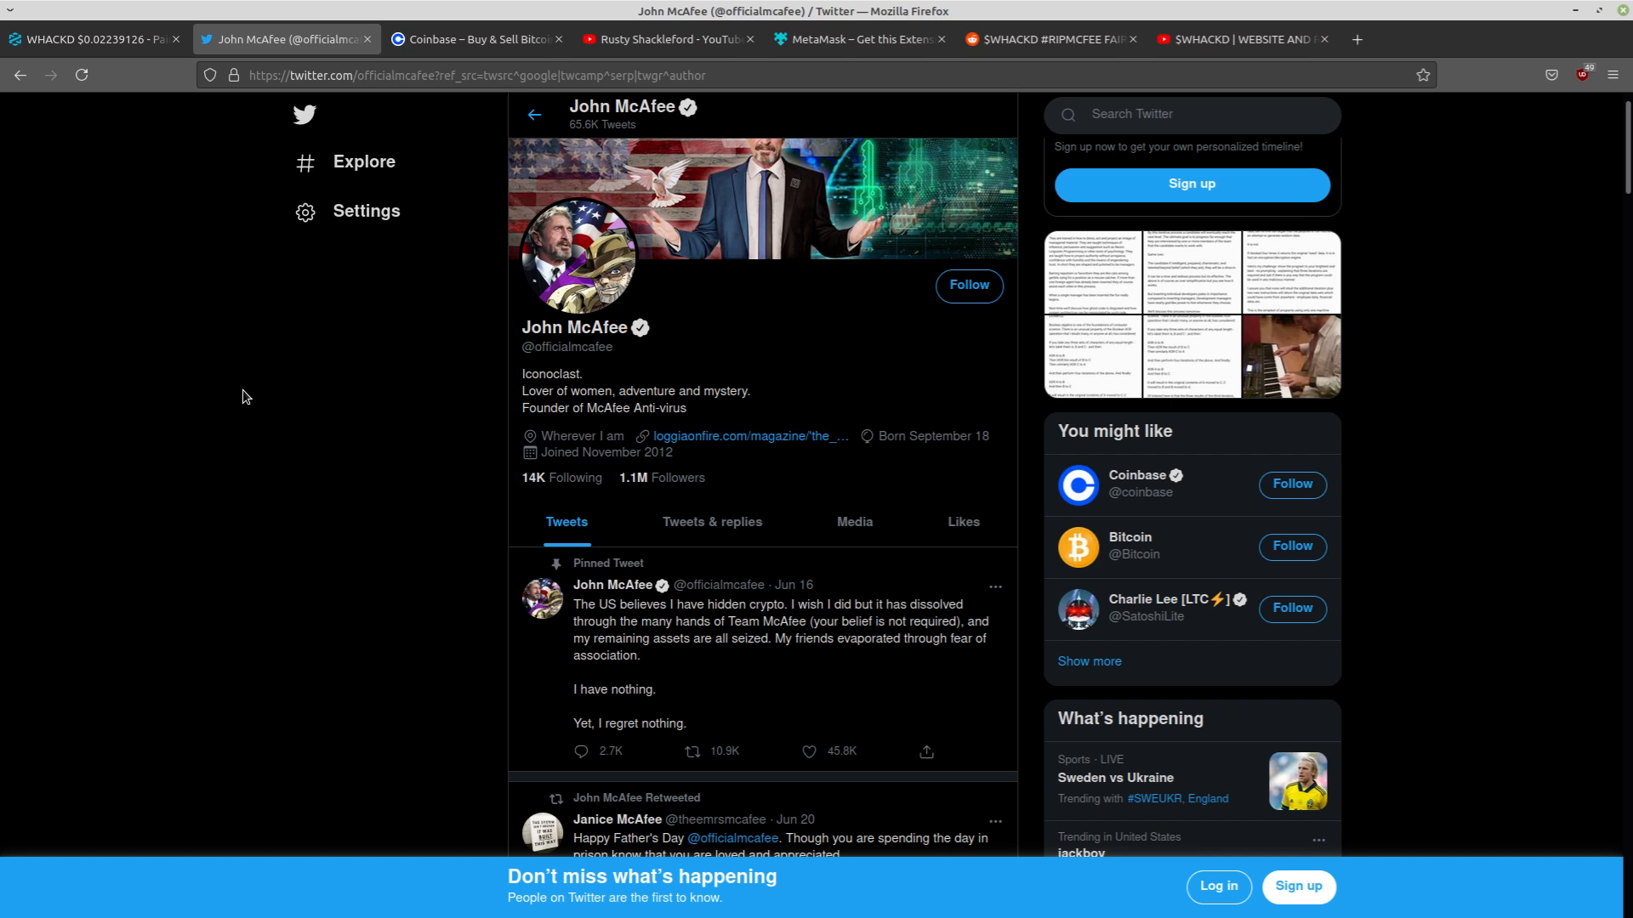
pyautogui.moveTo(339, 369)
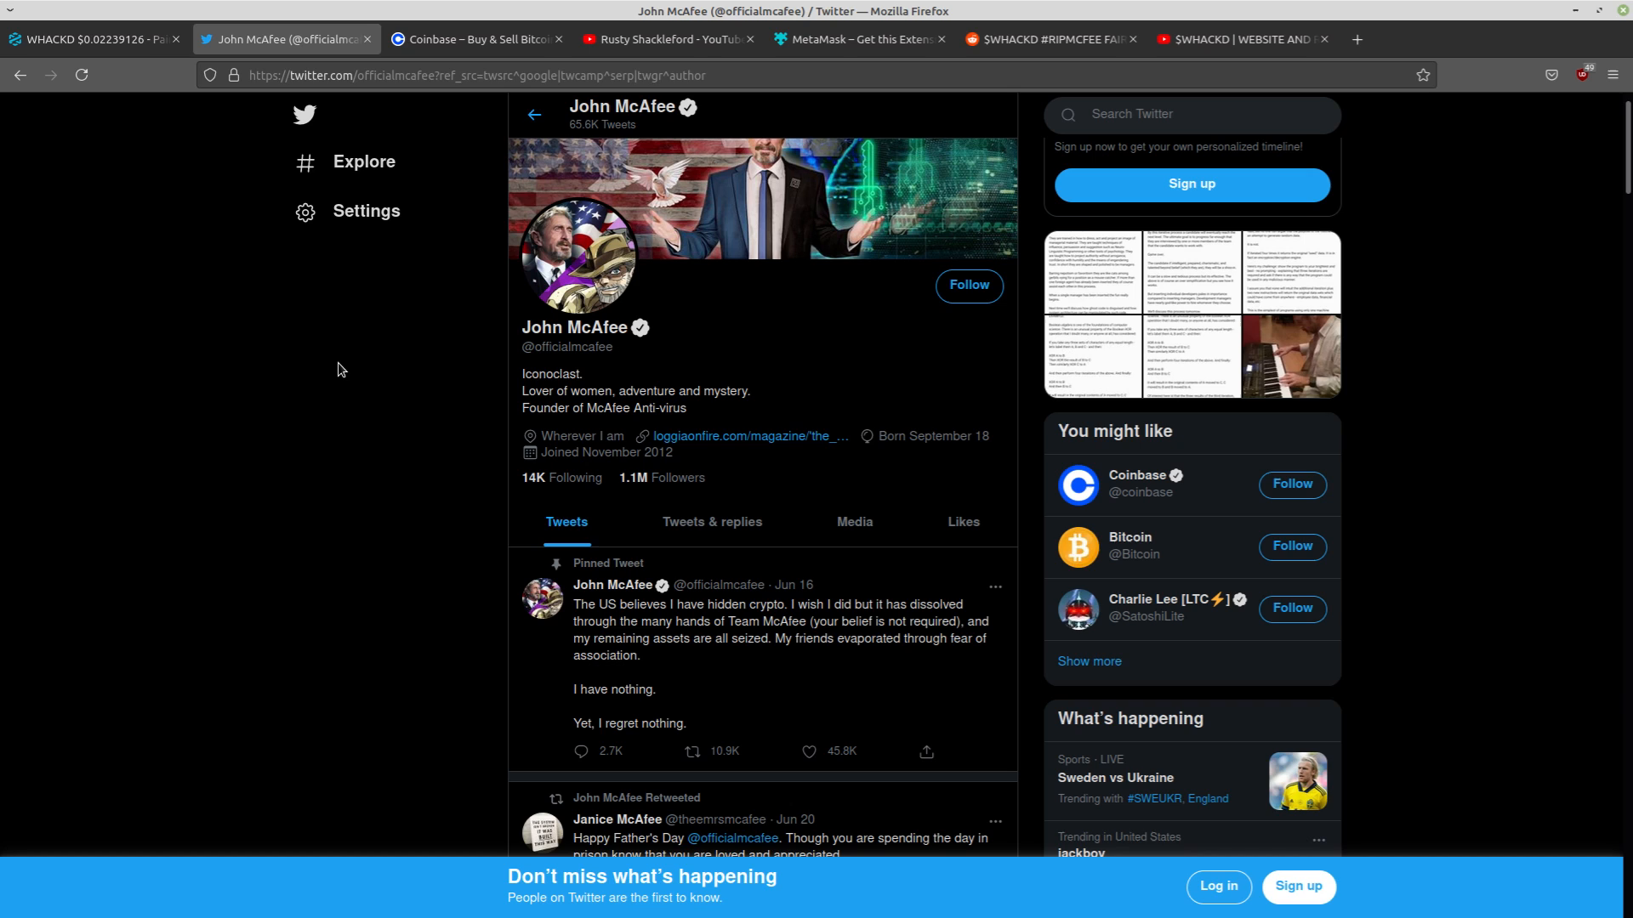
pyautogui.moveTo(301, 493)
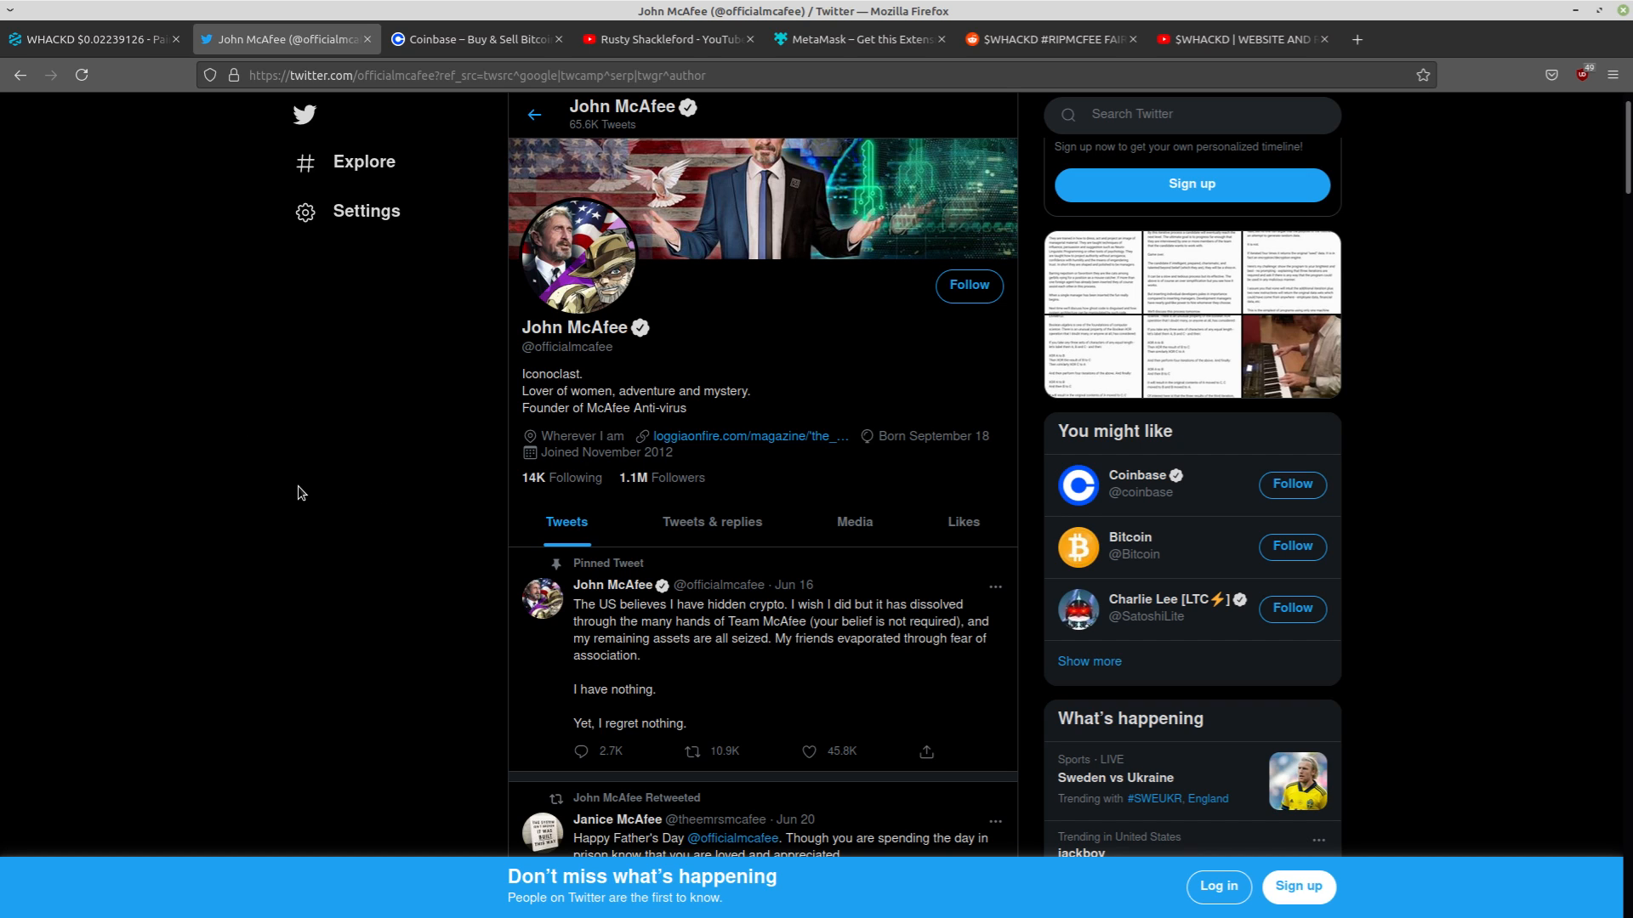
pyautogui.moveTo(603, 105)
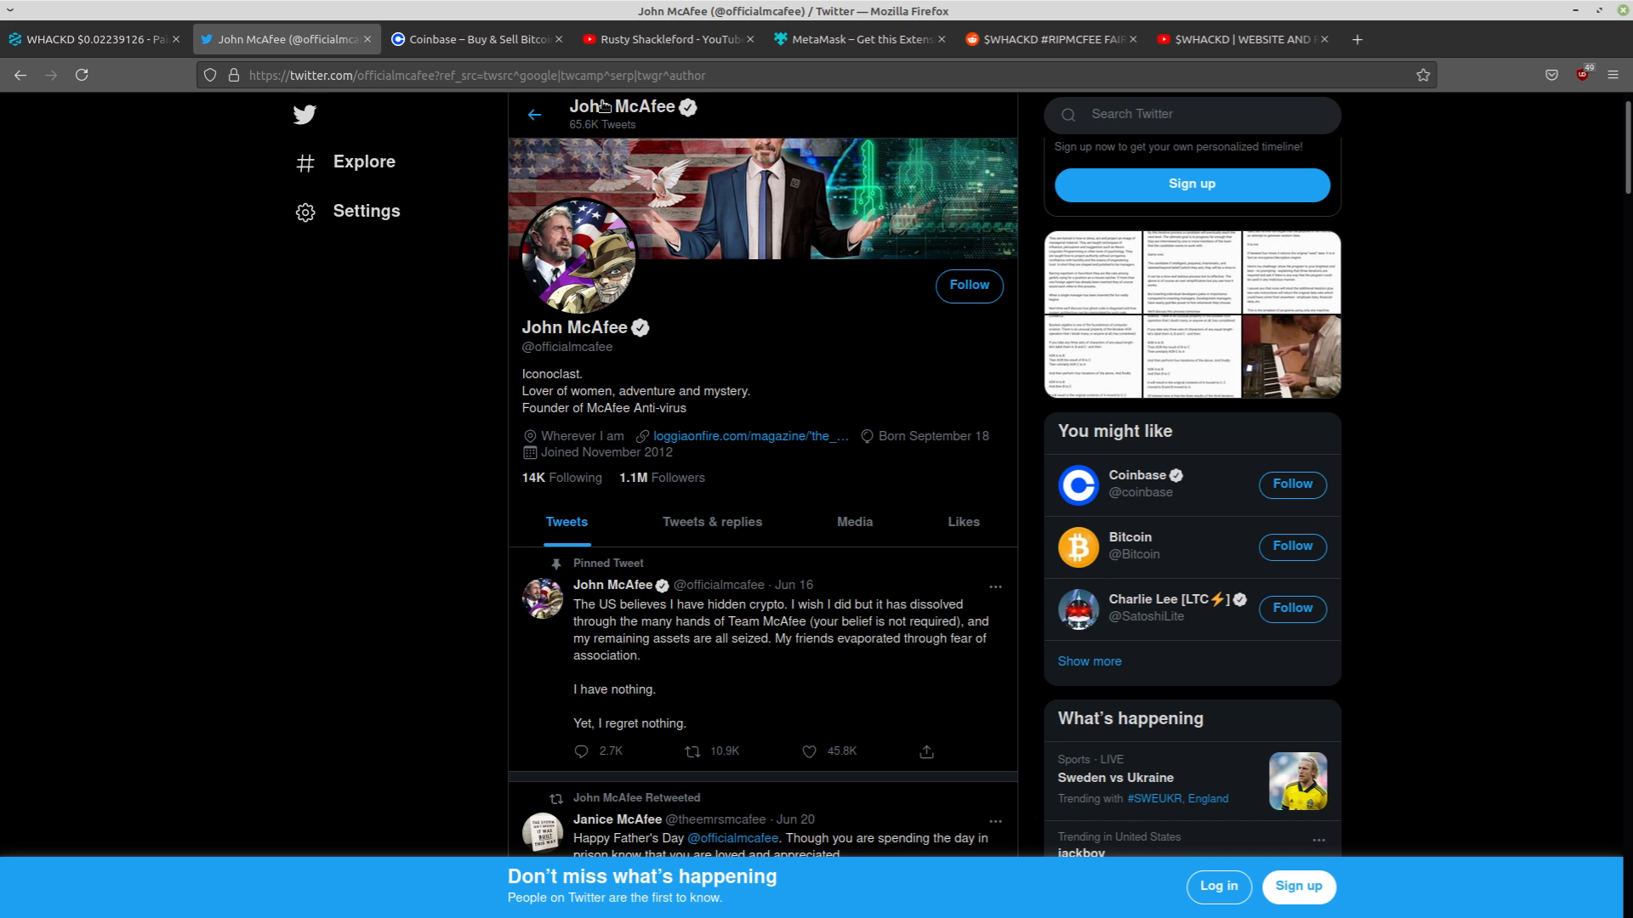
pyautogui.click(665, 39)
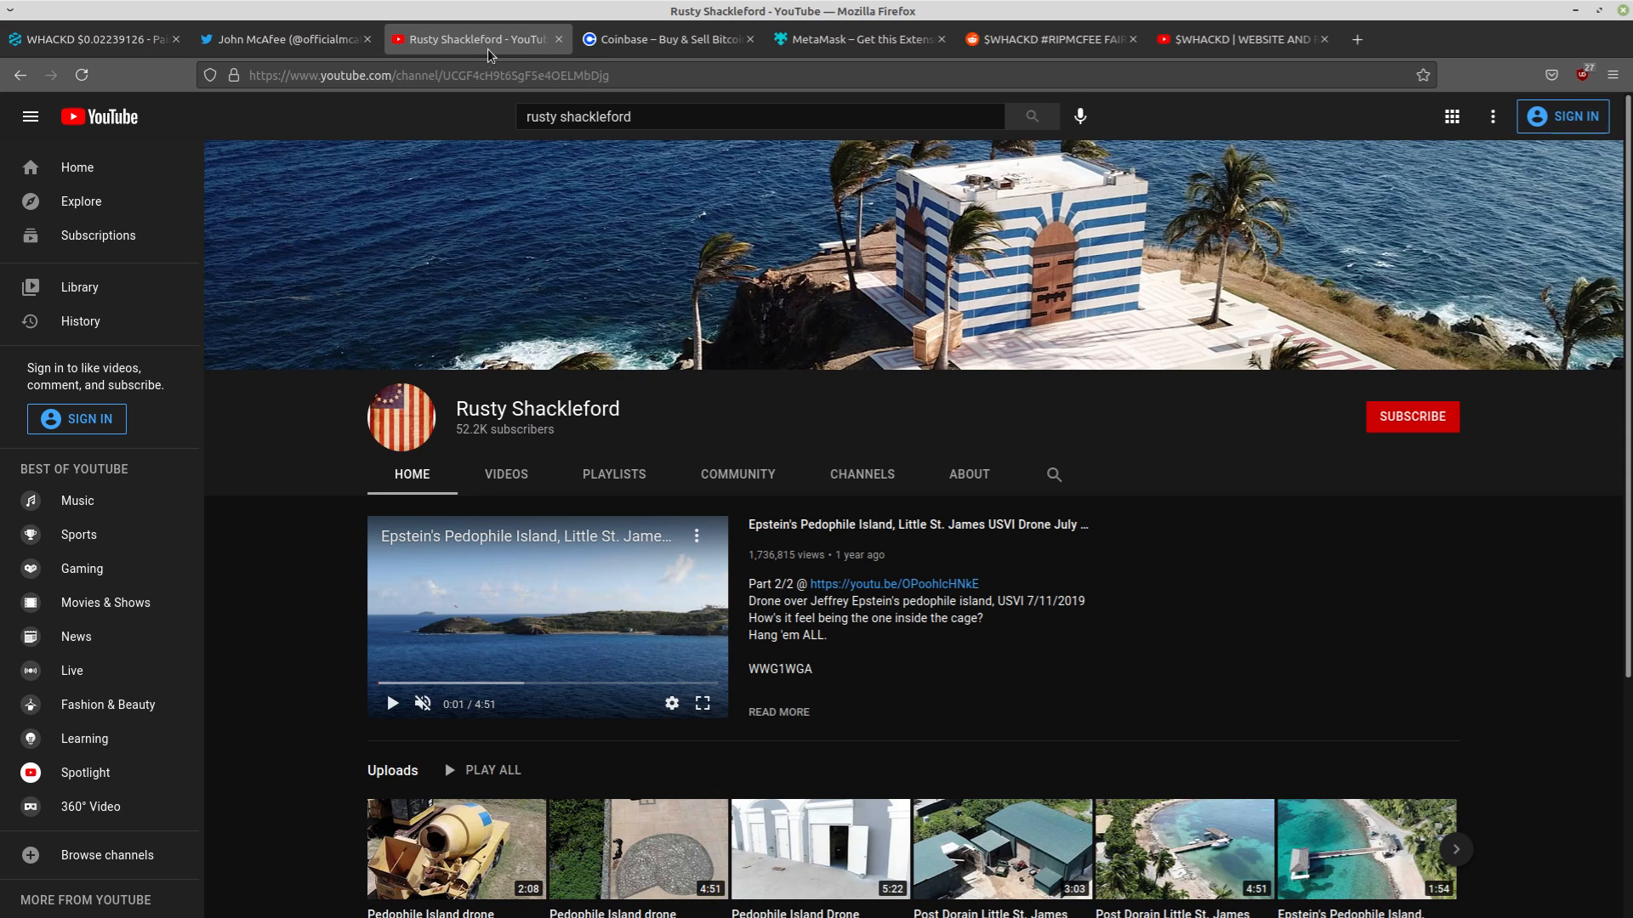
pyautogui.moveTo(489, 53)
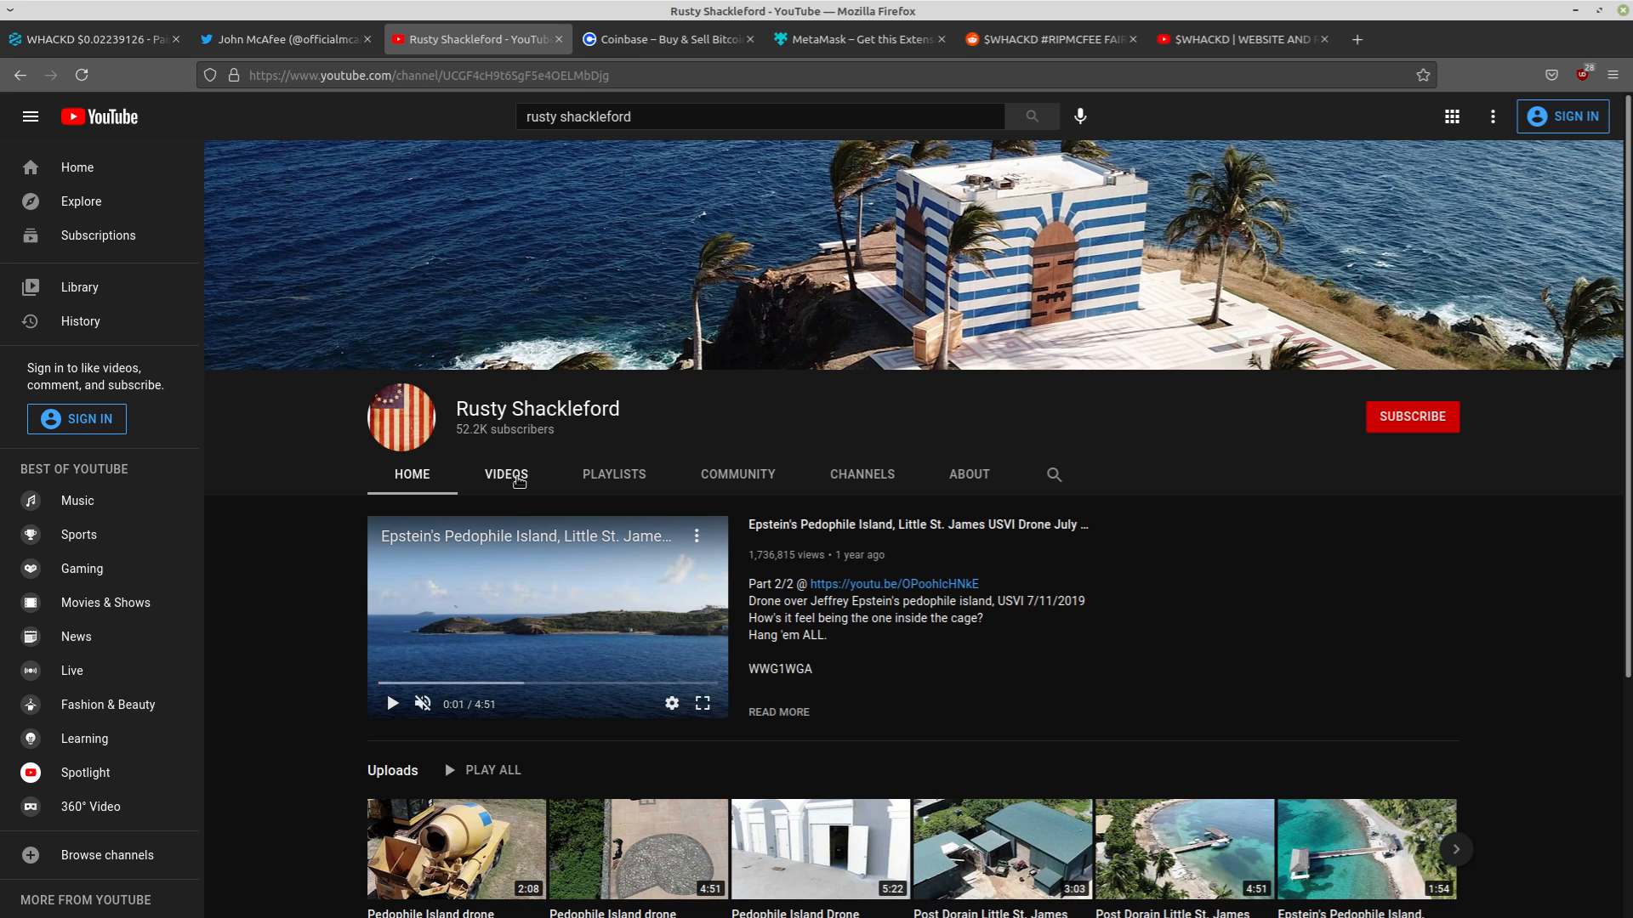
# Browse the Rusty Shackleford channel's uploaded videos, pausing the featured video, then return to DEXTools
pyautogui.click(506, 474)
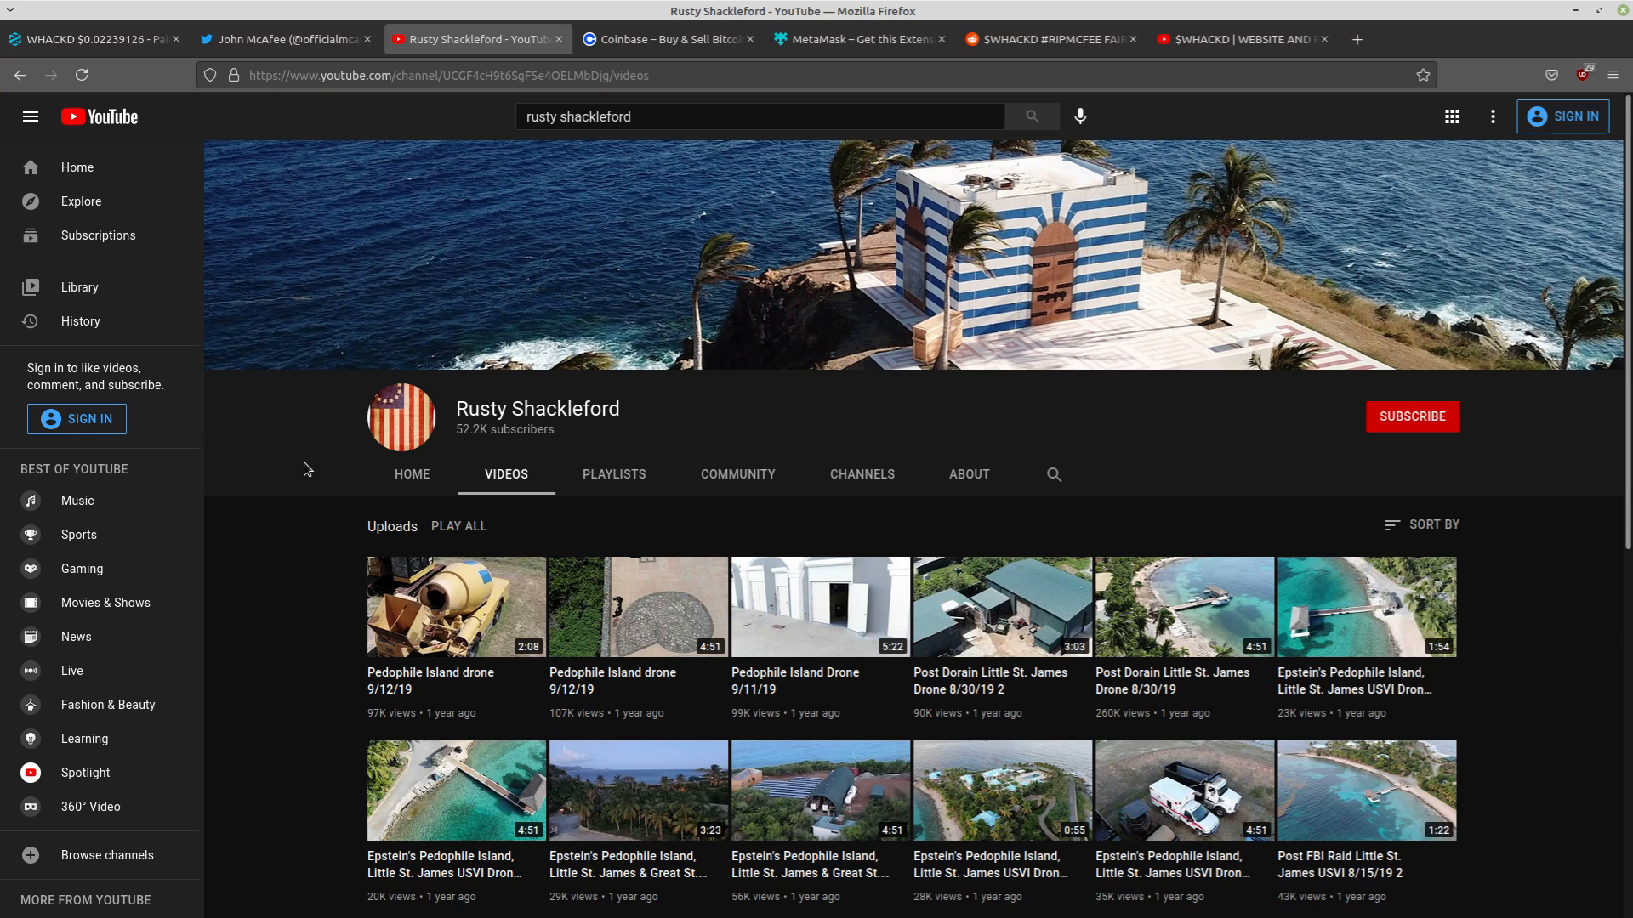
pyautogui.click(412, 473)
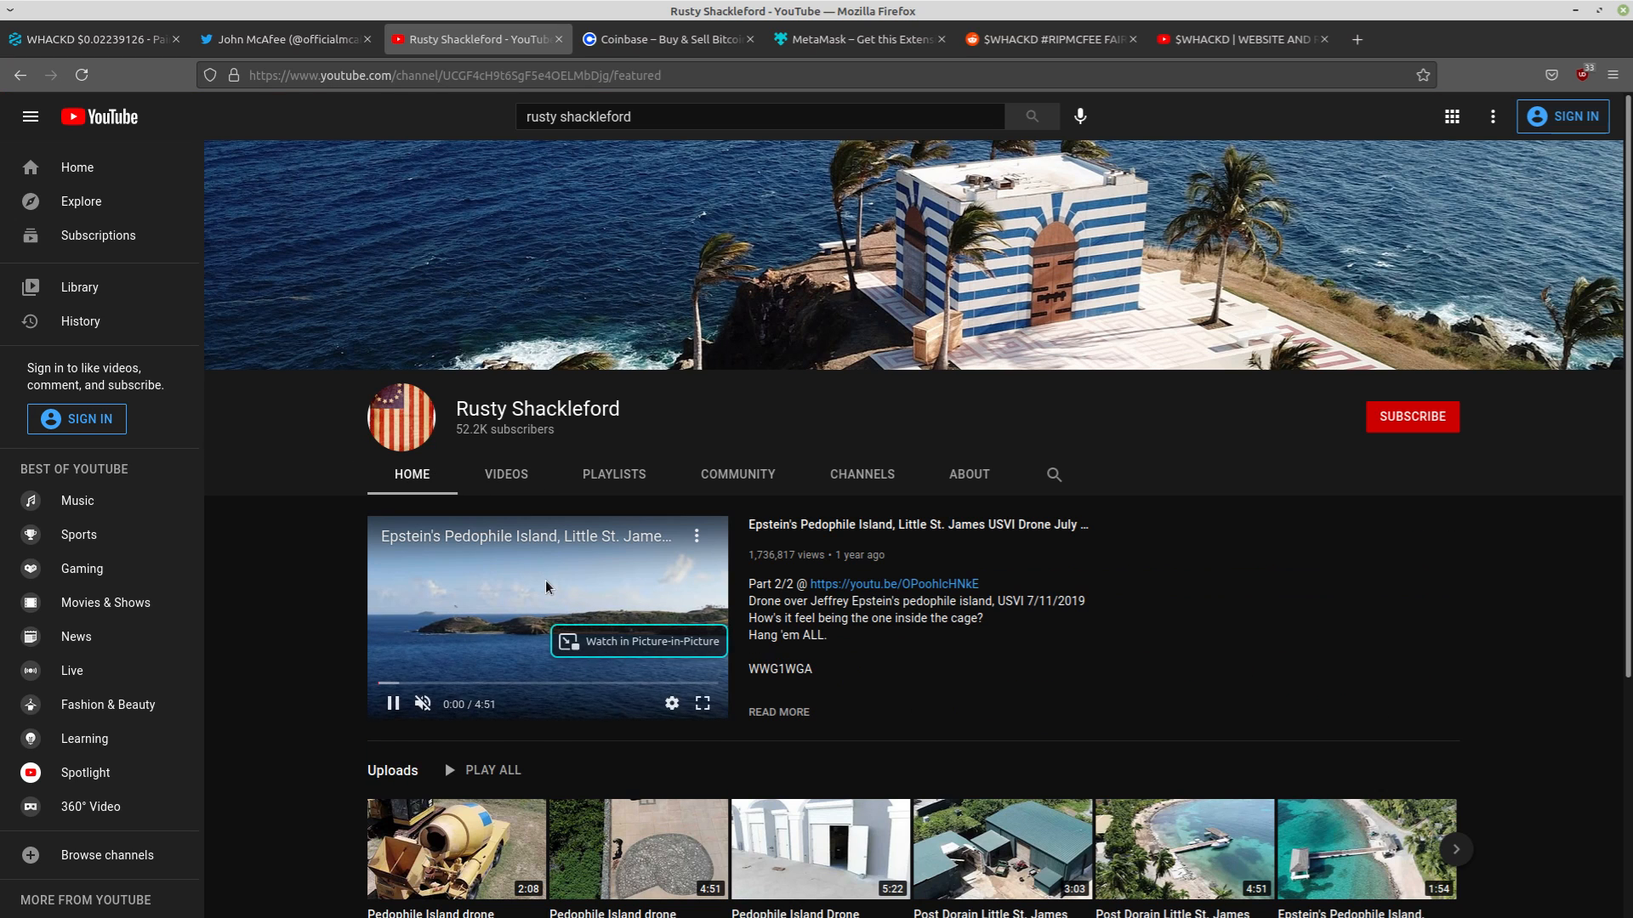
pyautogui.click(393, 704)
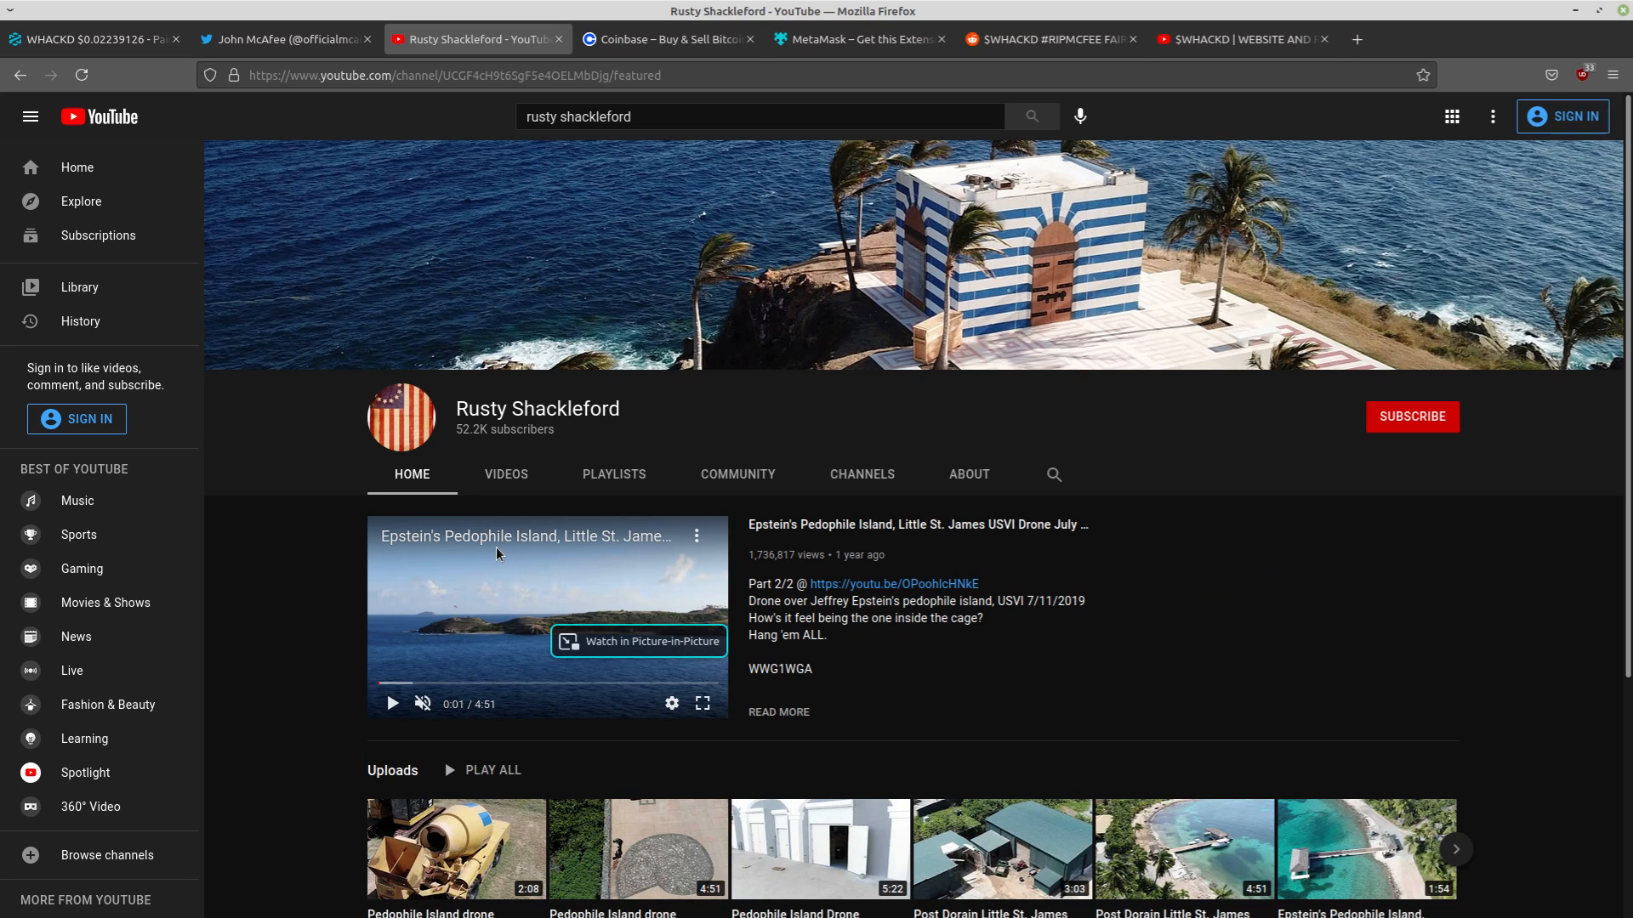
pyautogui.moveTo(517, 524)
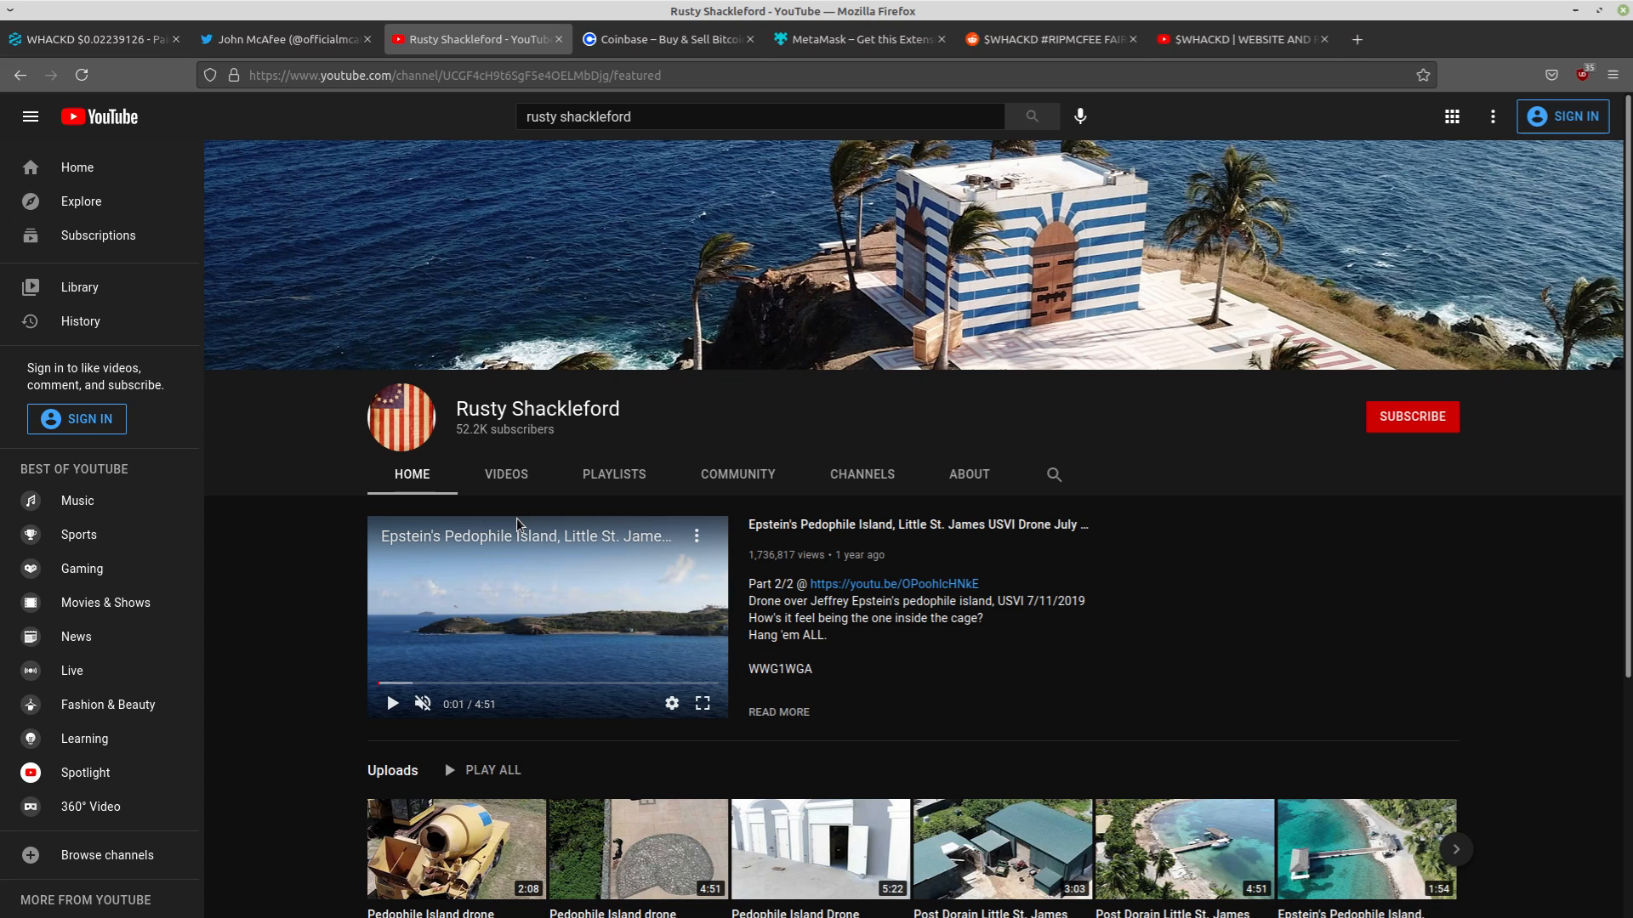
pyautogui.moveTo(503, 486)
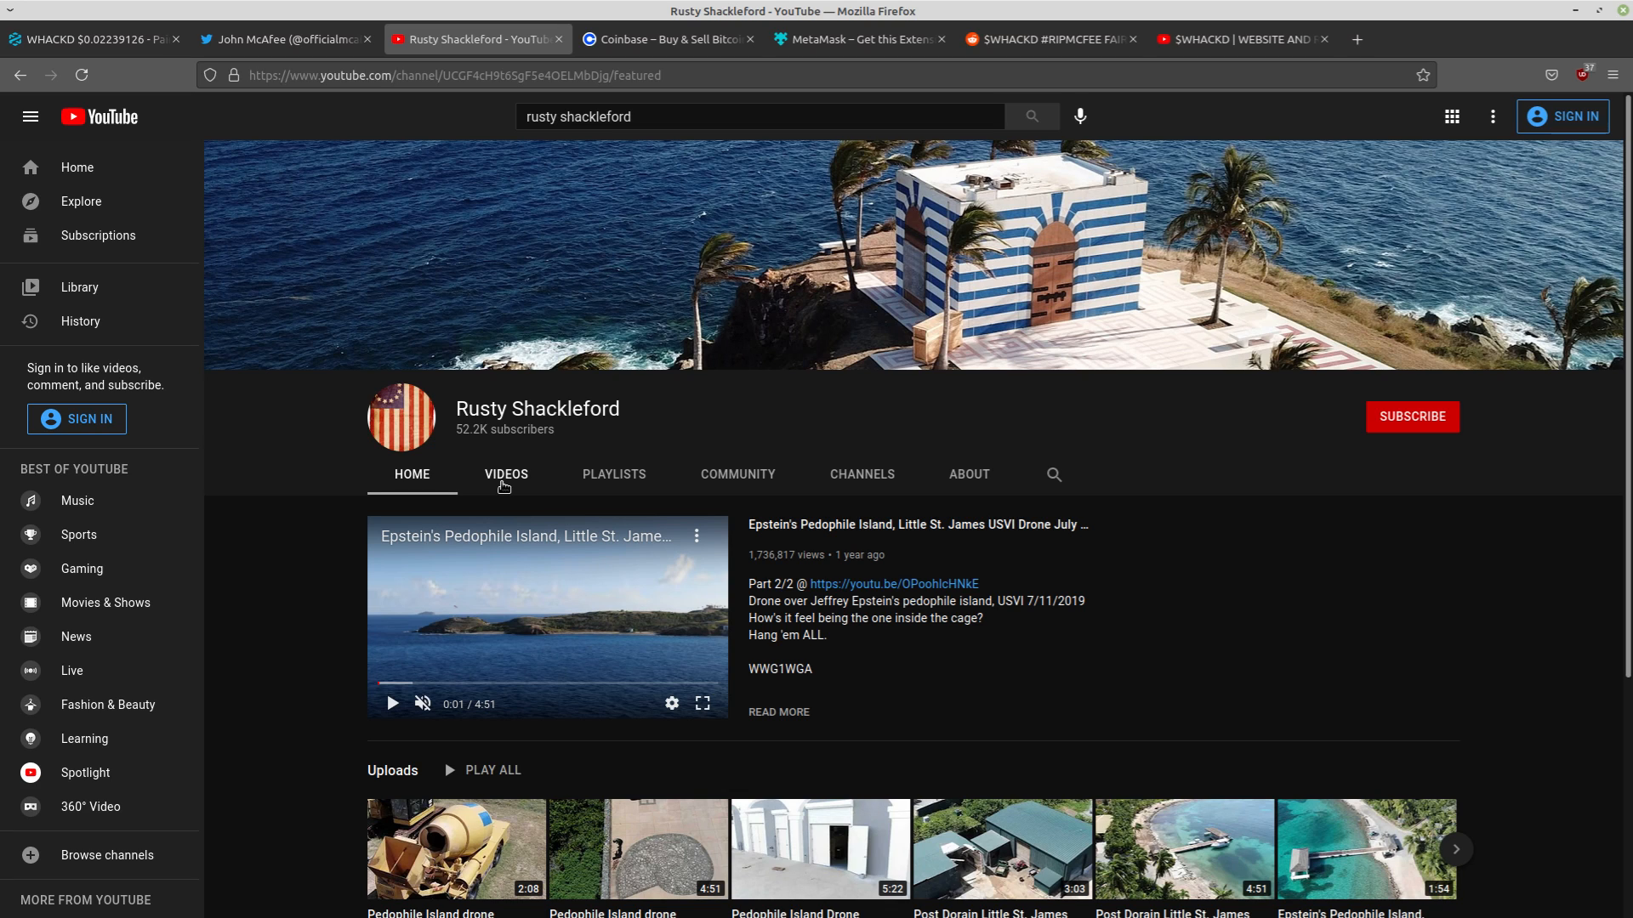
pyautogui.click(507, 474)
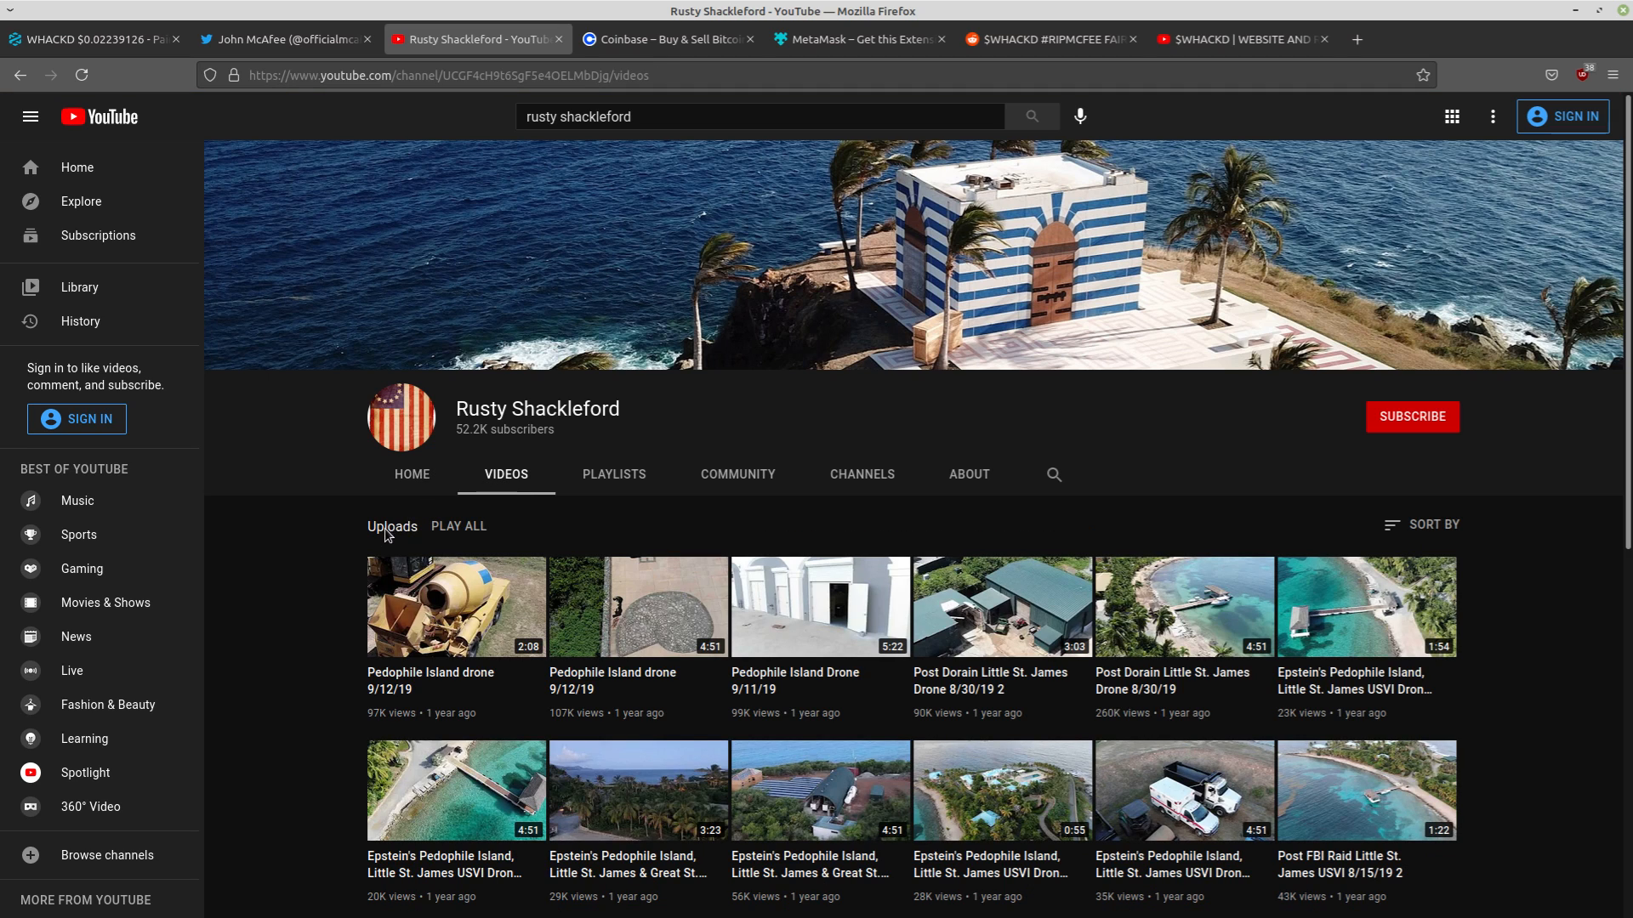
pyautogui.moveTo(371, 545)
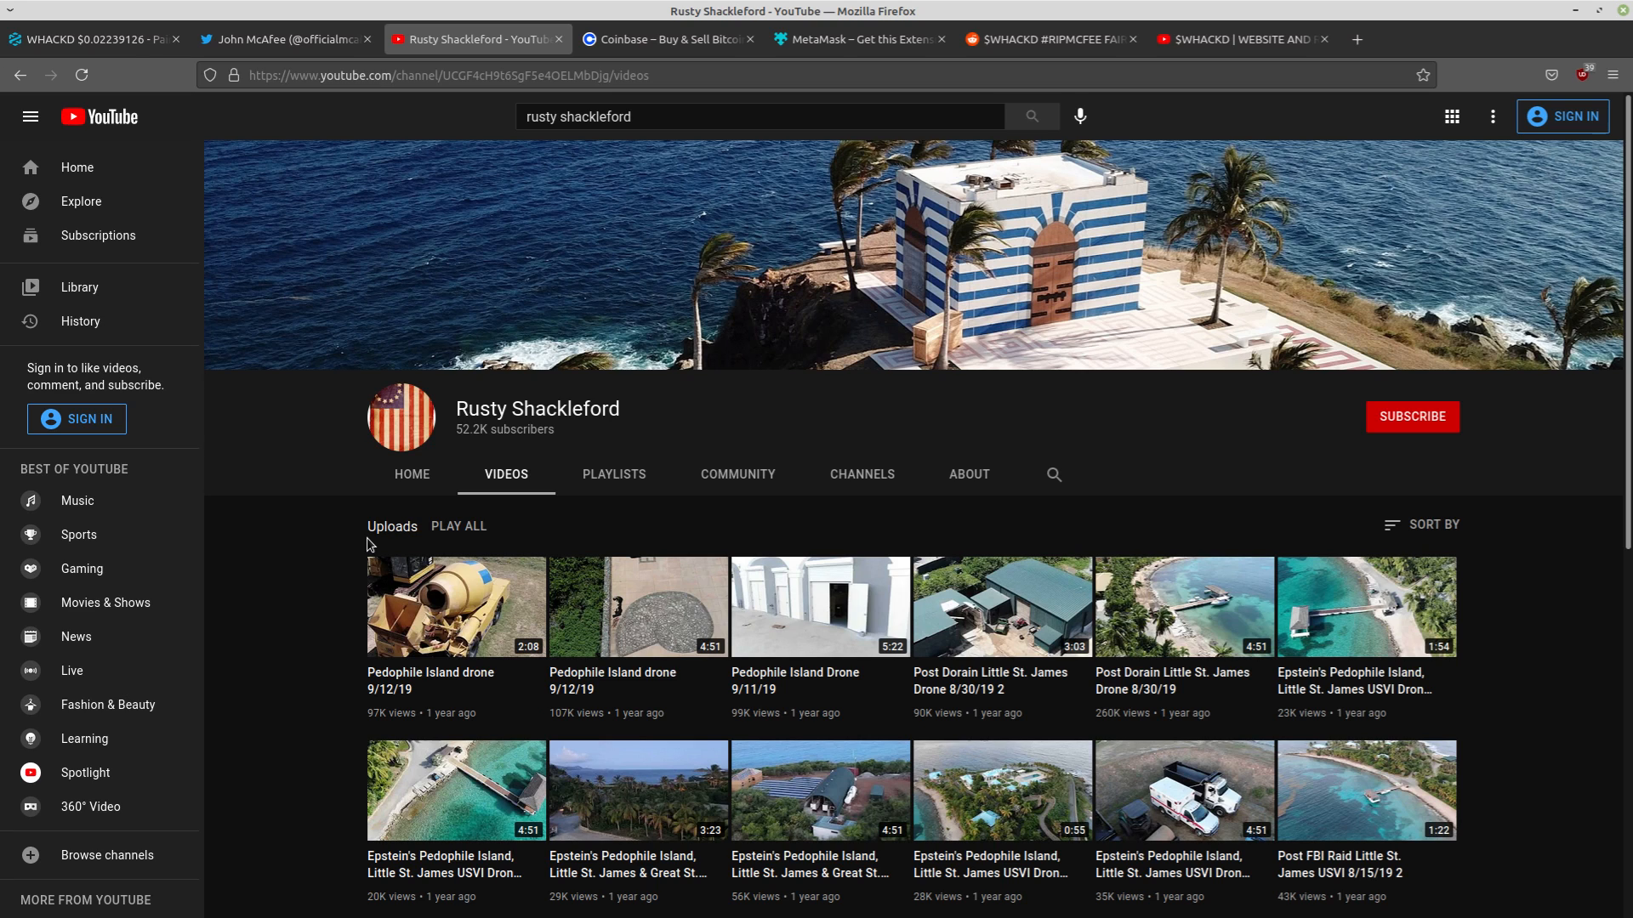
pyautogui.click(85, 39)
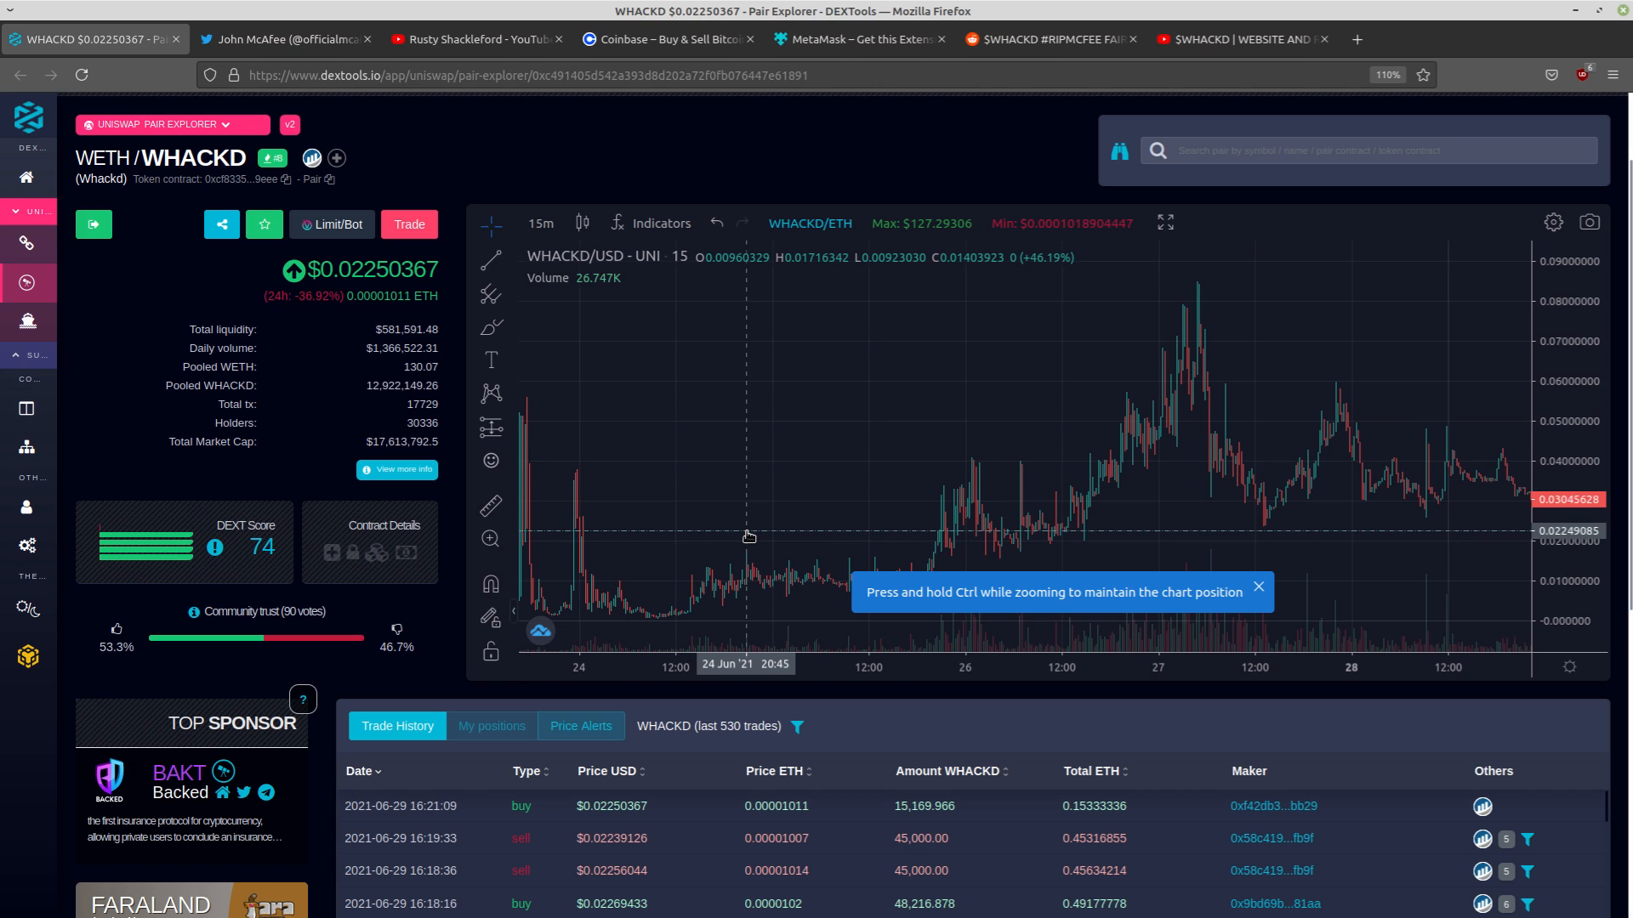
pyautogui.moveTo(956, 498)
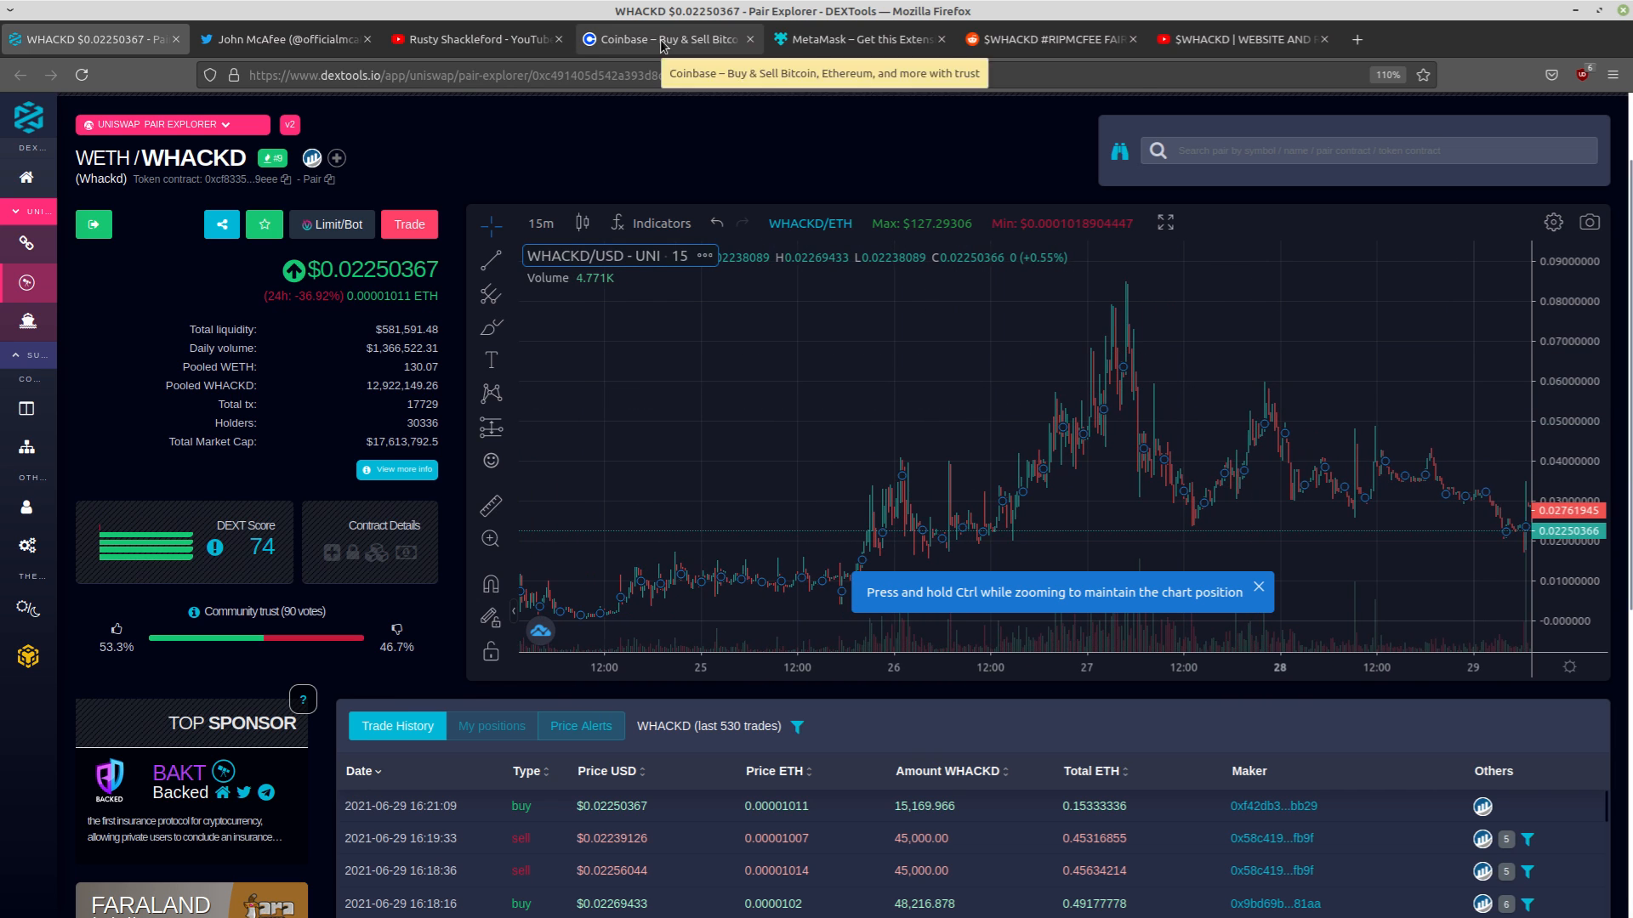
# Leave the DEXTools WETH/WHACKD price chart for the Coinbase tab
pyautogui.click(657, 38)
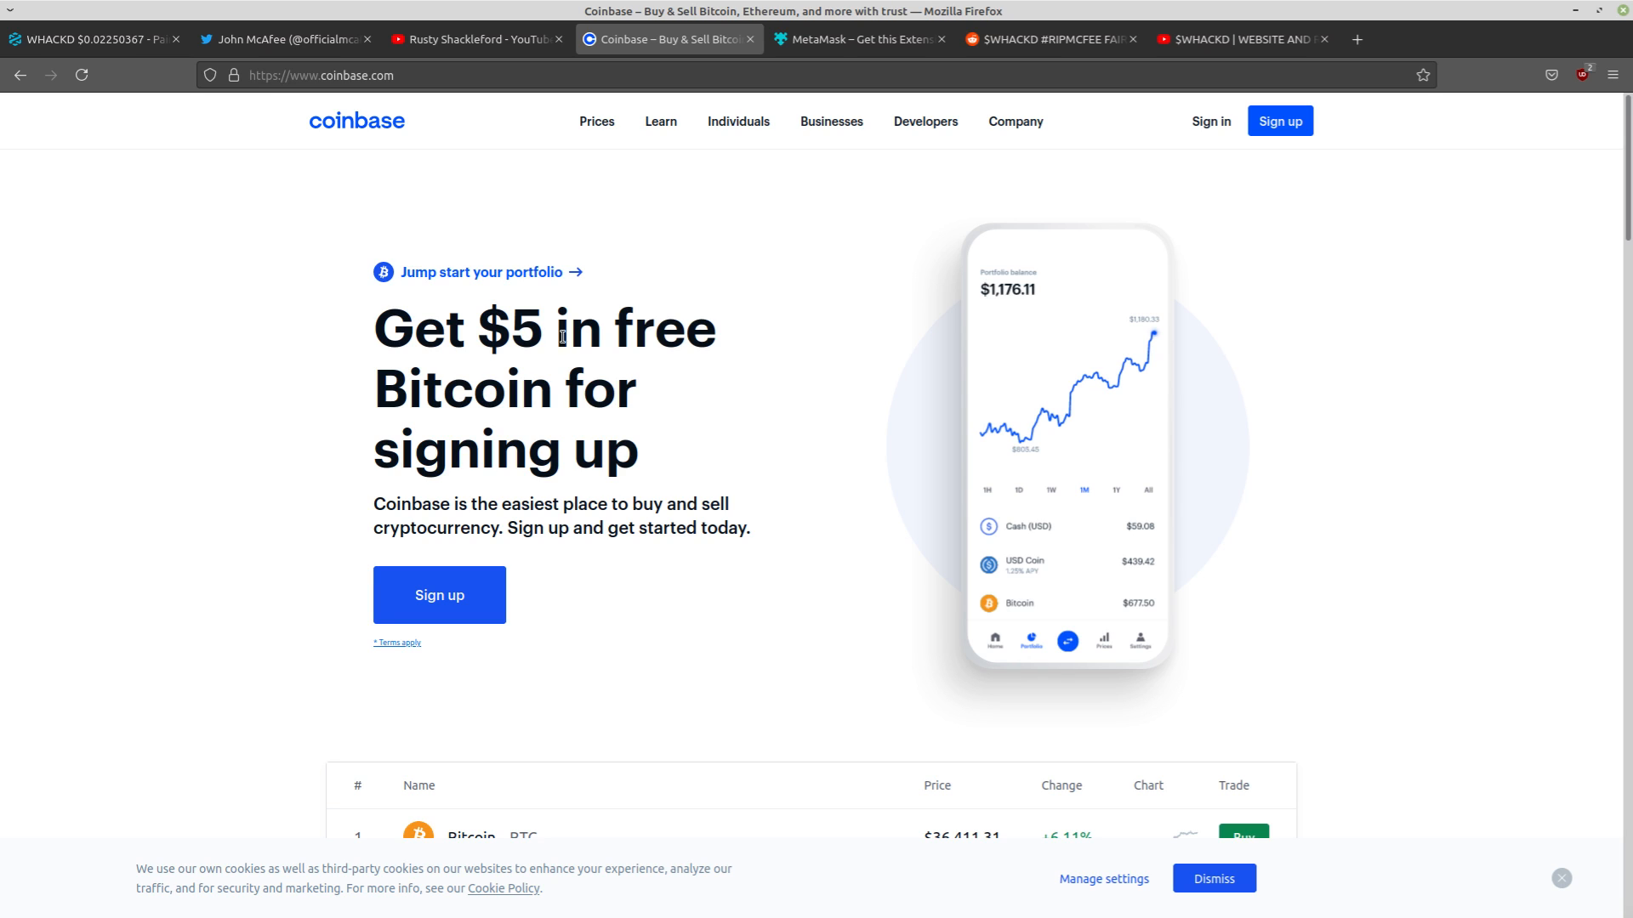
pyautogui.moveTo(600, 338)
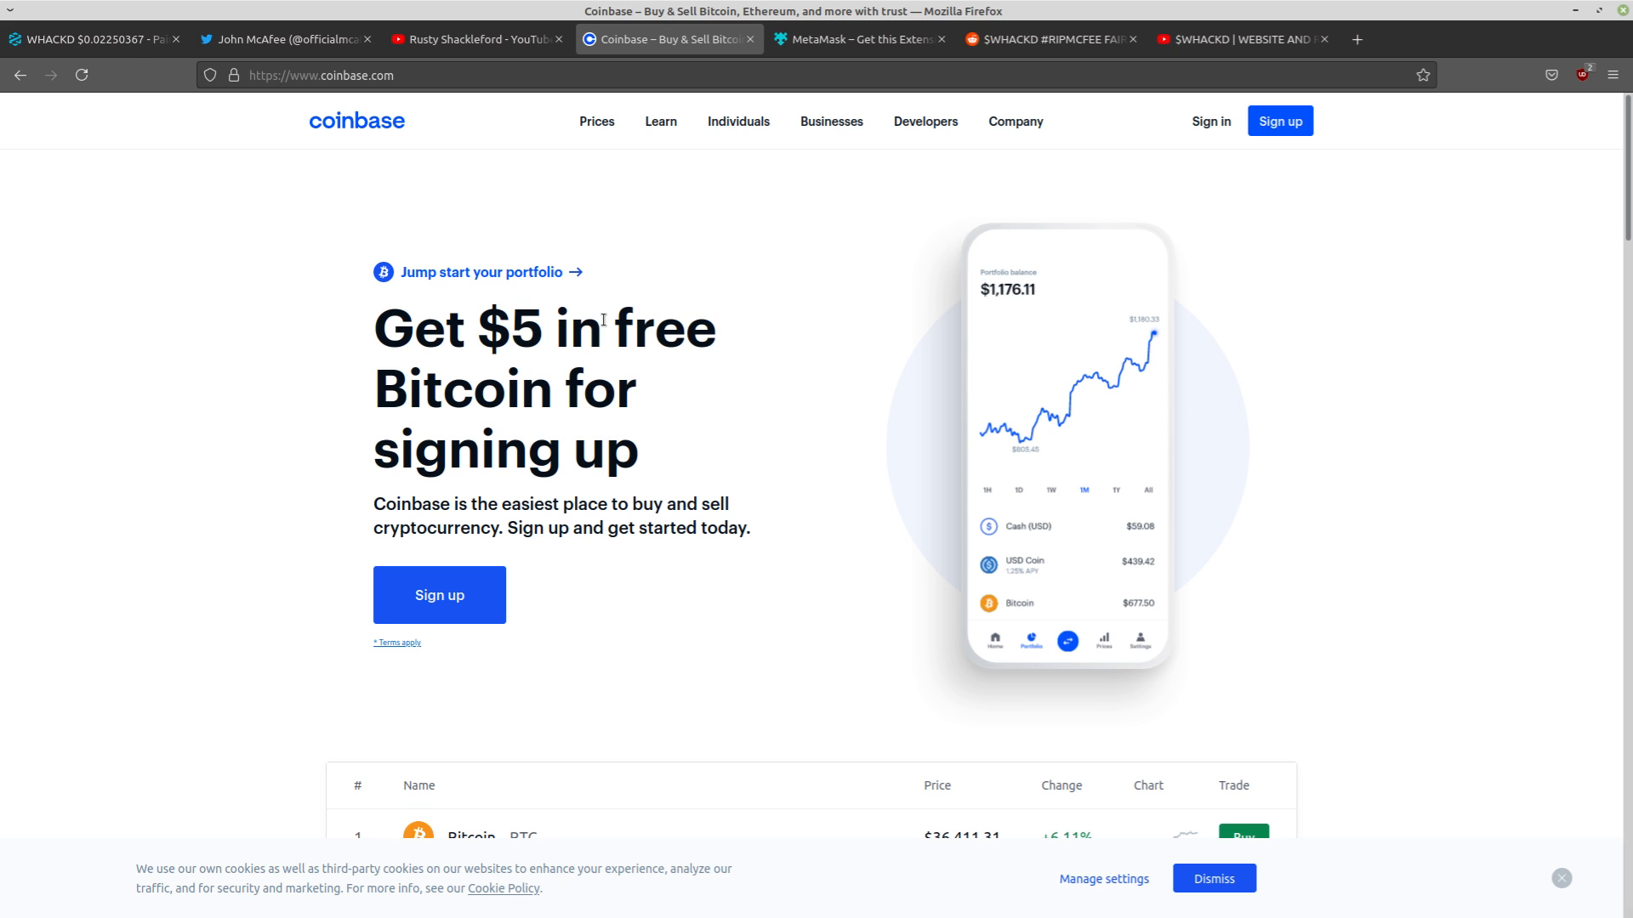
# Leave the Coinbase homepage for the MetaMask page on Firefox Add-ons
pyautogui.click(855, 39)
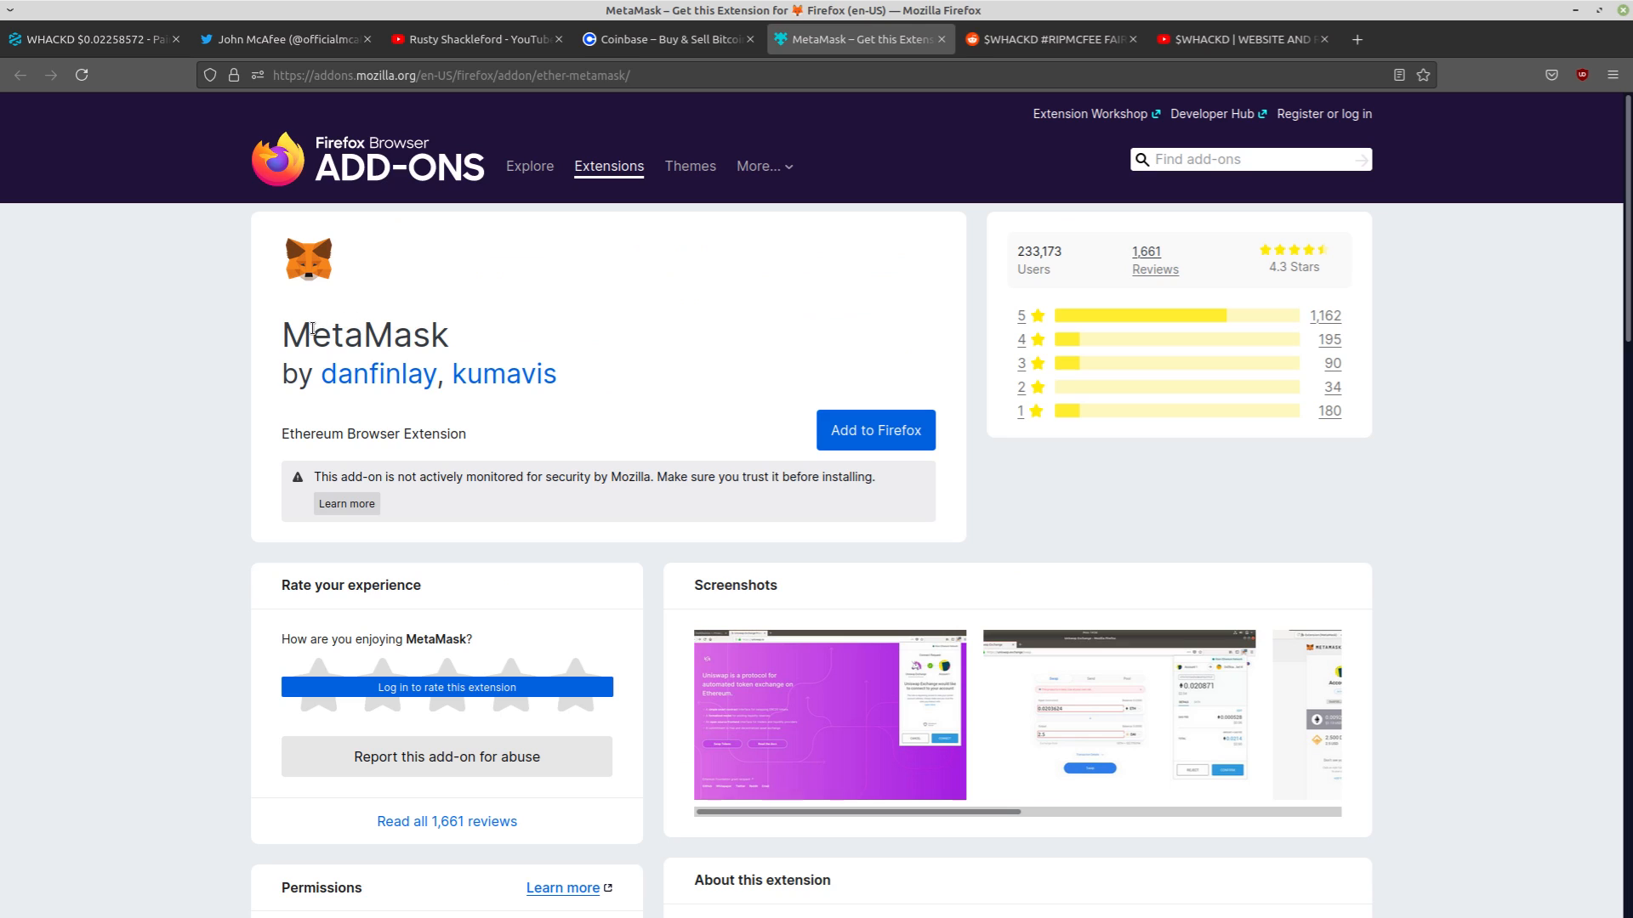
pyautogui.moveTo(1373, 176)
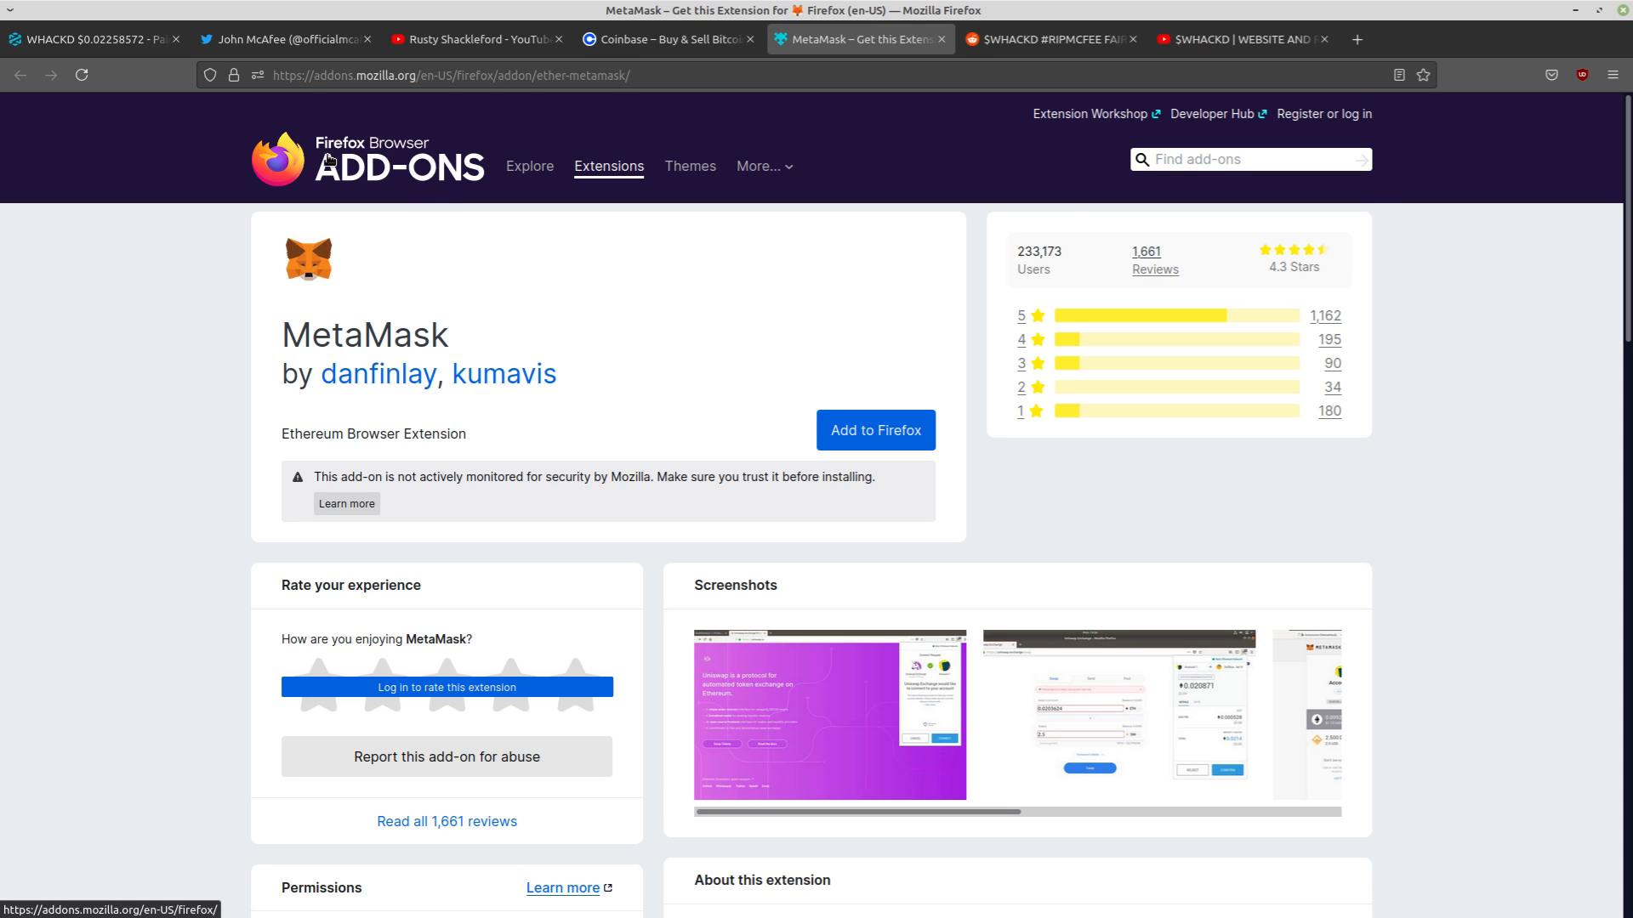
pyautogui.moveTo(425, 179)
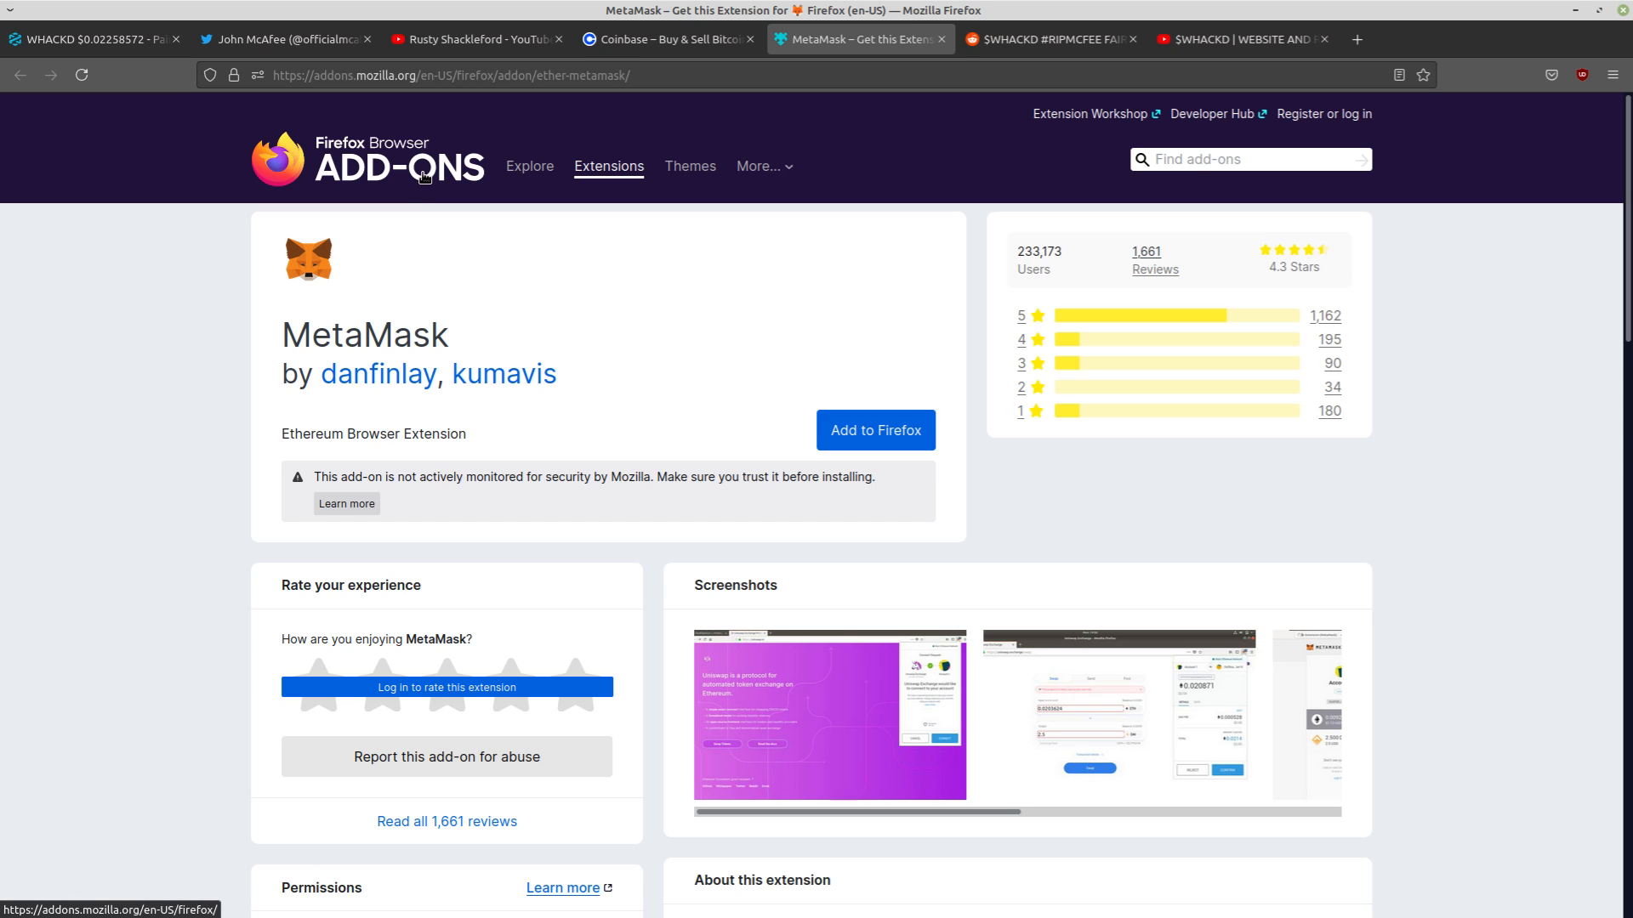
# Add the MetaMask extension to Firefox and approve its permissions so the welcome page opens
pyautogui.click(875, 430)
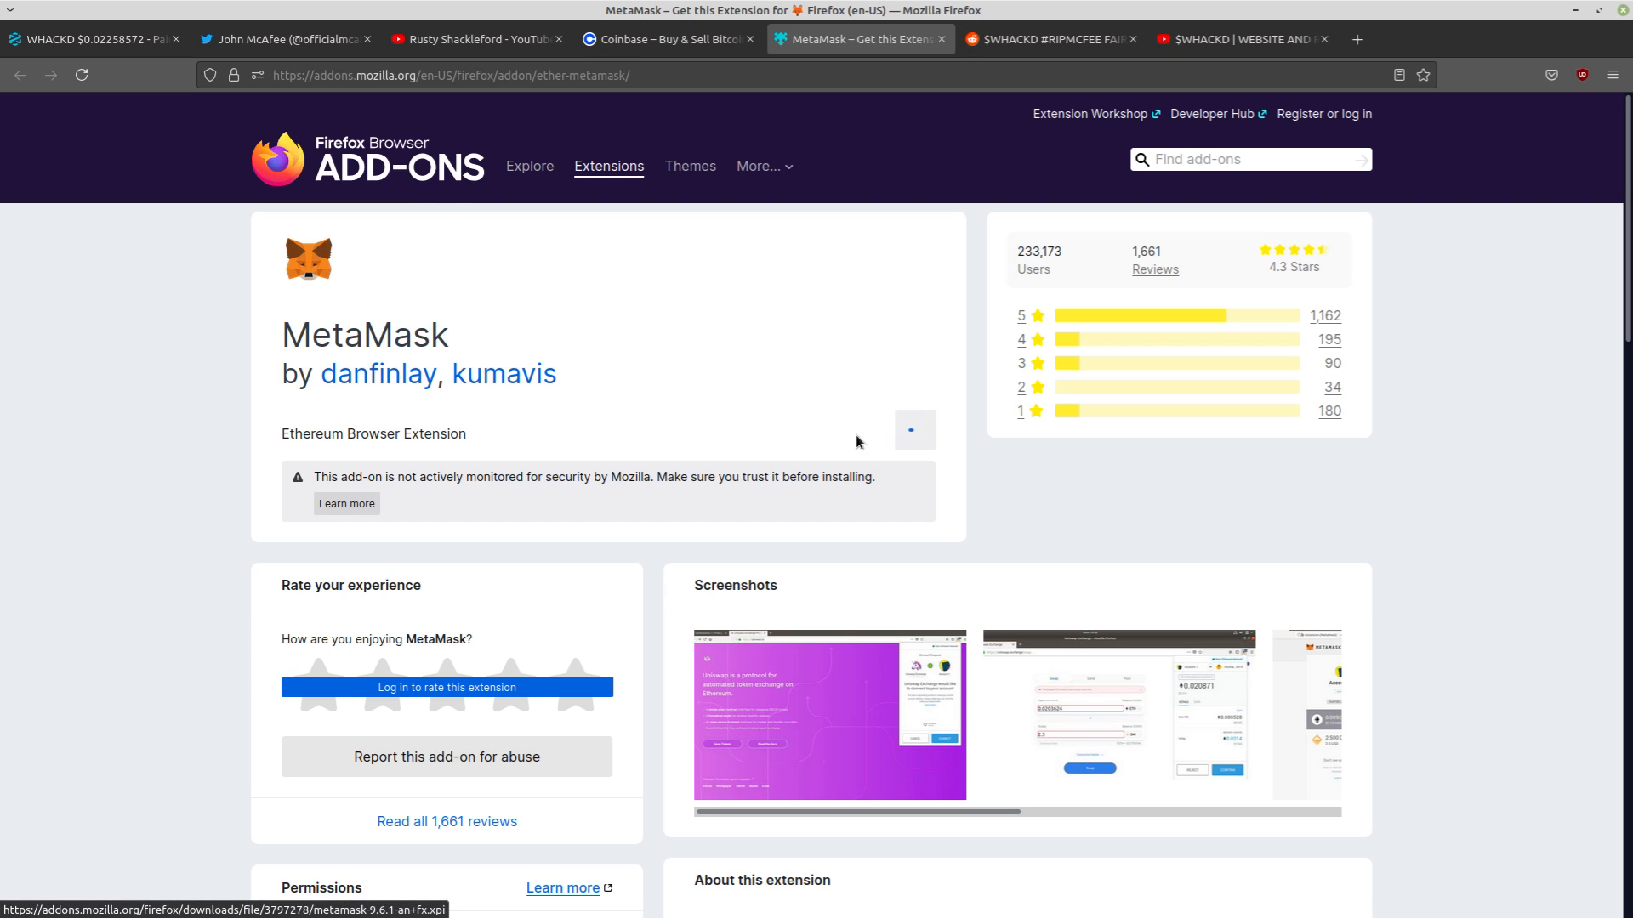
pyautogui.click(914, 428)
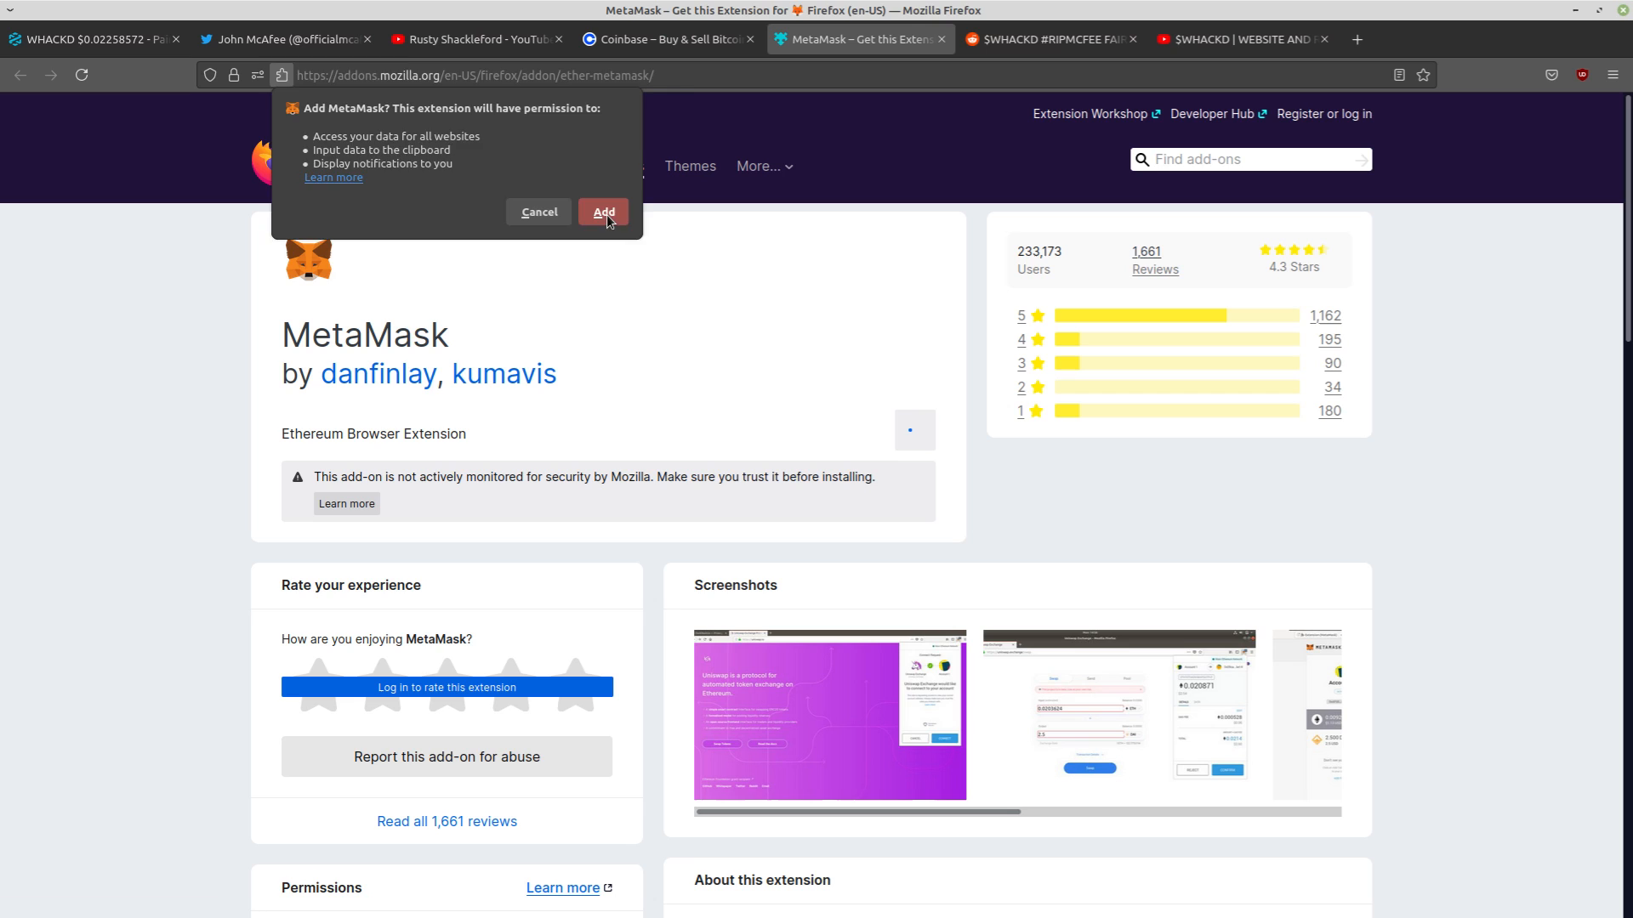
pyautogui.click(602, 211)
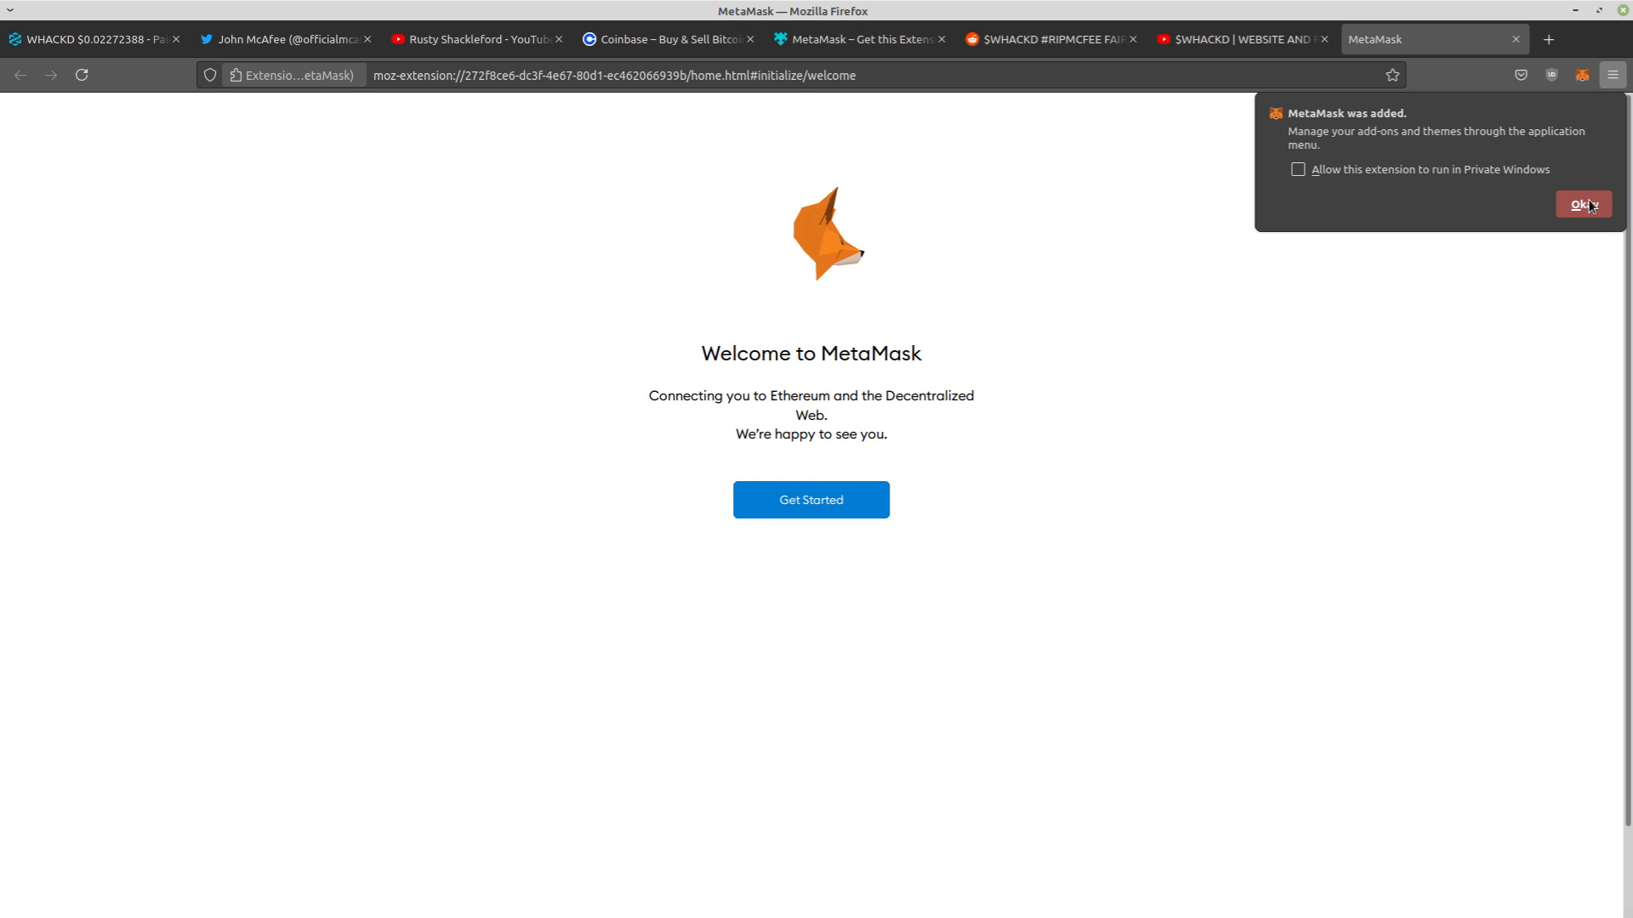
# Start MetaMask setup for a new wallet and agree to share anonymous usage data
pyautogui.click(1583, 204)
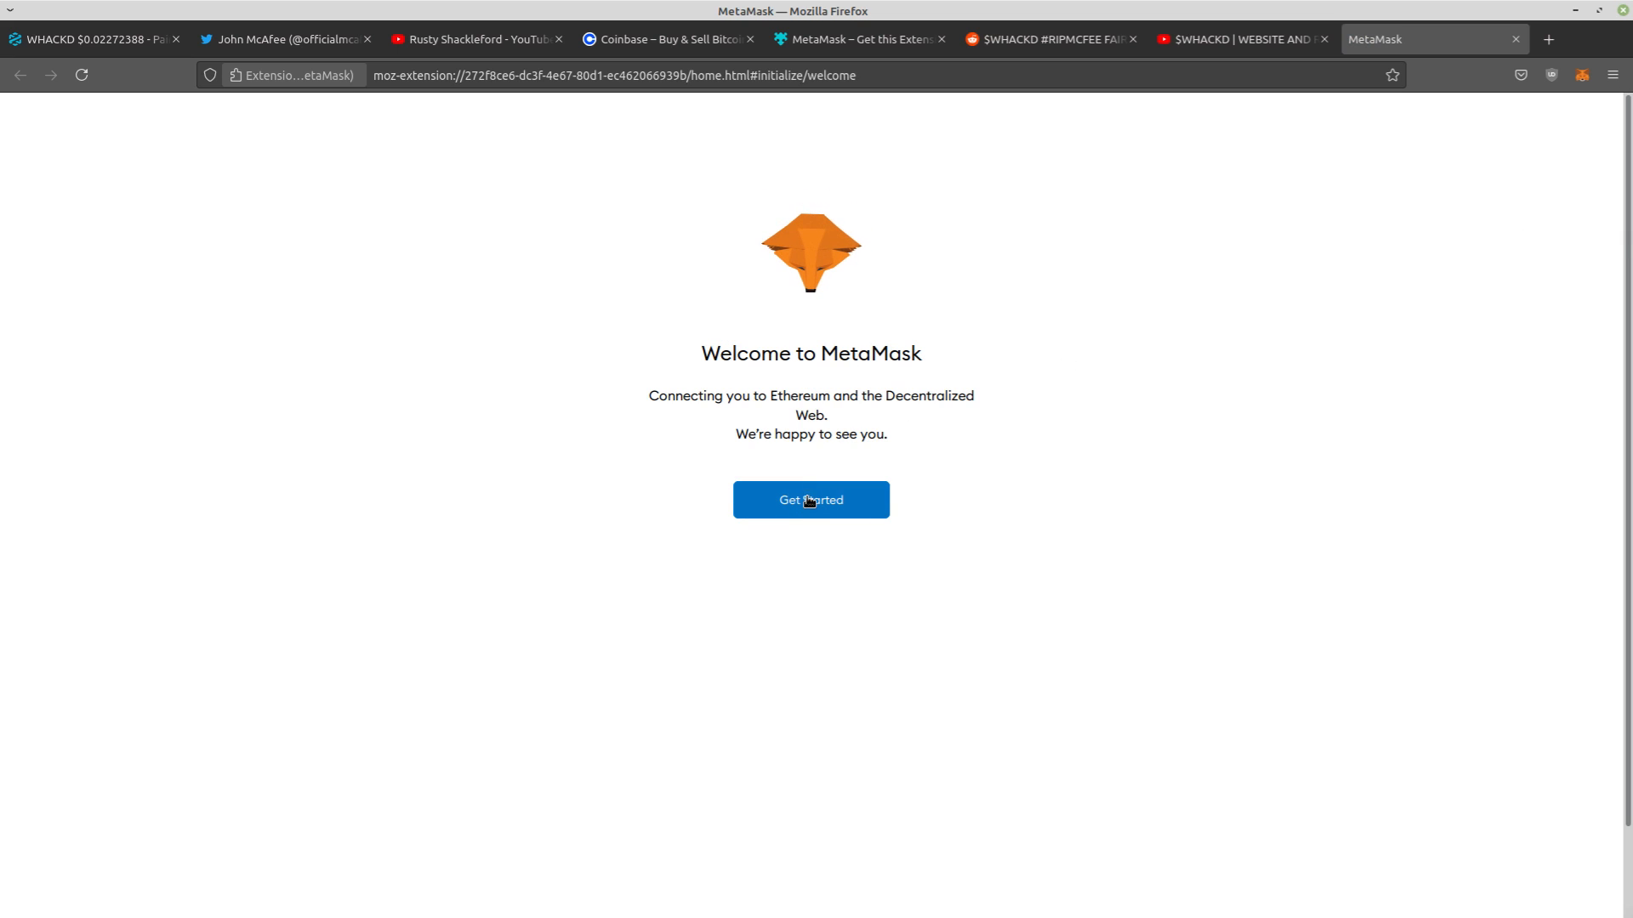
pyautogui.click(809, 500)
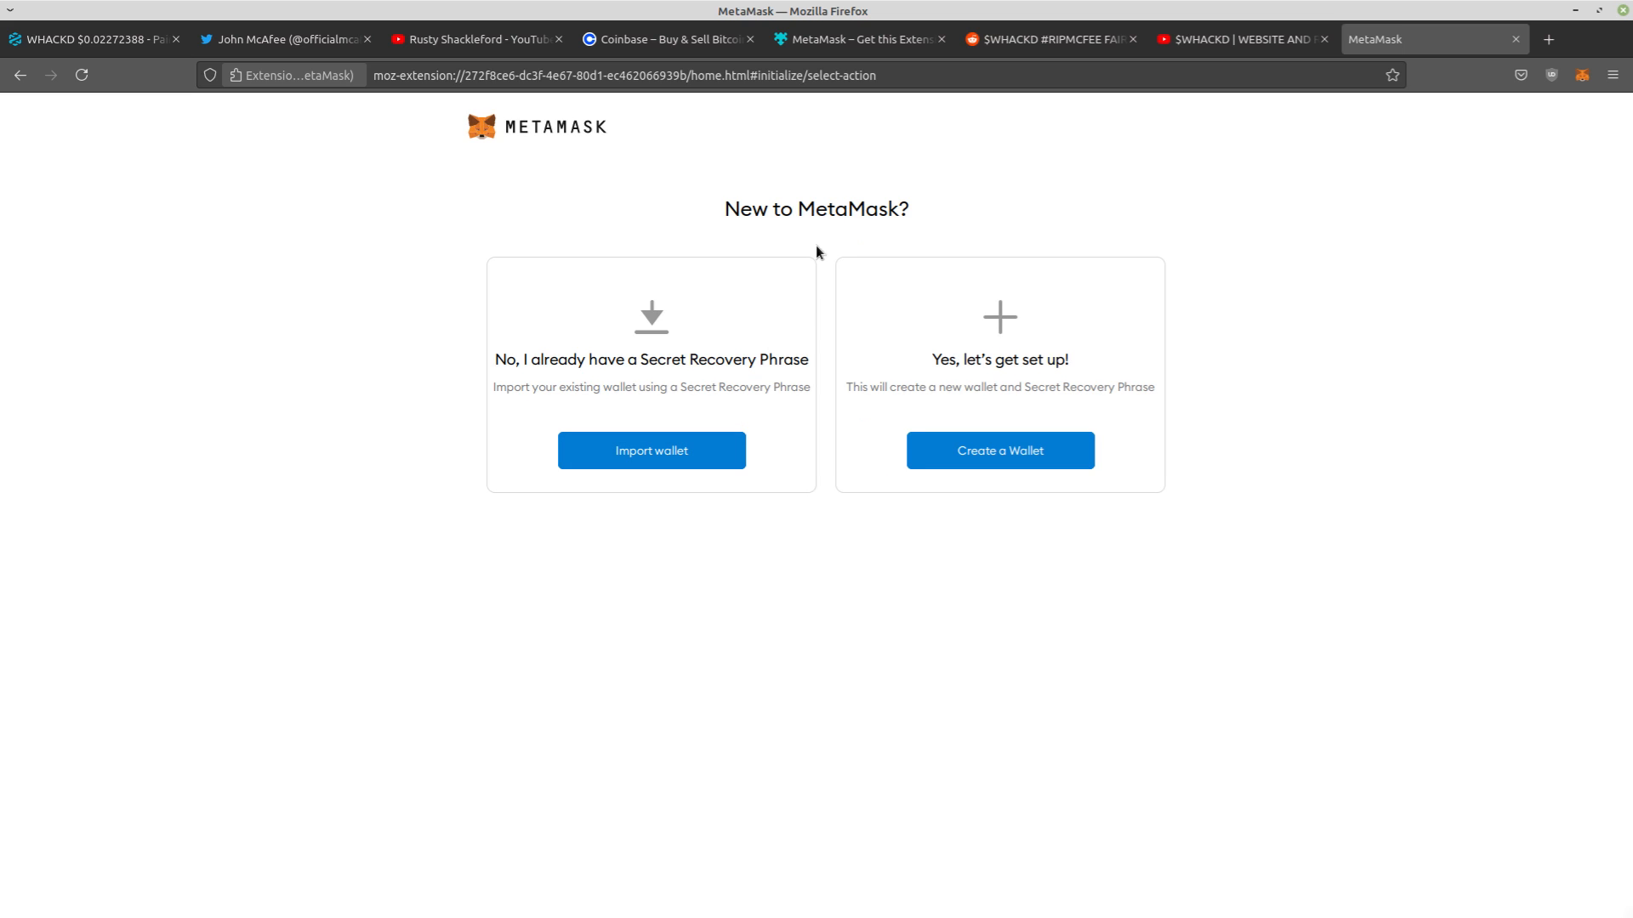
pyautogui.moveTo(988, 357)
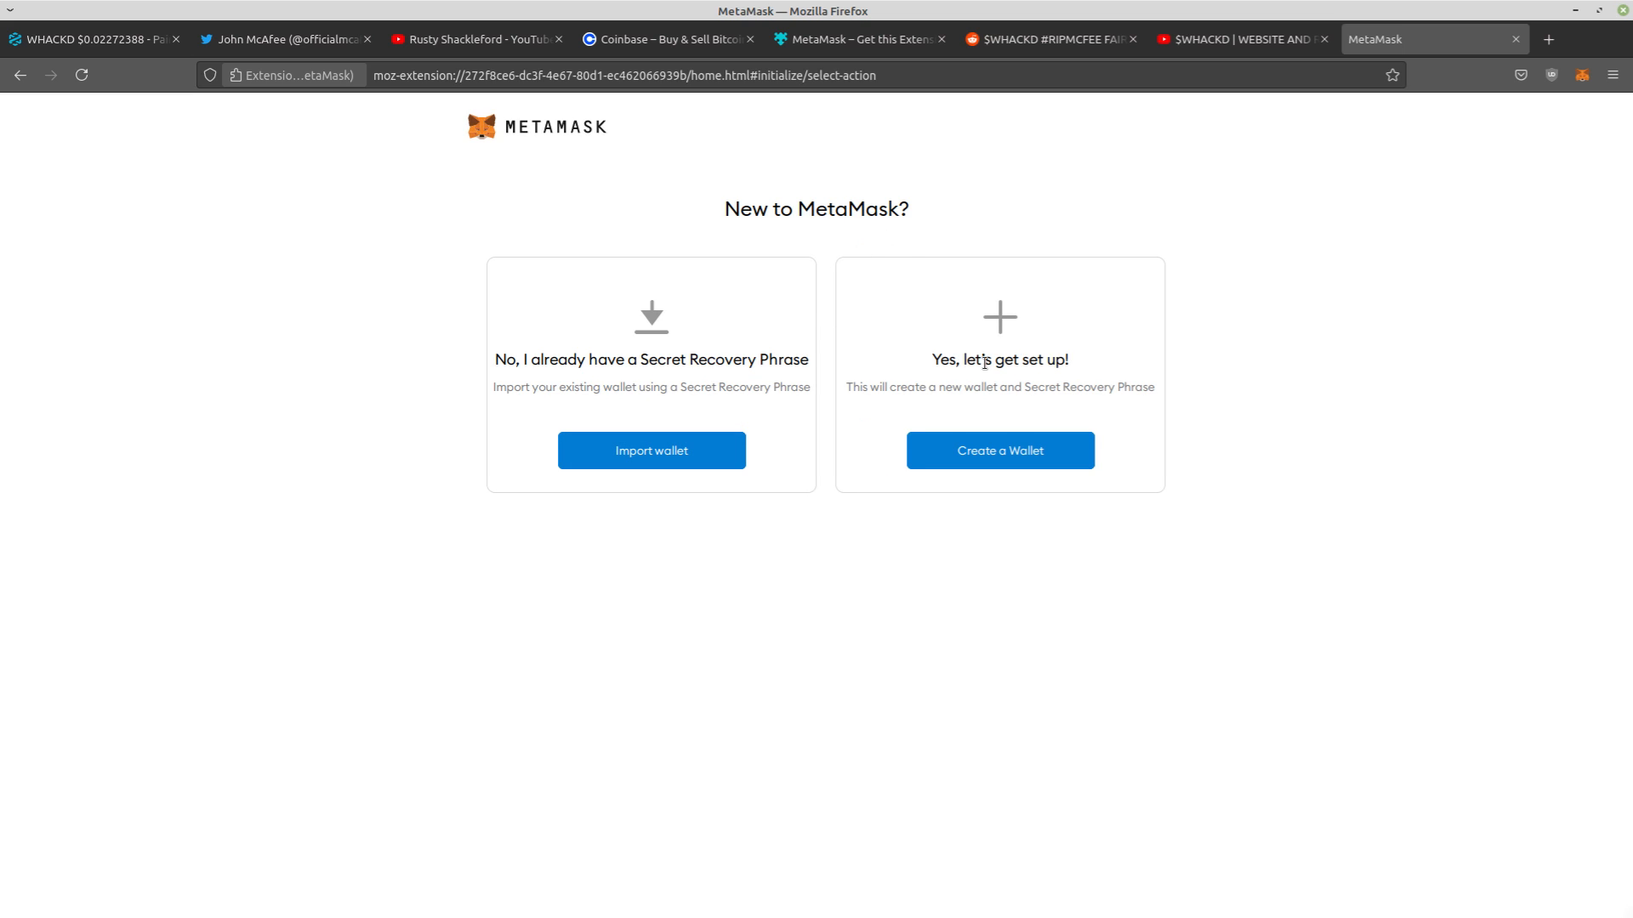
pyautogui.moveTo(1010, 384)
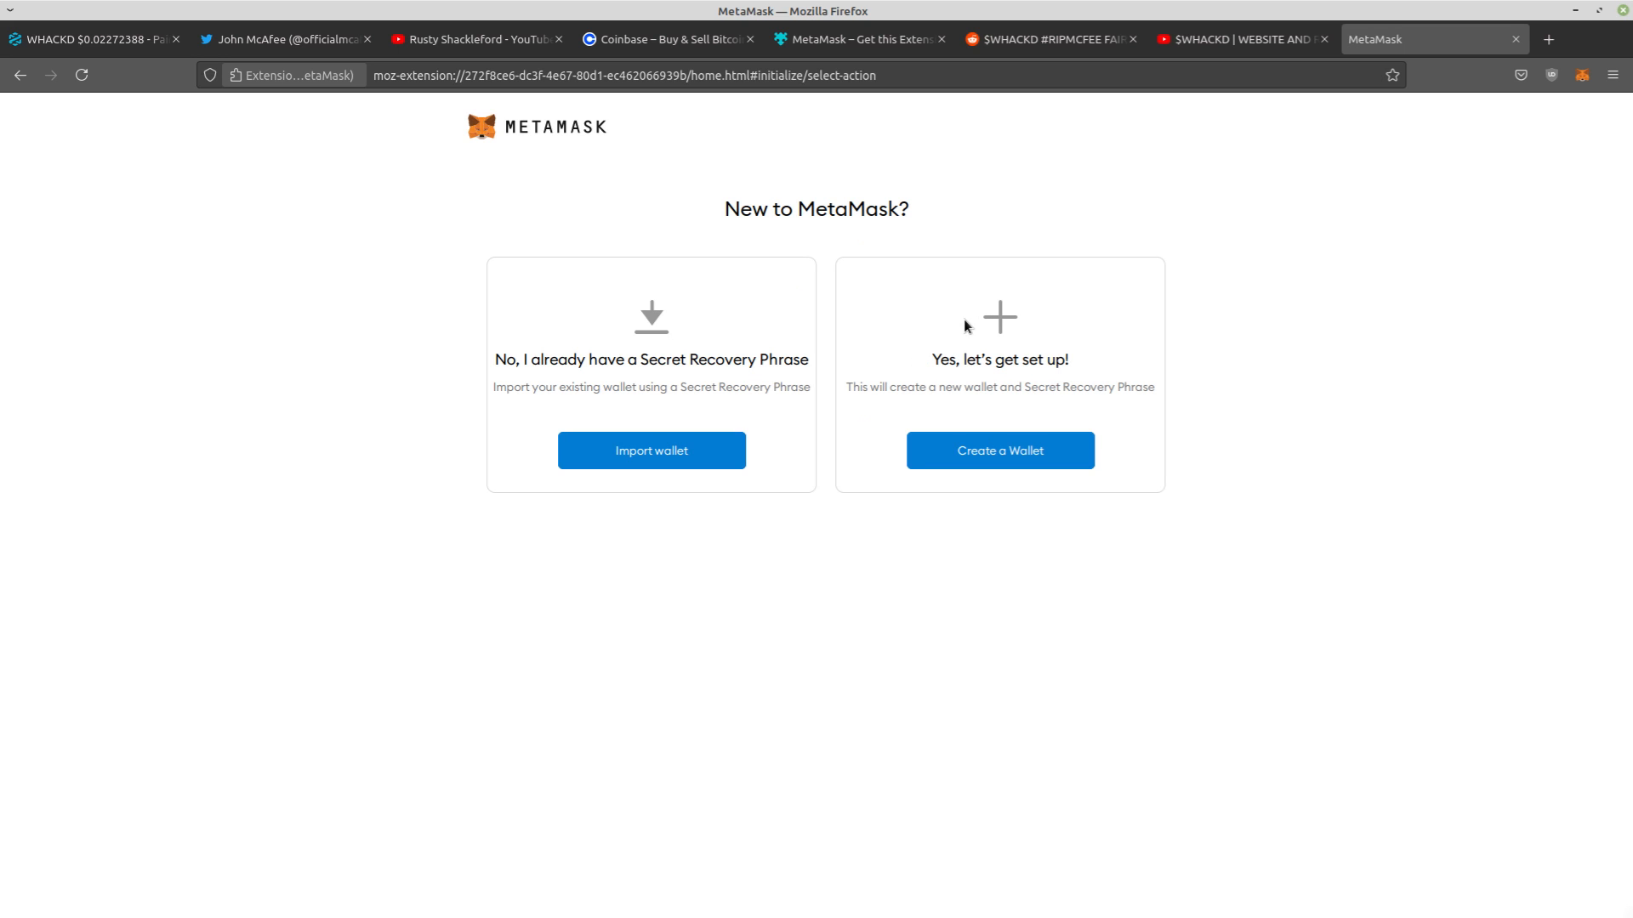
pyautogui.moveTo(927, 347)
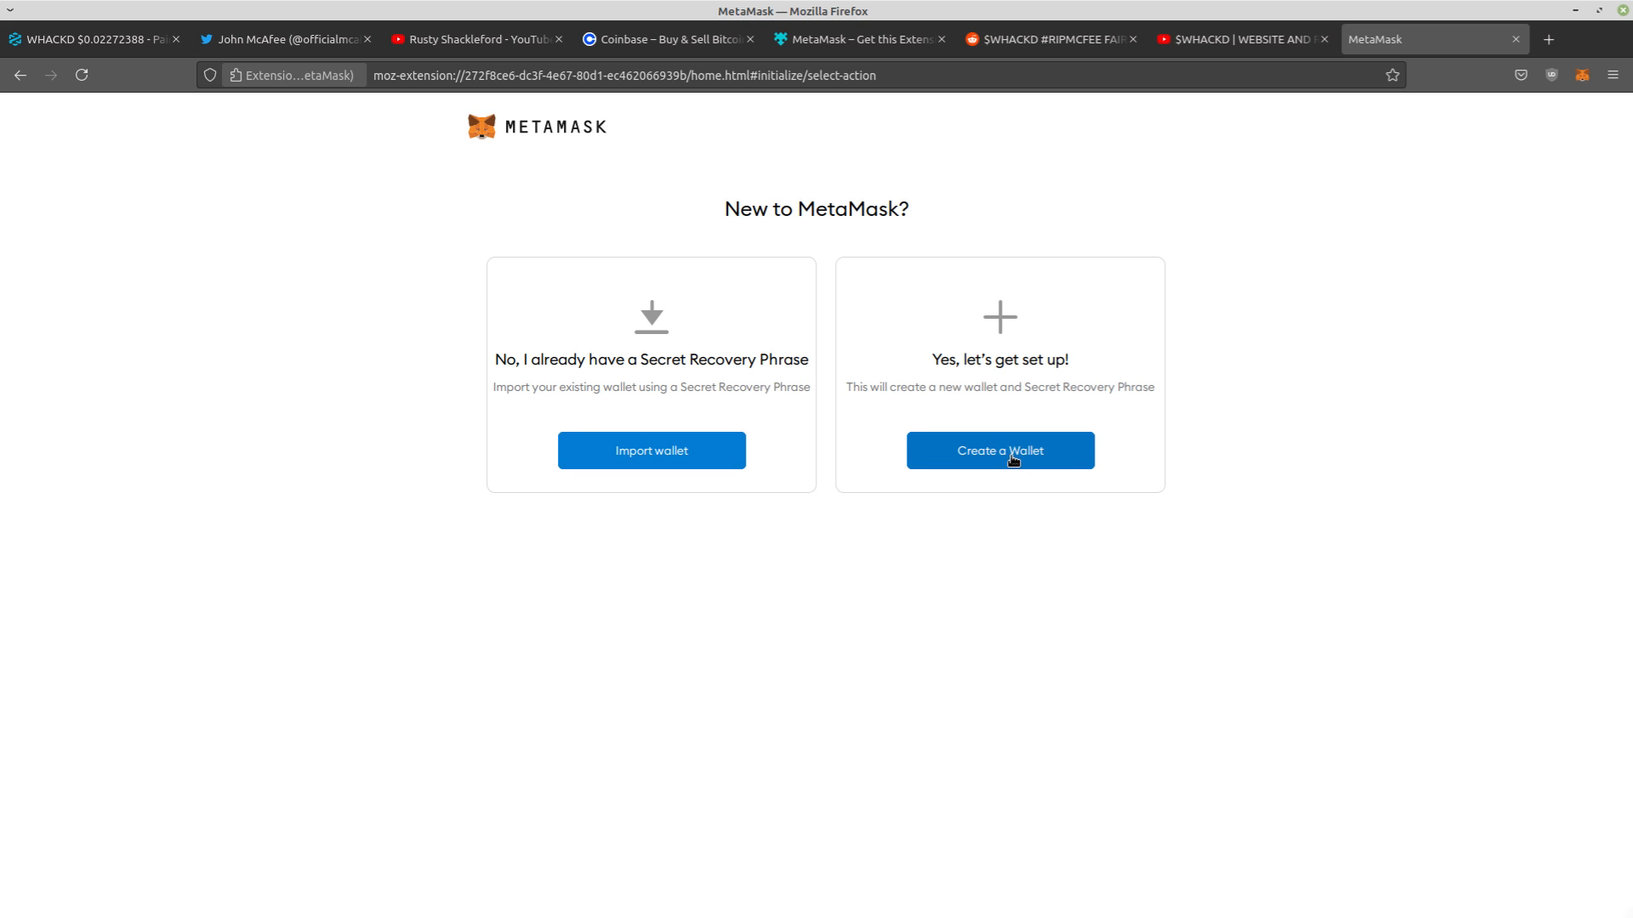
pyautogui.click(1000, 449)
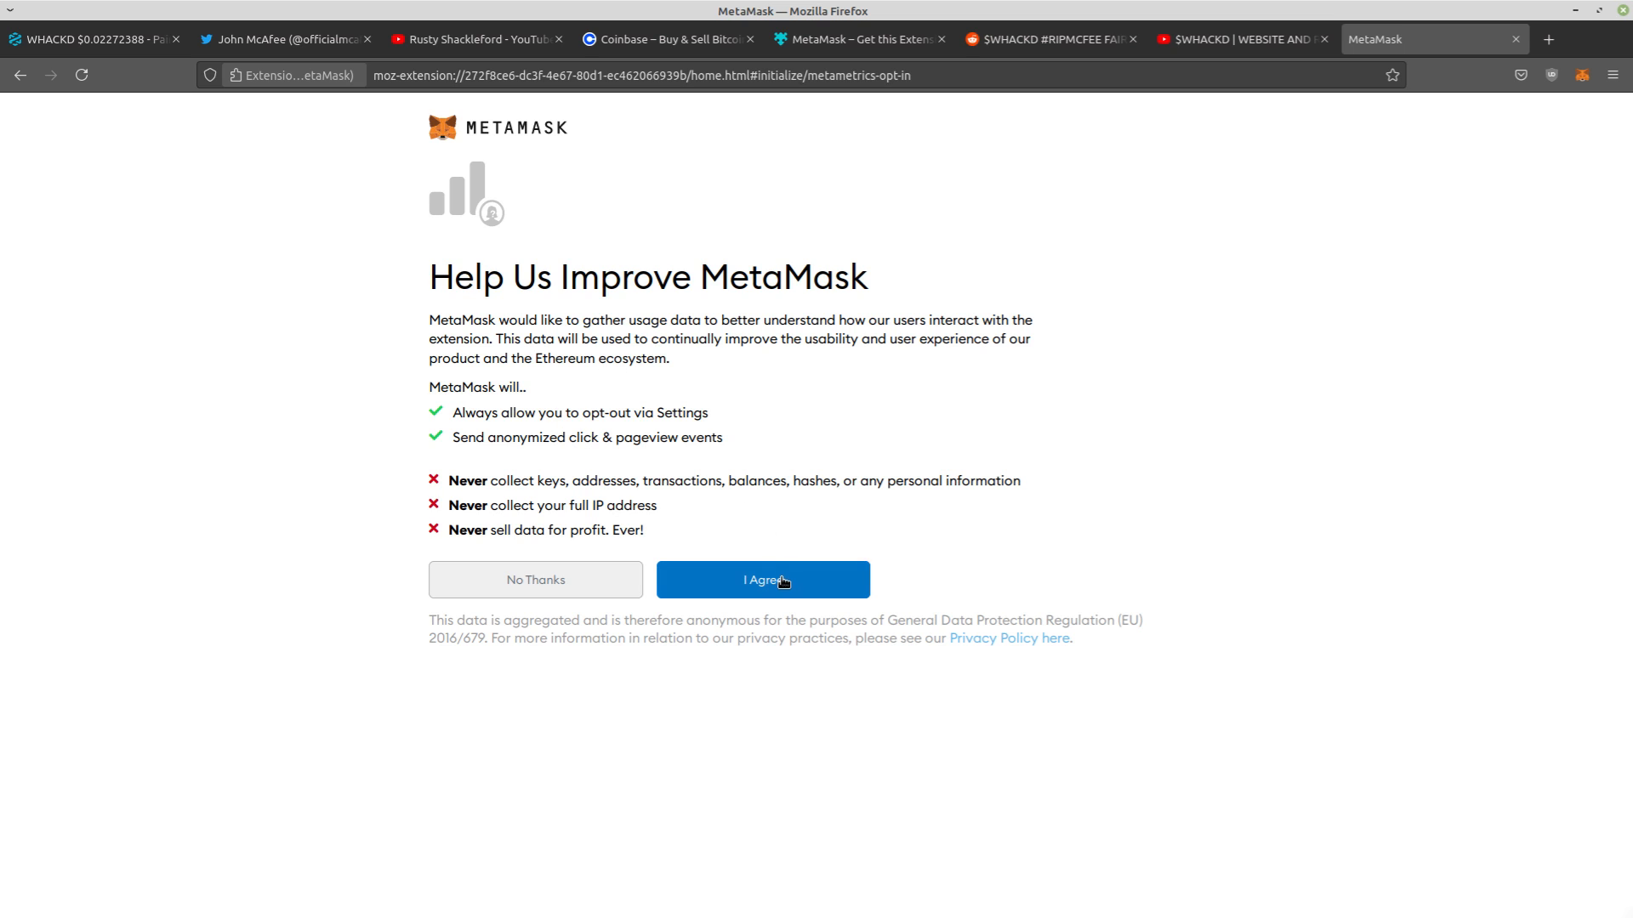
pyautogui.click(762, 578)
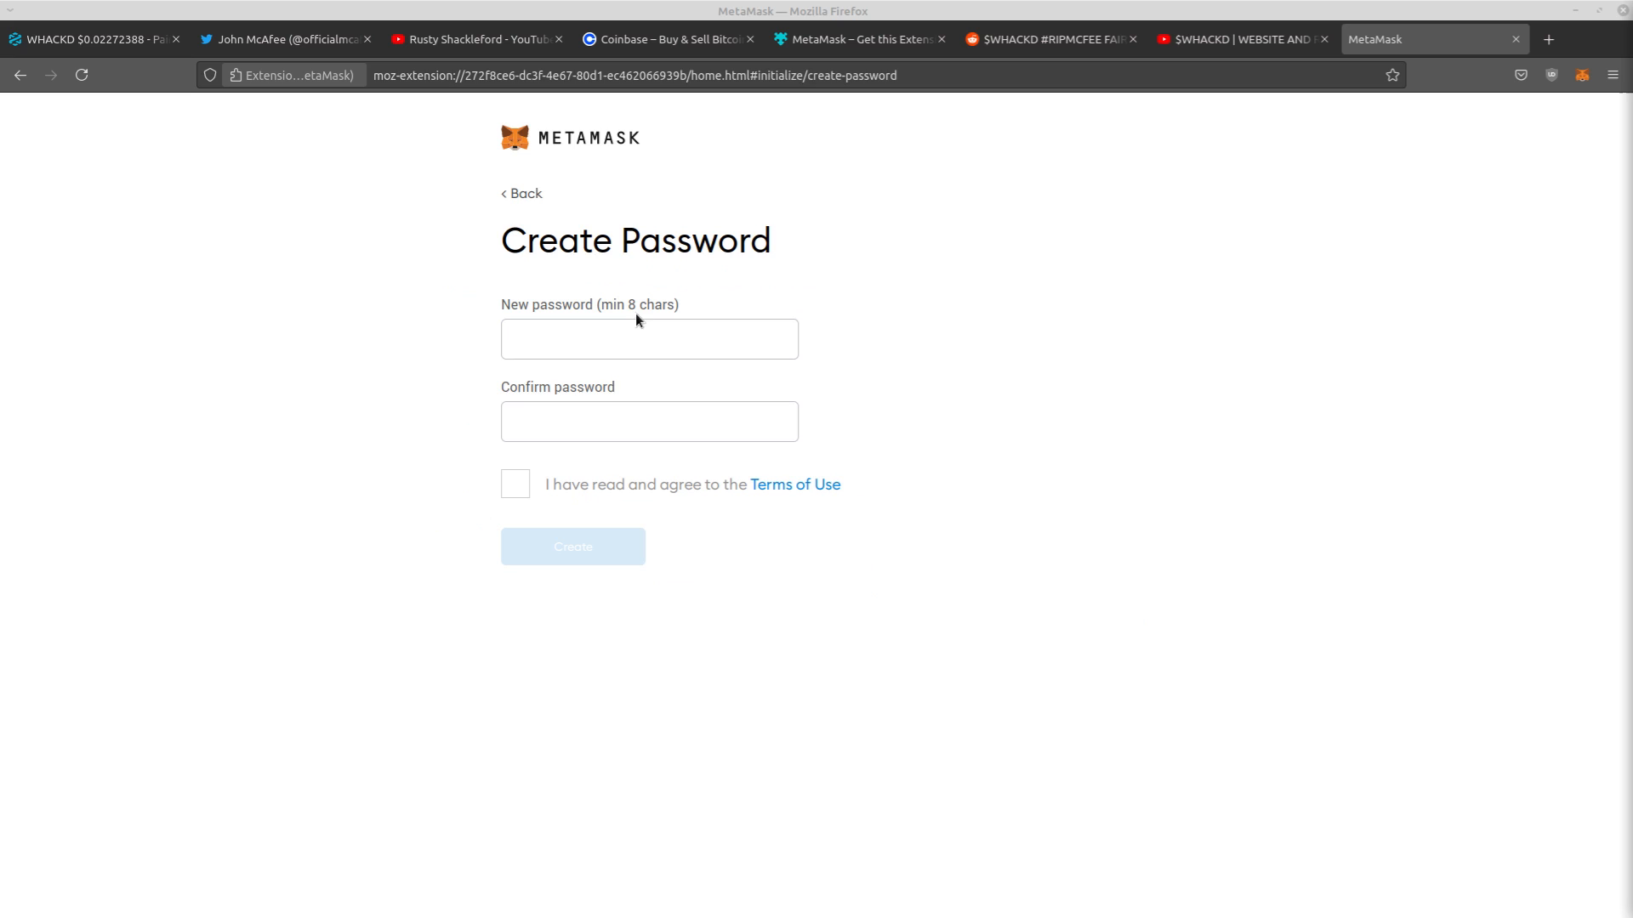
# Create the wallet password, accept the Terms of Use and continue past the recovery phrase video
pyautogui.click(650, 421)
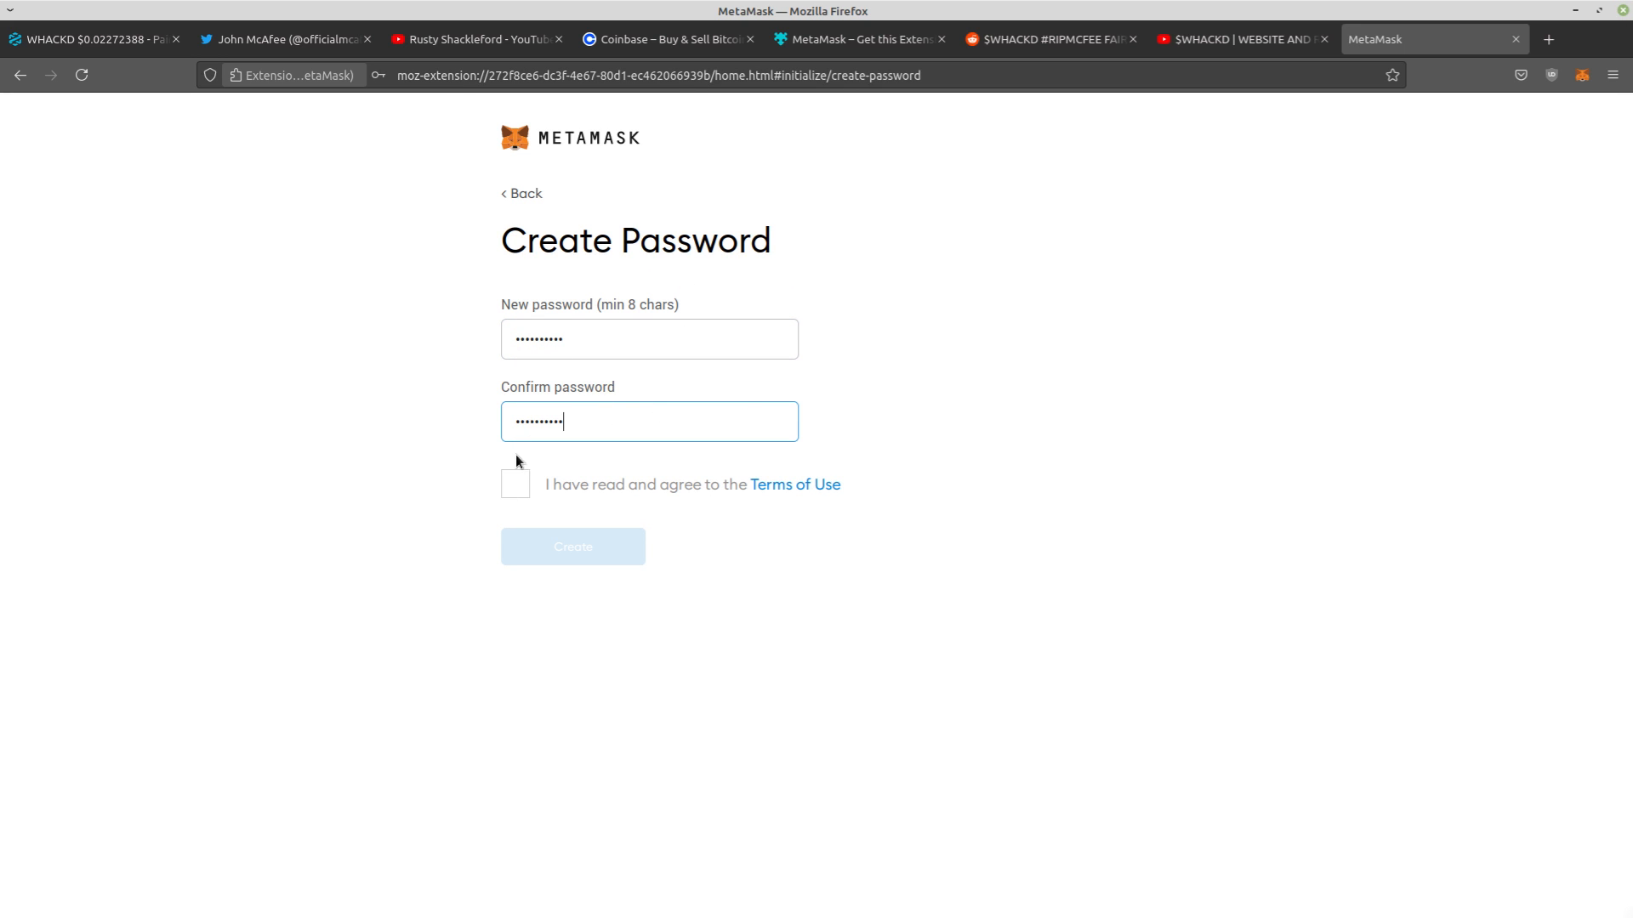
pyautogui.click(571, 546)
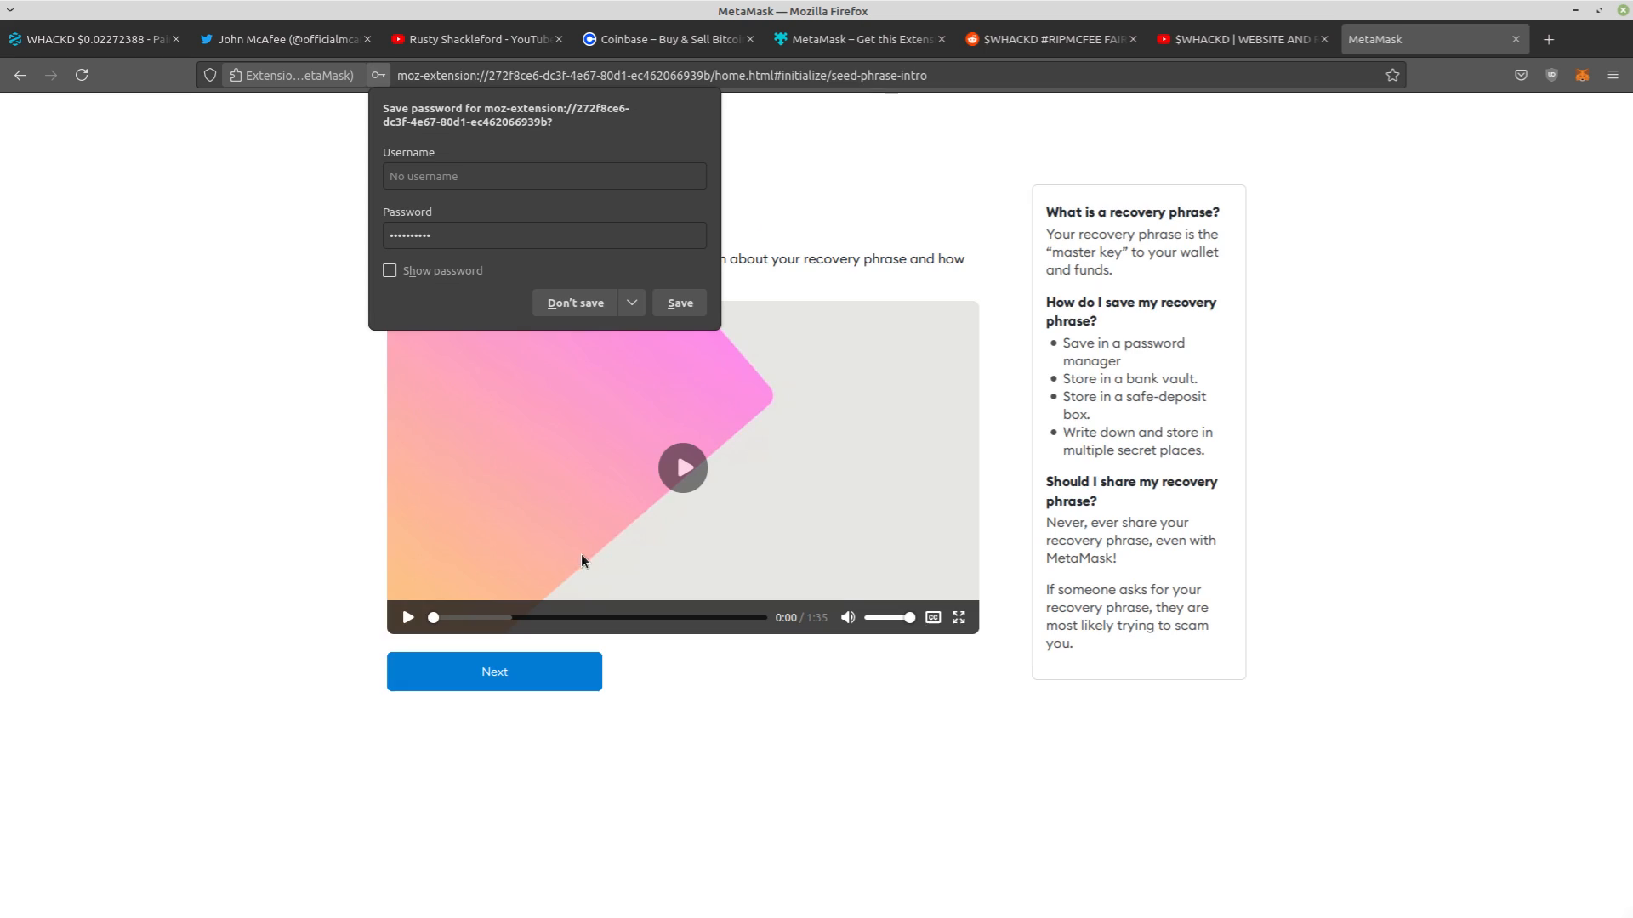
pyautogui.click(574, 302)
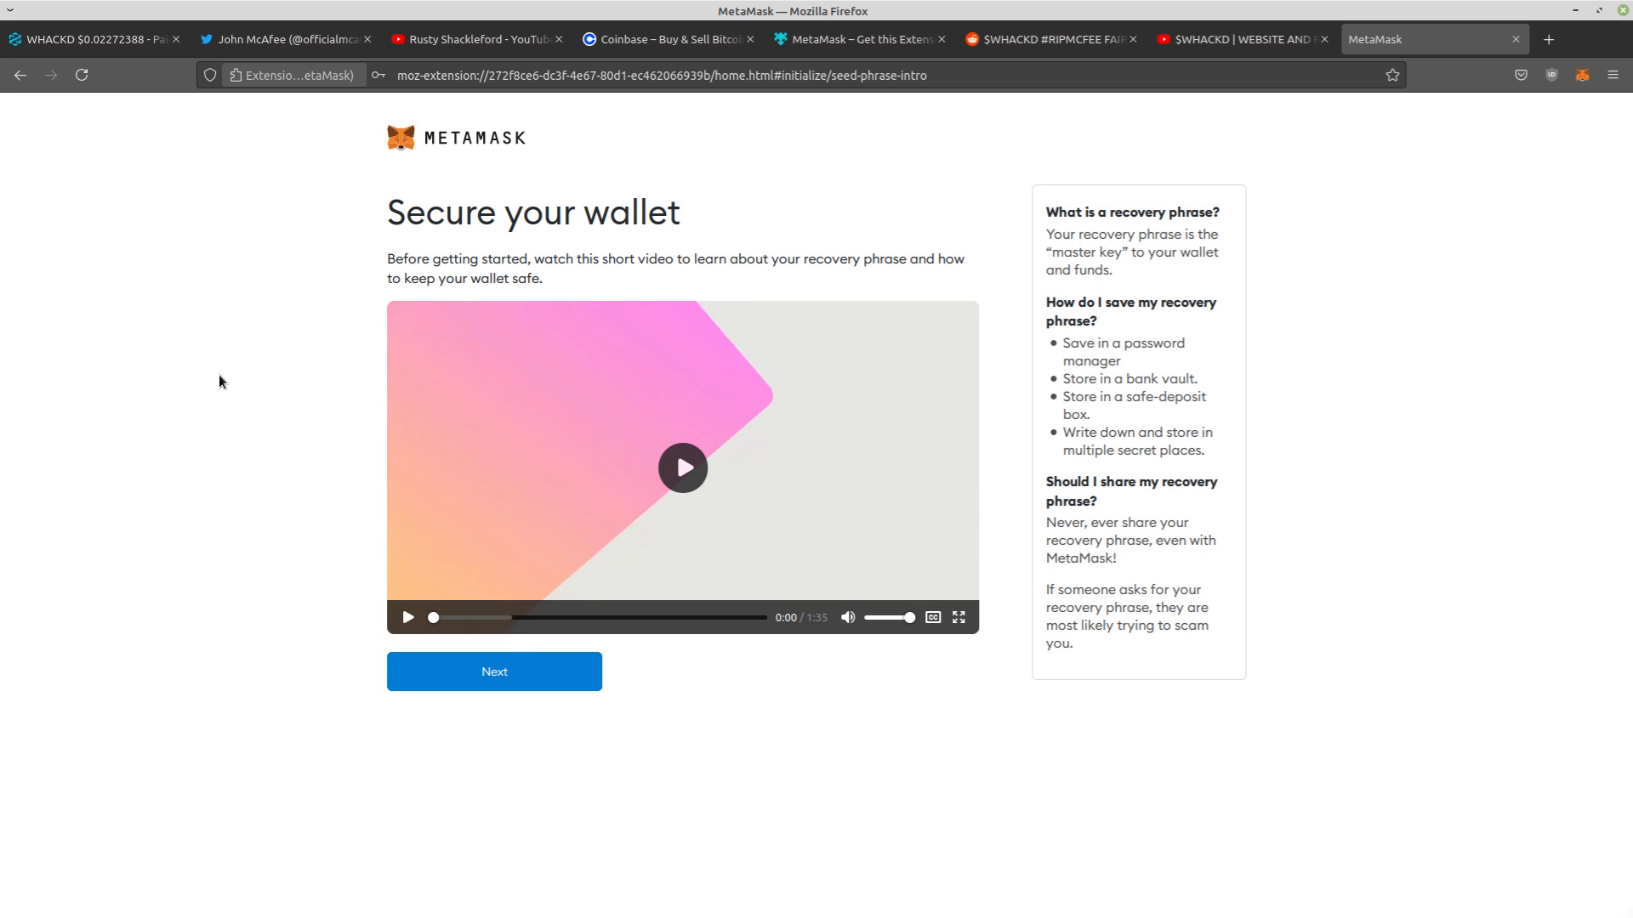
pyautogui.moveTo(600, 436)
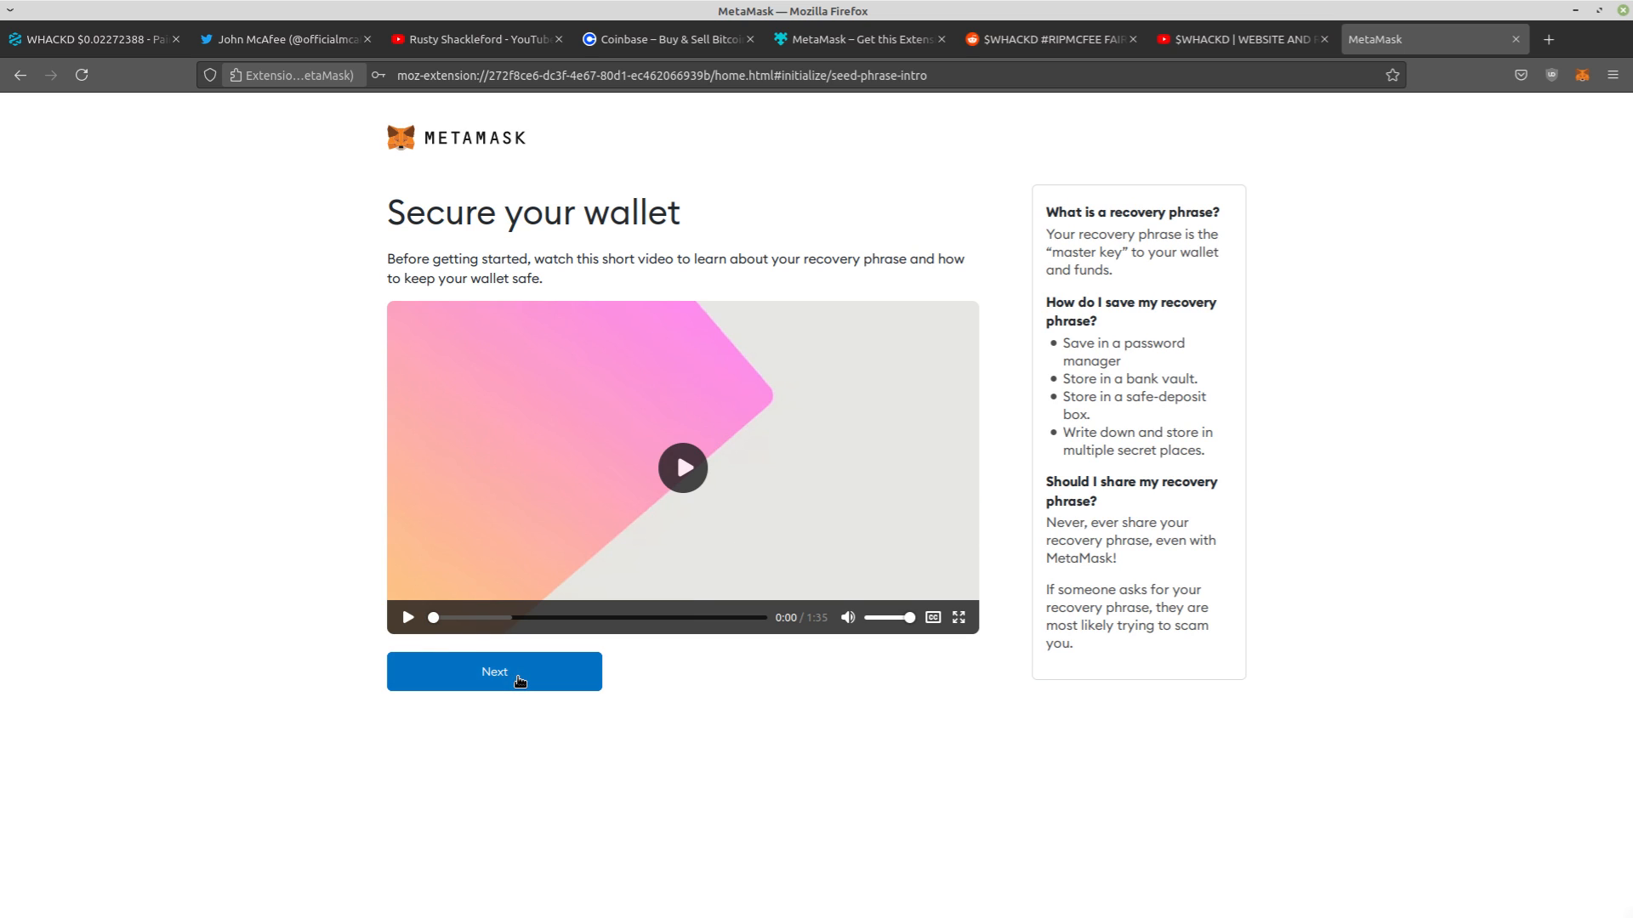
pyautogui.click(493, 672)
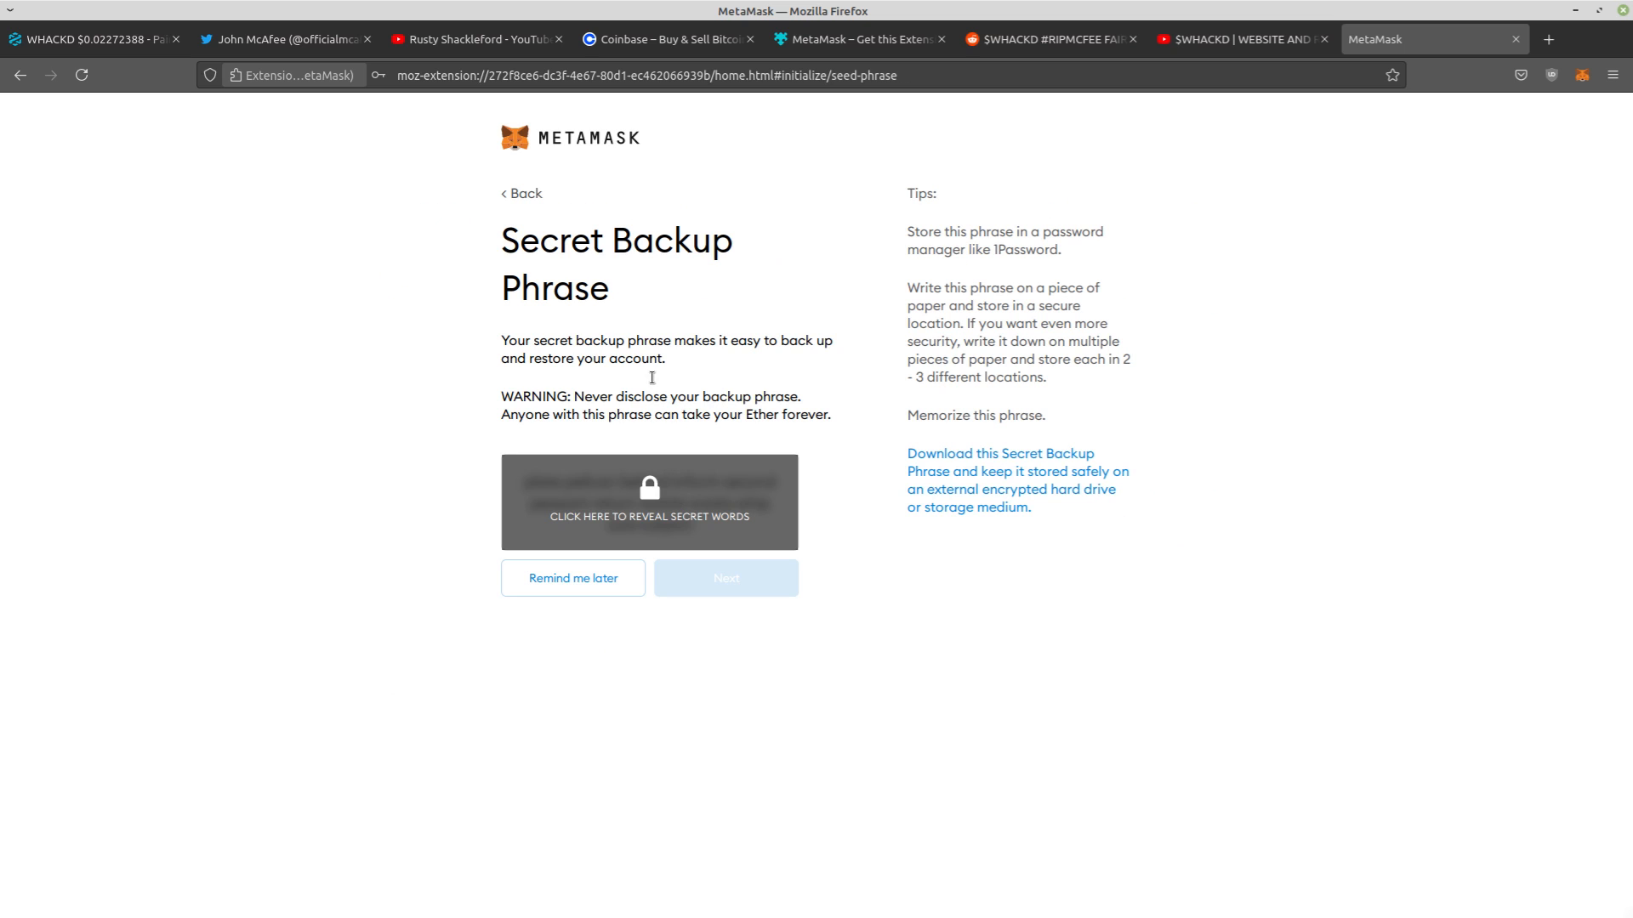
# Reveal the secret backup phrase, confirm its word order and finish setup to reach the Account 1 overview
pyautogui.click(650, 502)
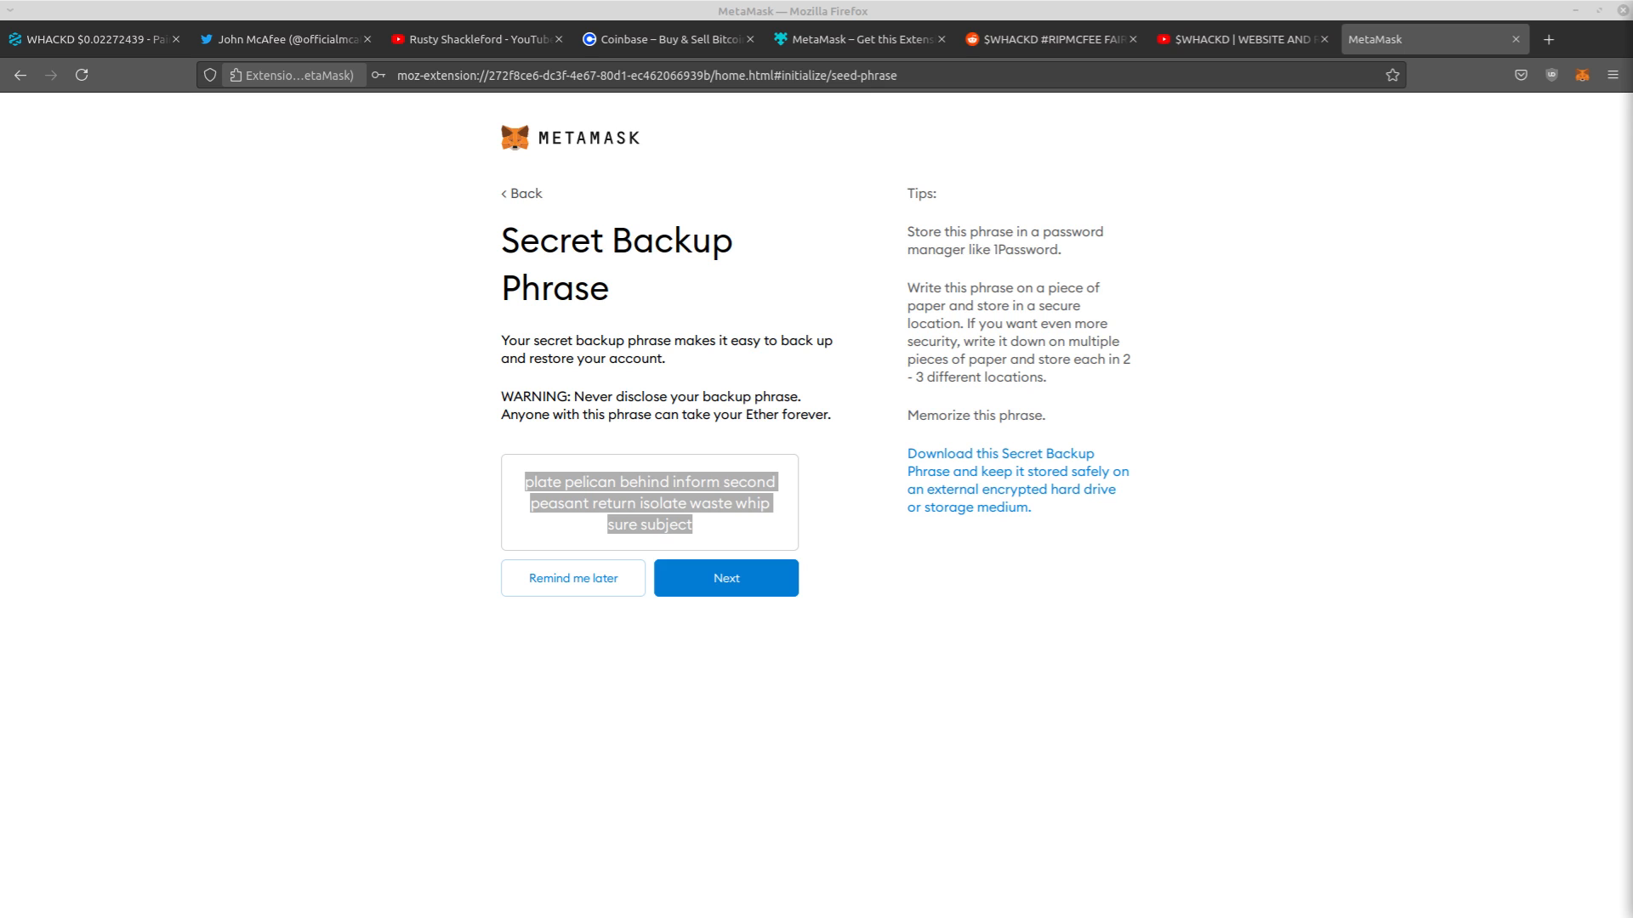
pyautogui.click(773, 519)
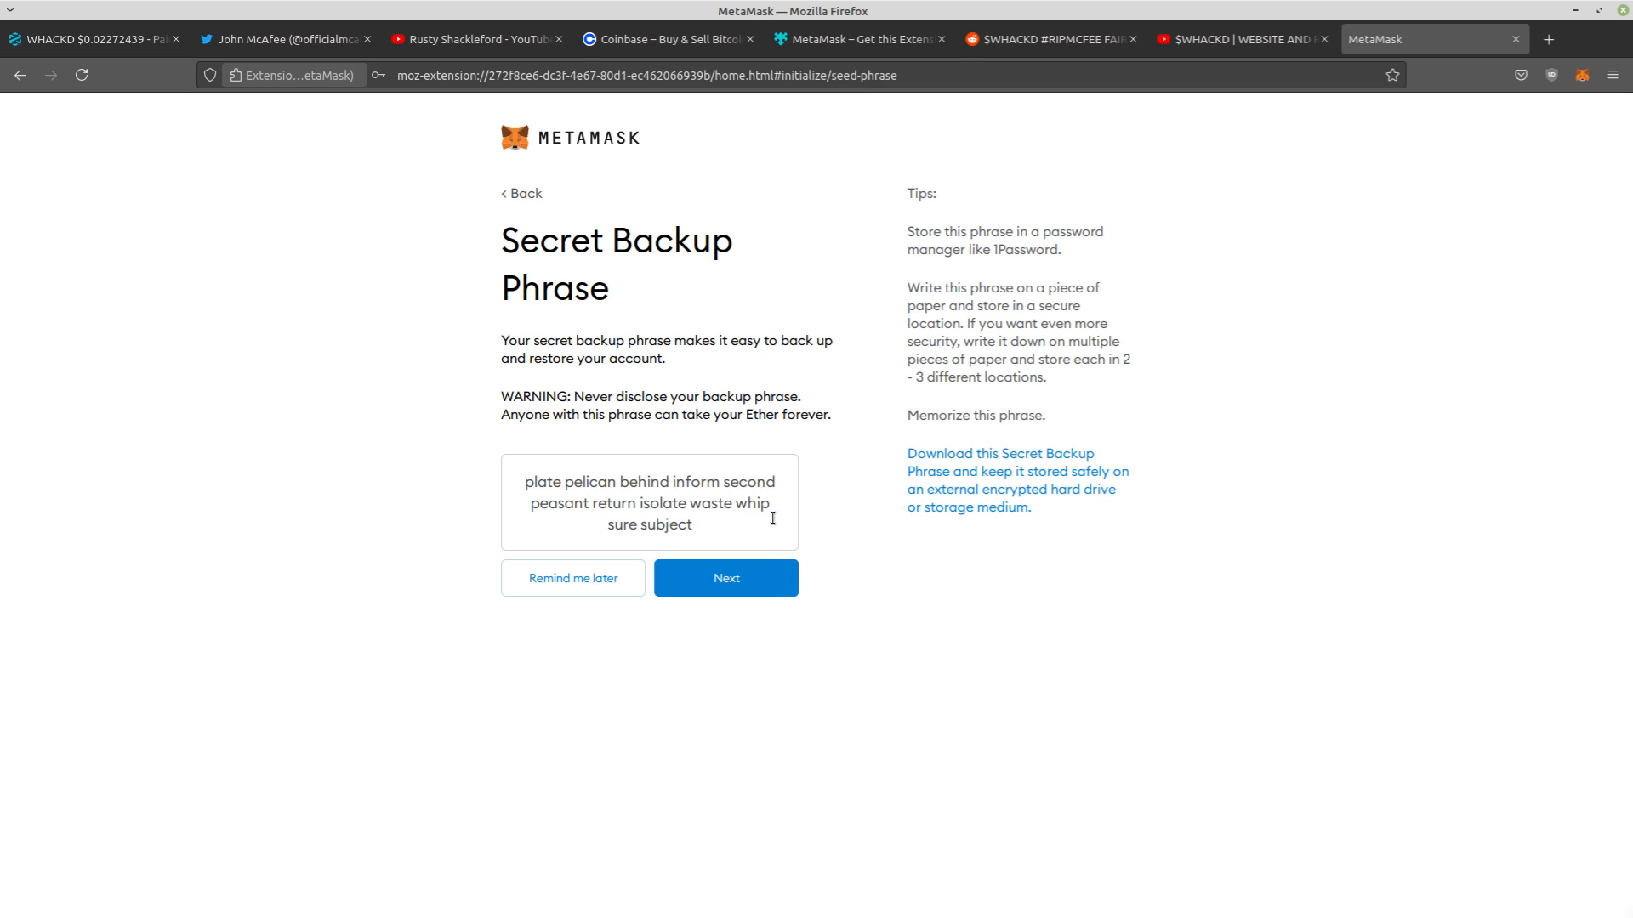
pyautogui.click(724, 578)
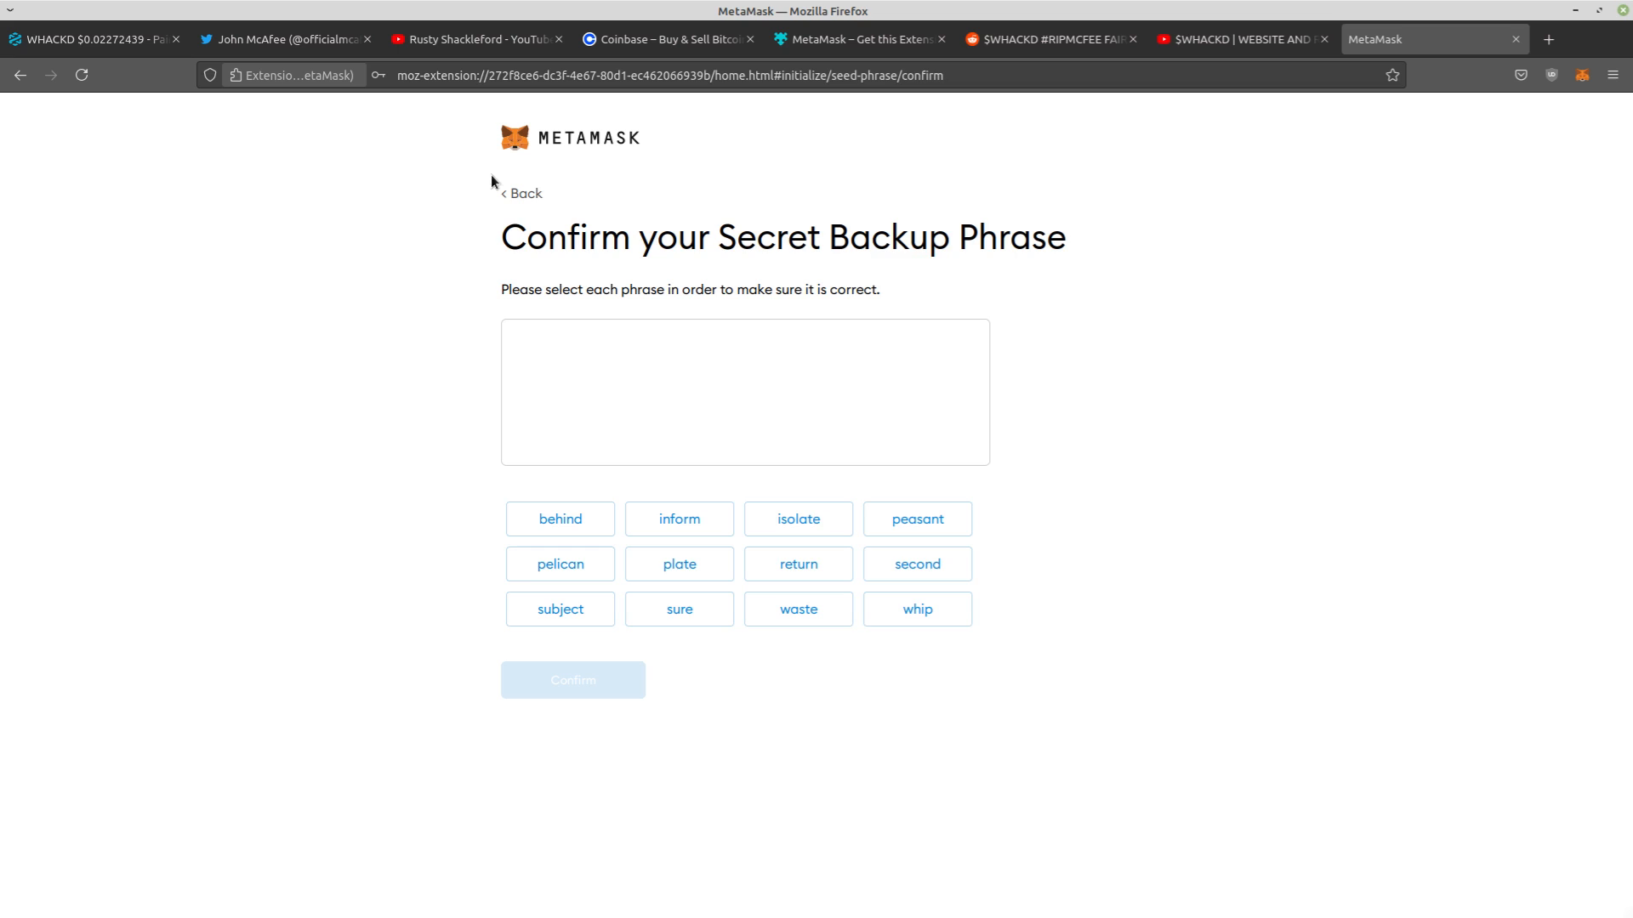
pyautogui.click(520, 193)
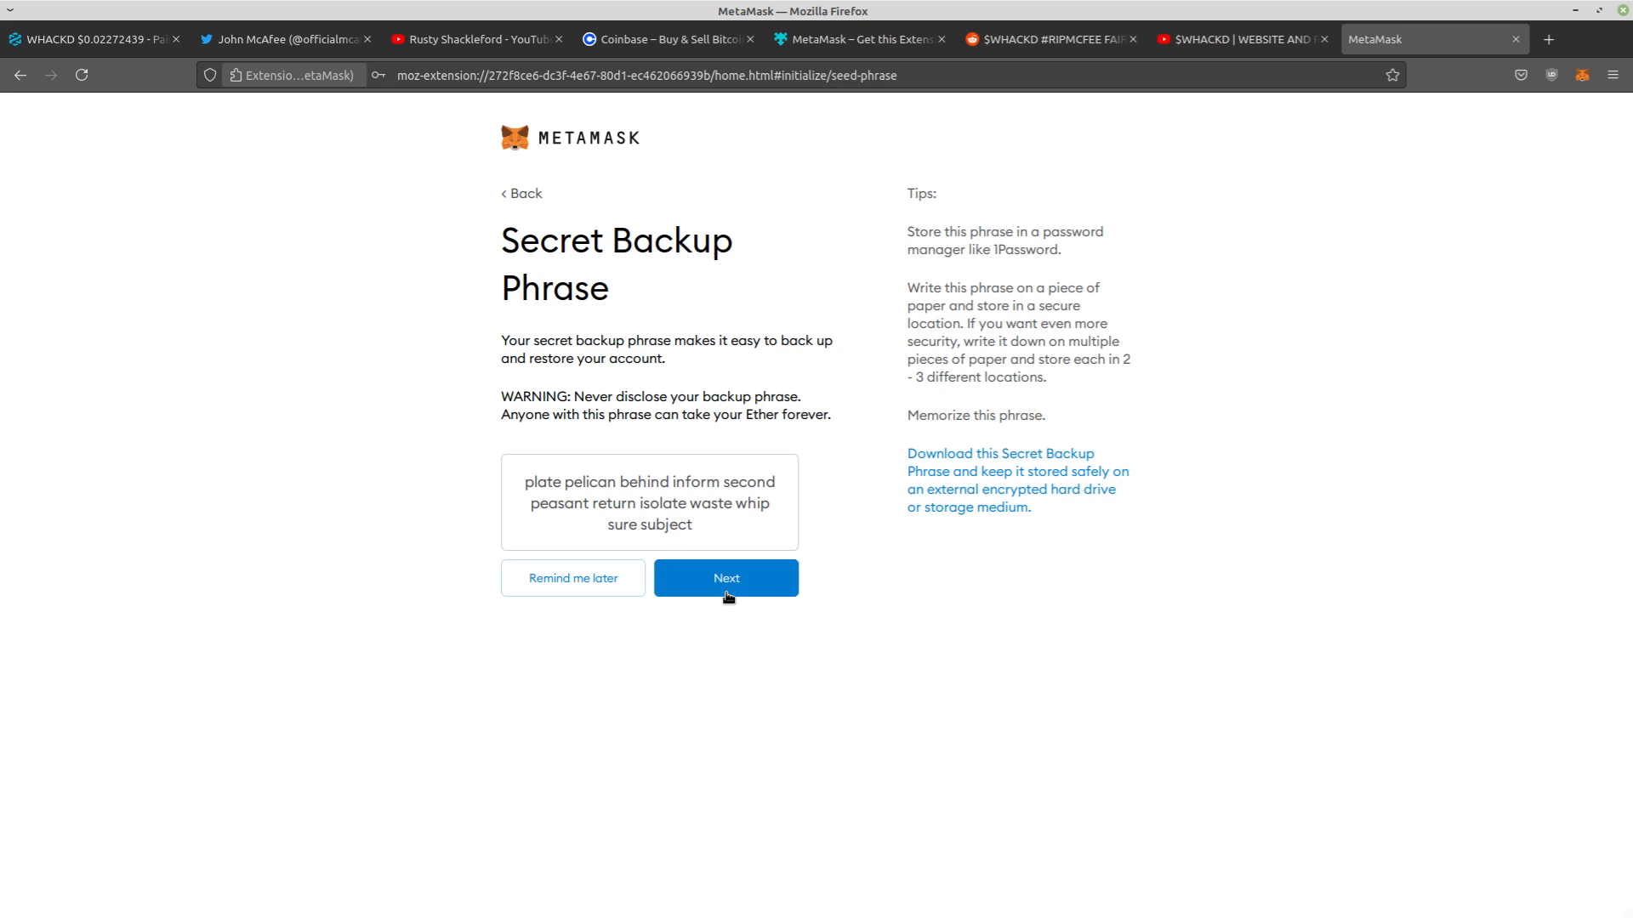
pyautogui.click(724, 578)
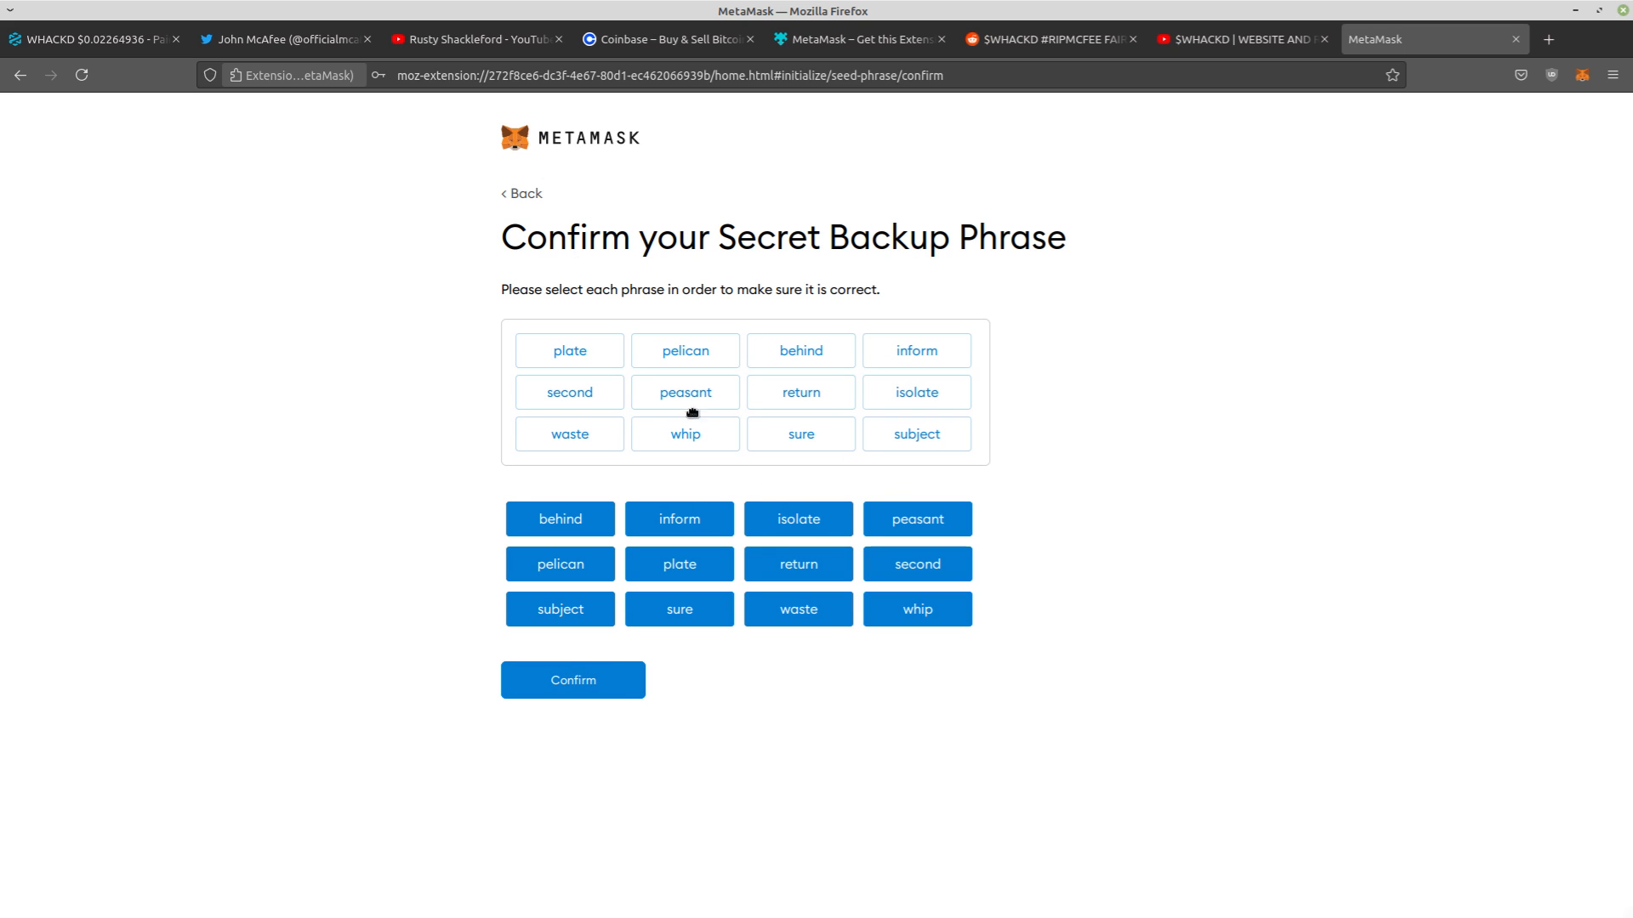
pyautogui.moveTo(605, 680)
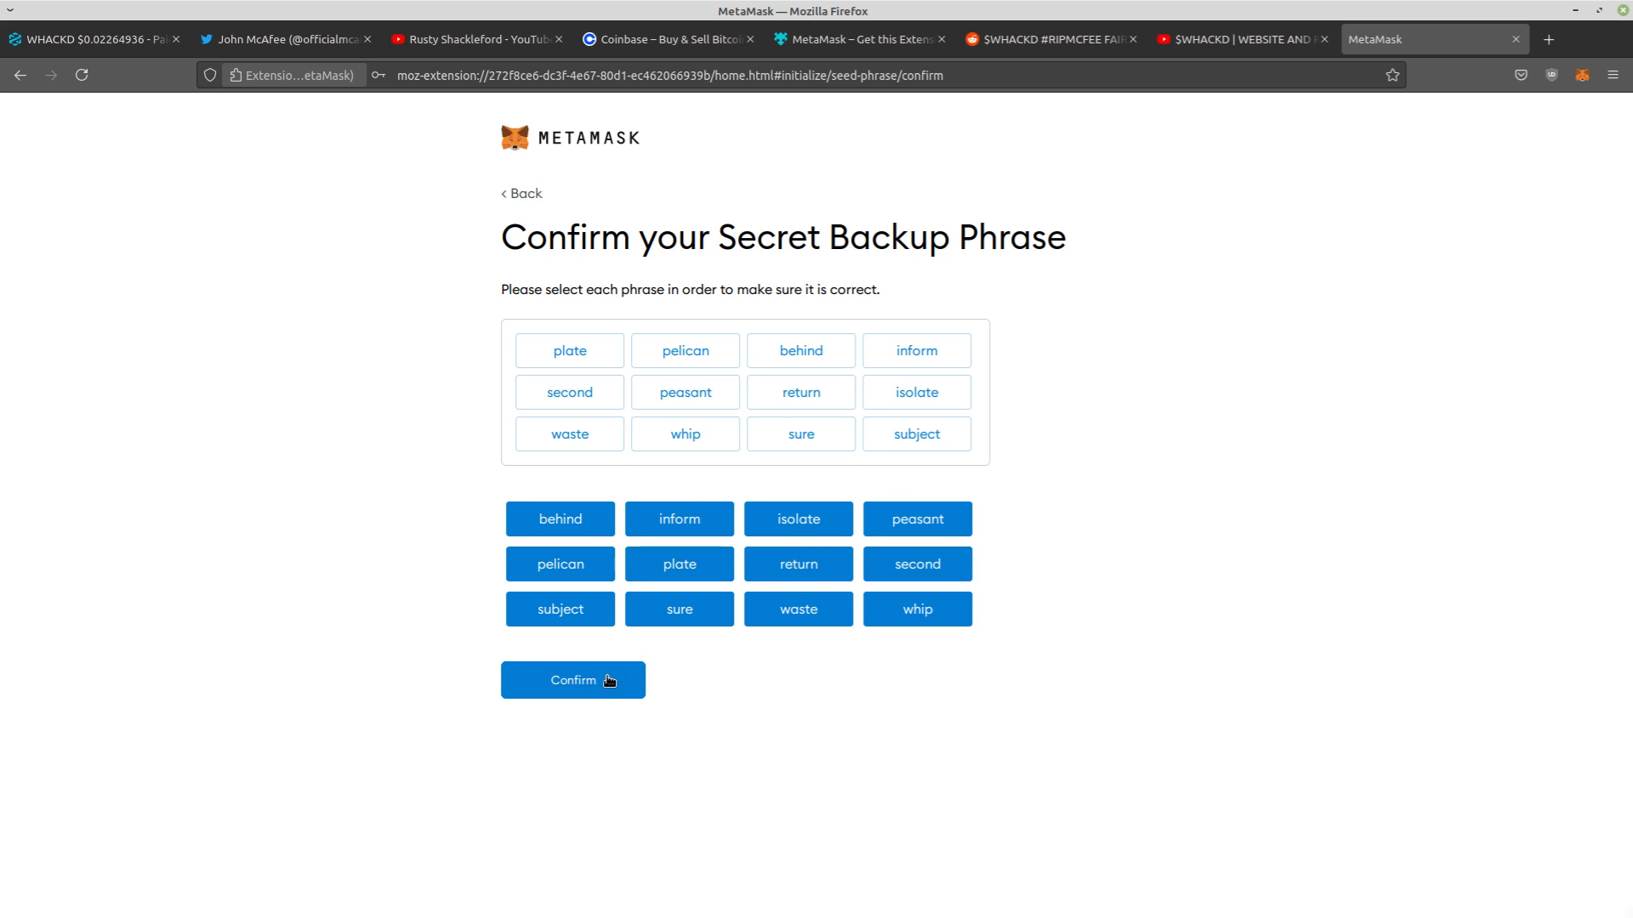
pyautogui.click(573, 681)
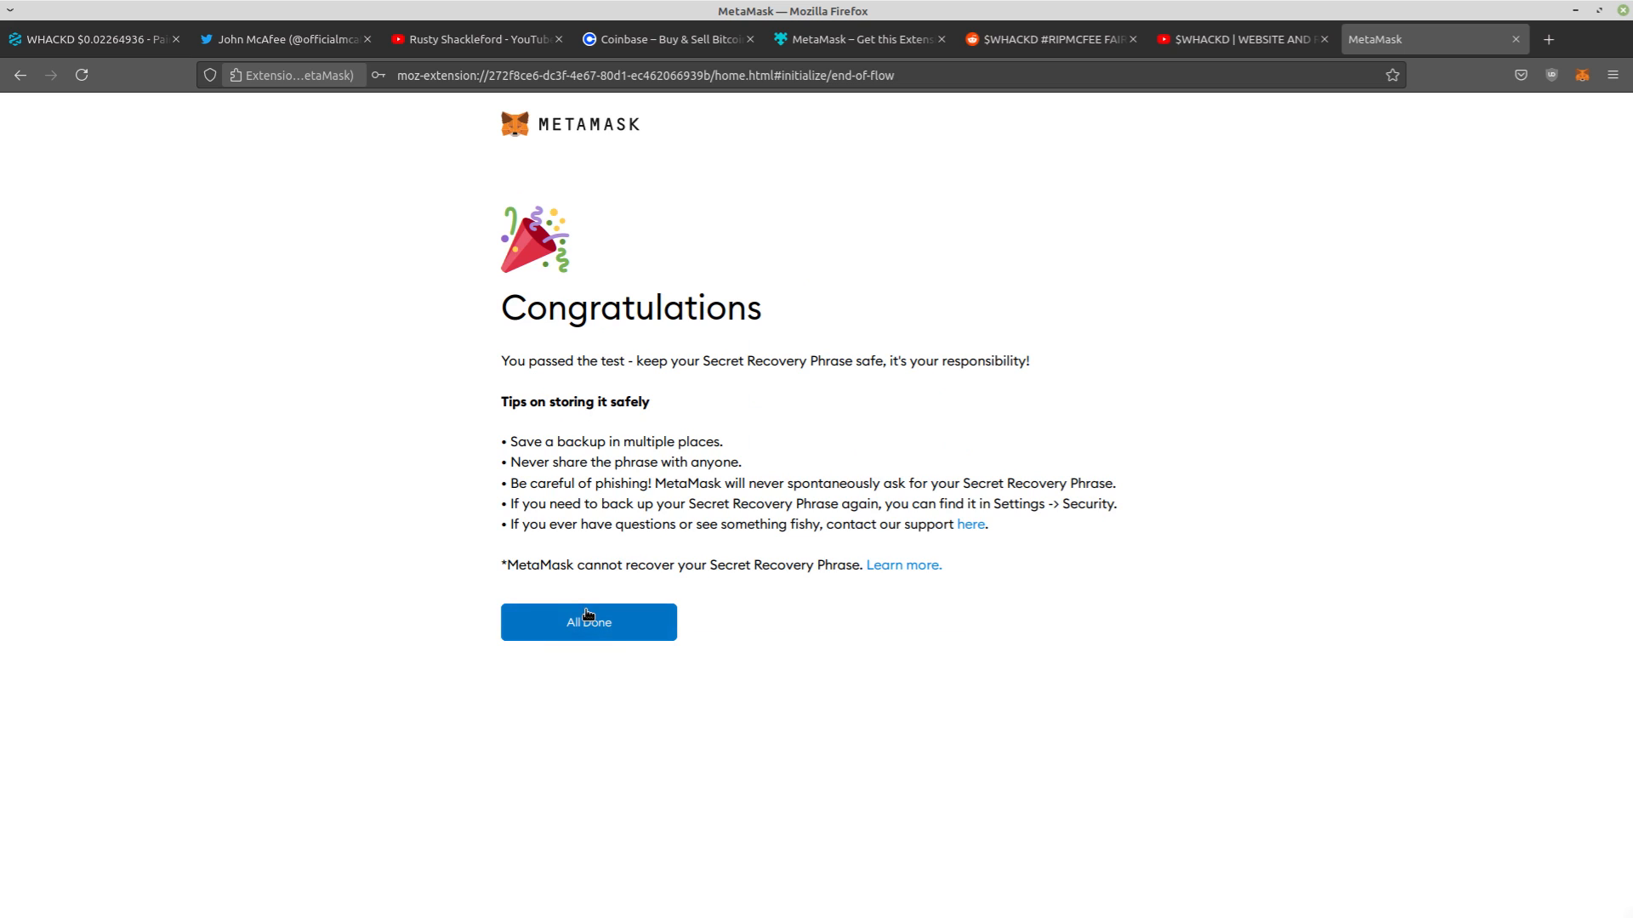
pyautogui.click(589, 623)
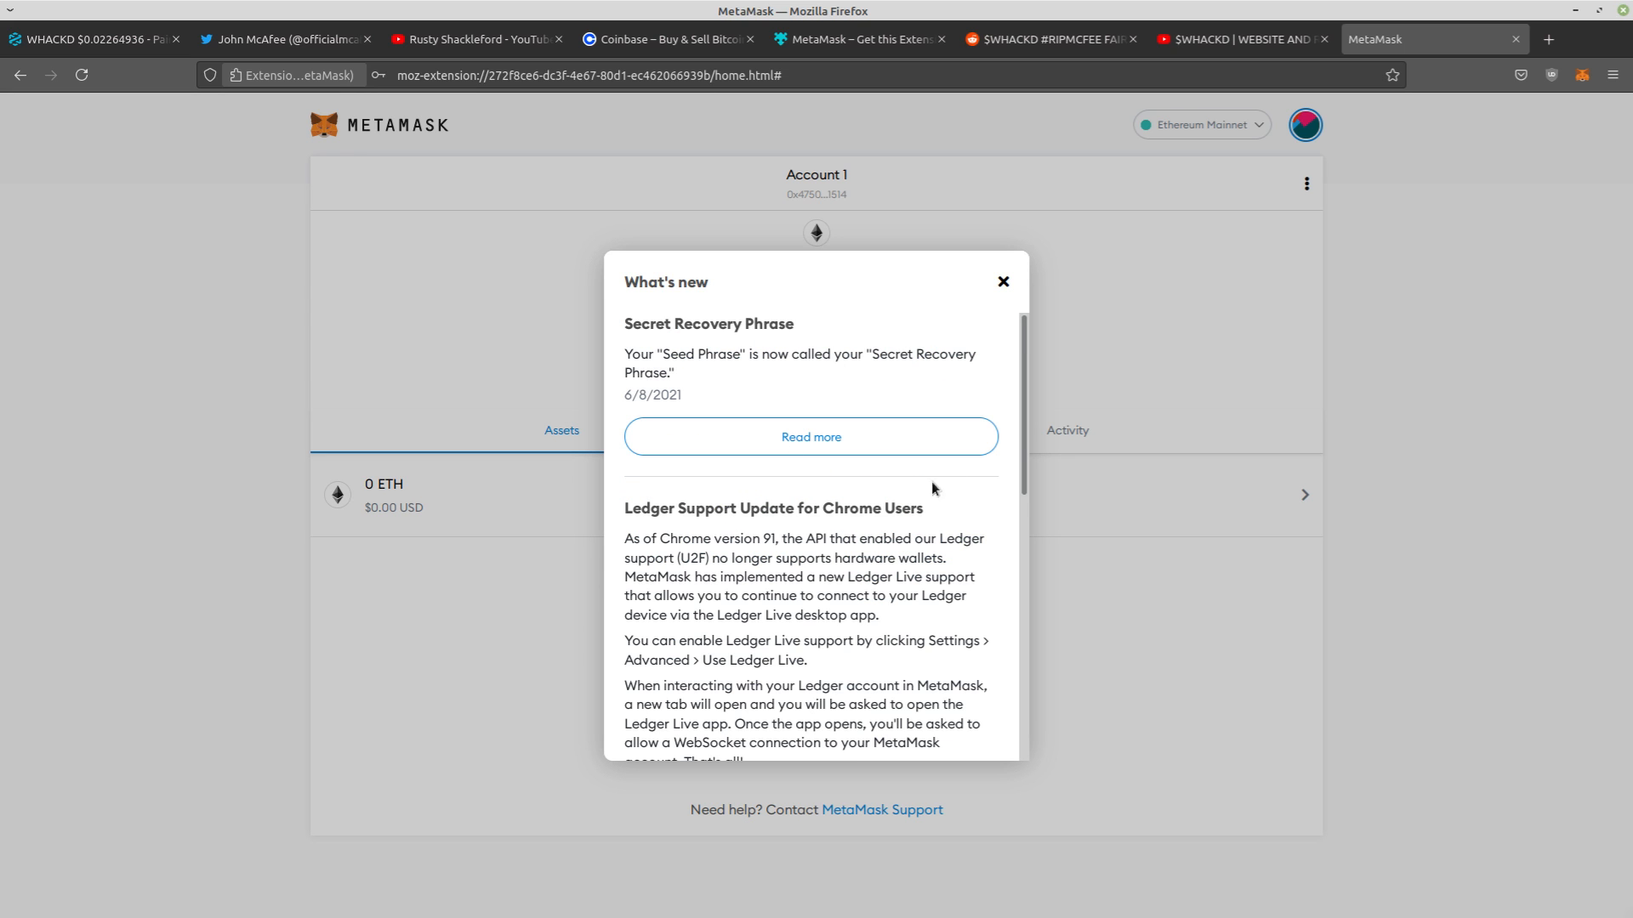
# Copy the Account 1 wallet address, check the empty 0 ETH balance, then return to the DEXTools chart
pyautogui.click(1004, 282)
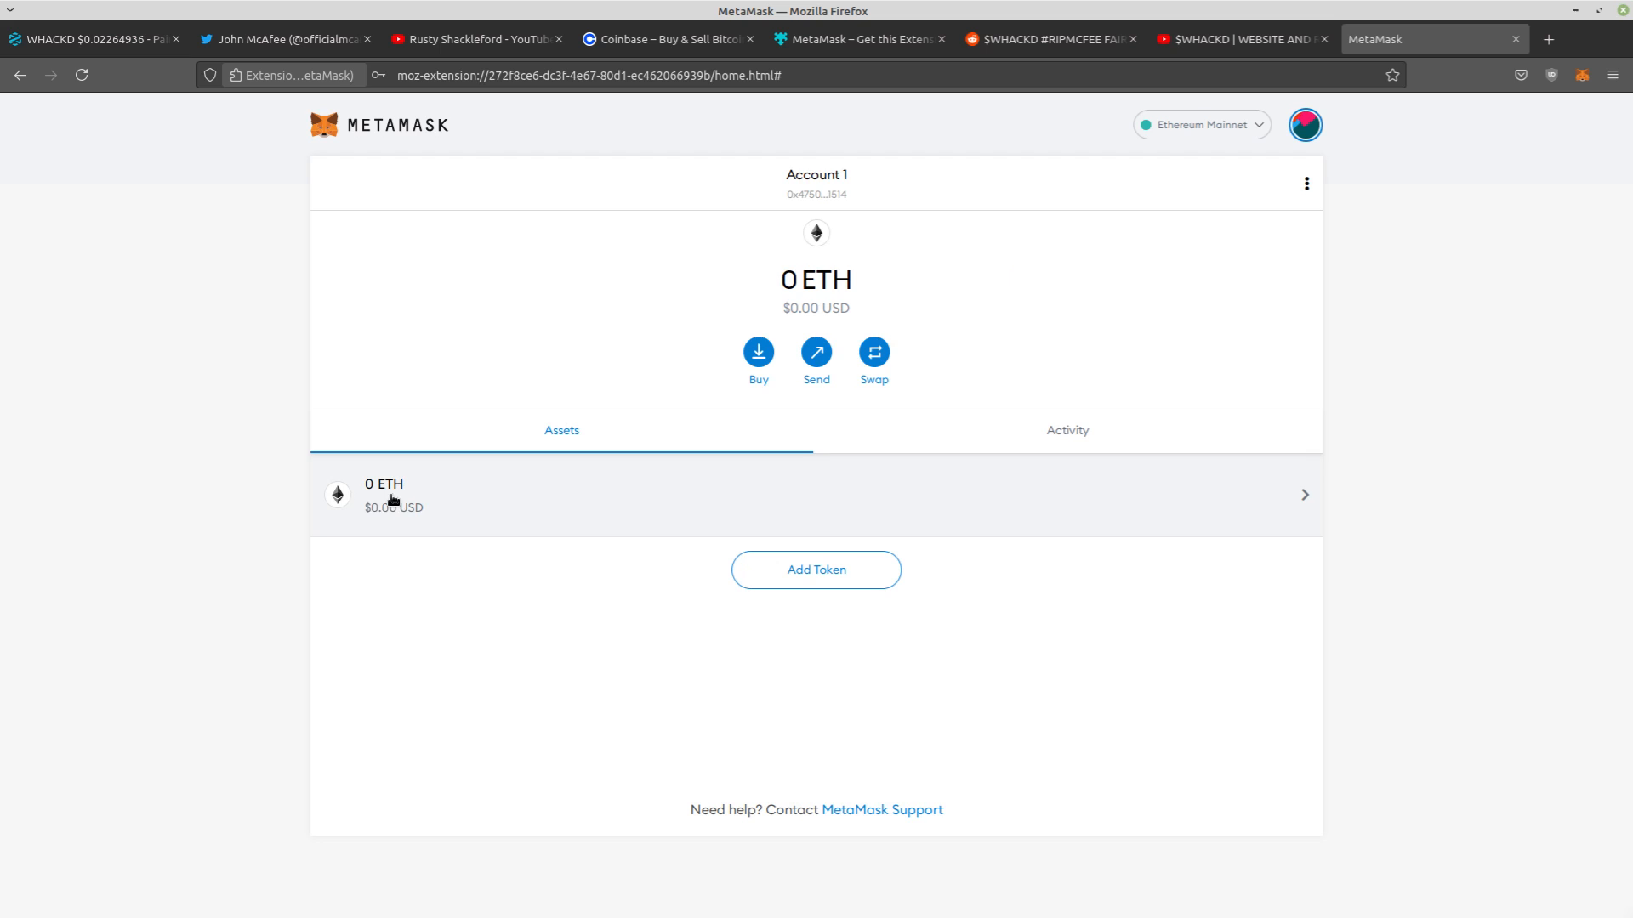
pyautogui.moveTo(825, 194)
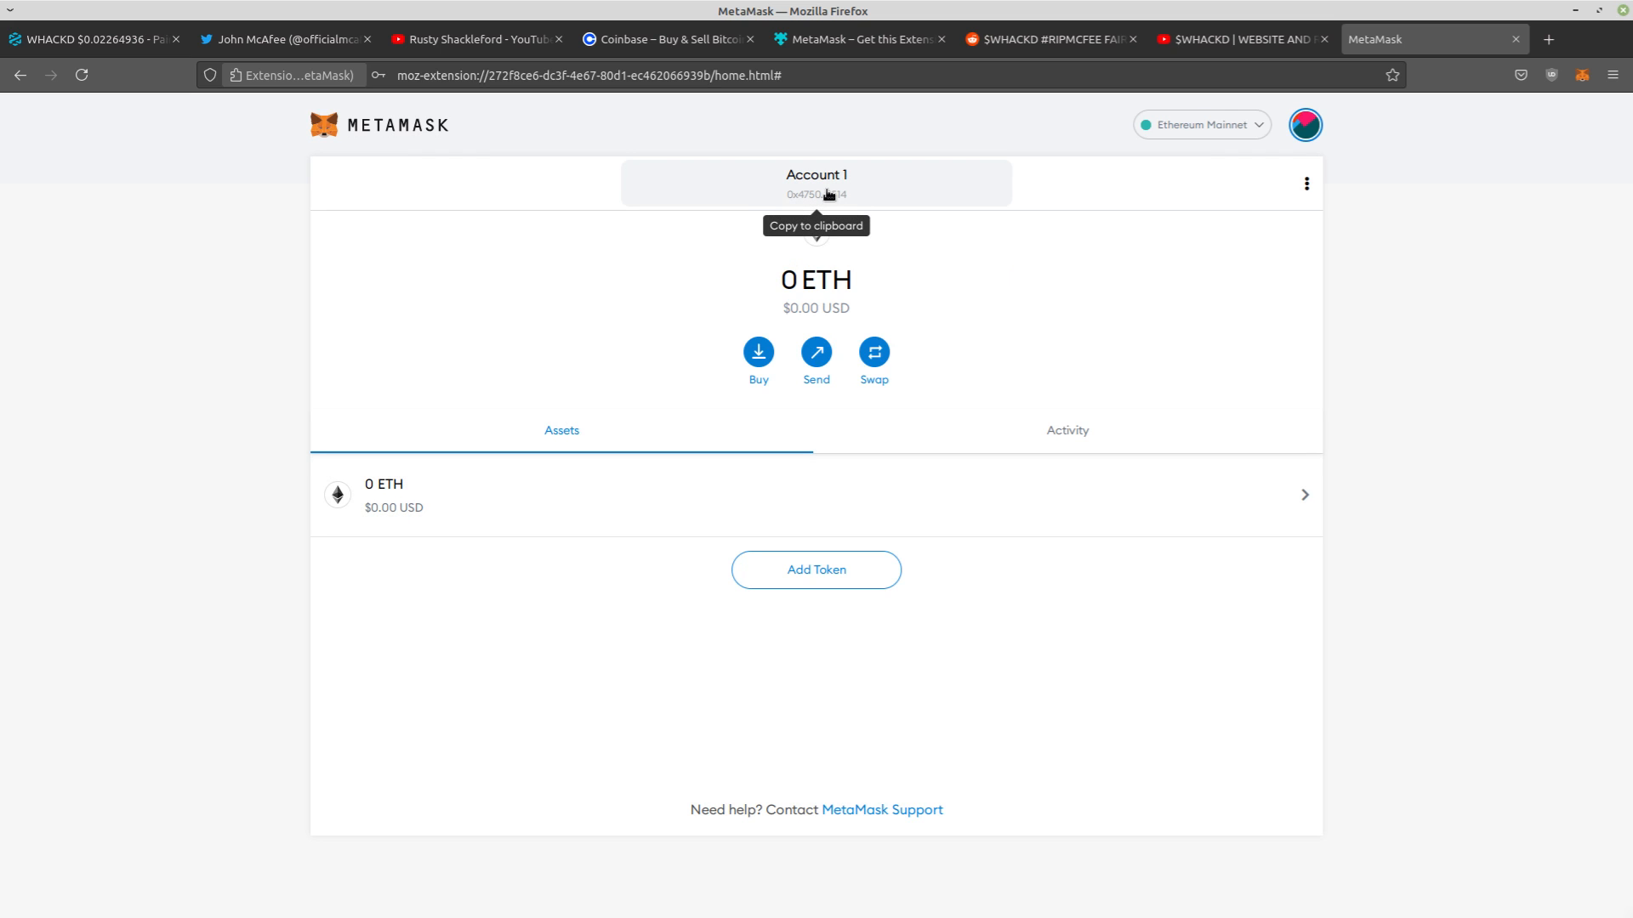
pyautogui.click(817, 193)
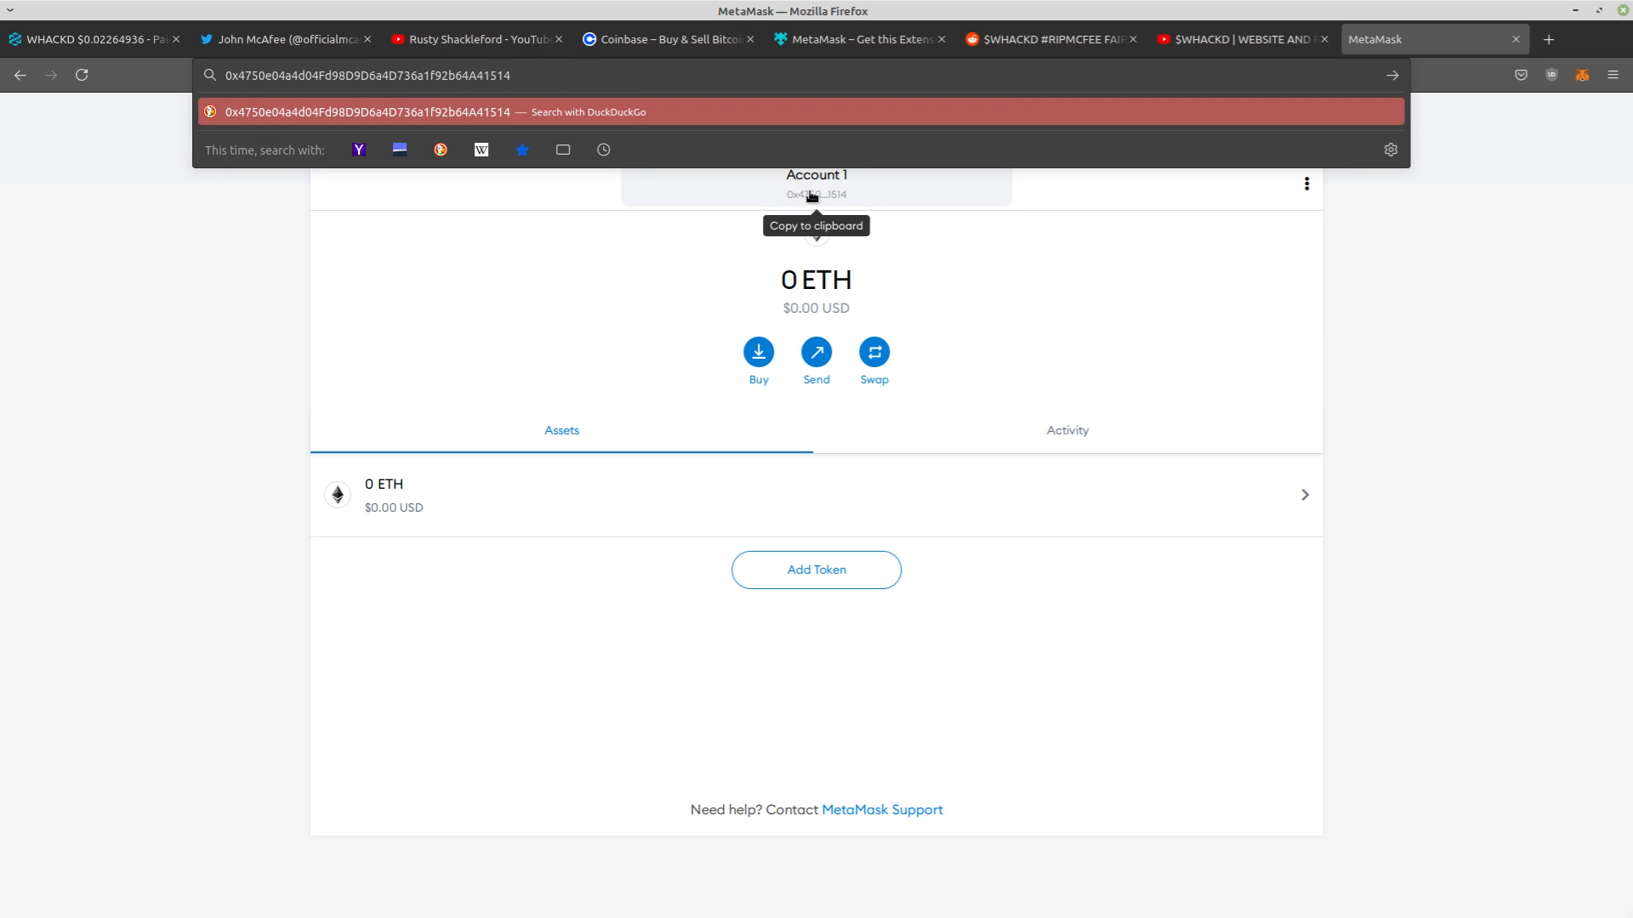
pyautogui.moveTo(554, 279)
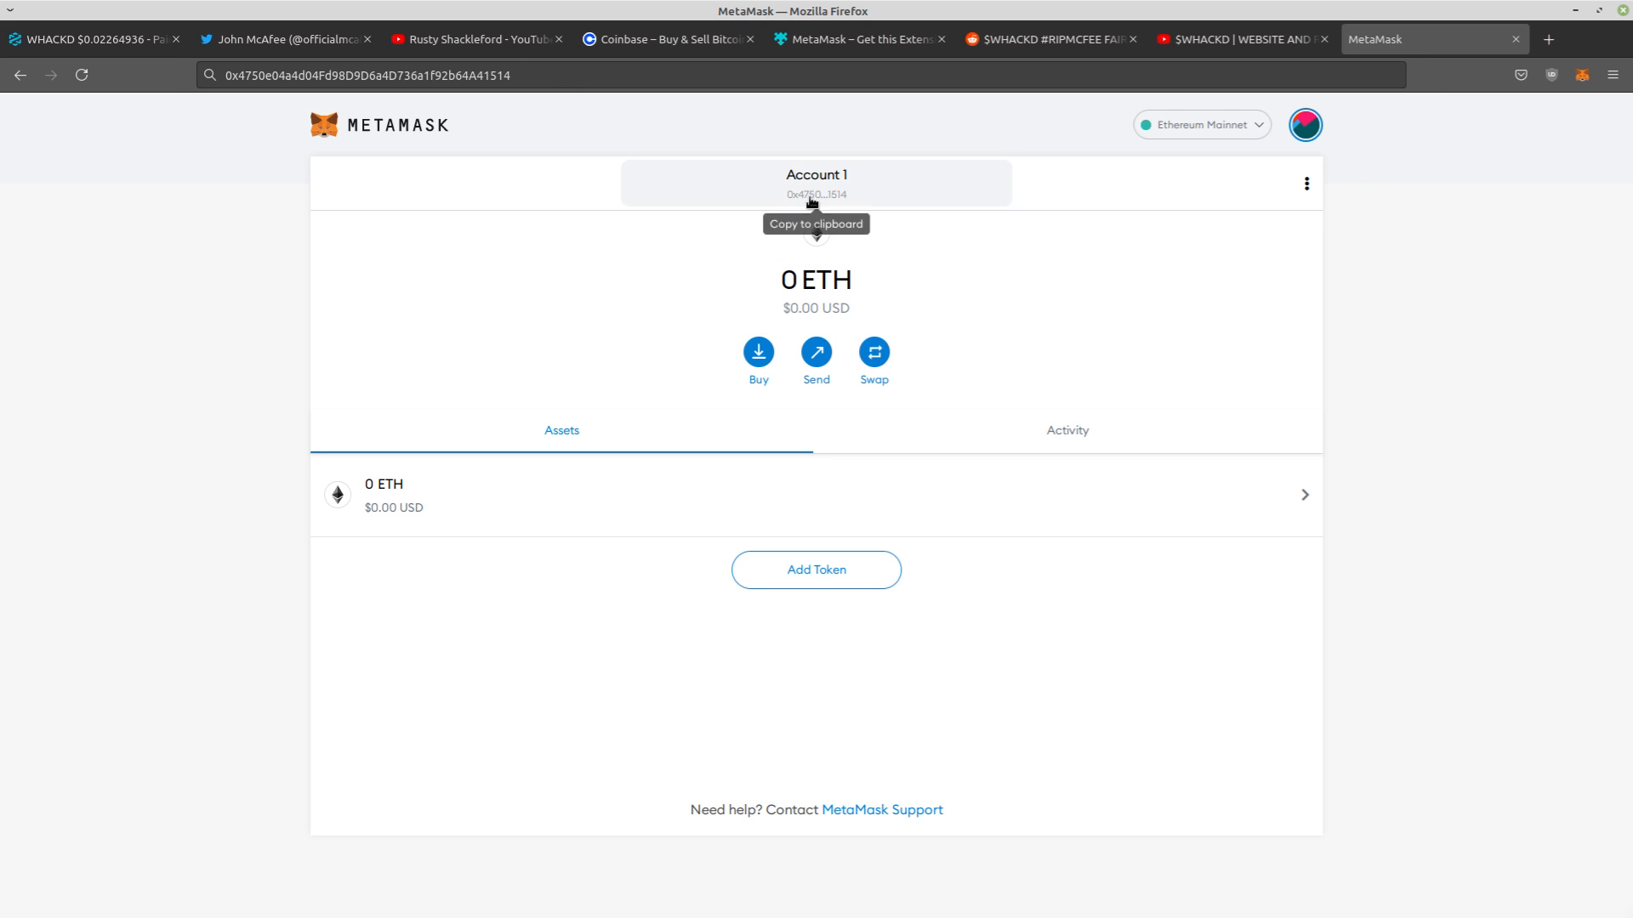
pyautogui.click(665, 39)
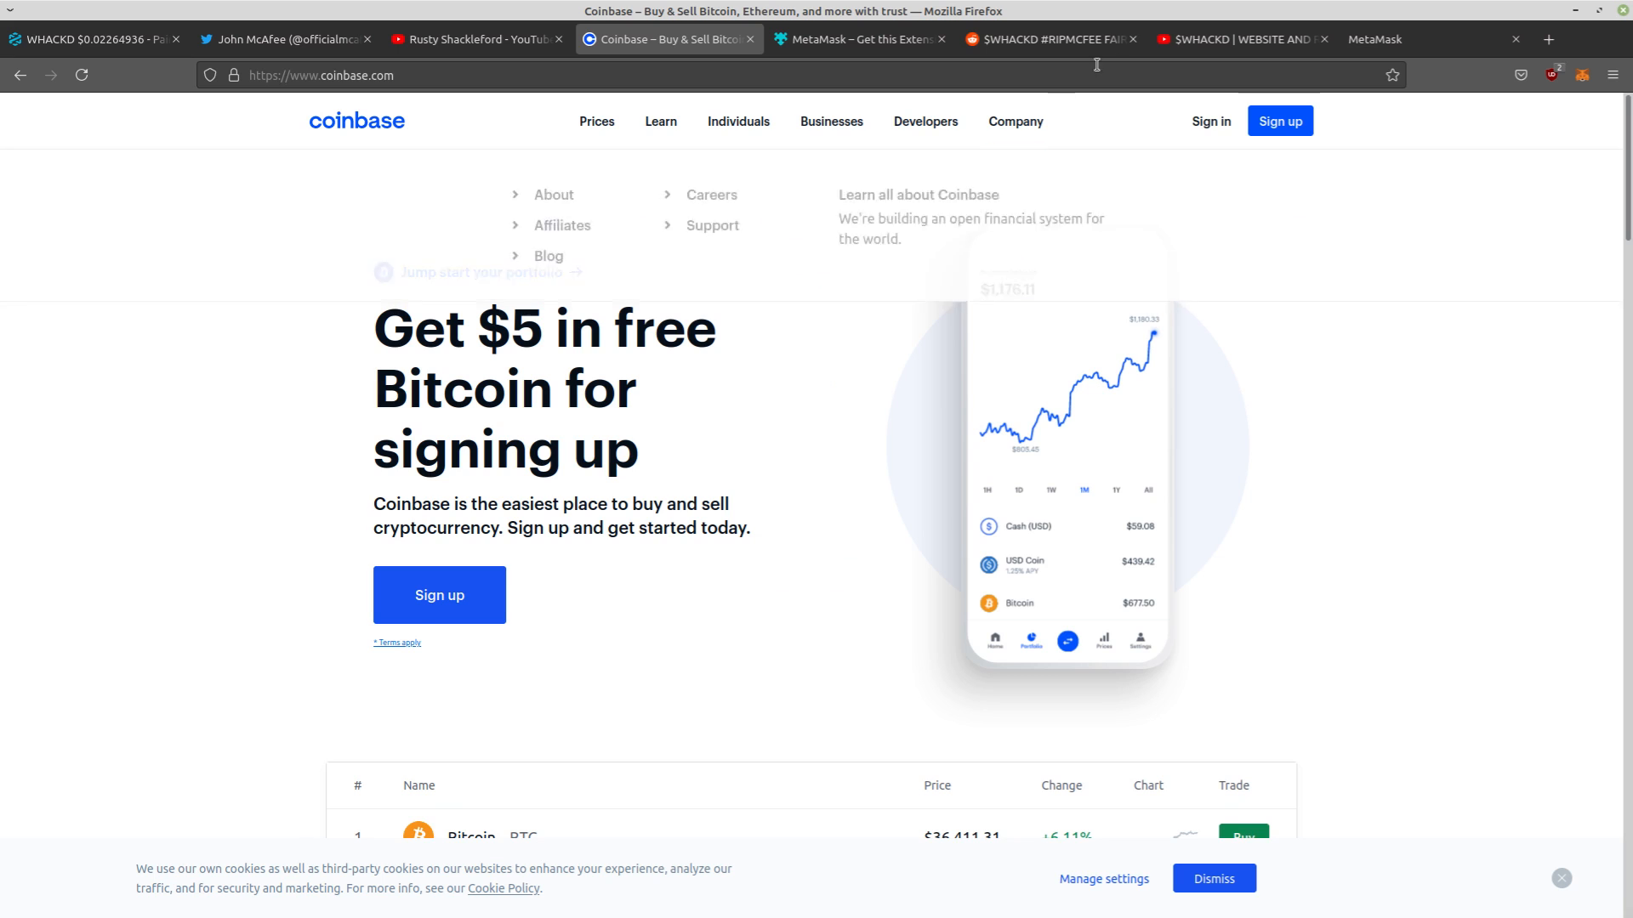
pyautogui.click(854, 39)
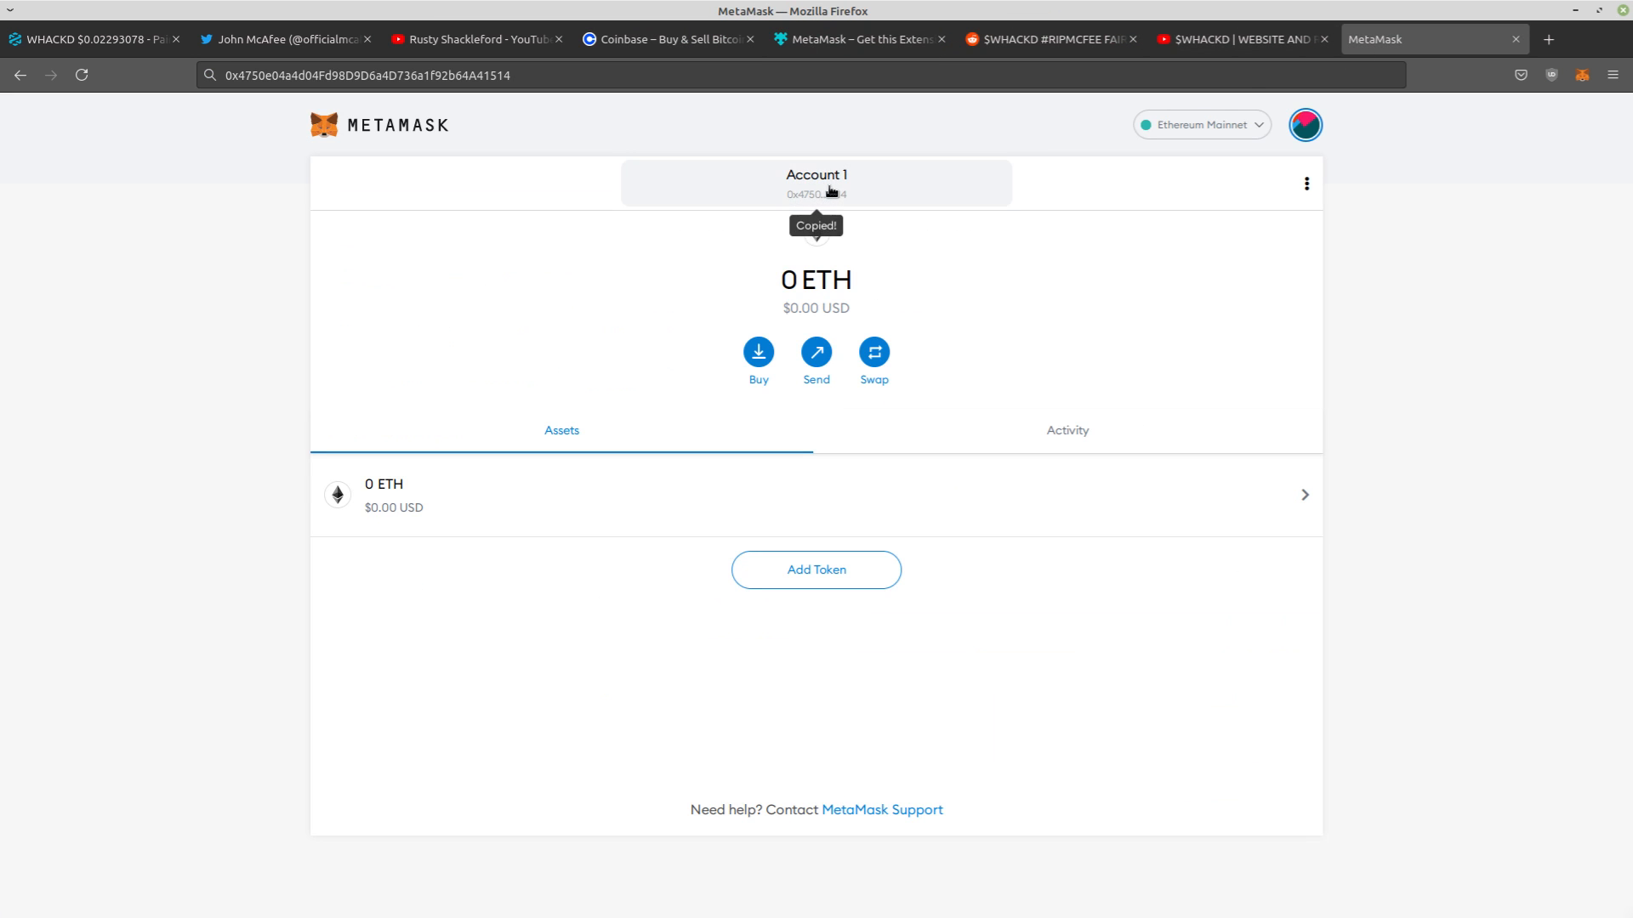
pyautogui.moveTo(684, 18)
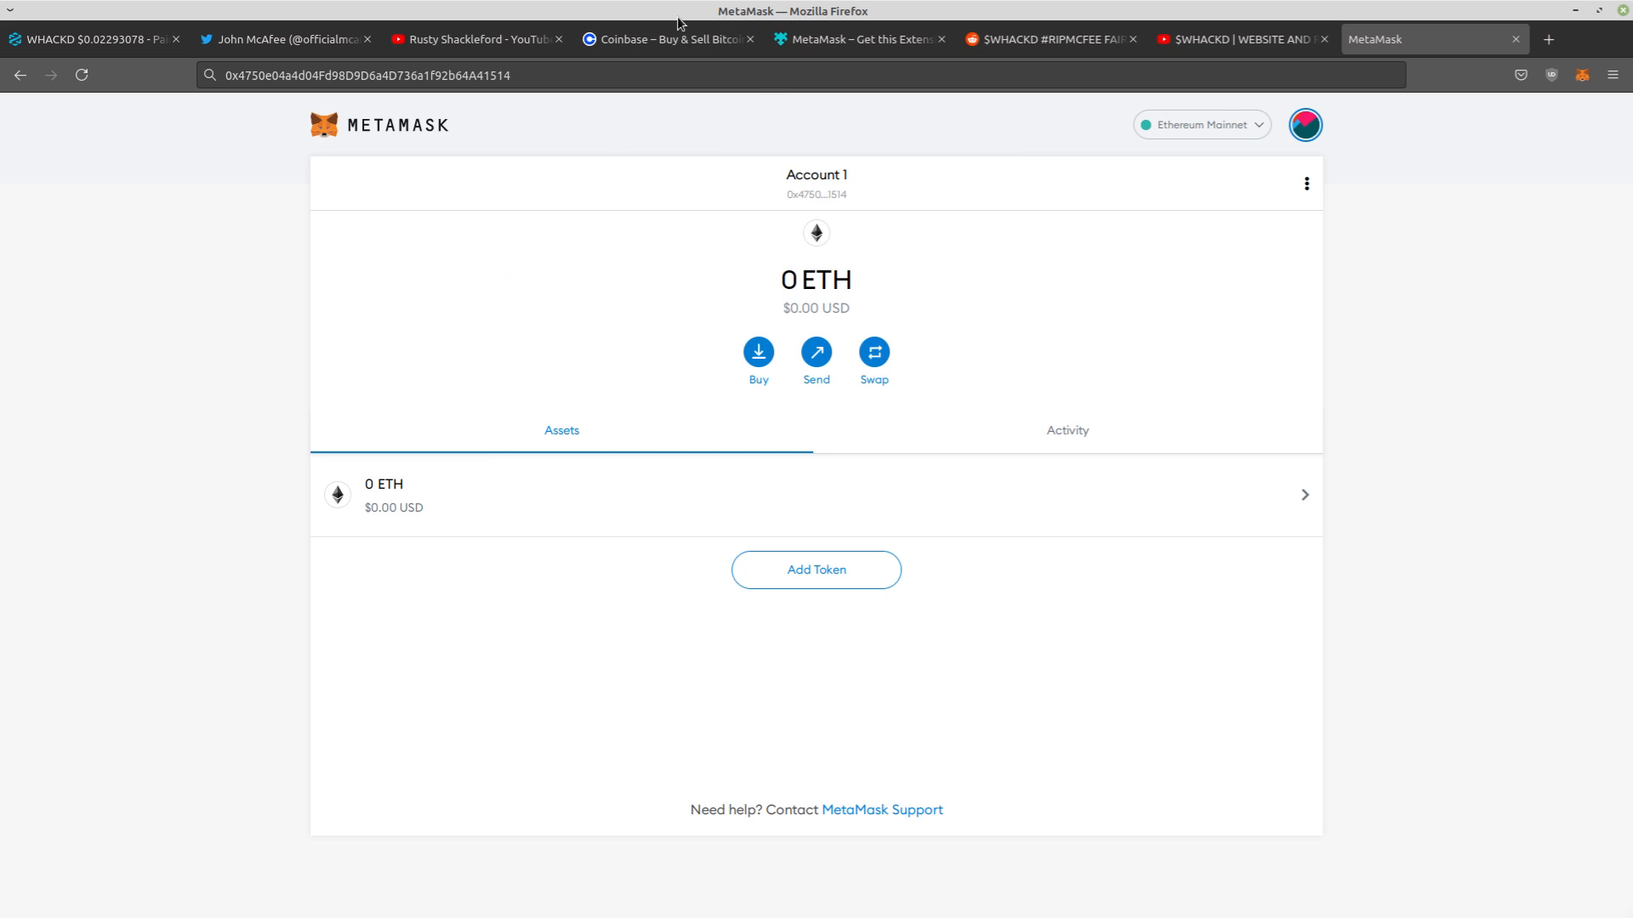
pyautogui.moveTo(817, 194)
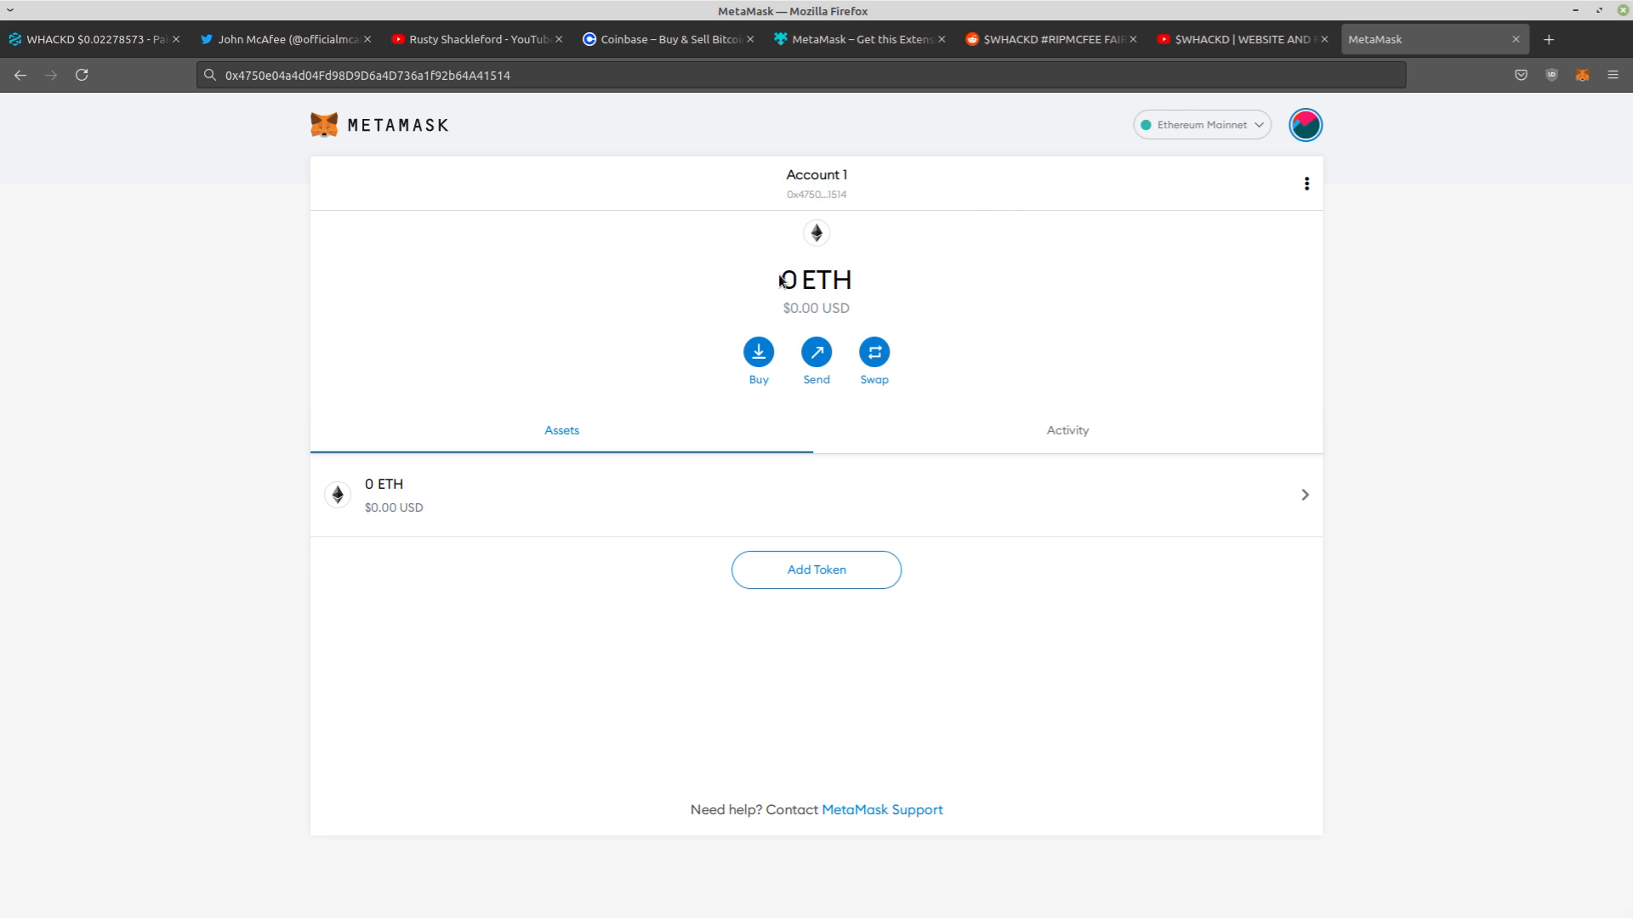
pyautogui.doubleClick(808, 308)
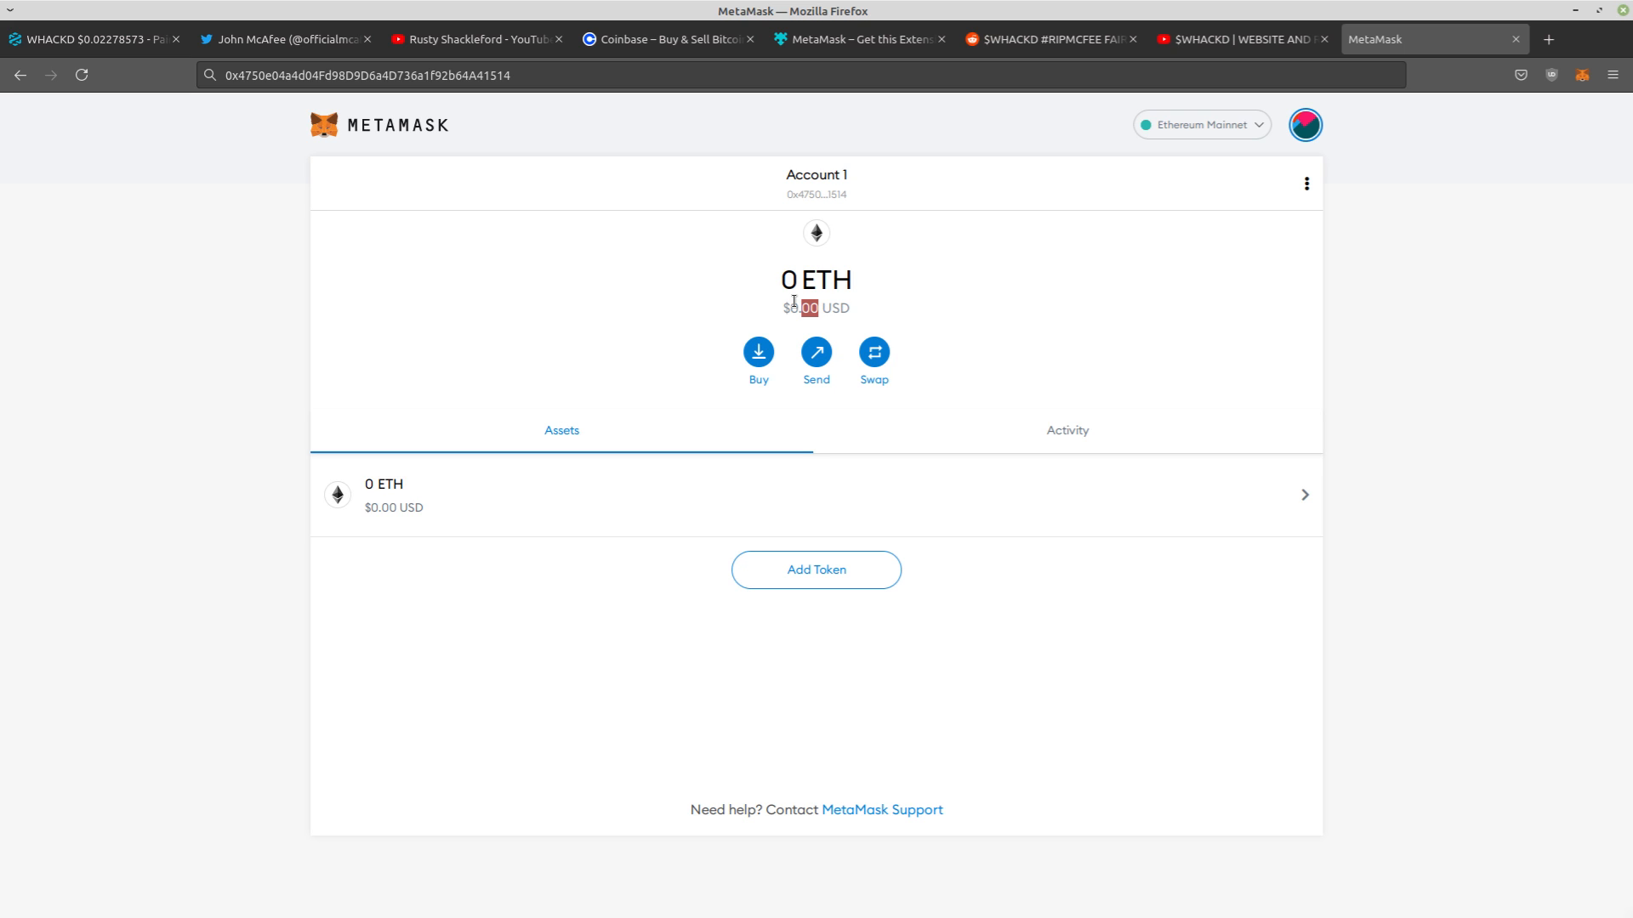
pyautogui.moveTo(812, 324)
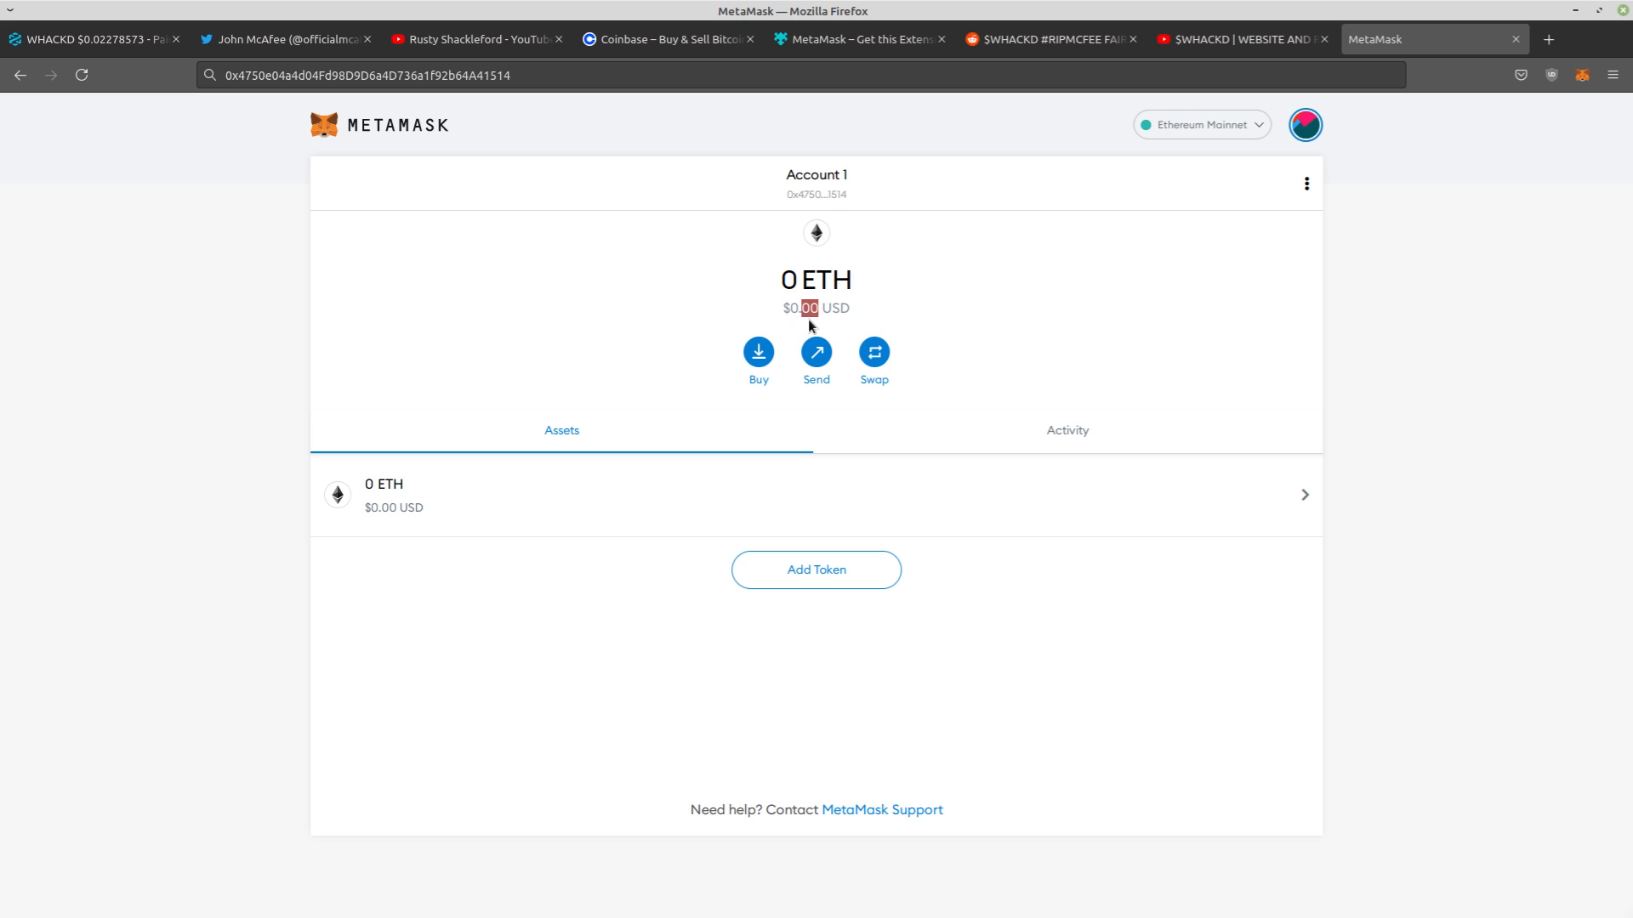
pyautogui.moveTo(862, 277)
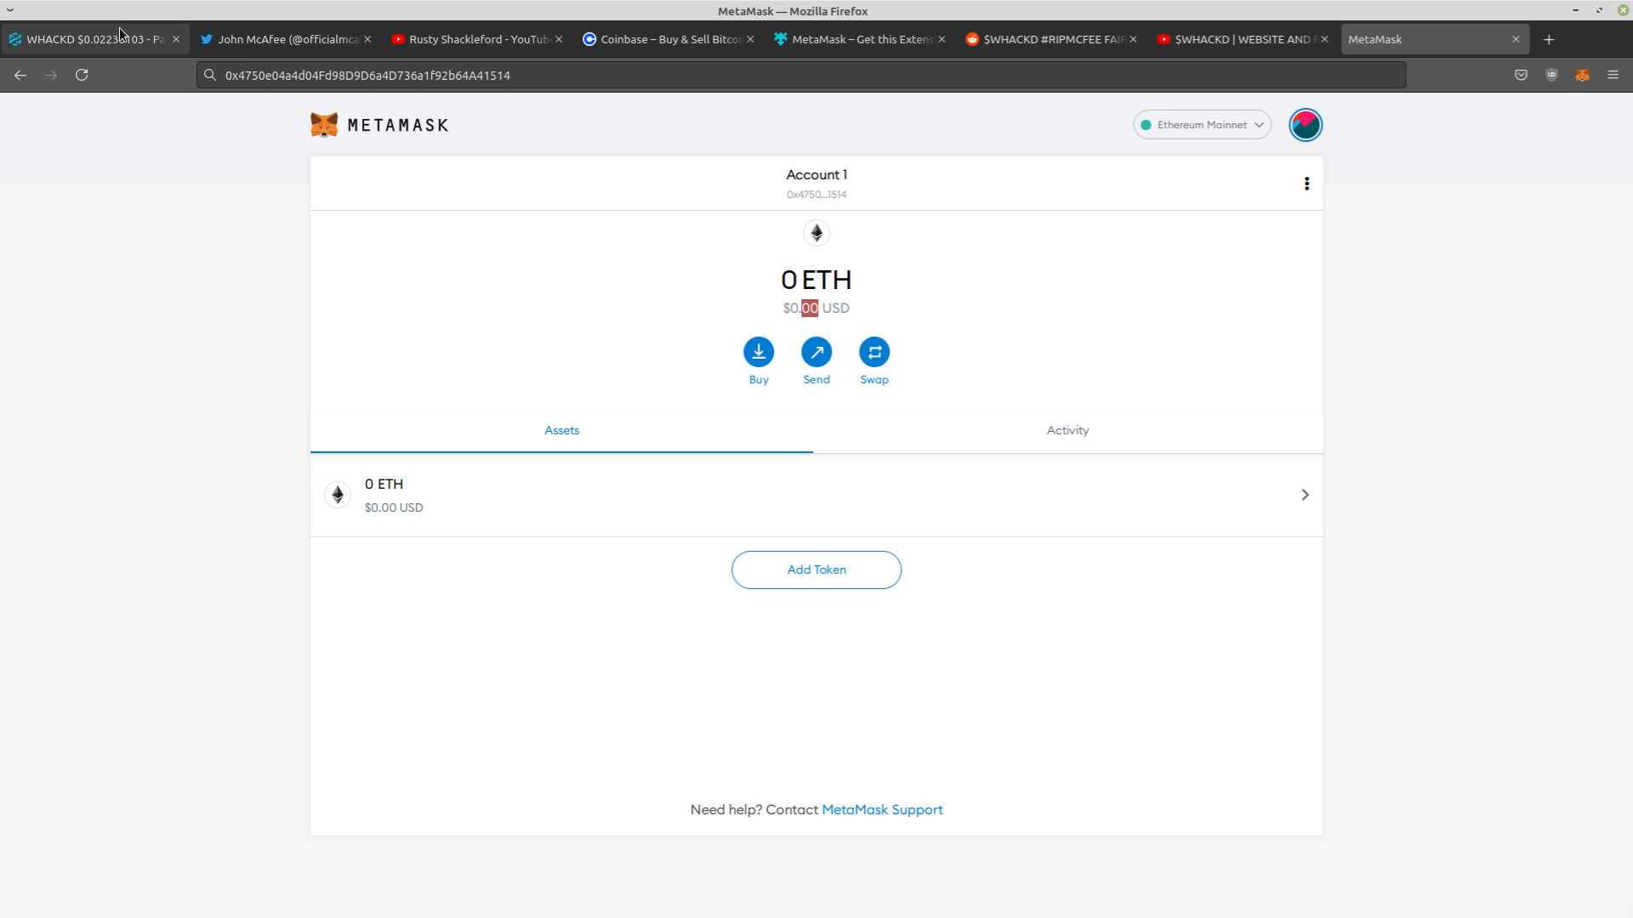
pyautogui.click(85, 39)
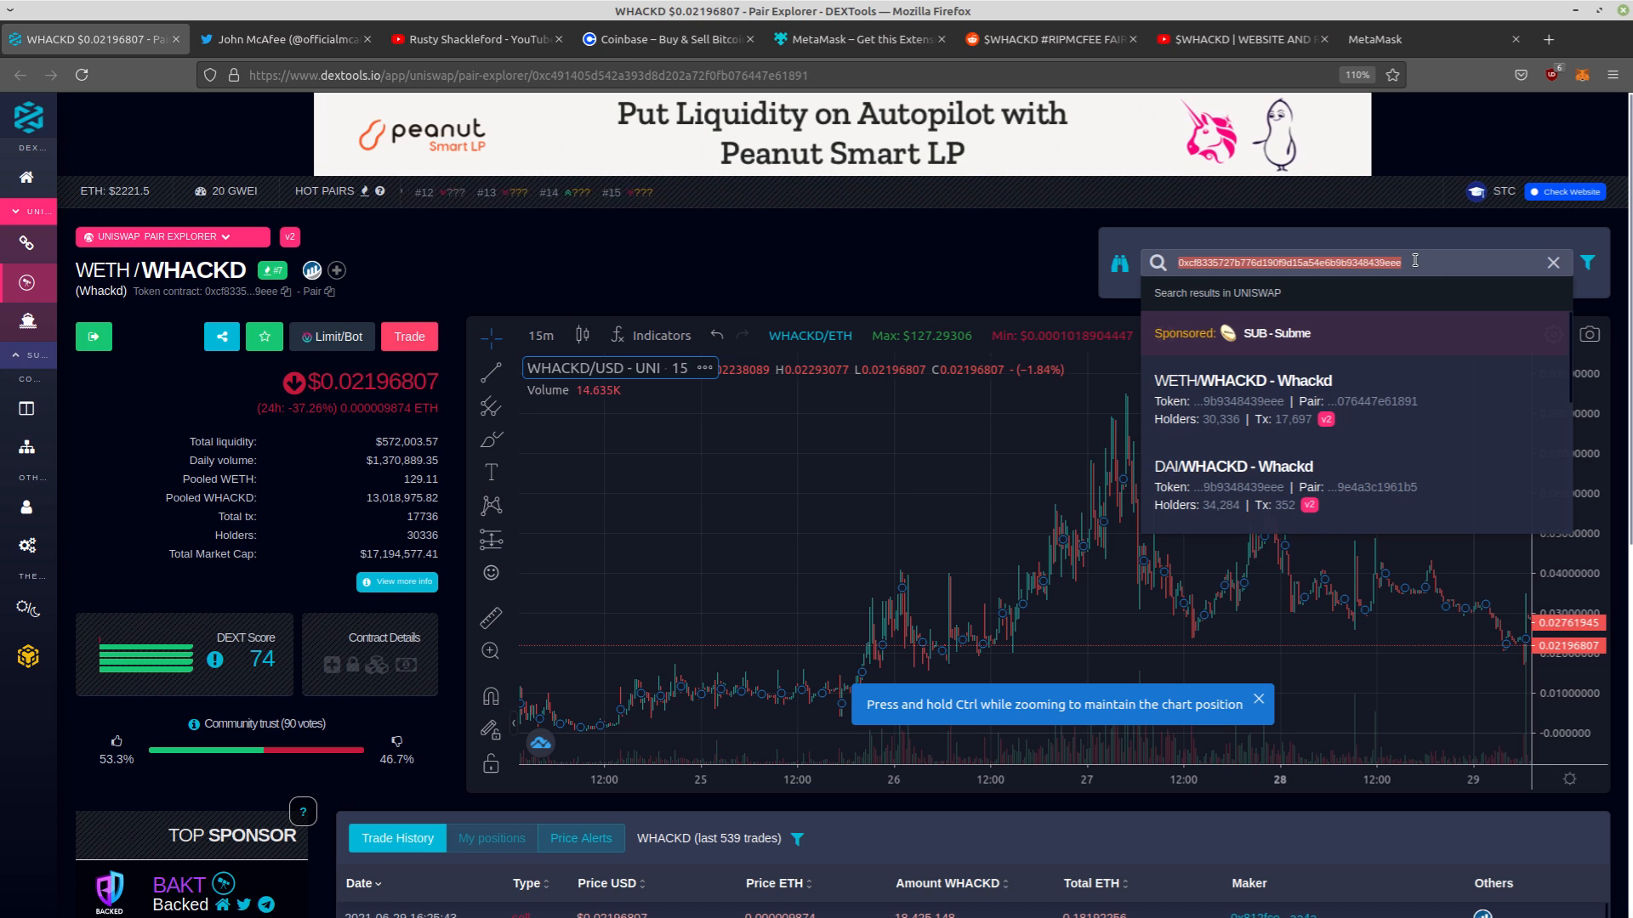
# Find the genuine WETH/WHACKD pair by contract address 0xcf8335727b776d190f9d15a54e6b9b348439eee and start a Uniswap swap for it
pyautogui.write('whackd')
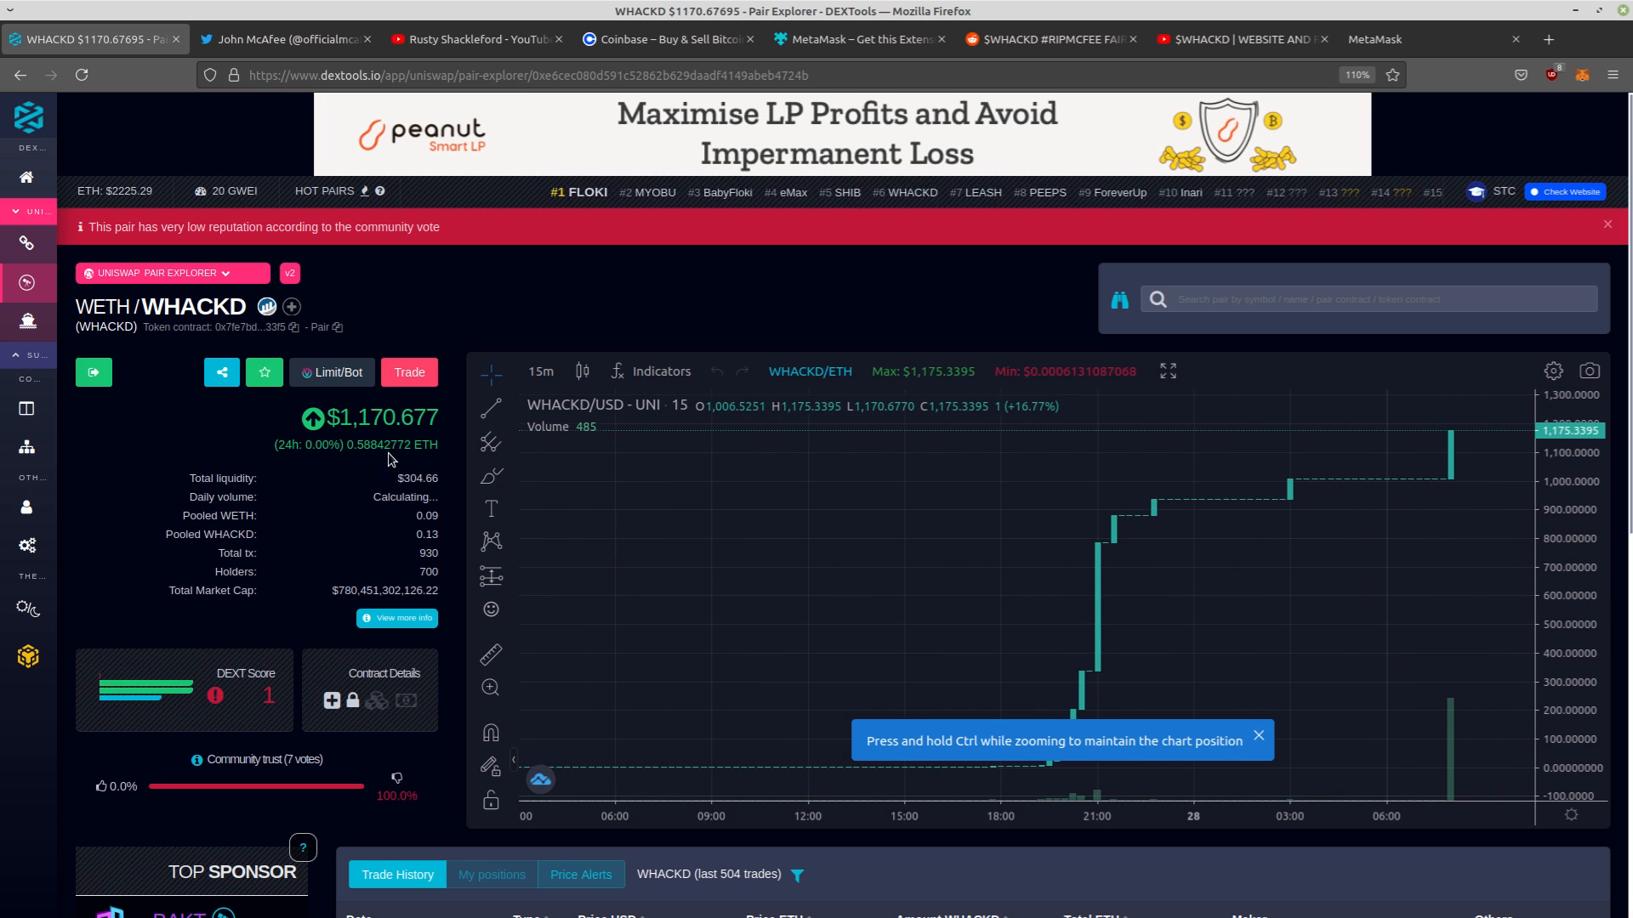
pyautogui.scroll(-3)
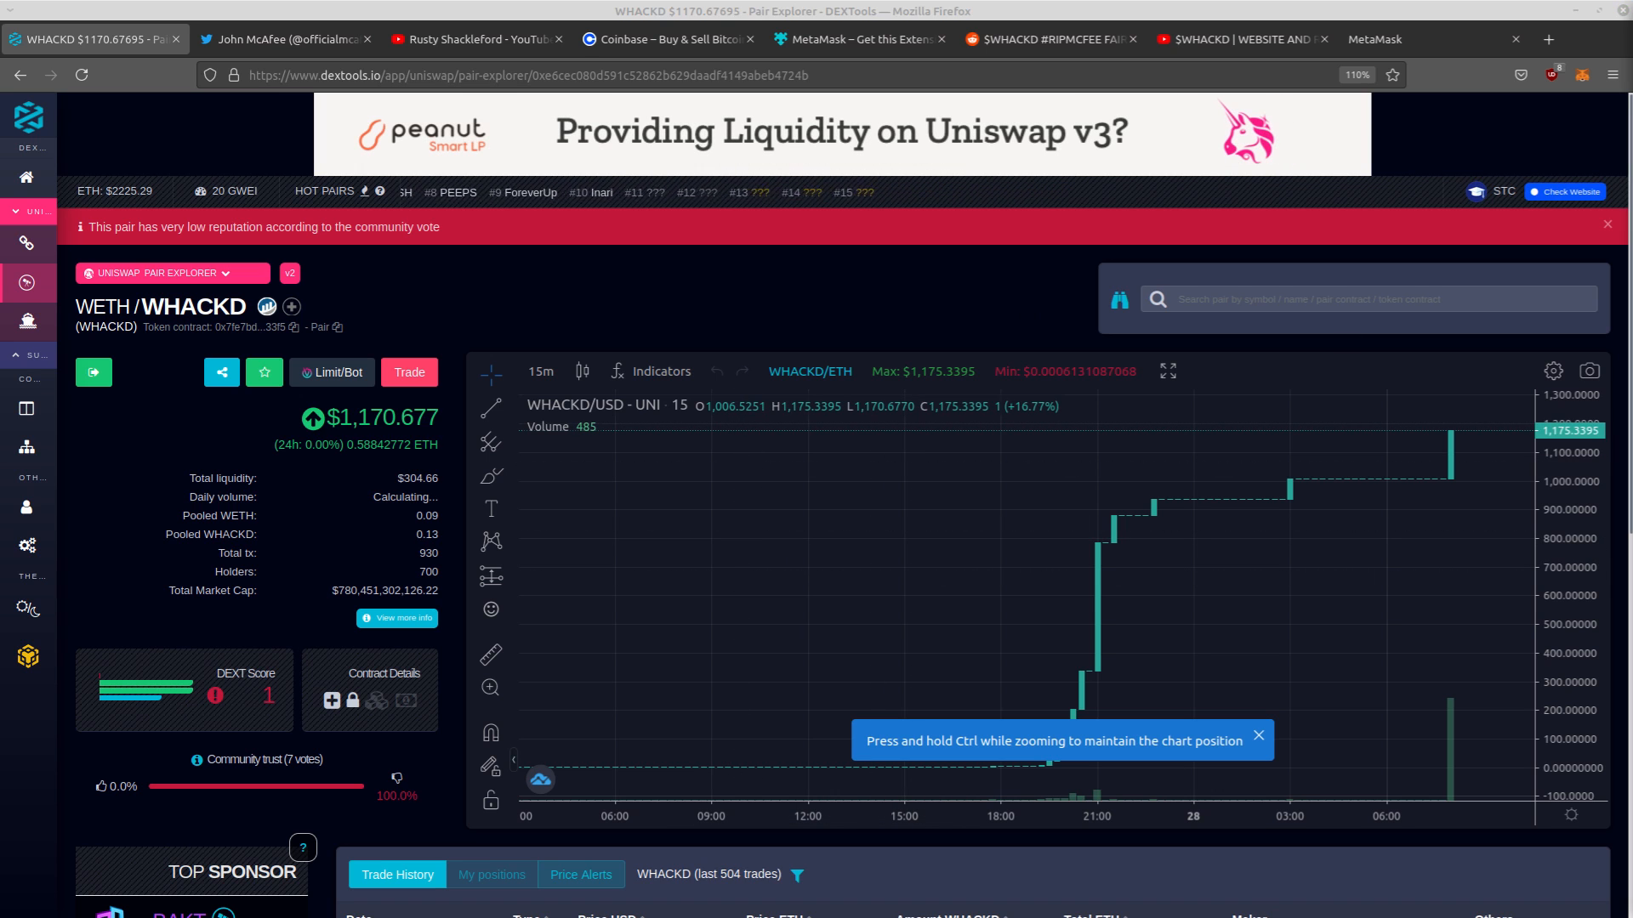
pyautogui.write('0xcf8335727b776d190f9d15a54e6b9b348439eee')
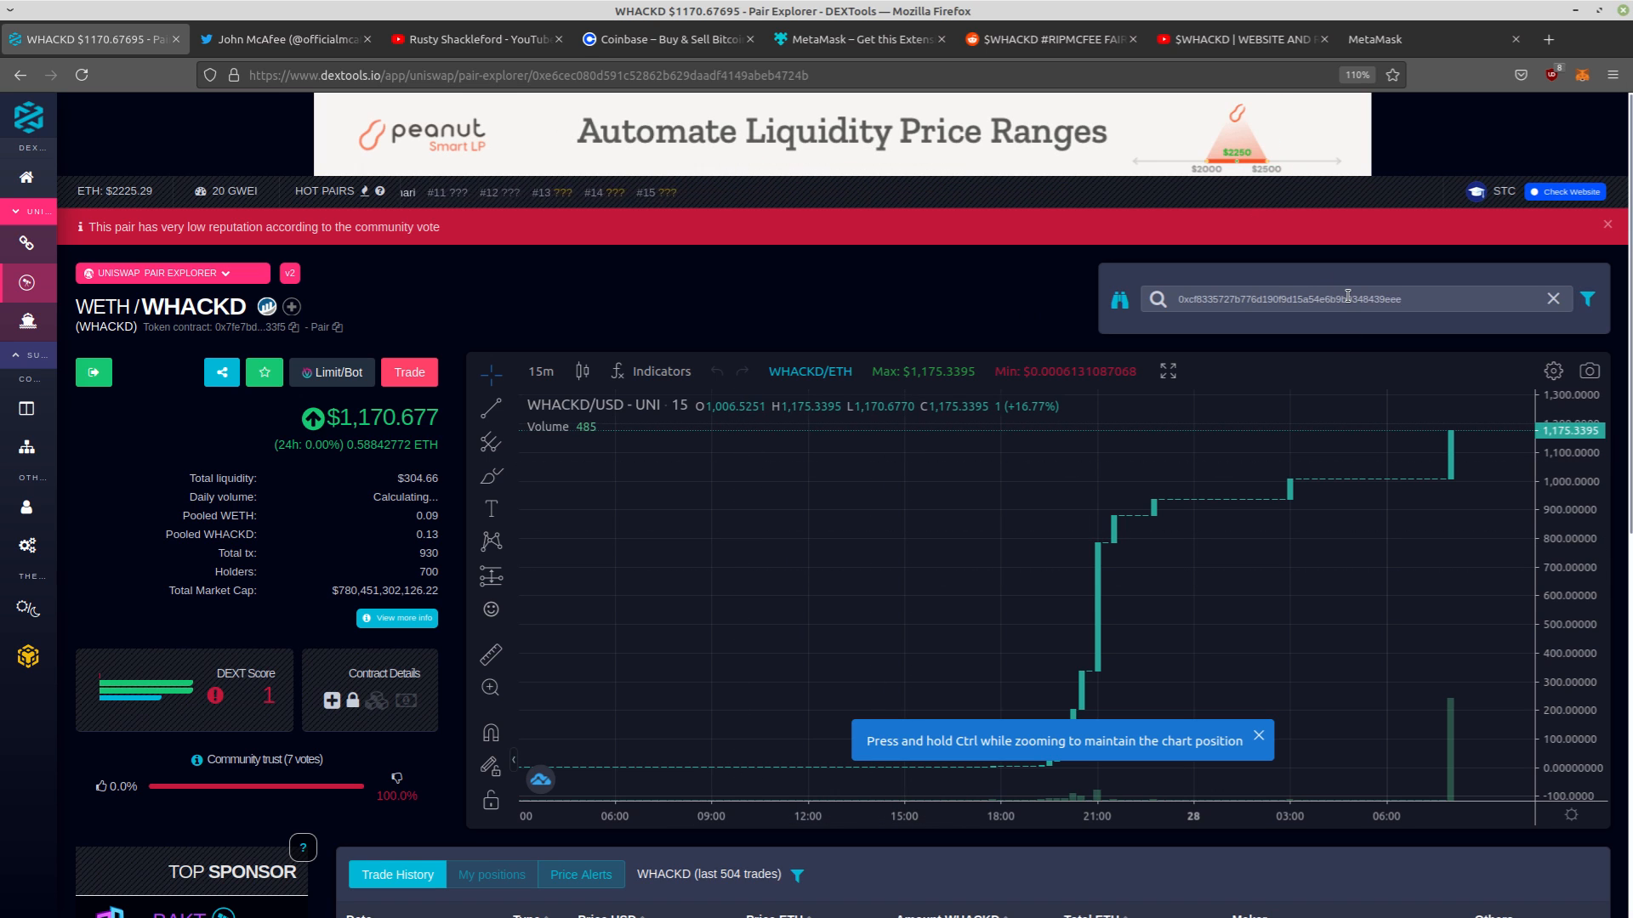
pyautogui.click(1347, 298)
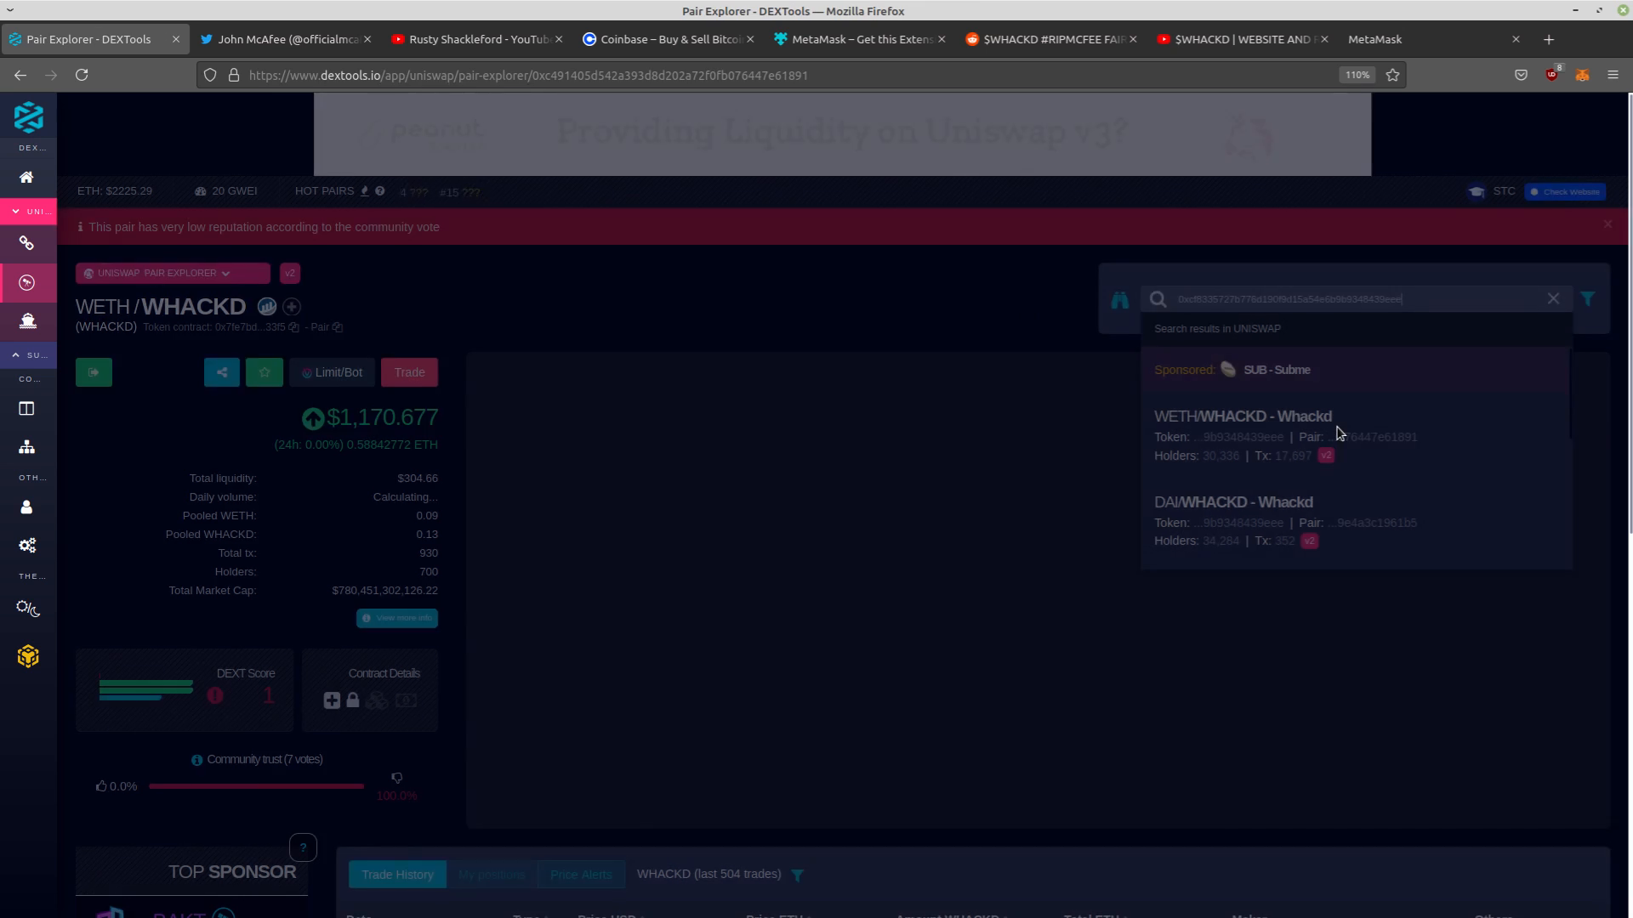
pyautogui.click(1244, 415)
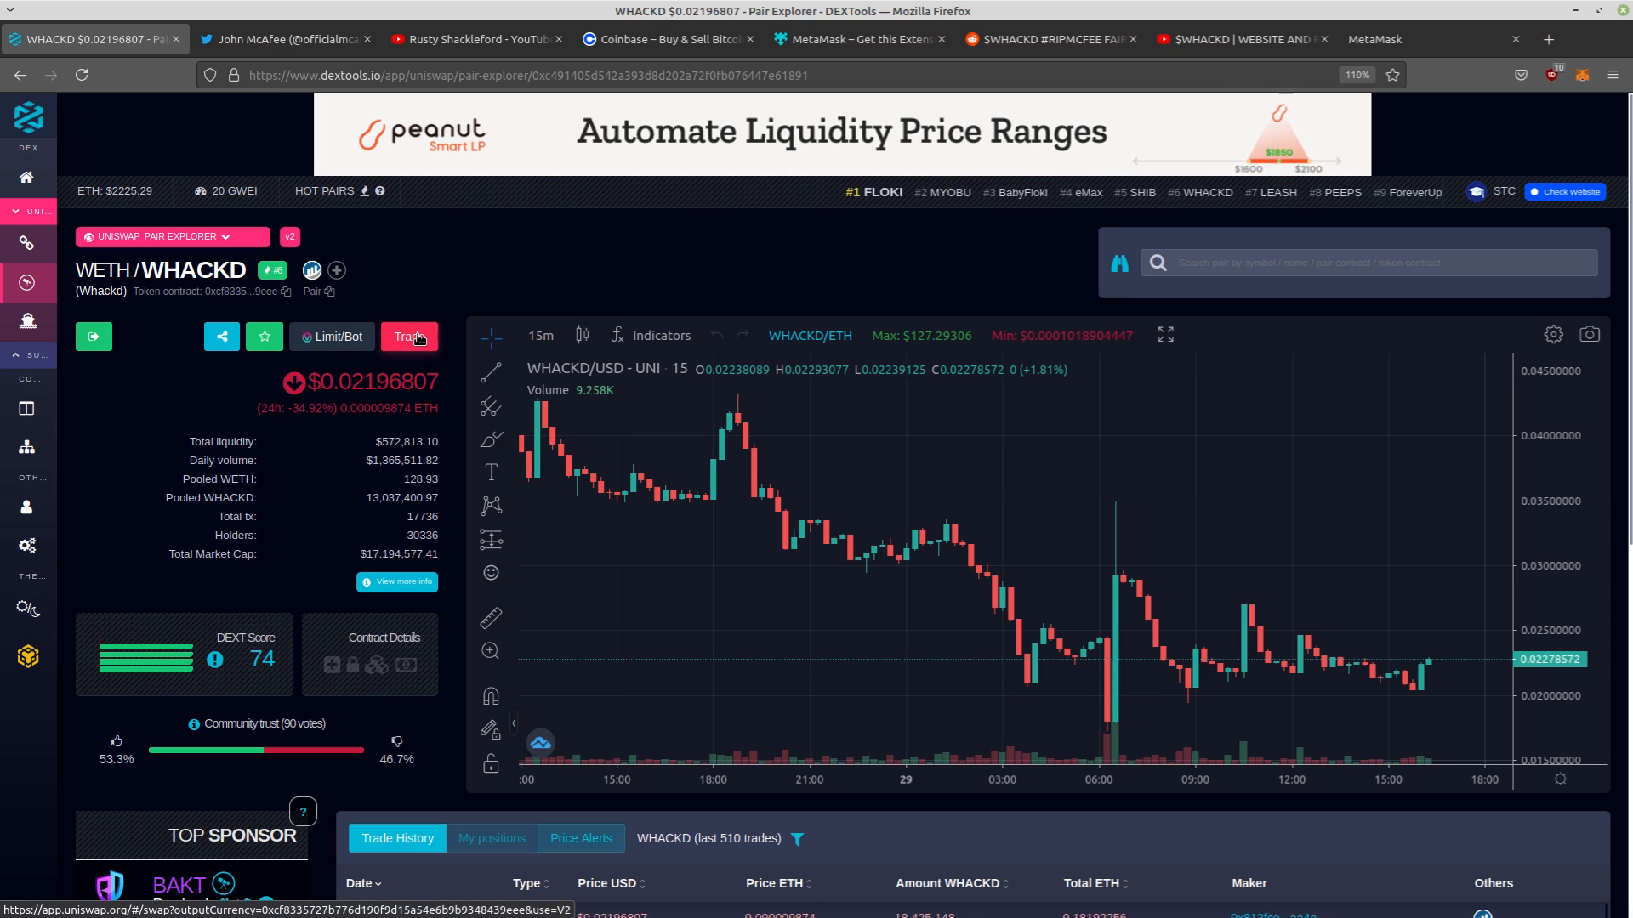
pyautogui.click(408, 335)
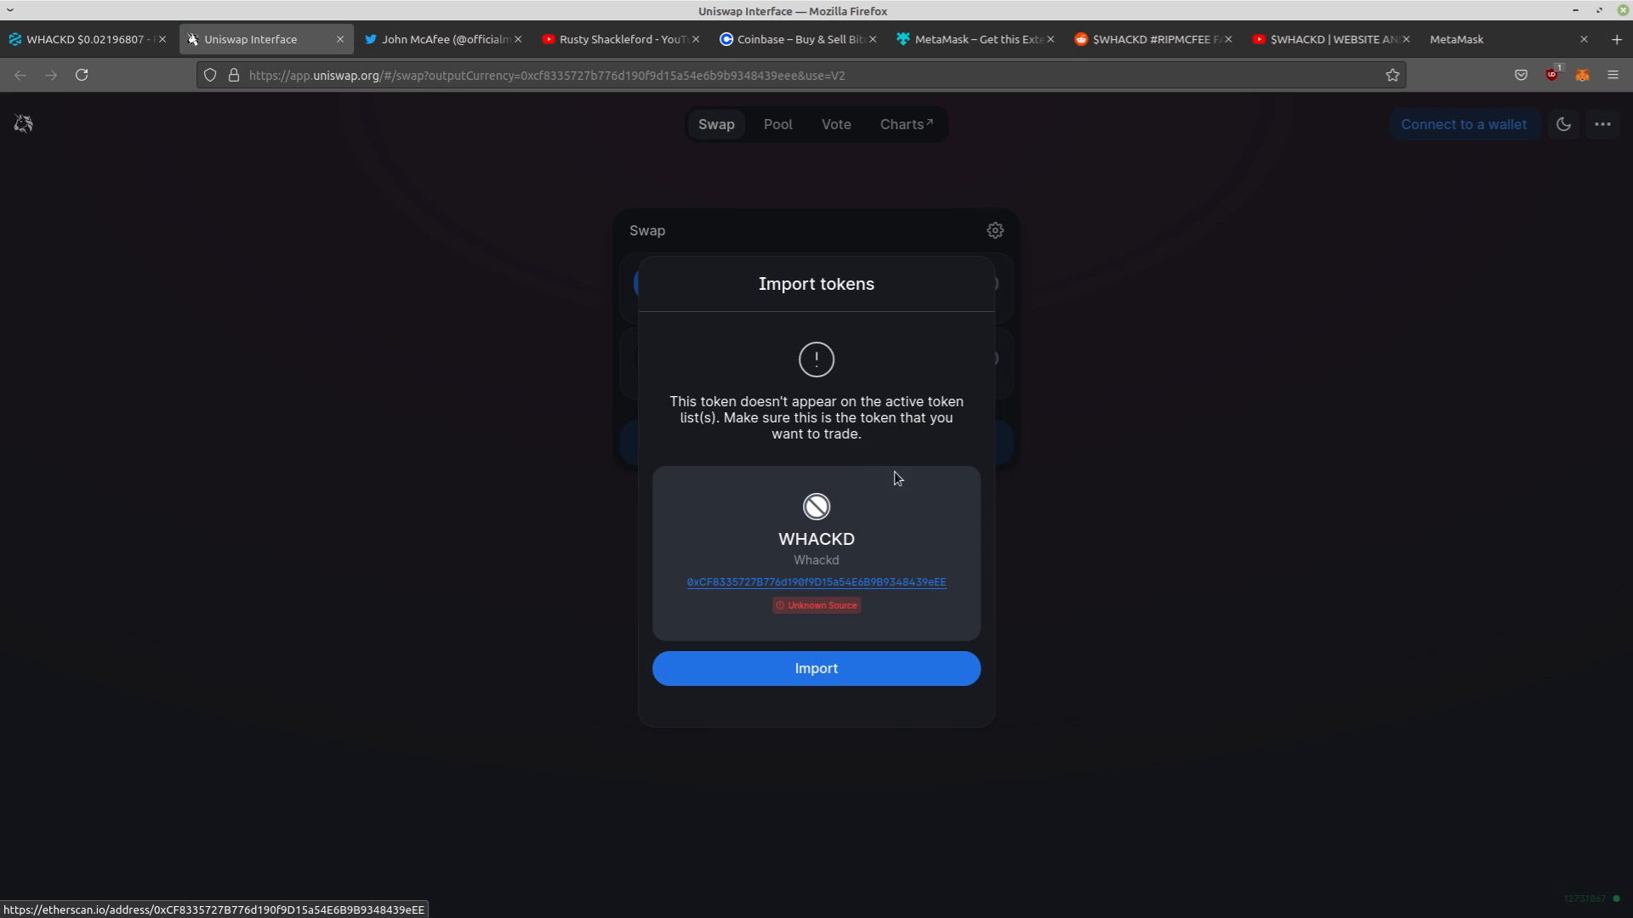
pyautogui.moveTo(869, 333)
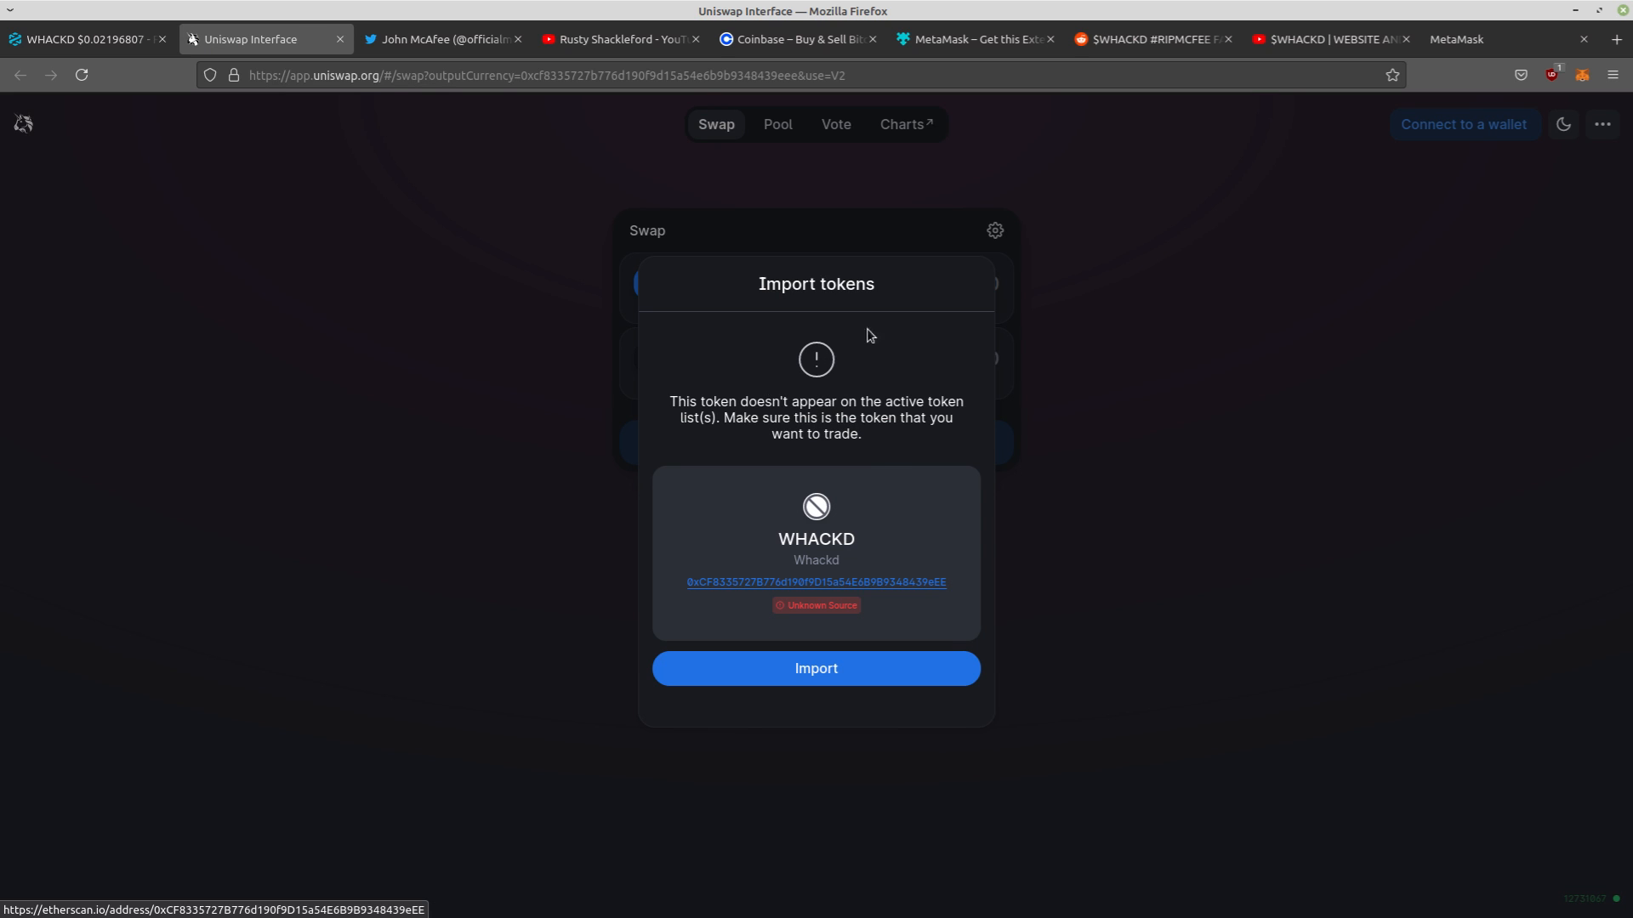
pyautogui.moveTo(869, 374)
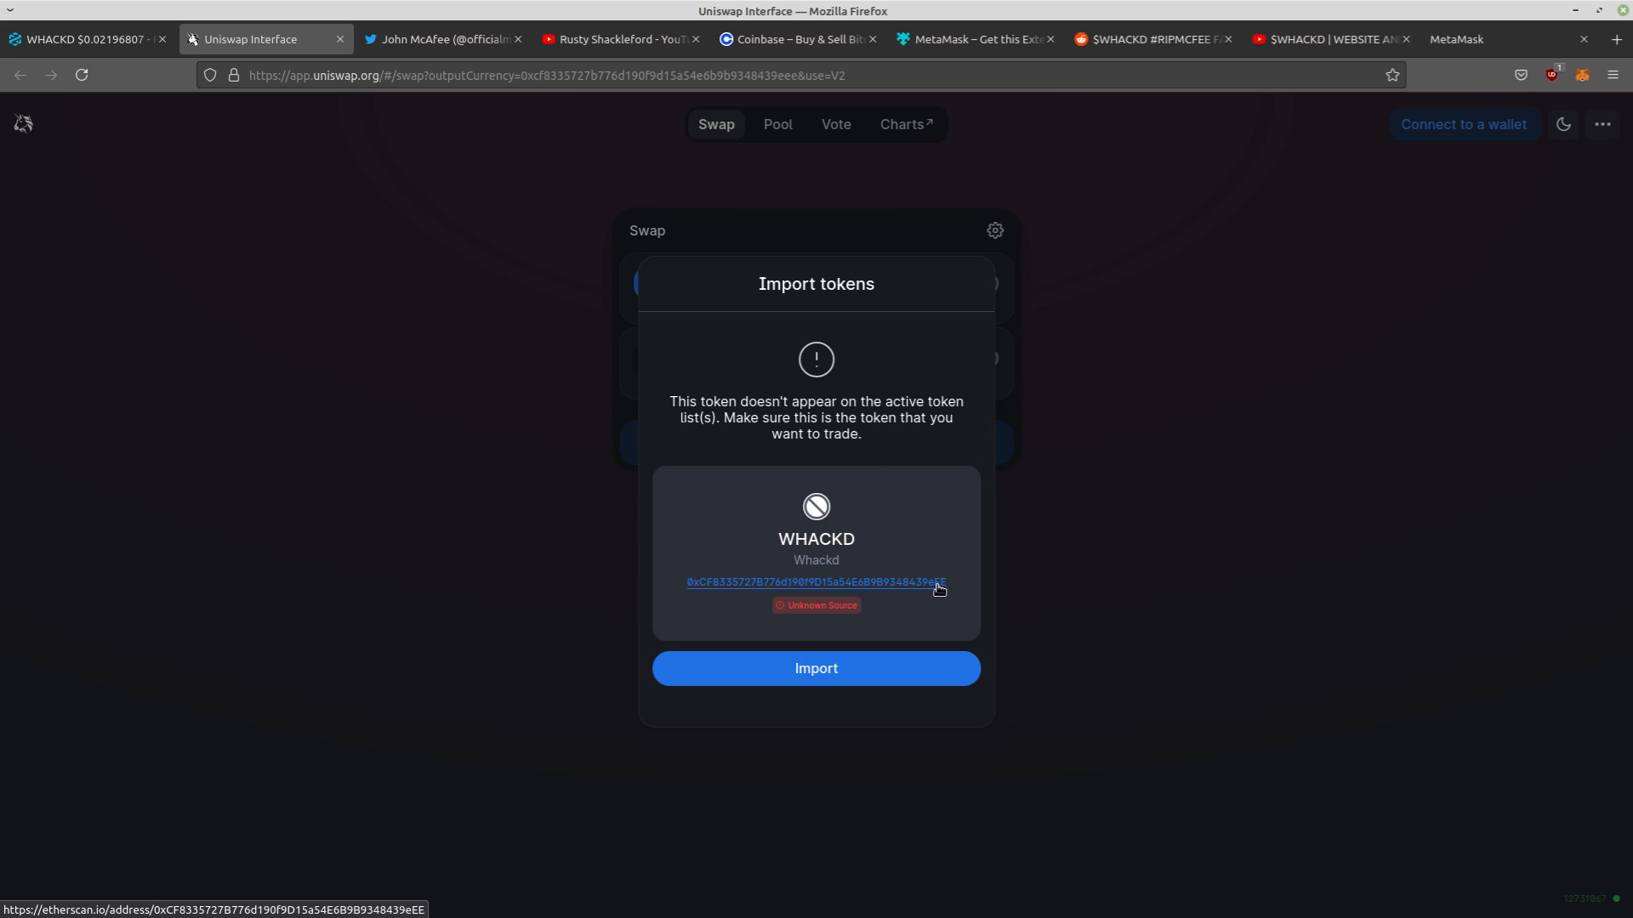
pyautogui.moveTo(935, 595)
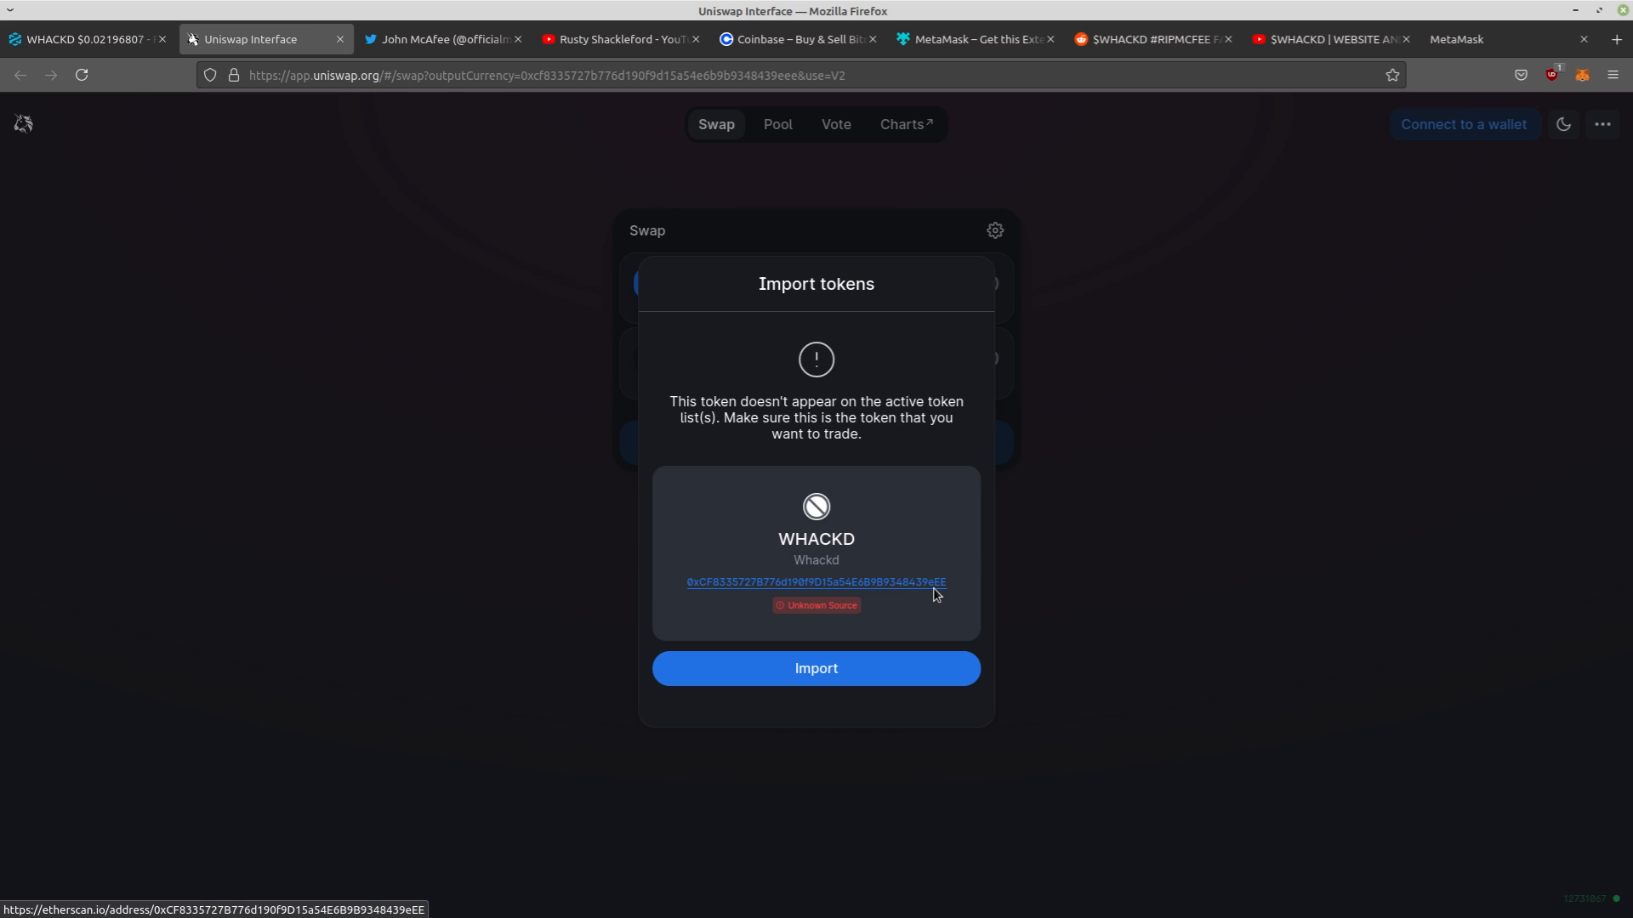
pyautogui.moveTo(876, 674)
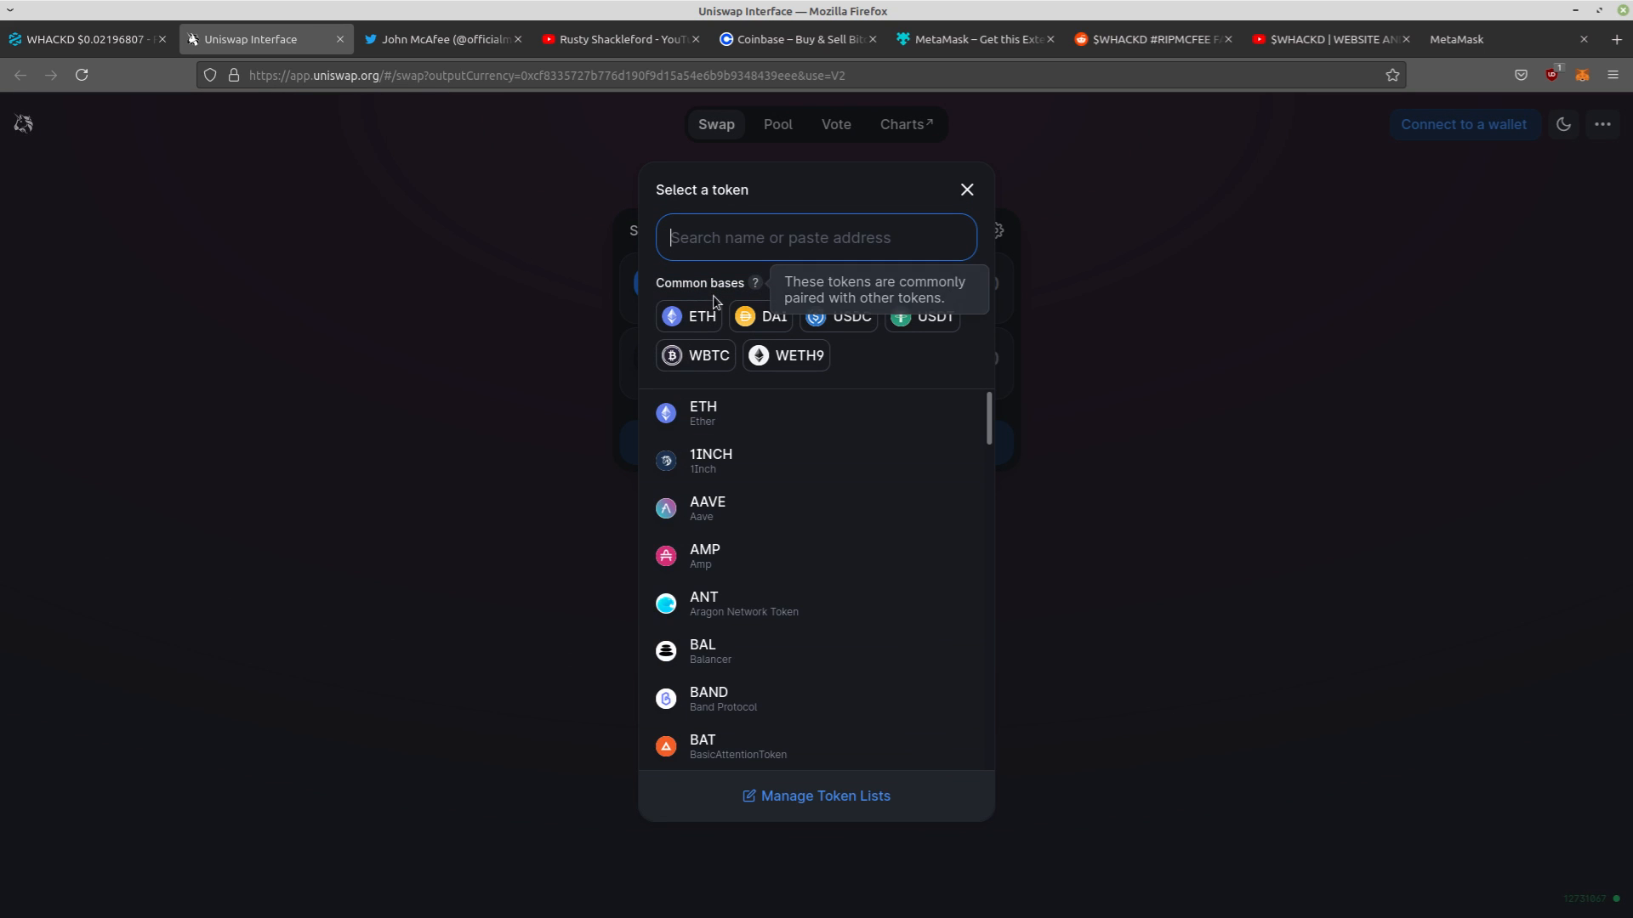
# Set ETH as the token to pay with and connect the MetaMask Account 1 wallet to Uniswap
pyautogui.click(966, 189)
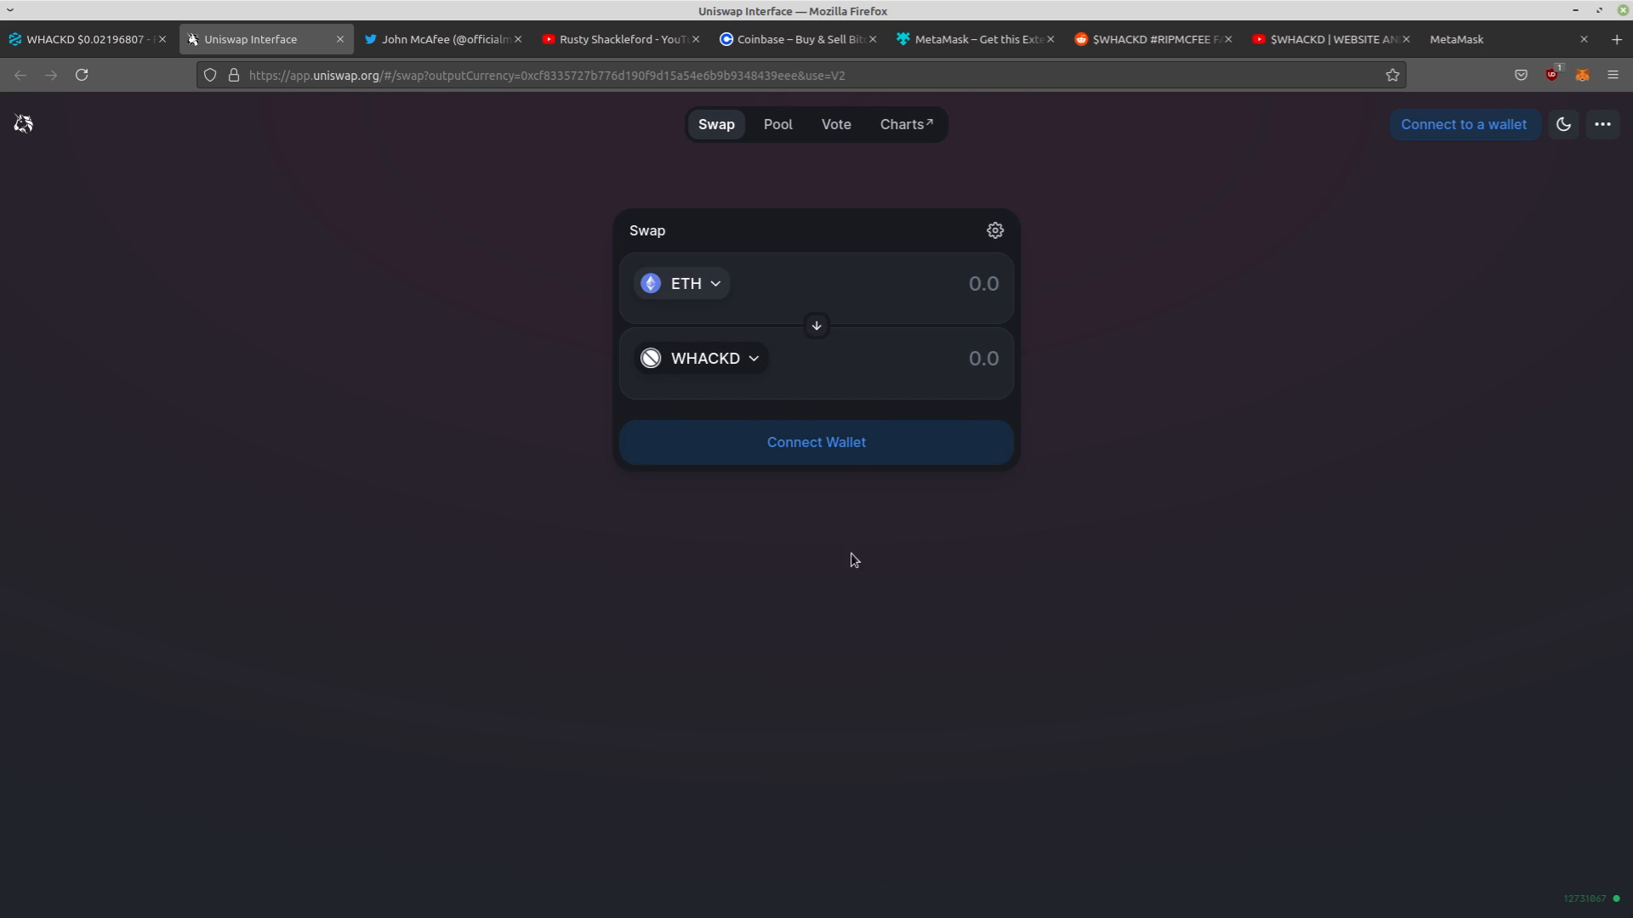
pyautogui.click(816, 442)
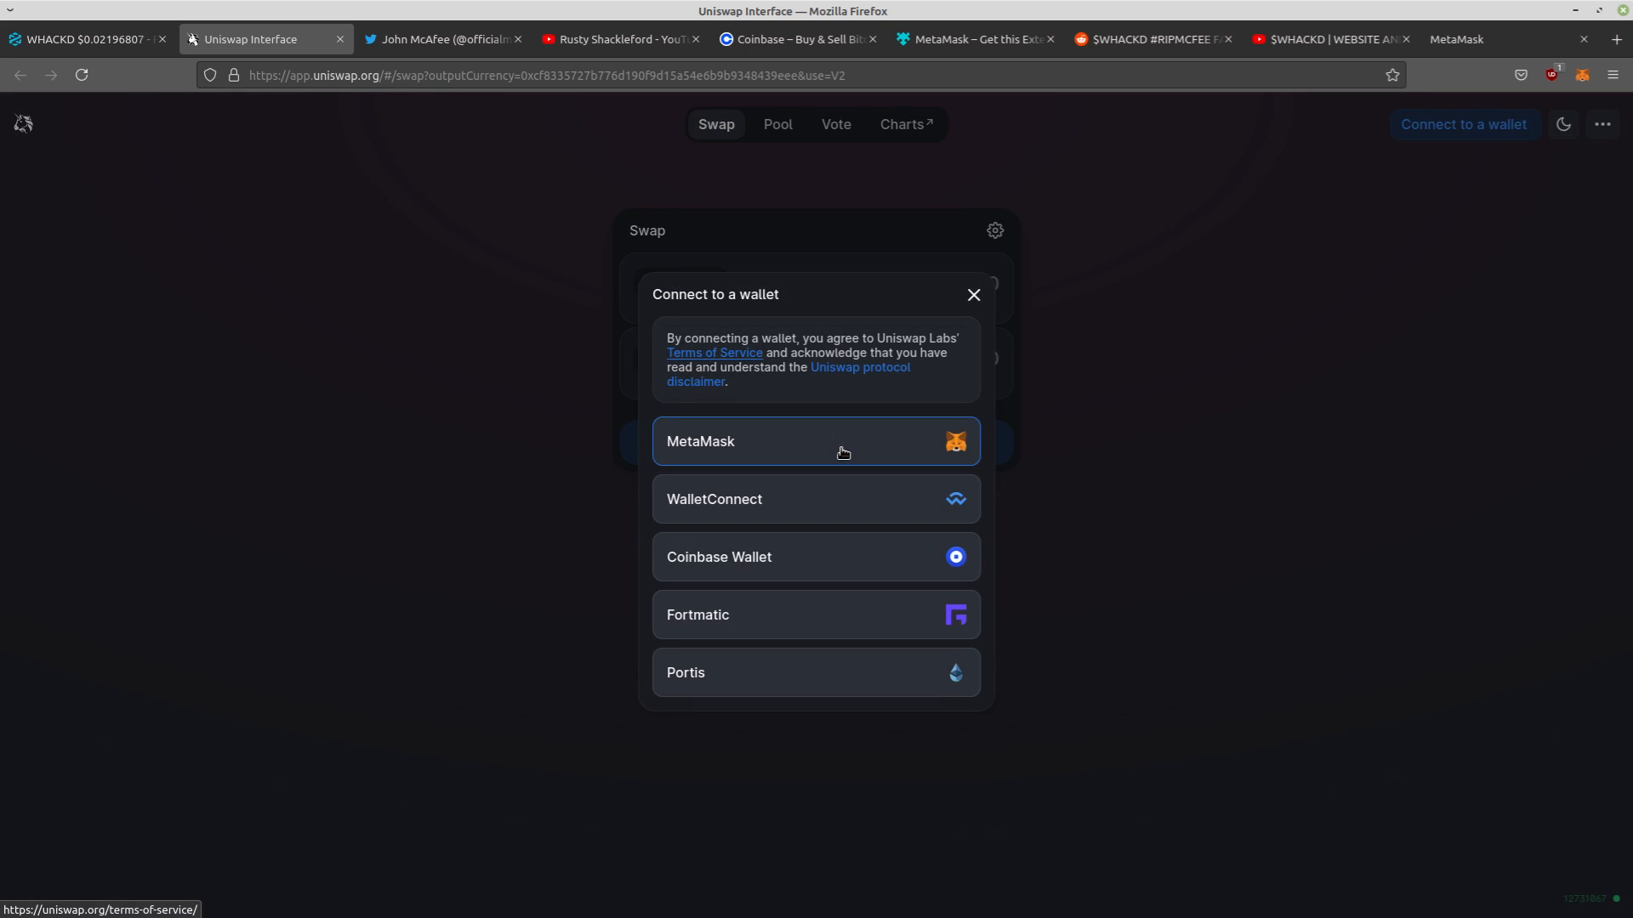
pyautogui.click(817, 442)
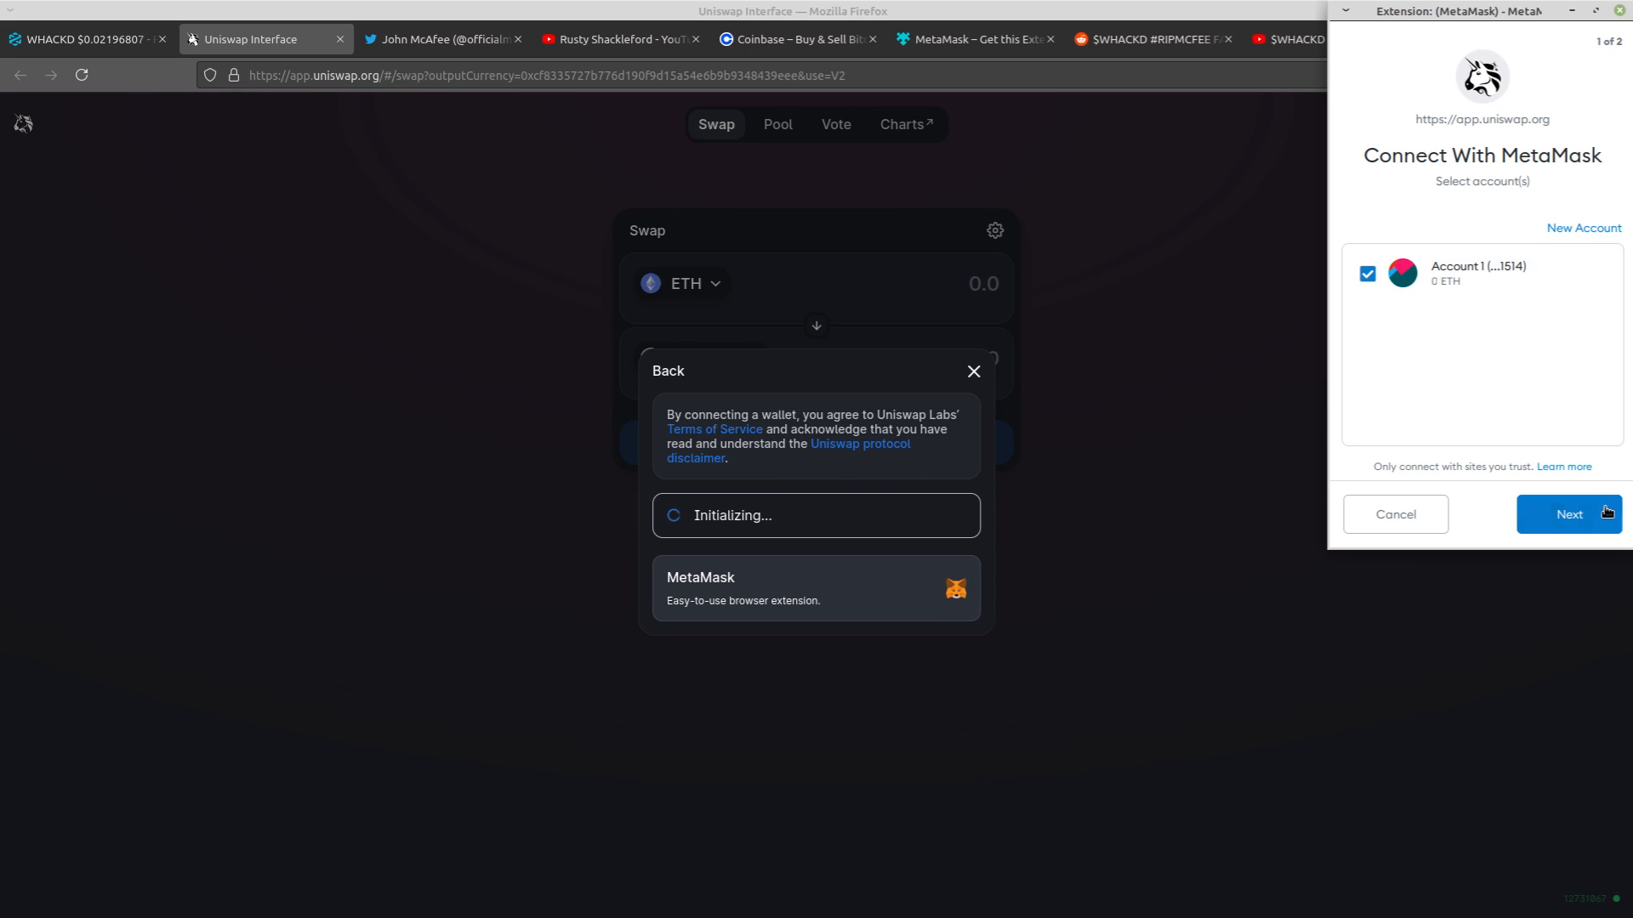
pyautogui.click(1568, 514)
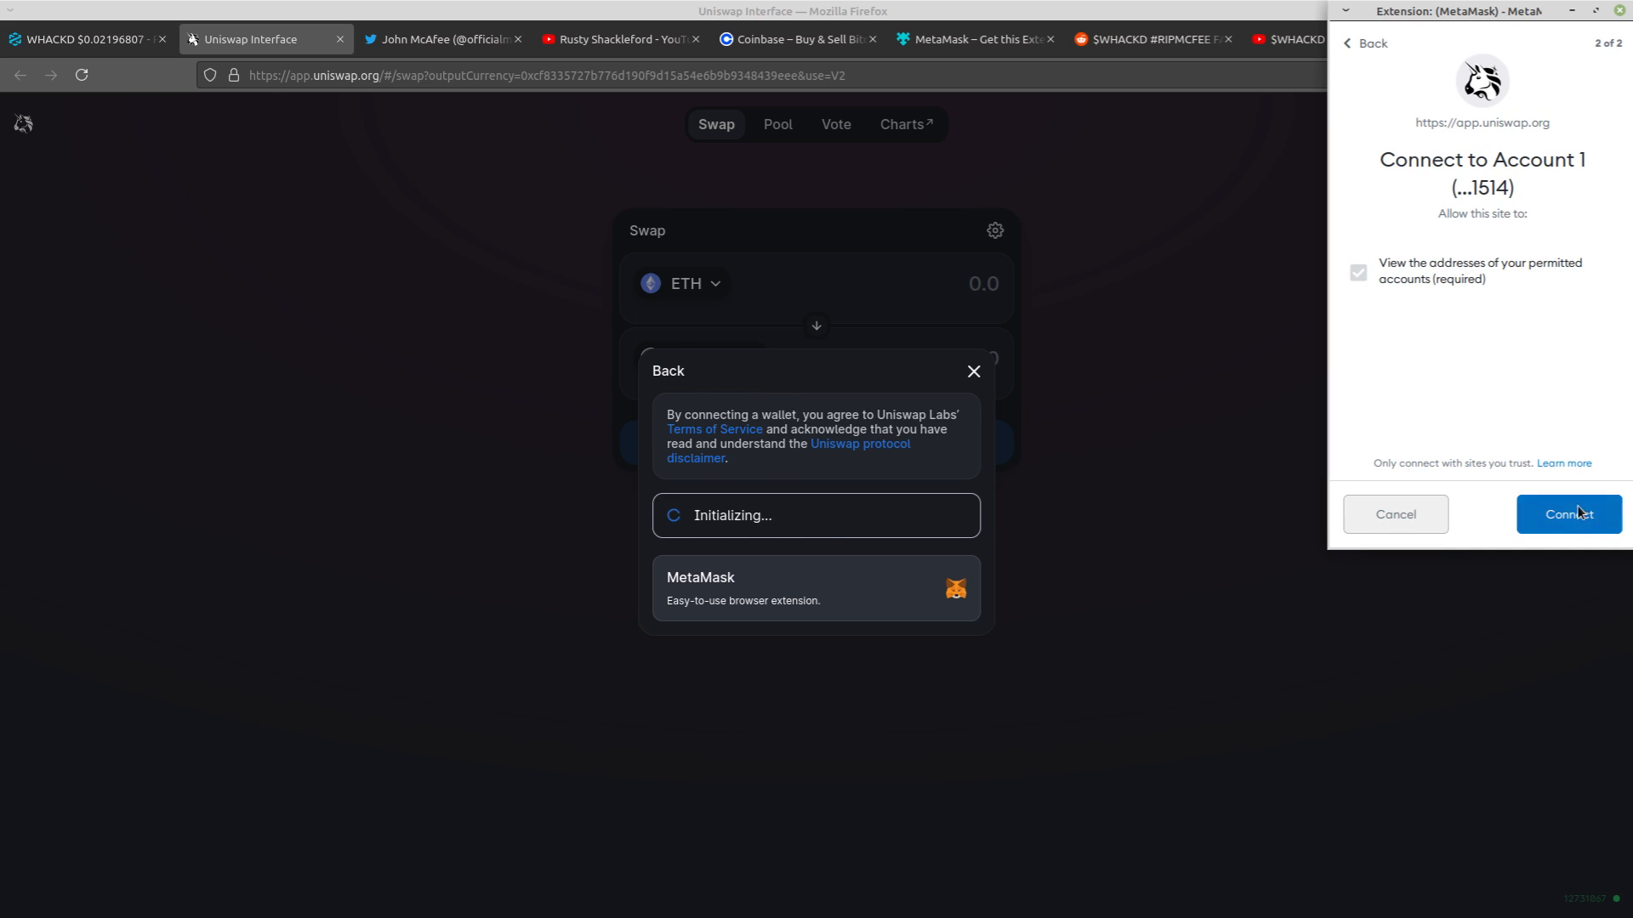
pyautogui.click(1568, 513)
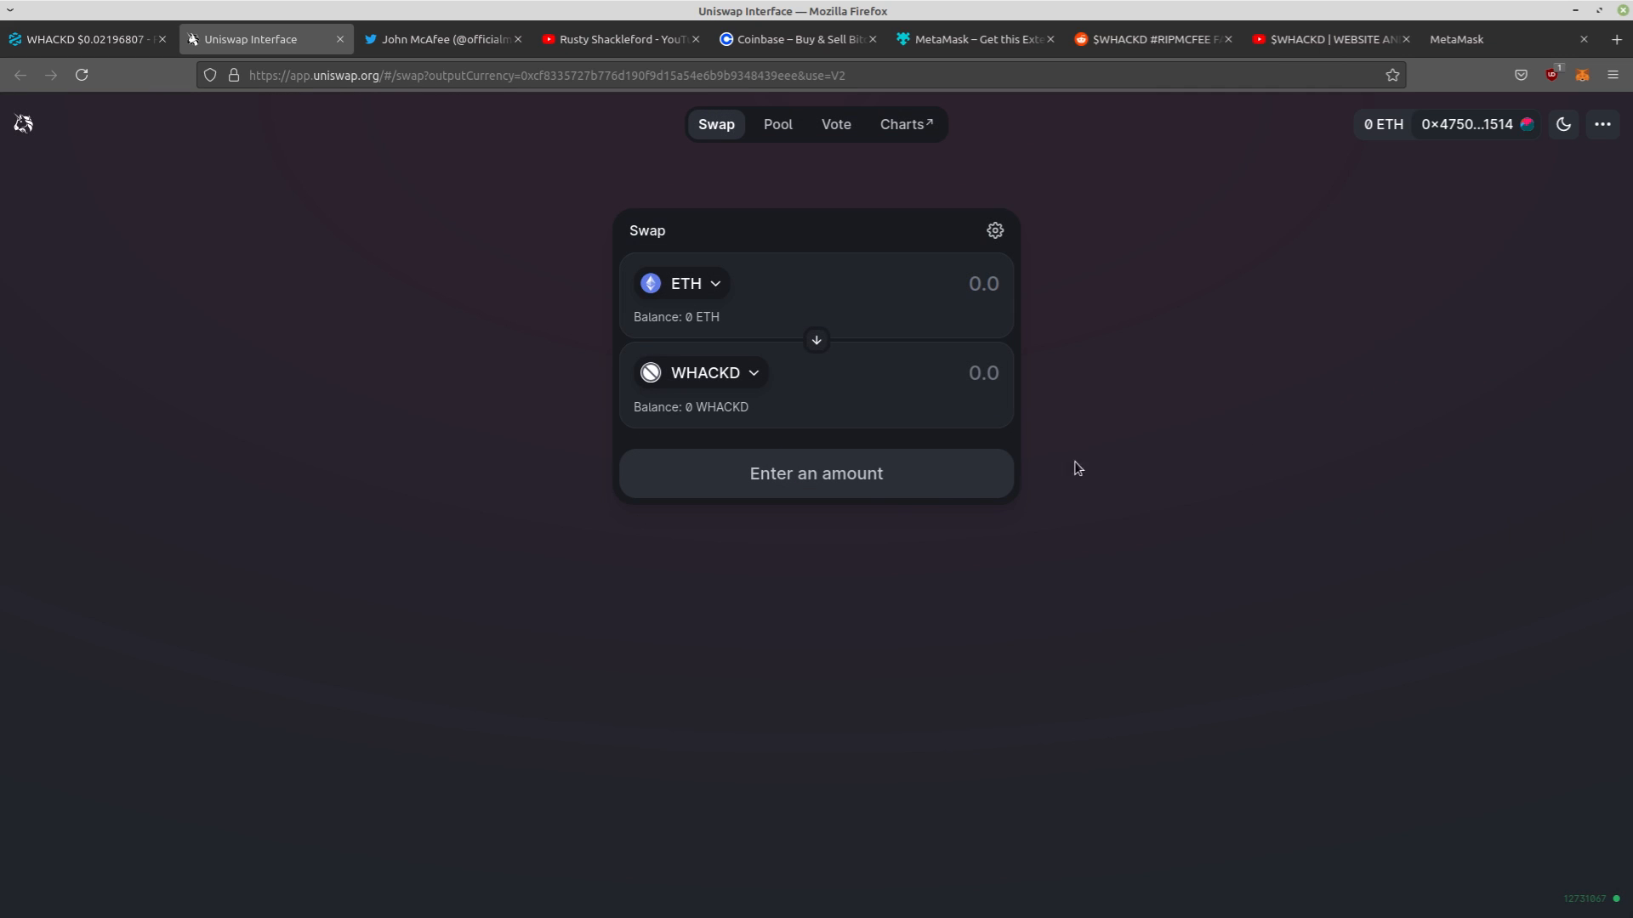
pyautogui.moveTo(846, 275)
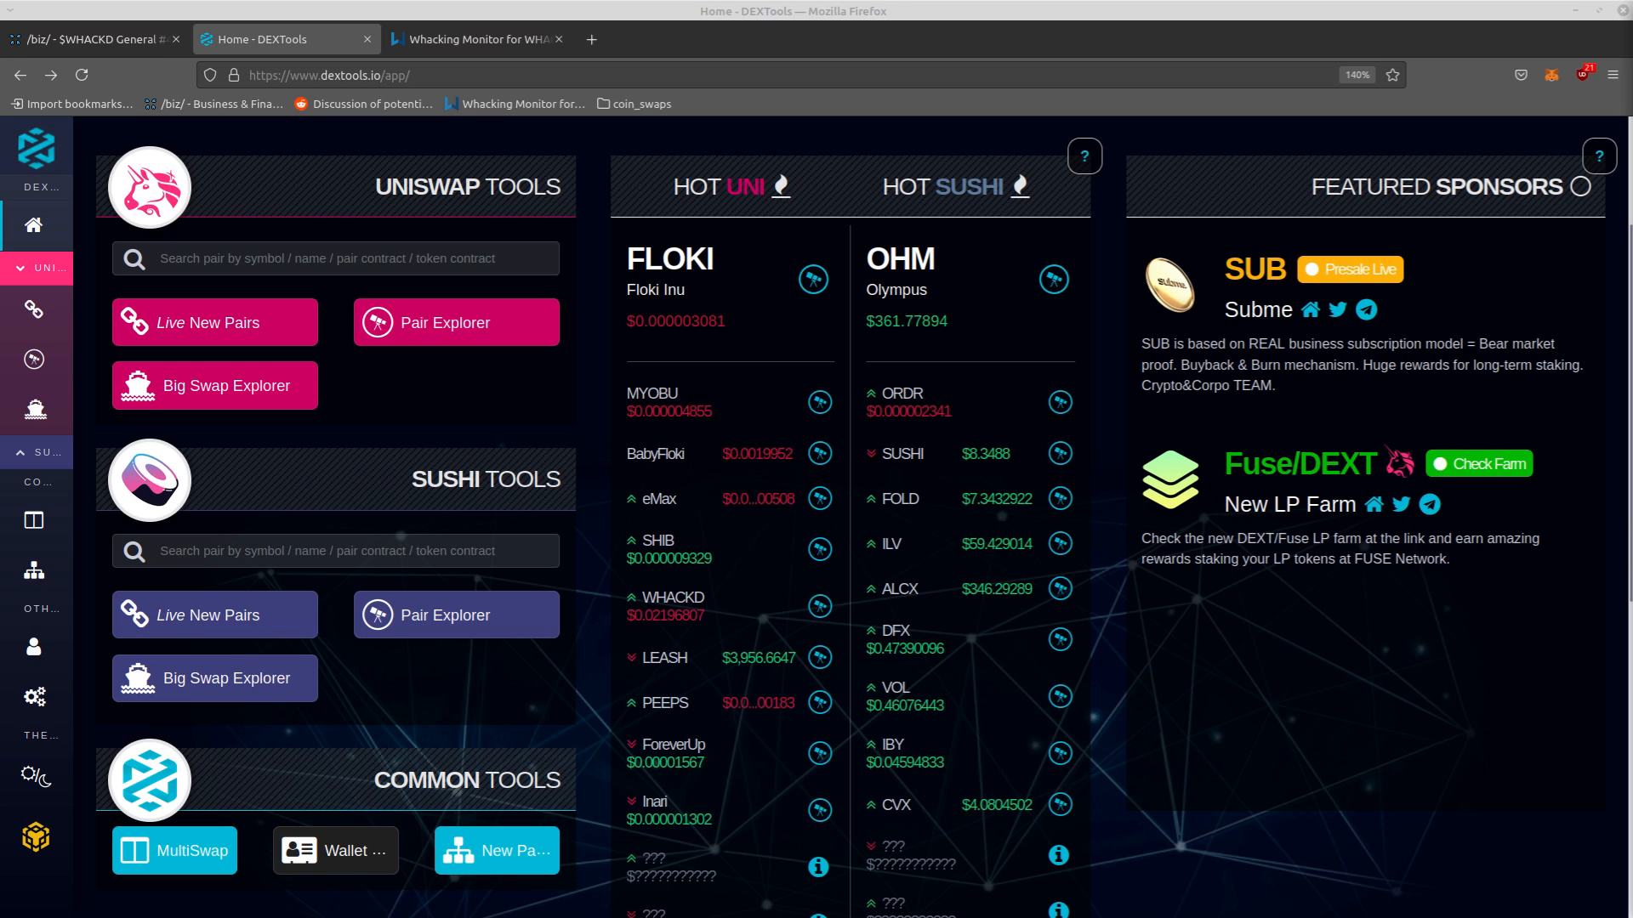
# Search contract 0xcf8335727b776d190f9d15a54e6b9b9348439eee and open the WETH/WHACKD pair result
pyautogui.write('0xcf8335727b776d190f9d15a54e6b9b9348439eee')
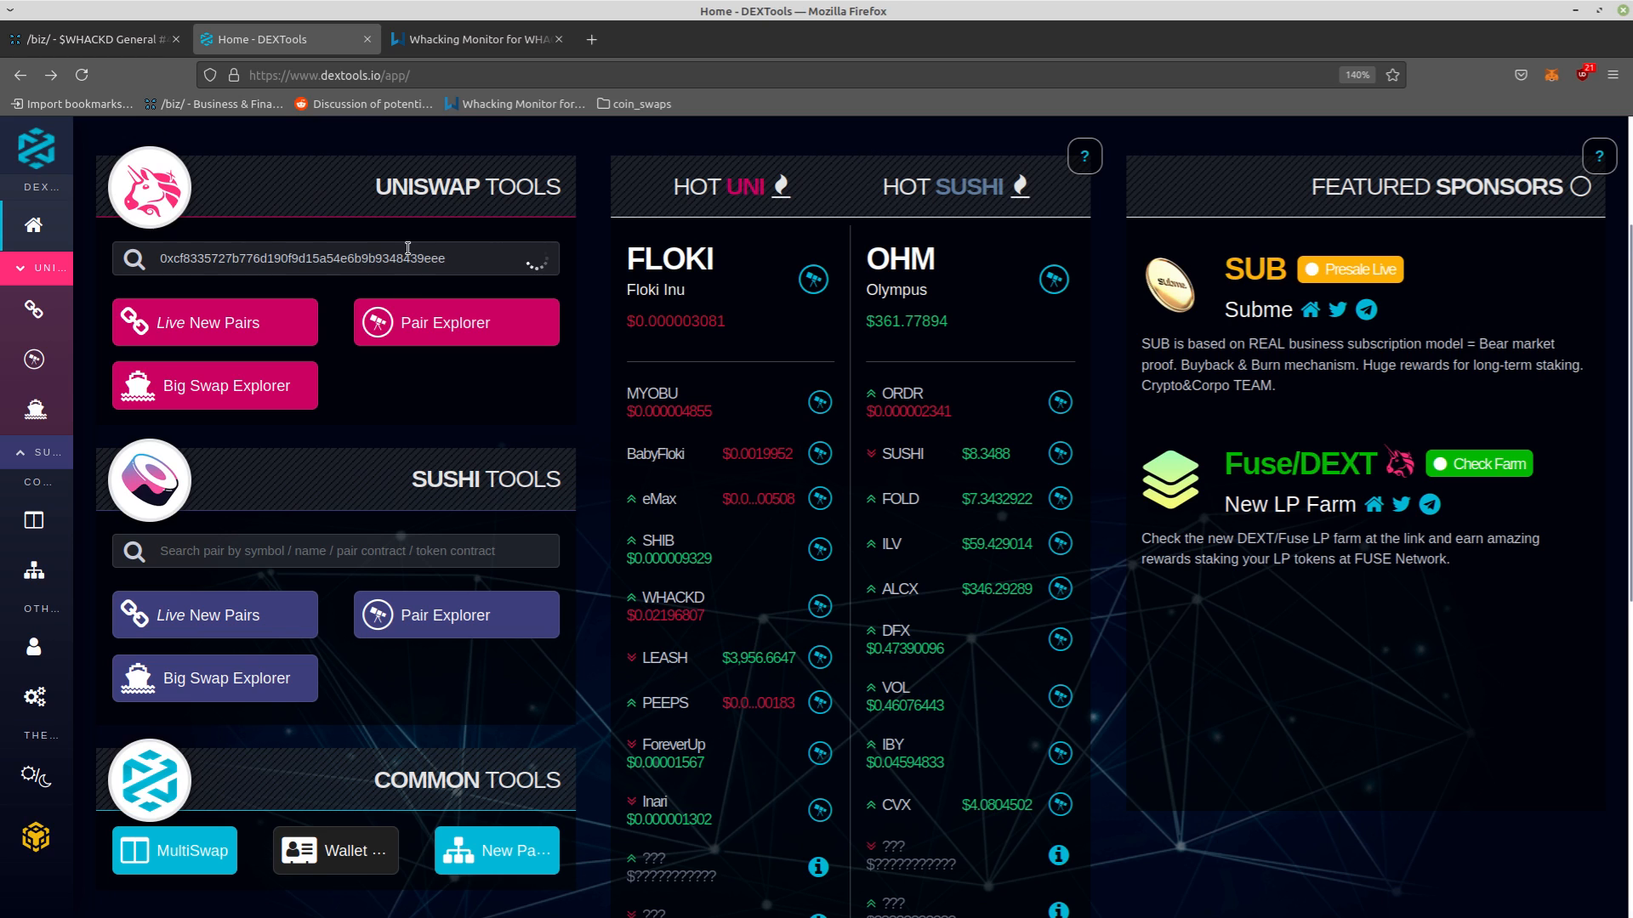
pyautogui.click(334, 259)
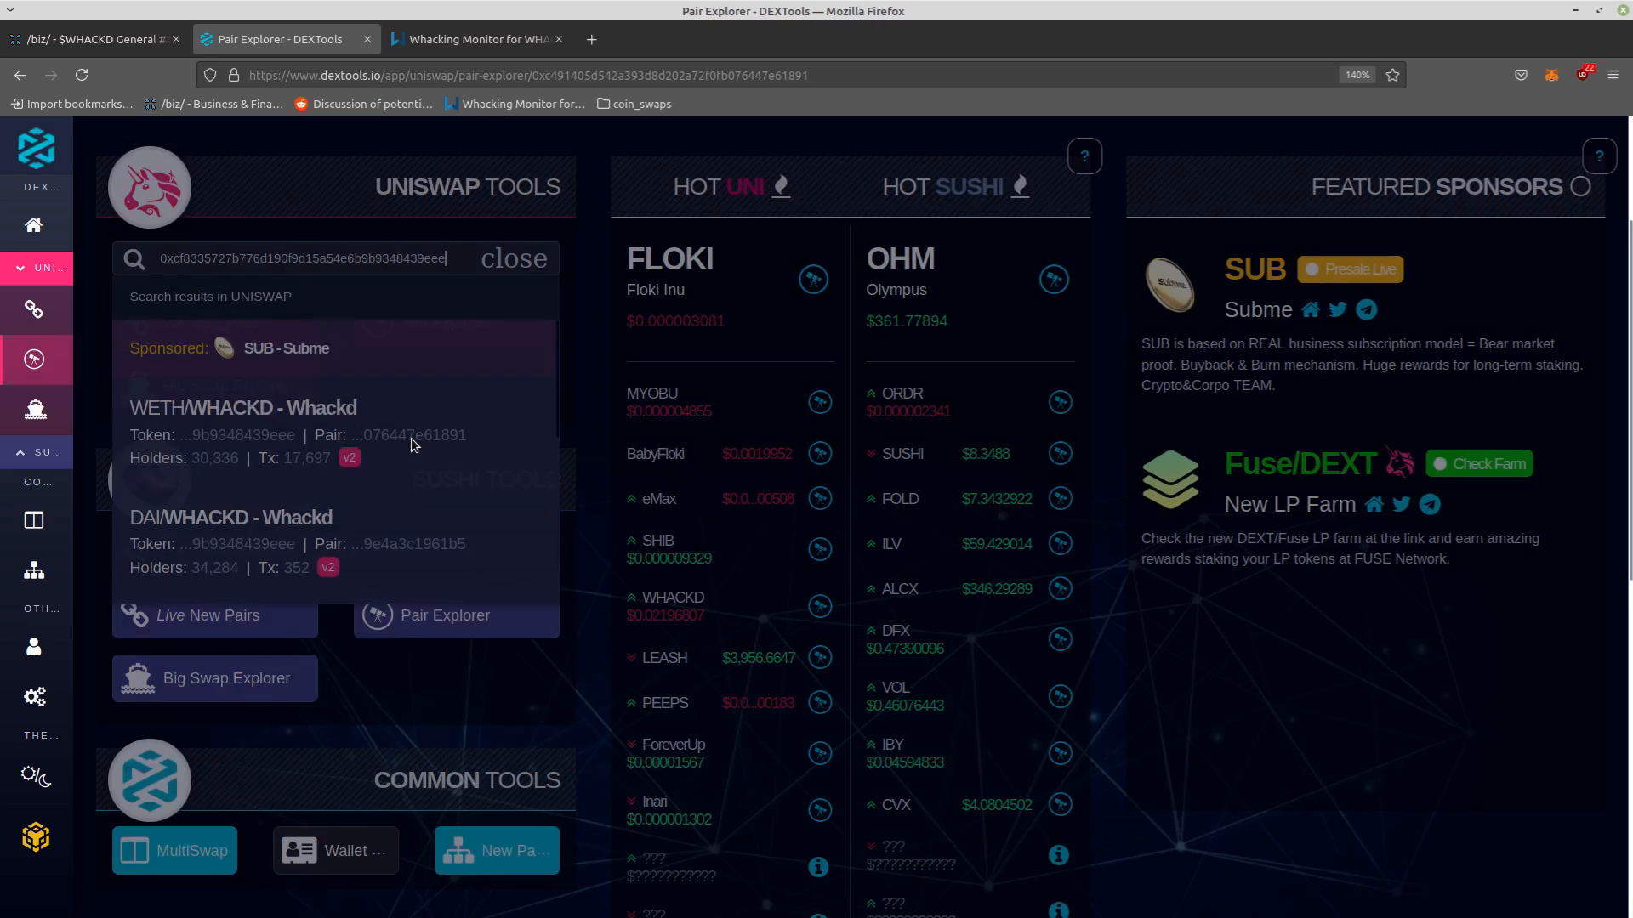
pyautogui.click(241, 408)
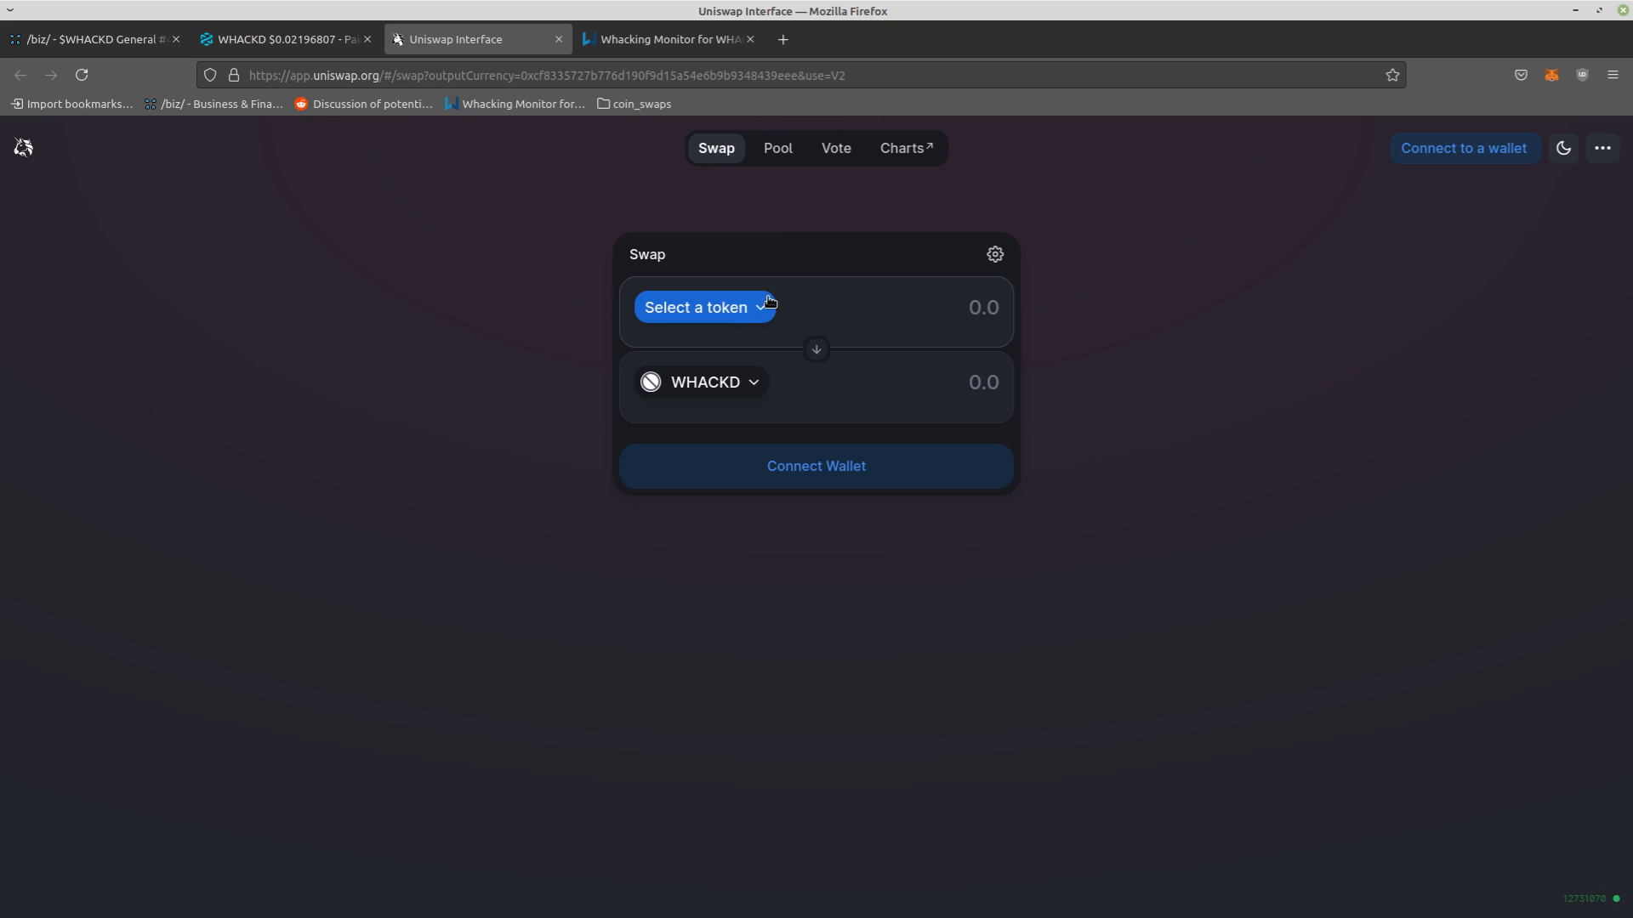
# Choose ETH as the paying token and connect the wallet by unlocking MetaMask
pyautogui.click(695, 306)
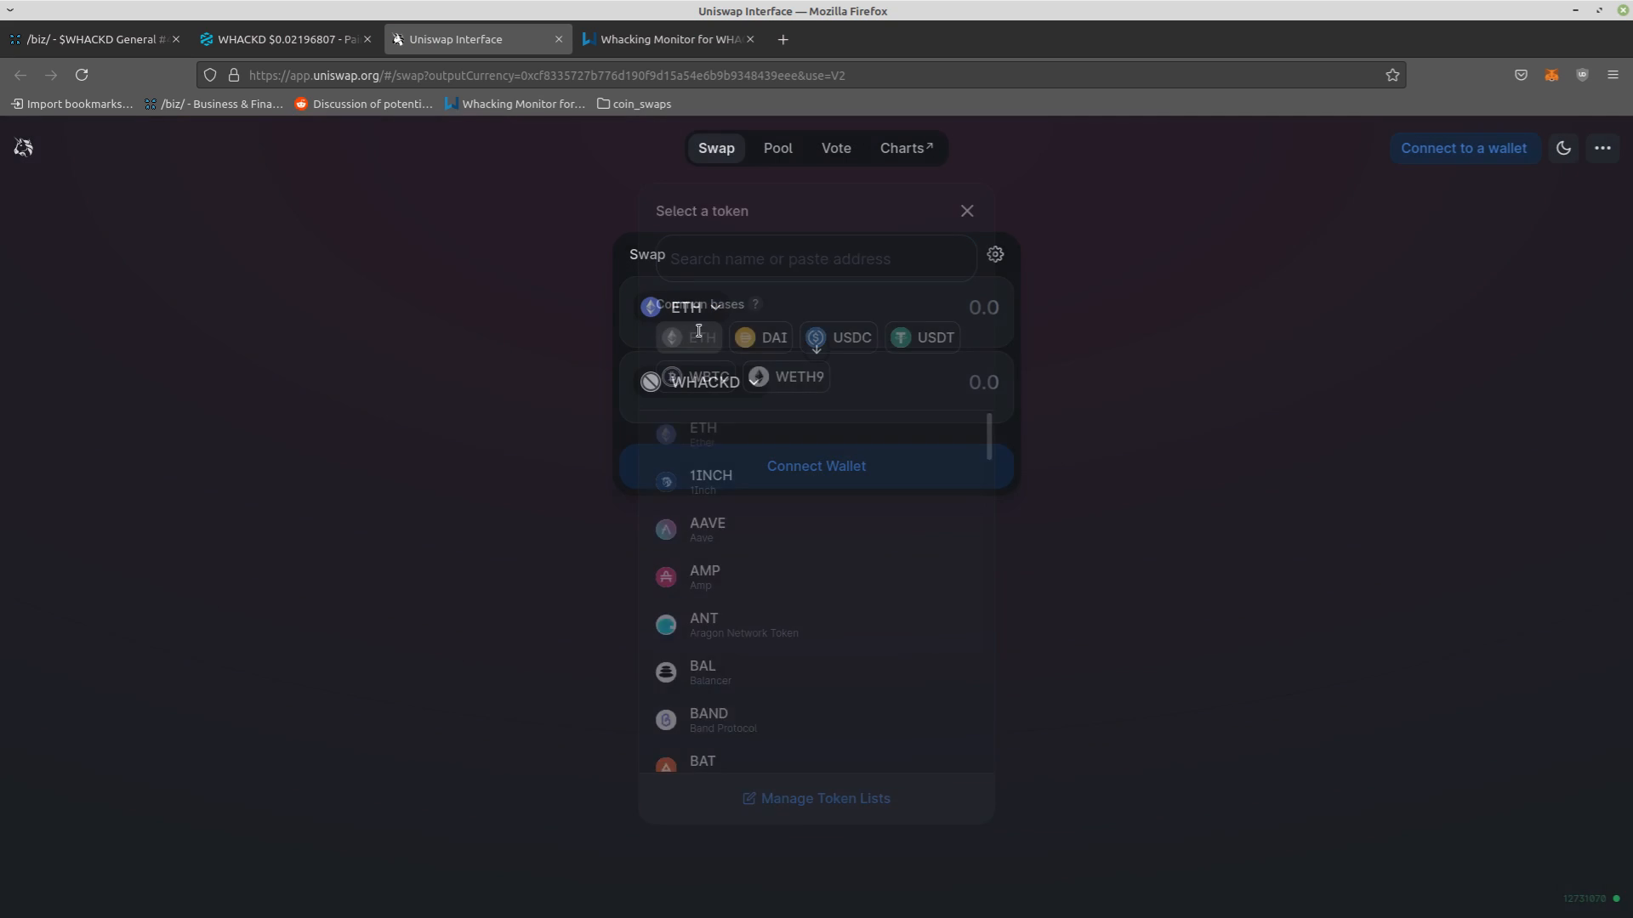
pyautogui.click(966, 210)
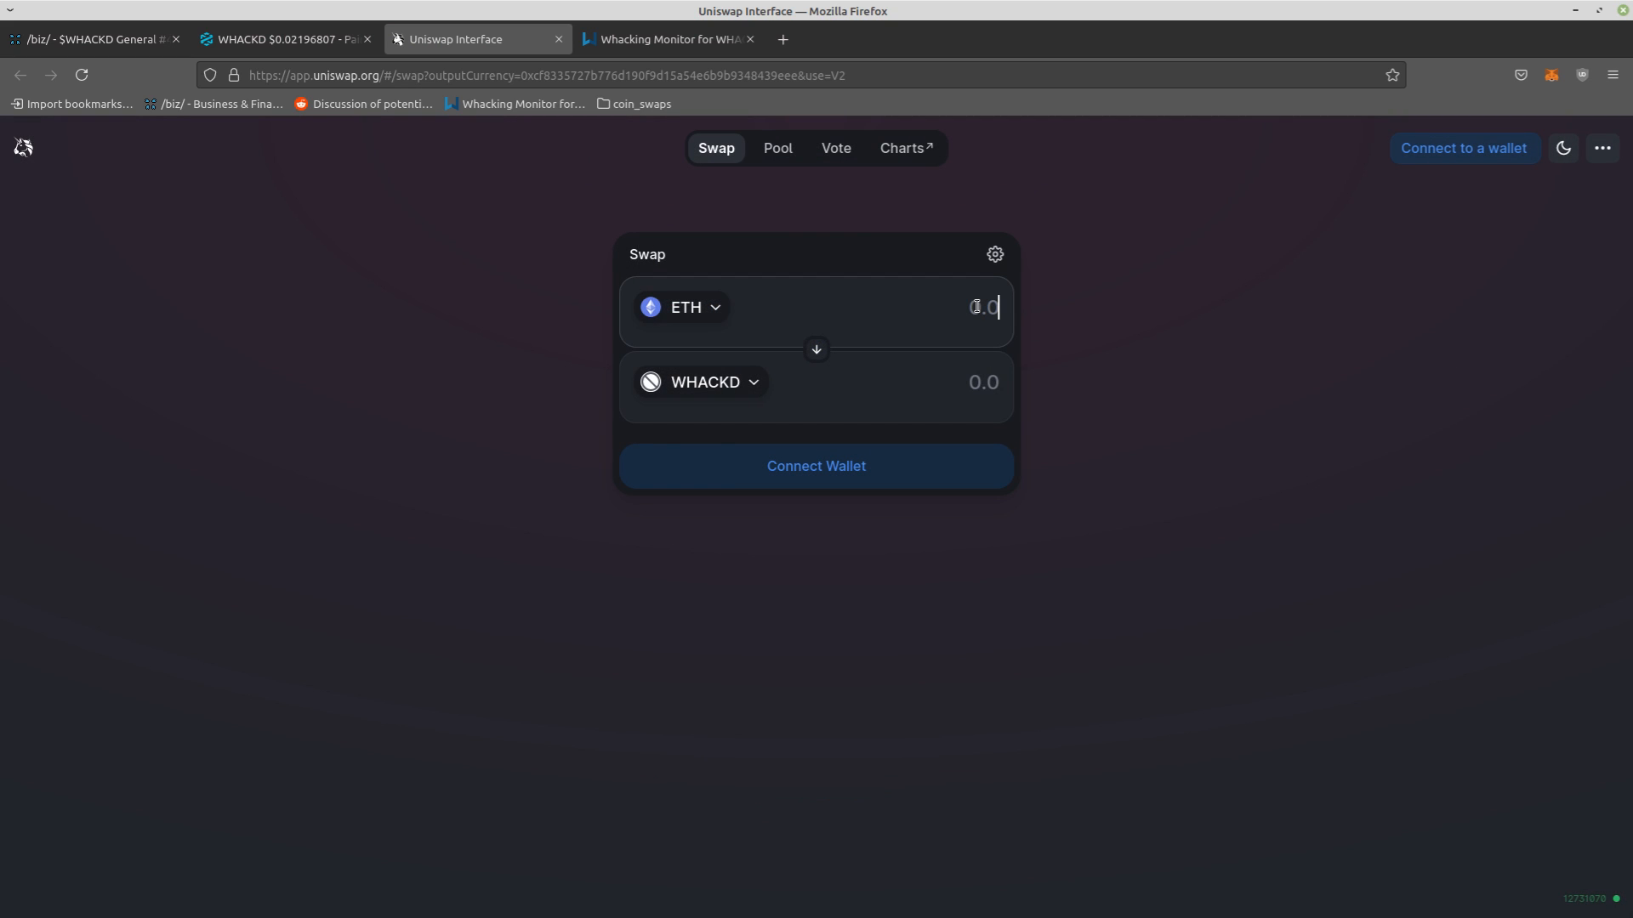
pyautogui.click(817, 466)
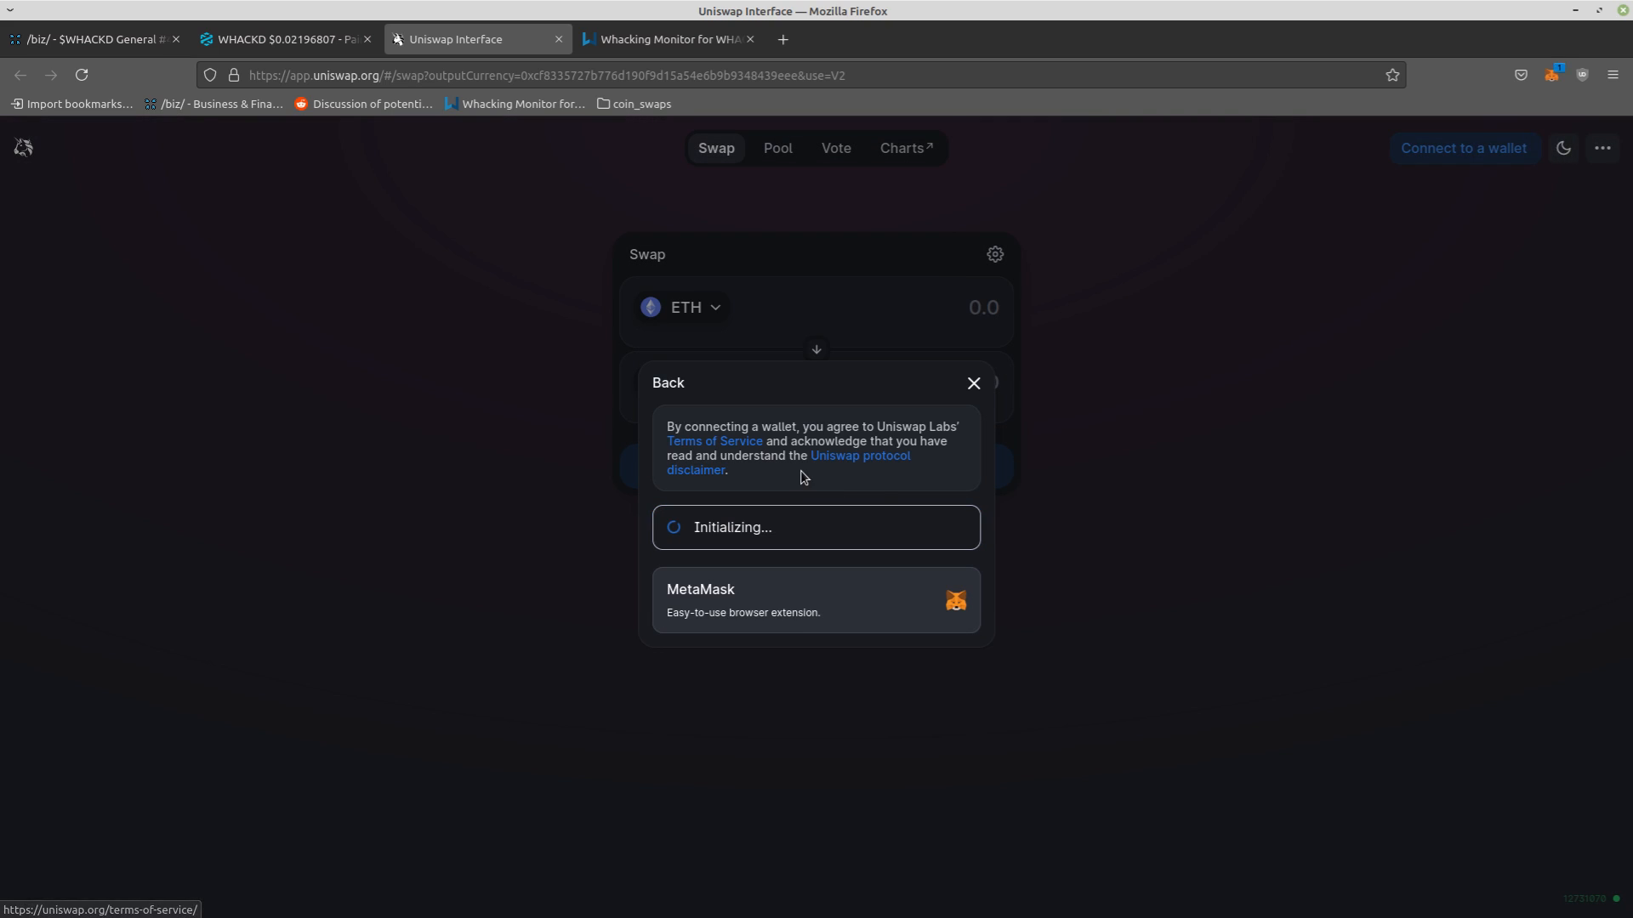
pyautogui.click(816, 601)
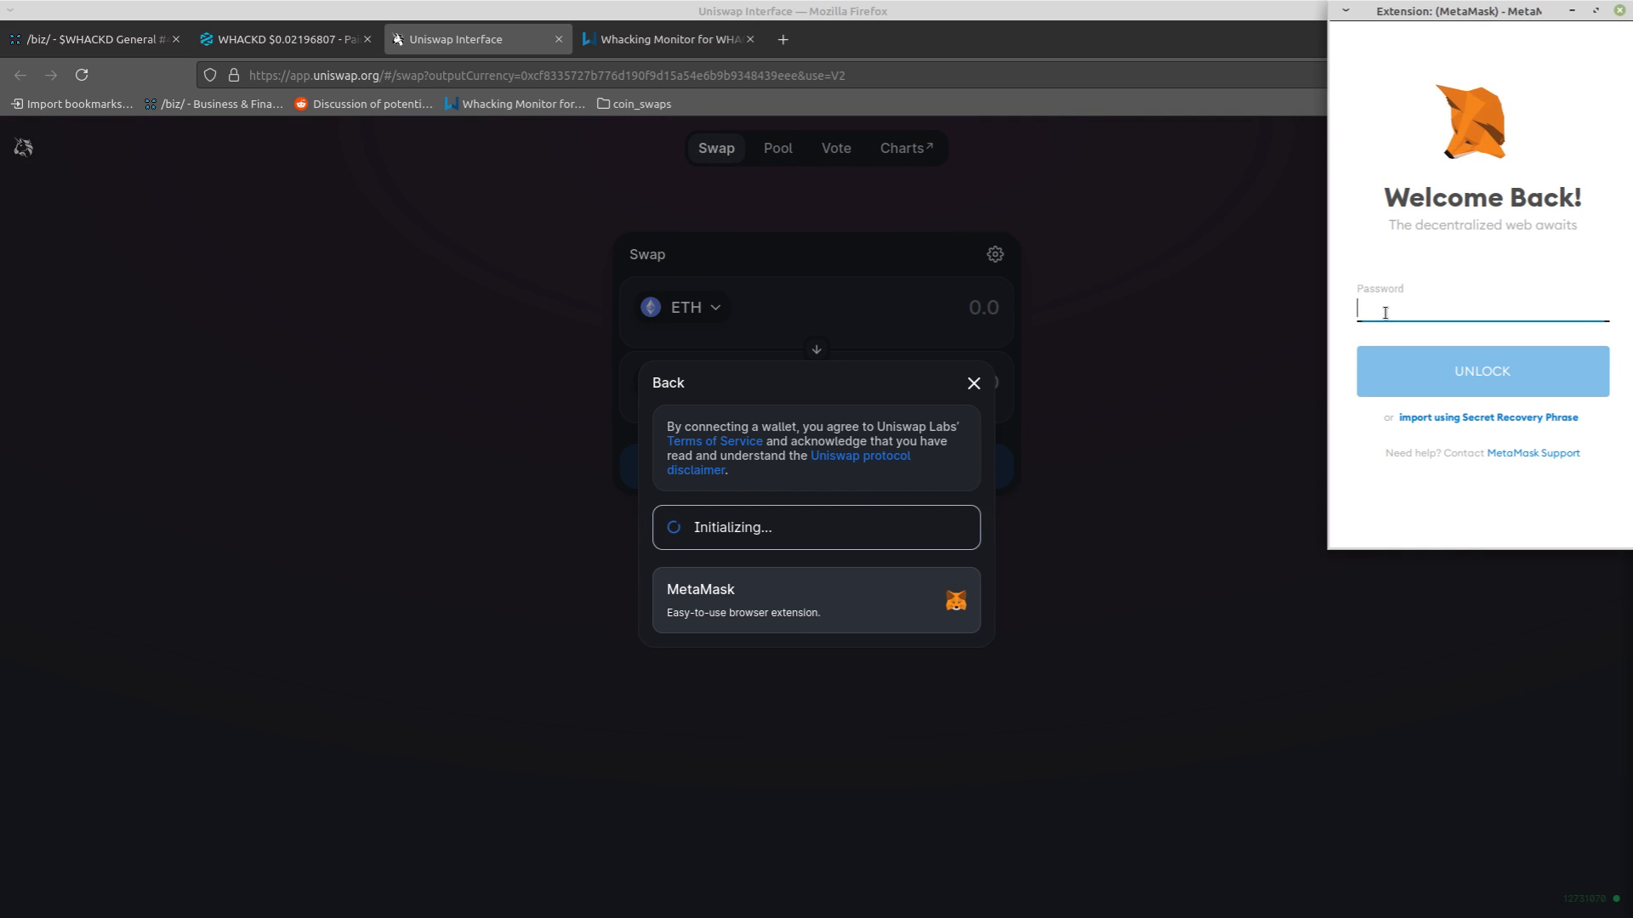
pyautogui.click(1483, 371)
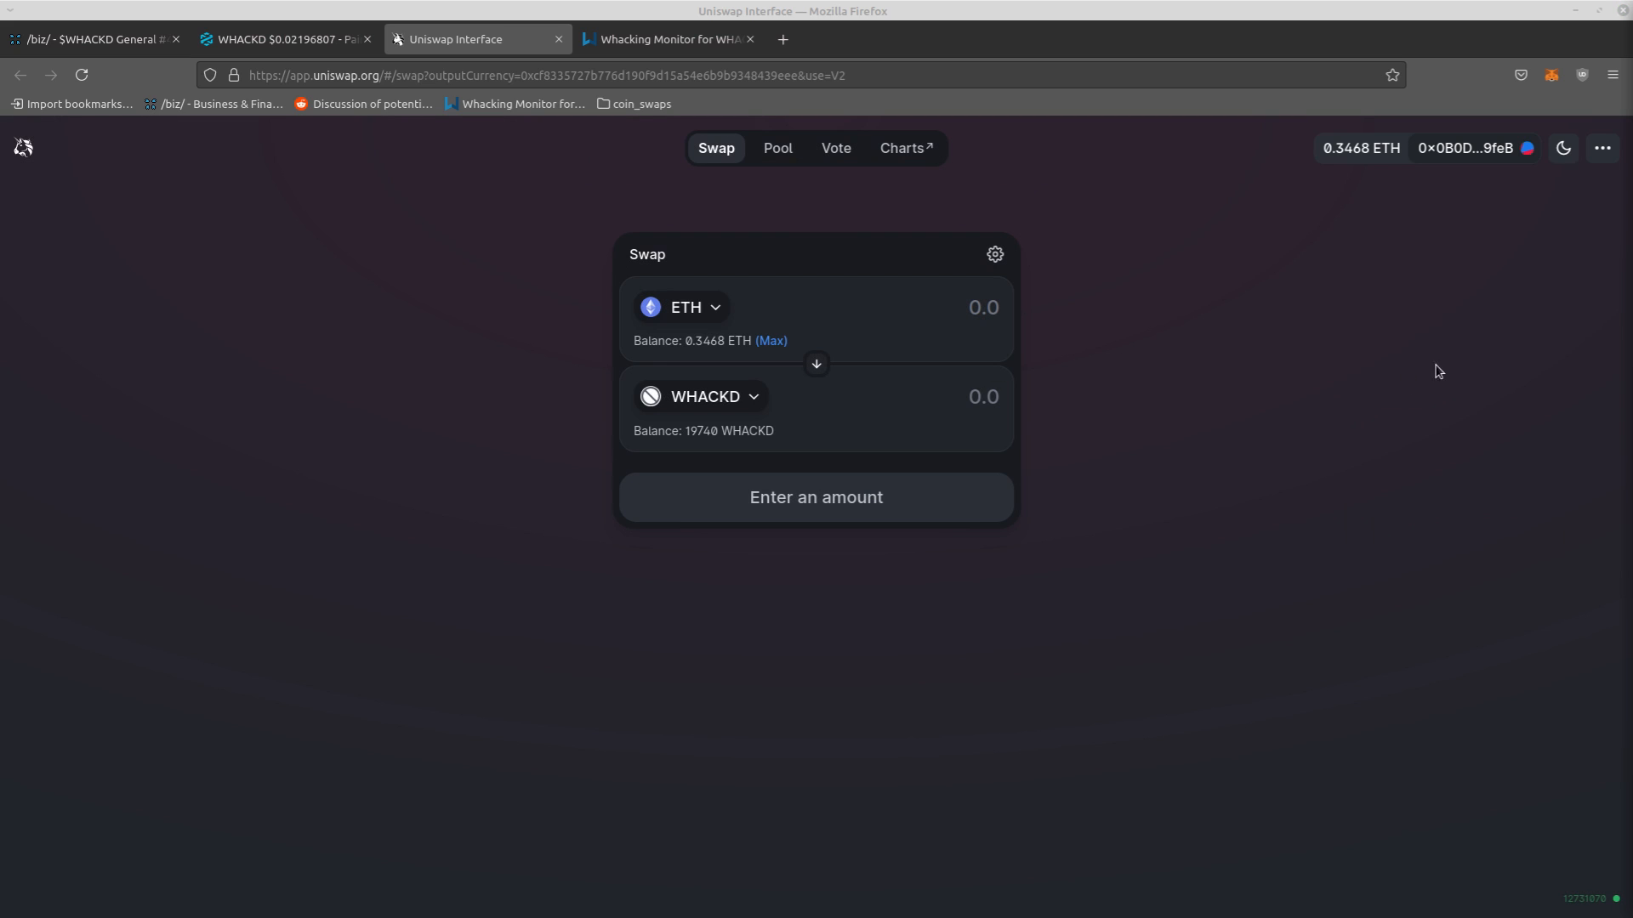
pyautogui.moveTo(934, 308)
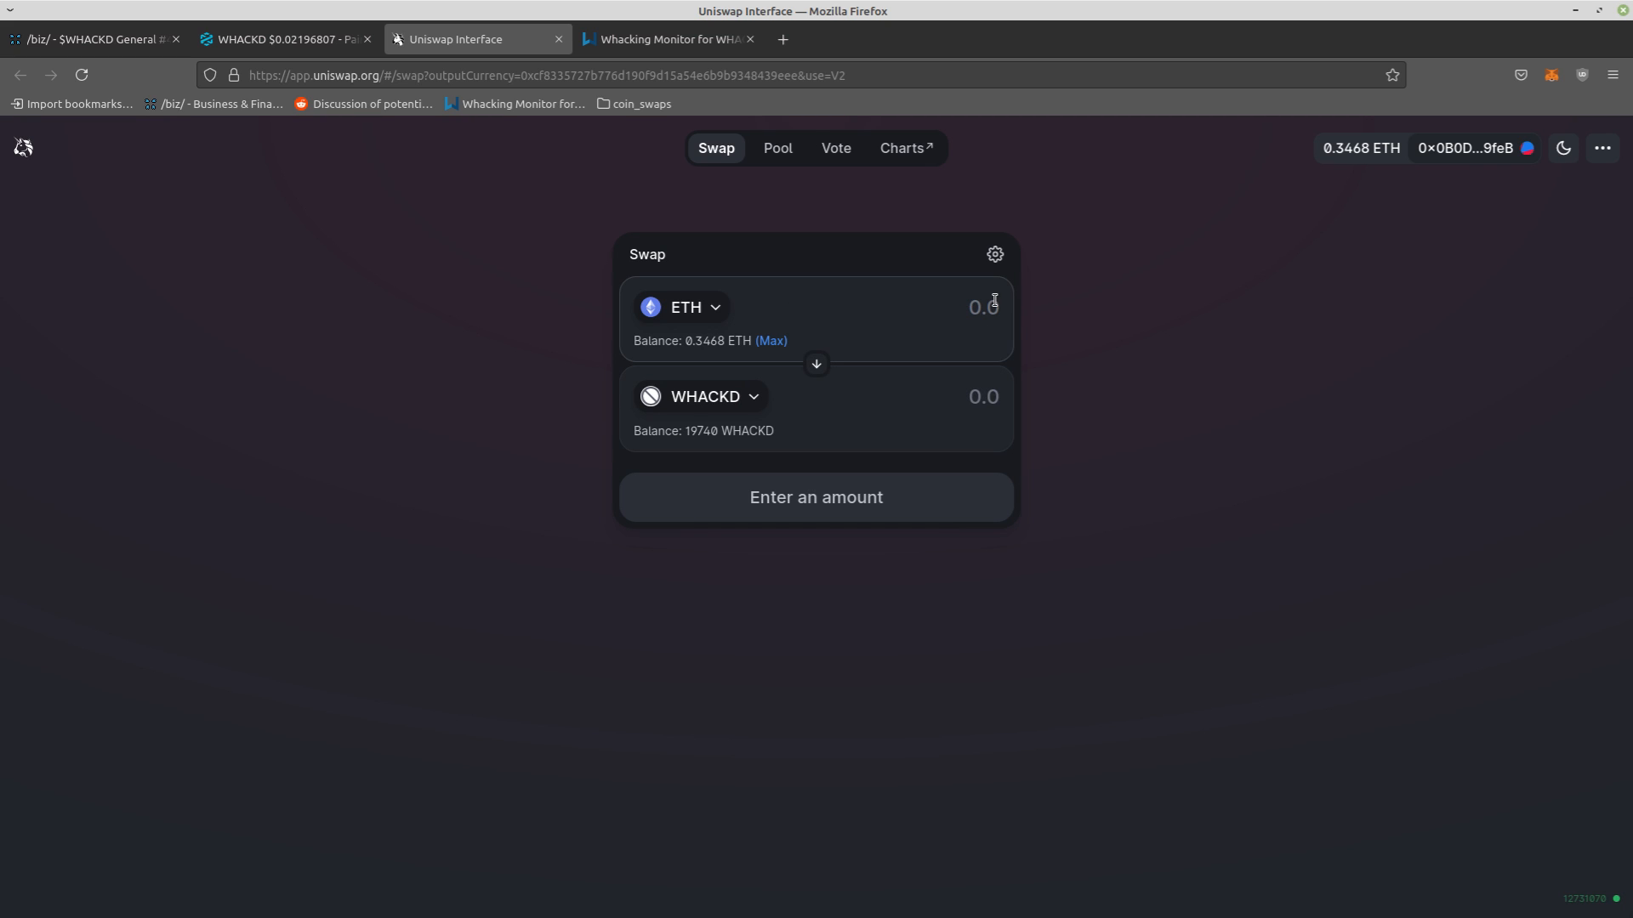
# Set 330 WHACKD to receive for 0.00327337 ETH and bring up the swap review
pyautogui.click(983, 398)
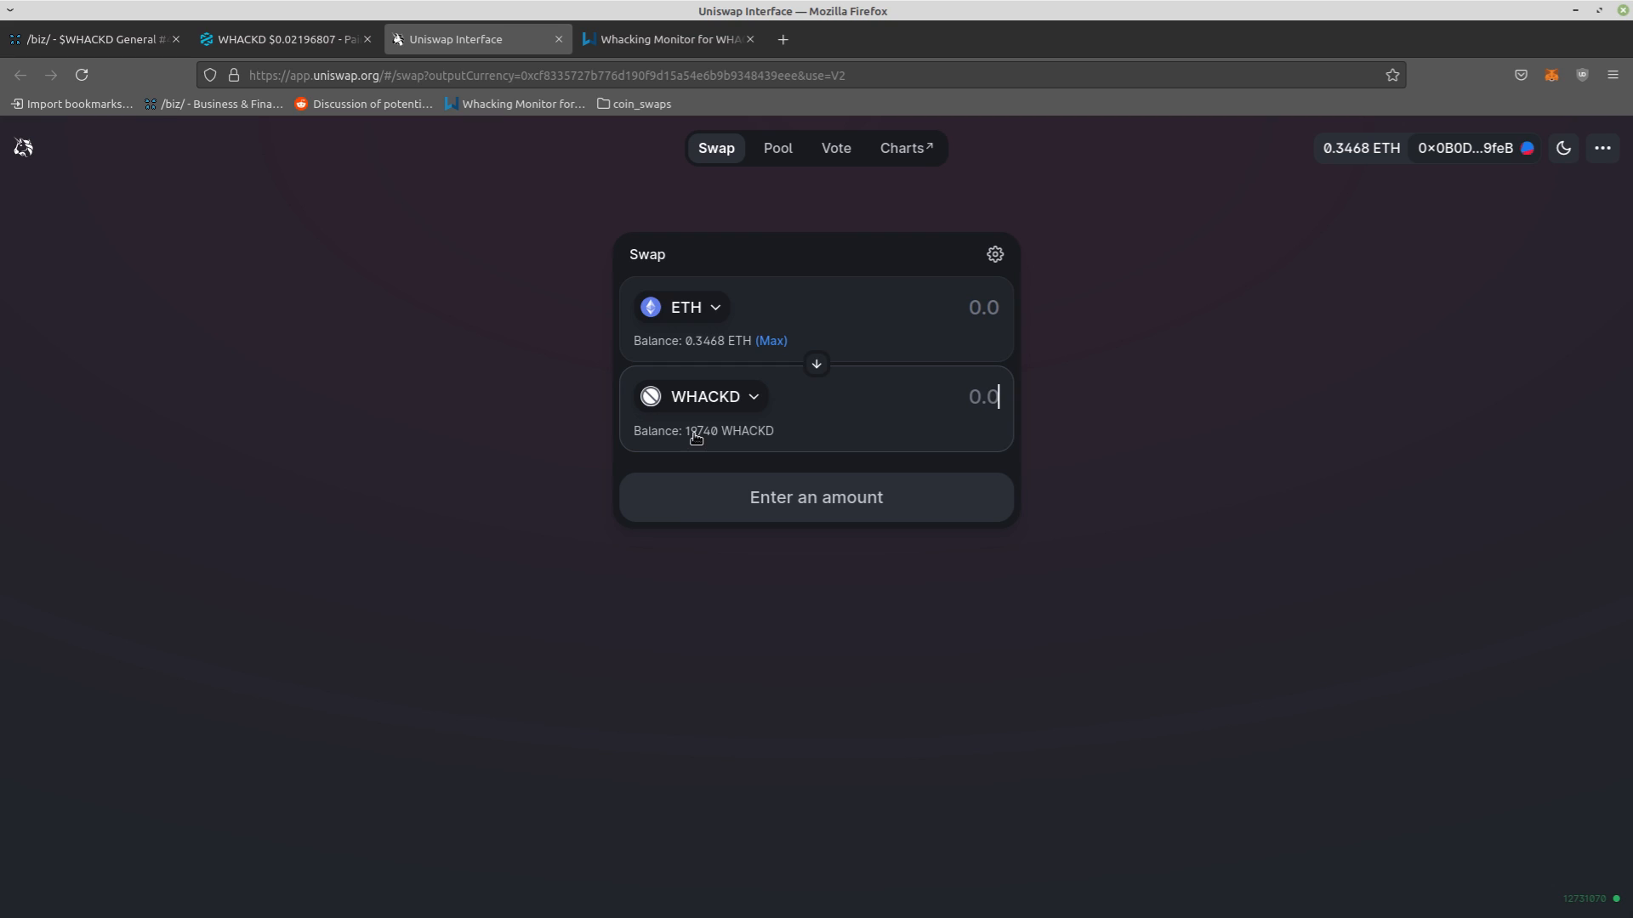
pyautogui.moveTo(704, 442)
pyautogui.write('330')
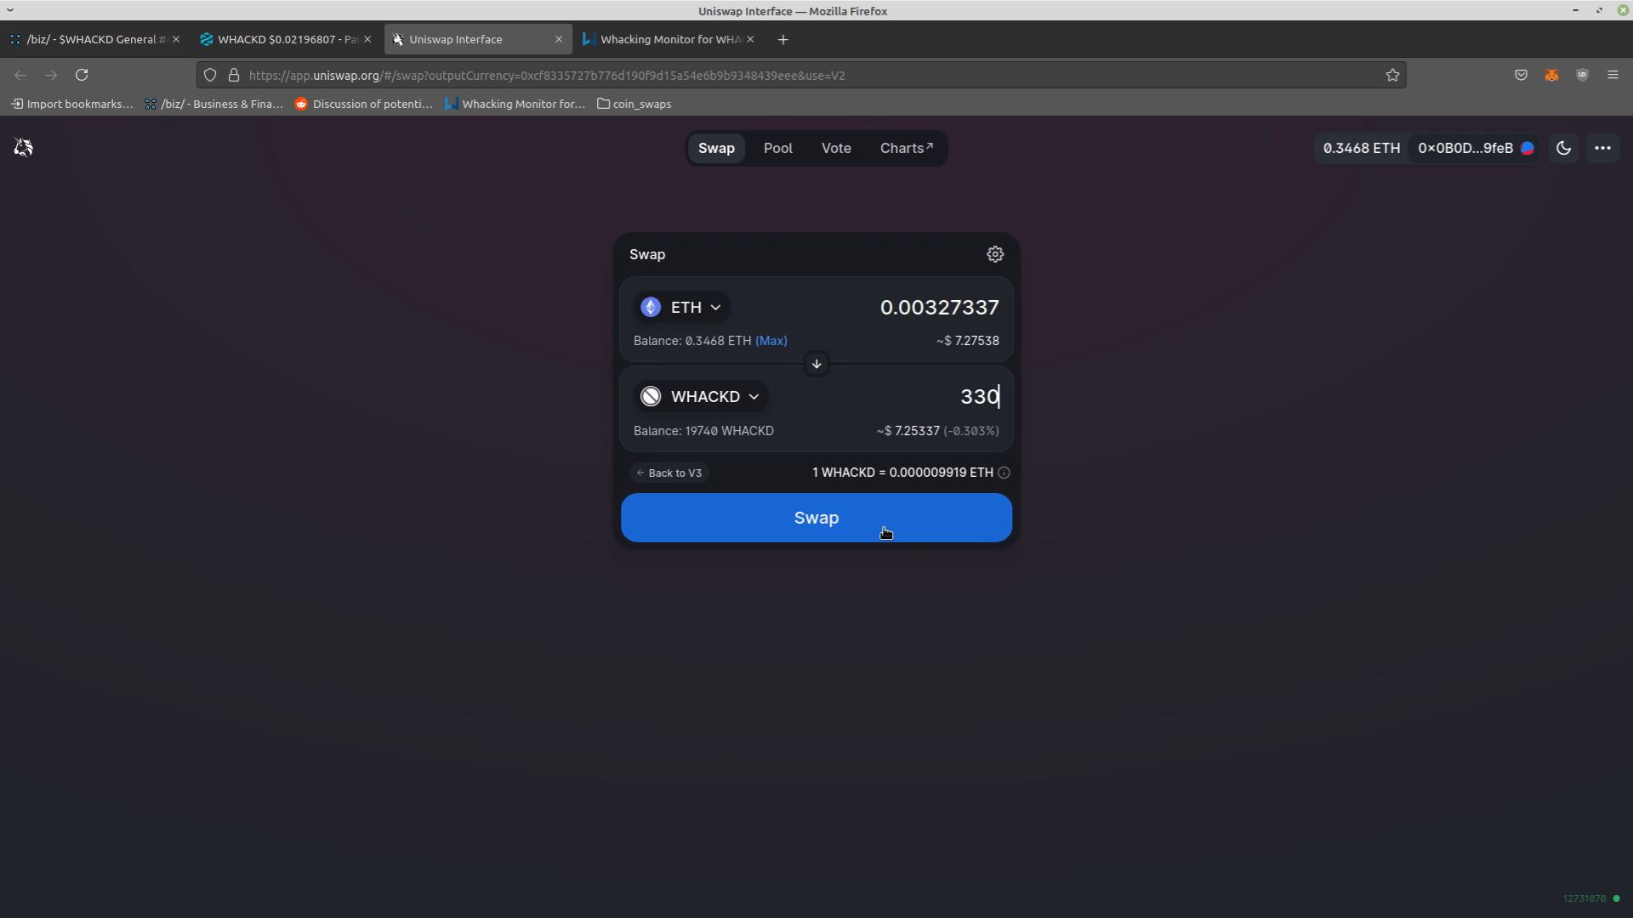
pyautogui.click(816, 517)
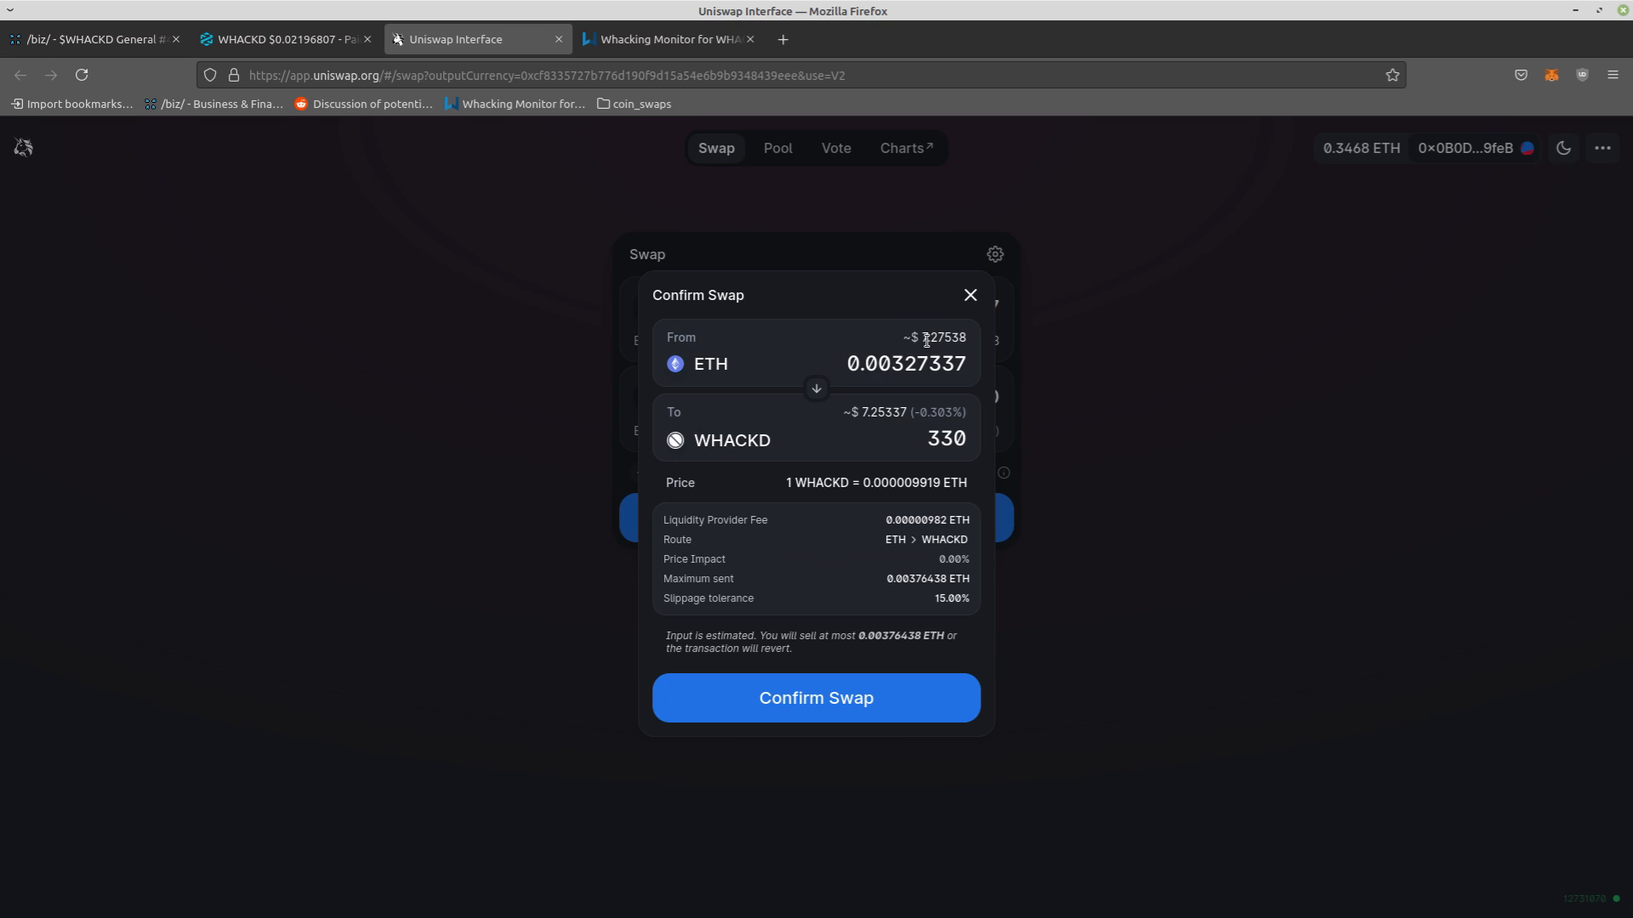
pyautogui.doubleClick(905, 364)
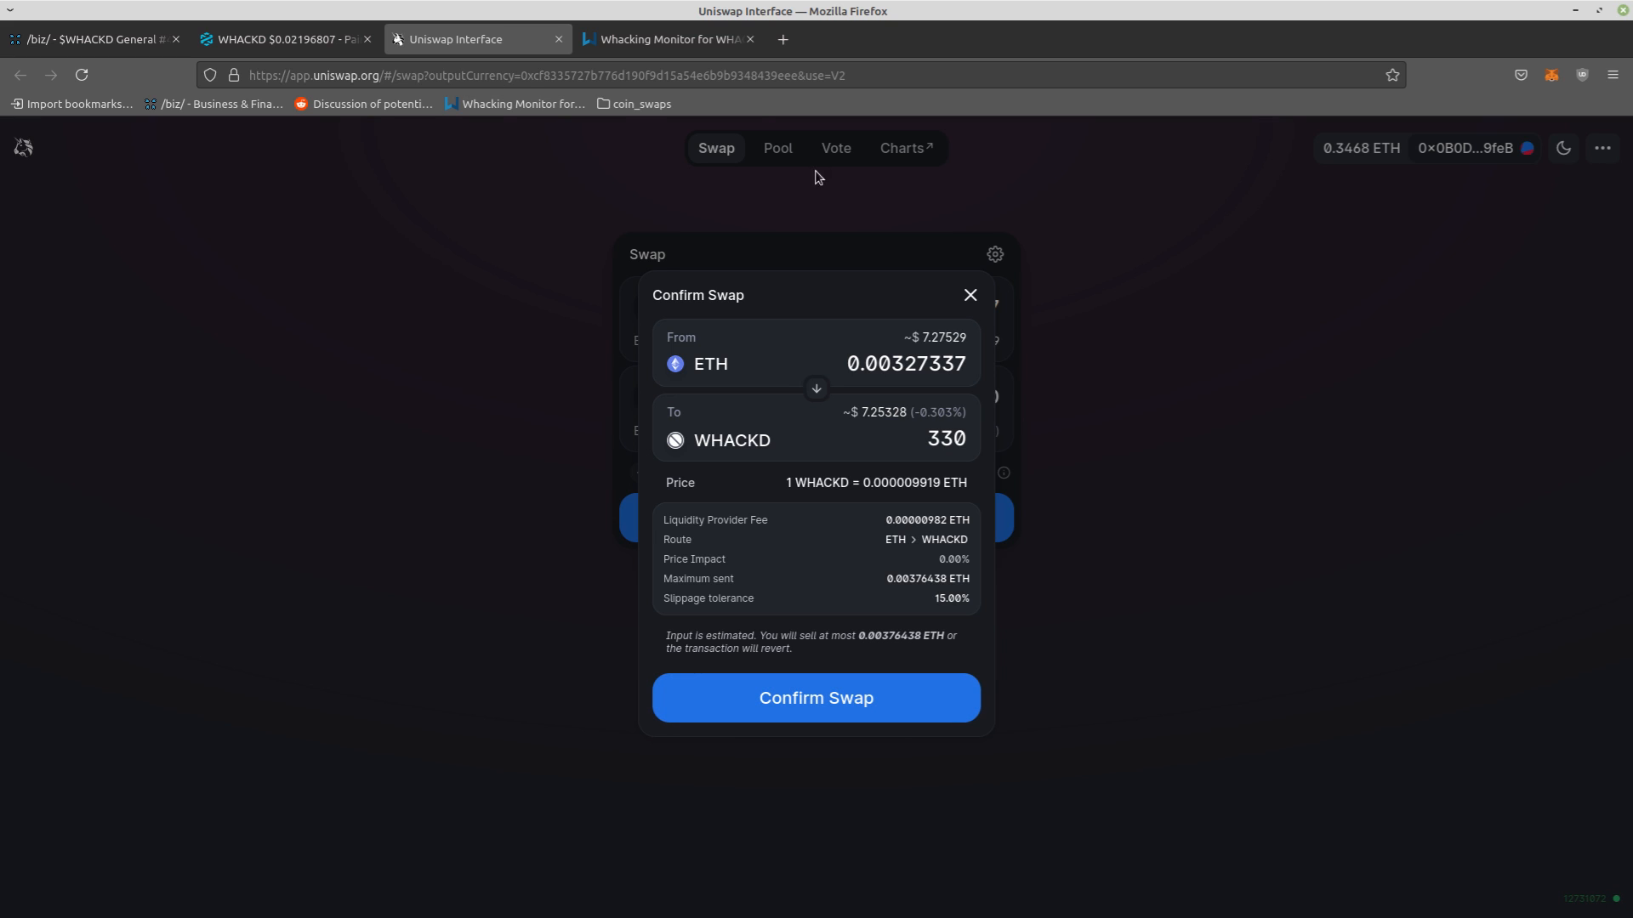
# Reload the Whacking Monitor page so the burn counter updates to 458
pyautogui.click(665, 39)
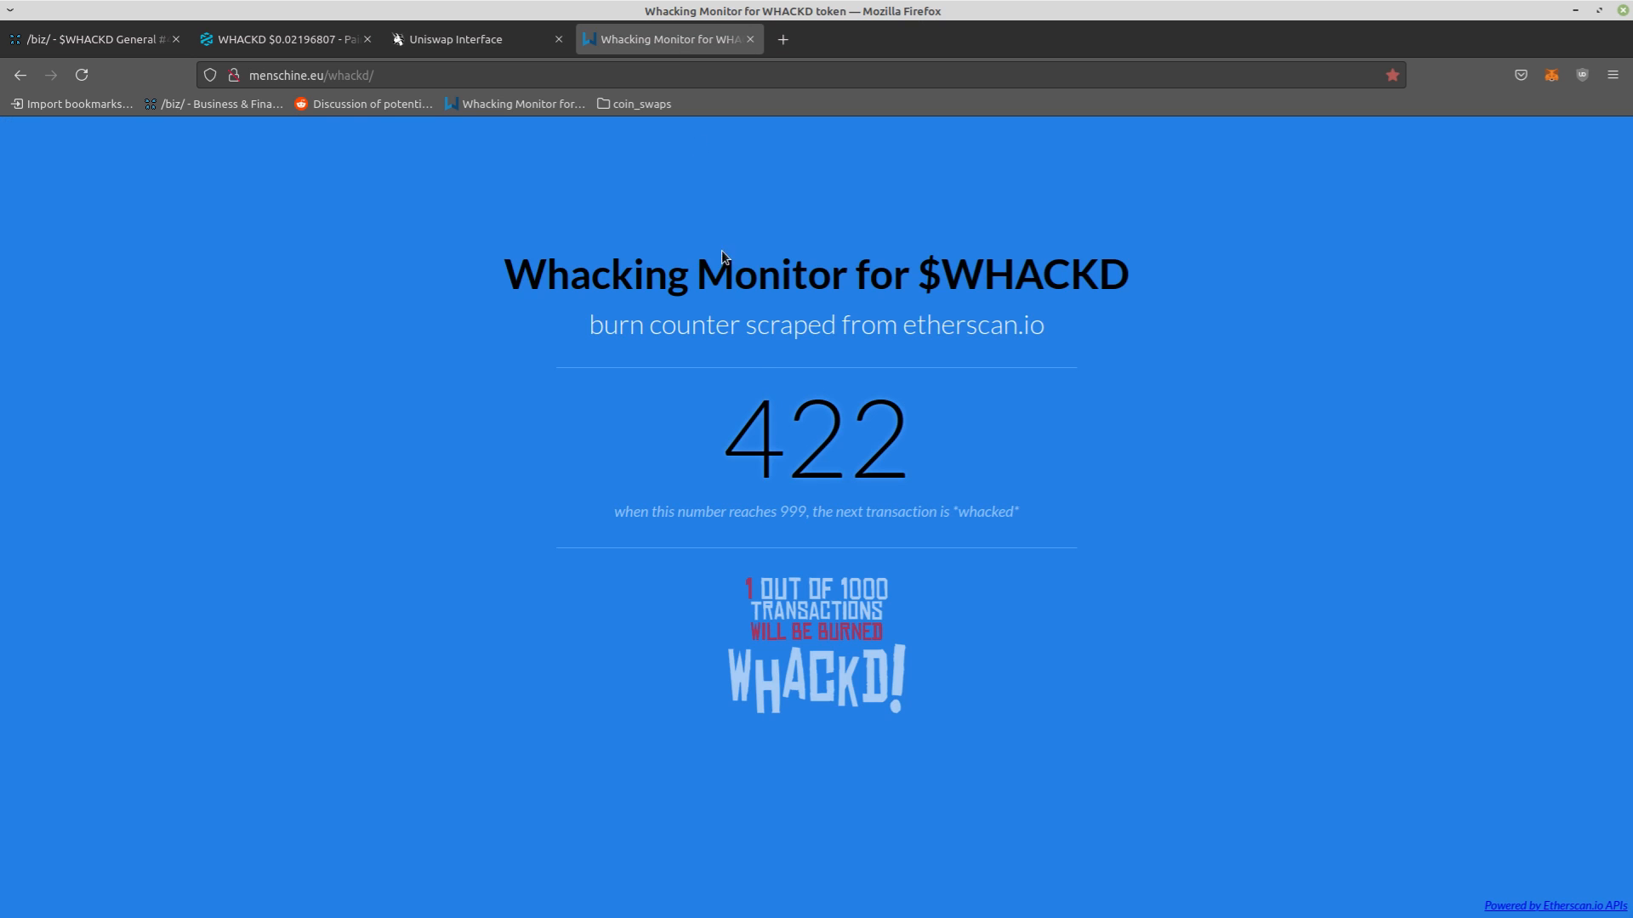
pyautogui.click(78, 76)
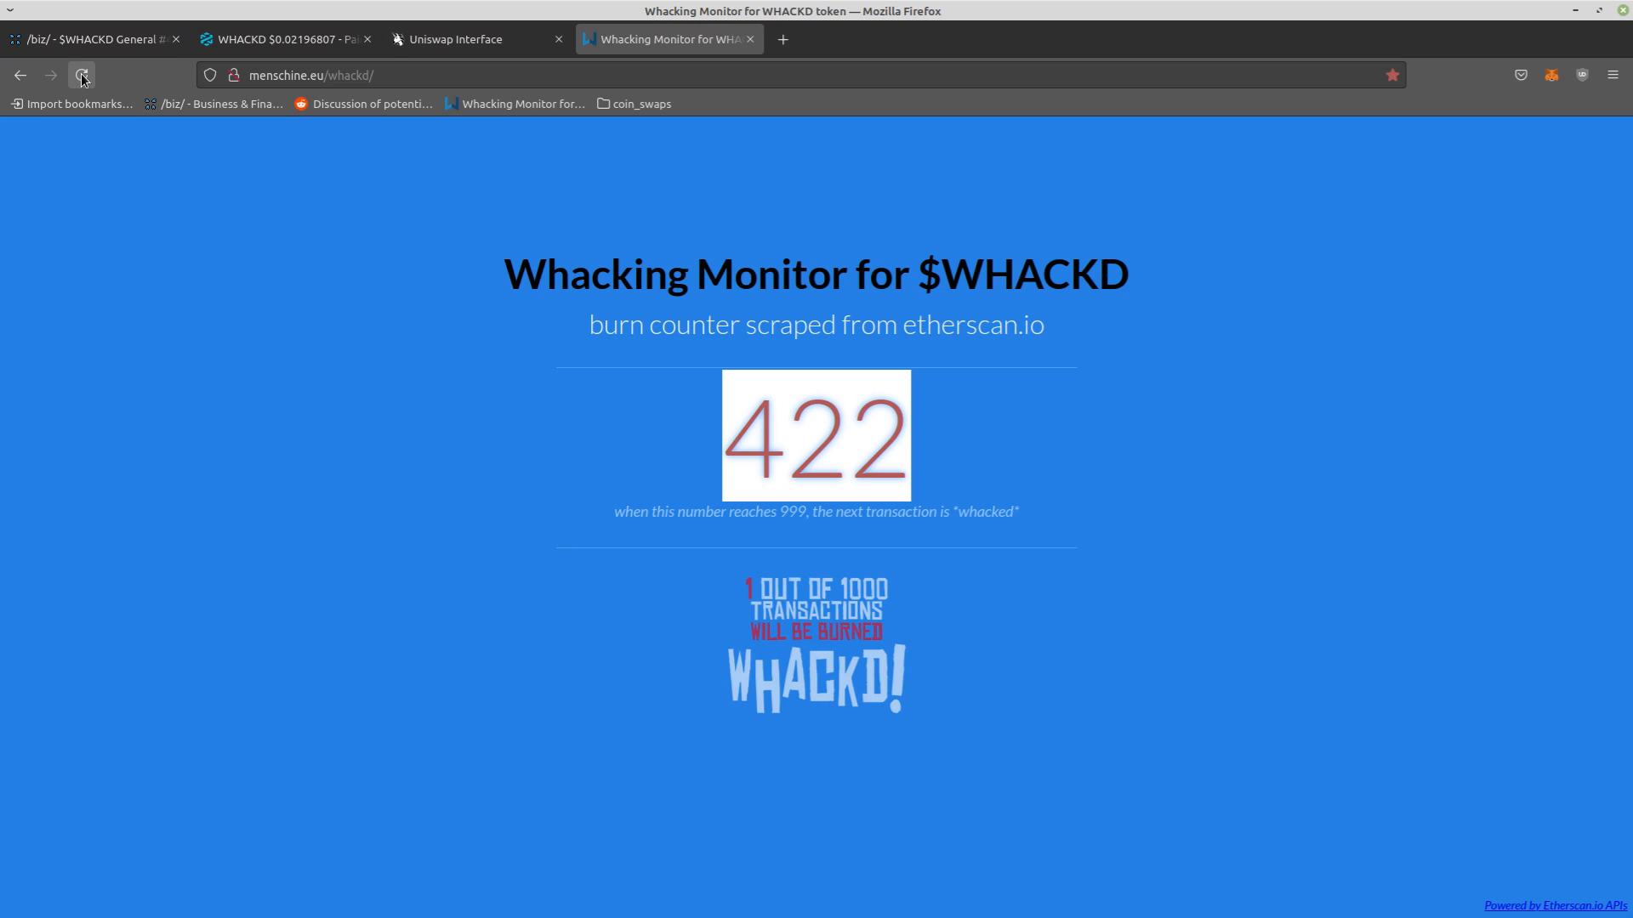
pyautogui.click(83, 73)
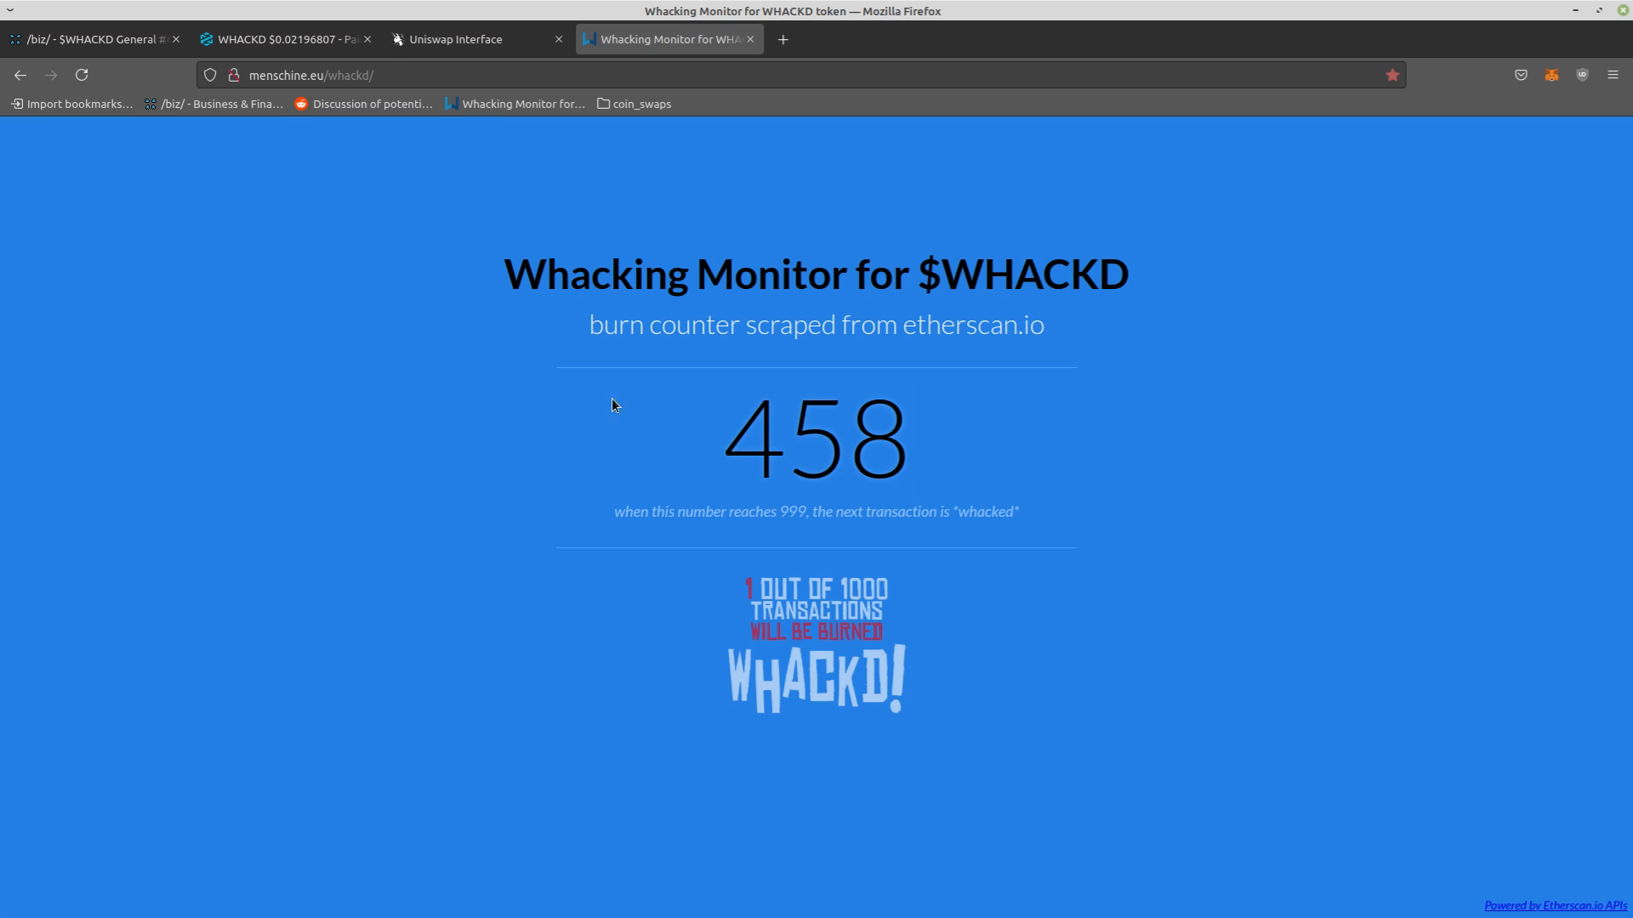
pyautogui.moveTo(589, 160)
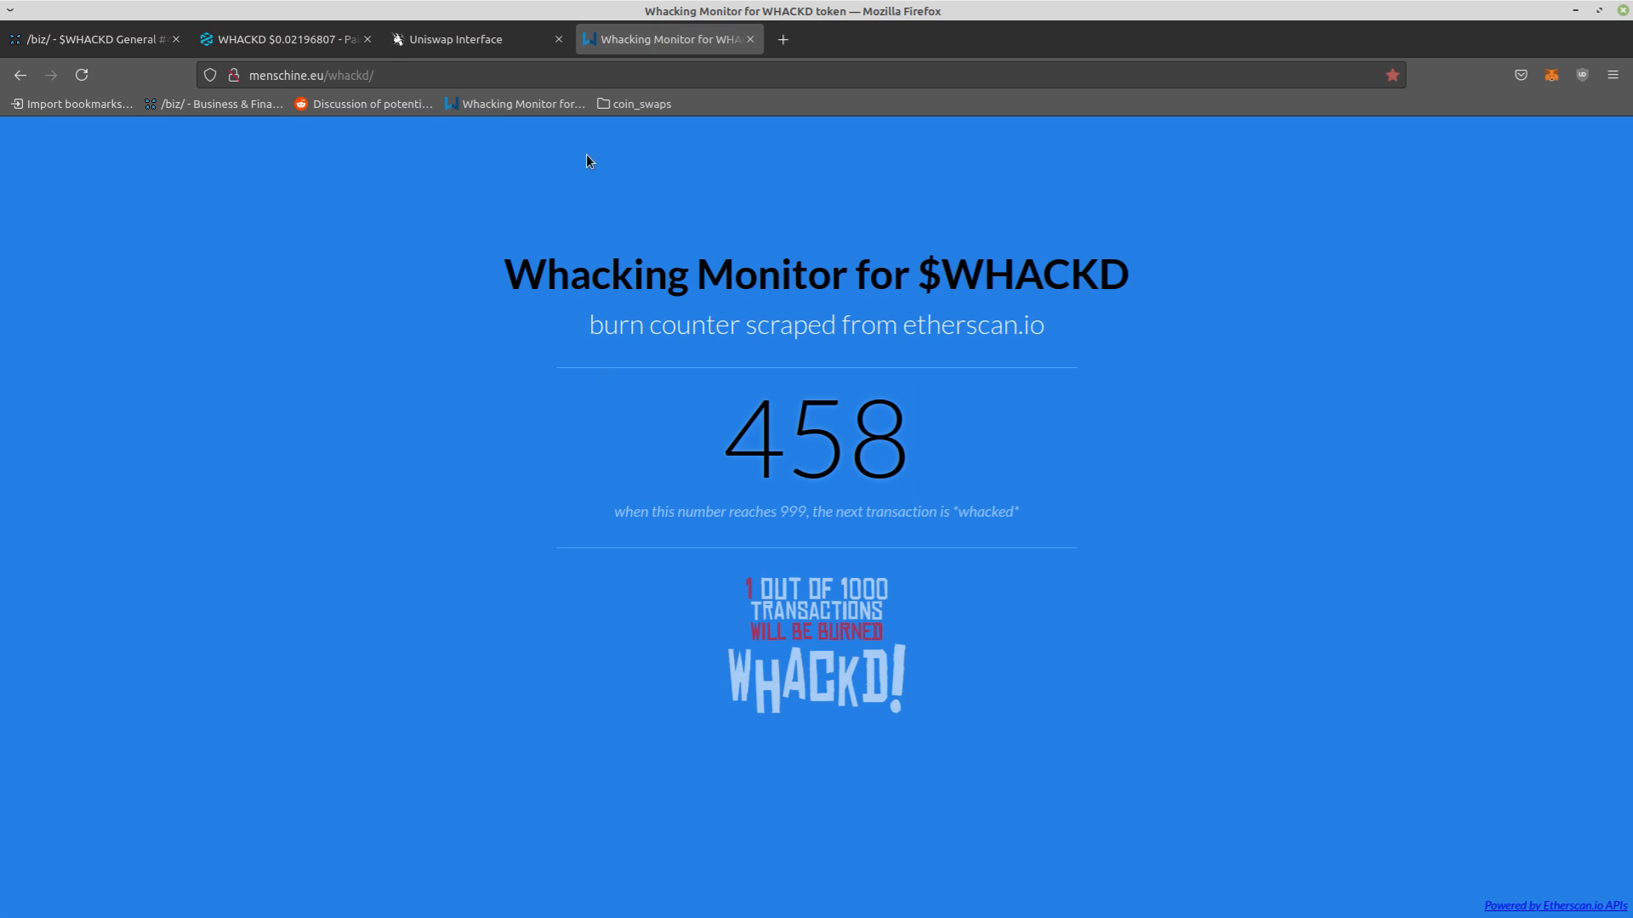
pyautogui.moveTo(785, 483)
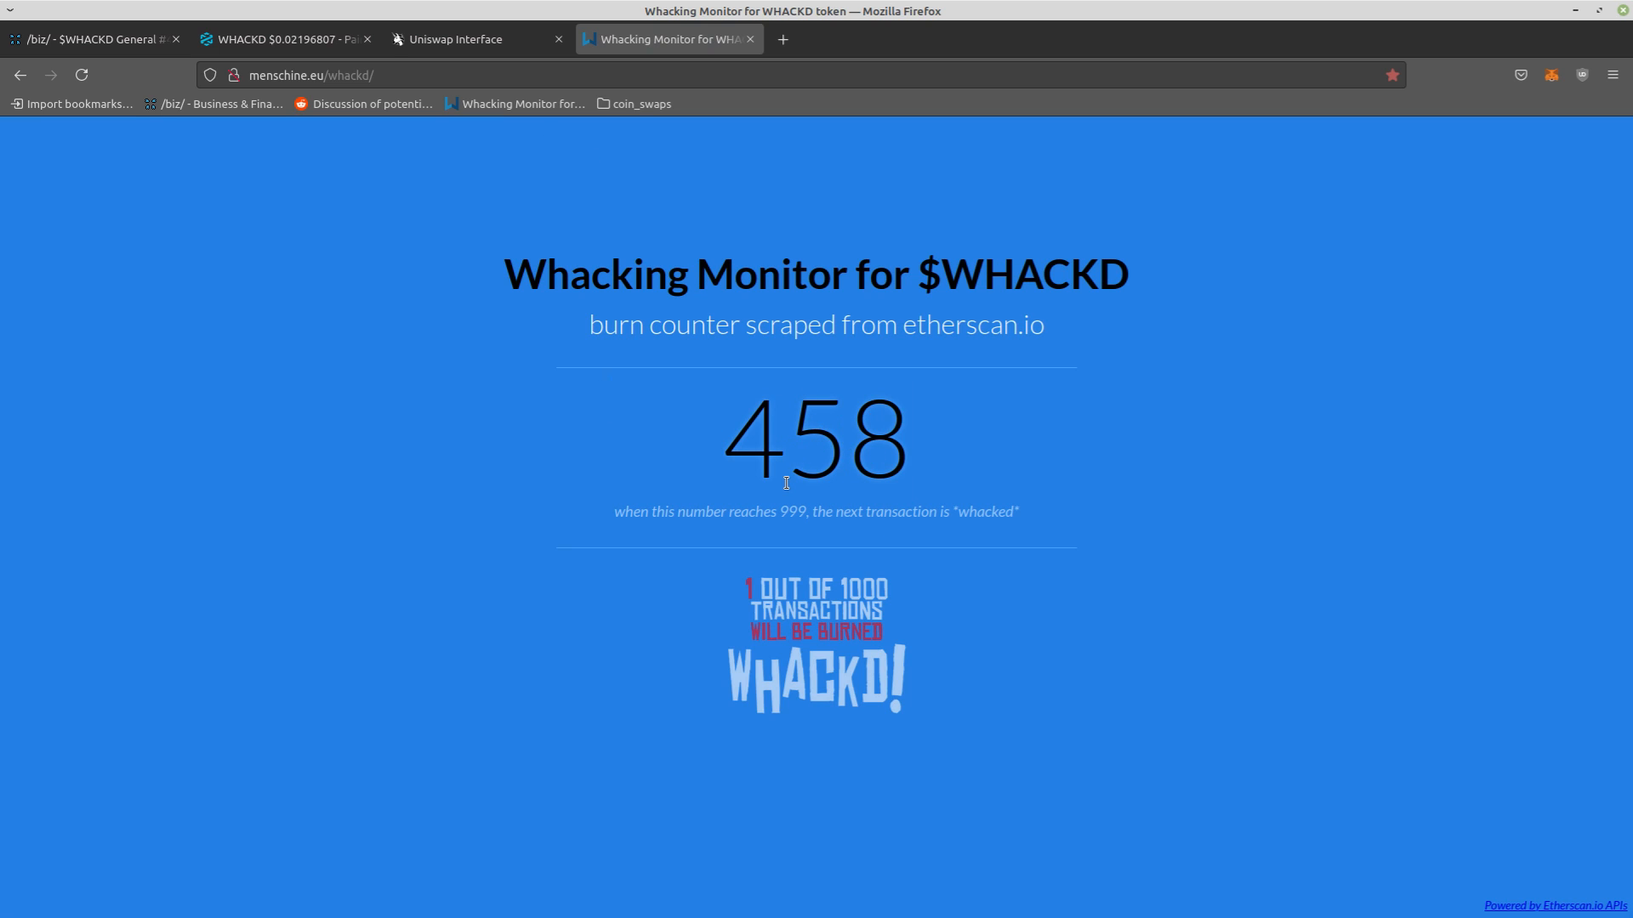
pyautogui.moveTo(772, 402)
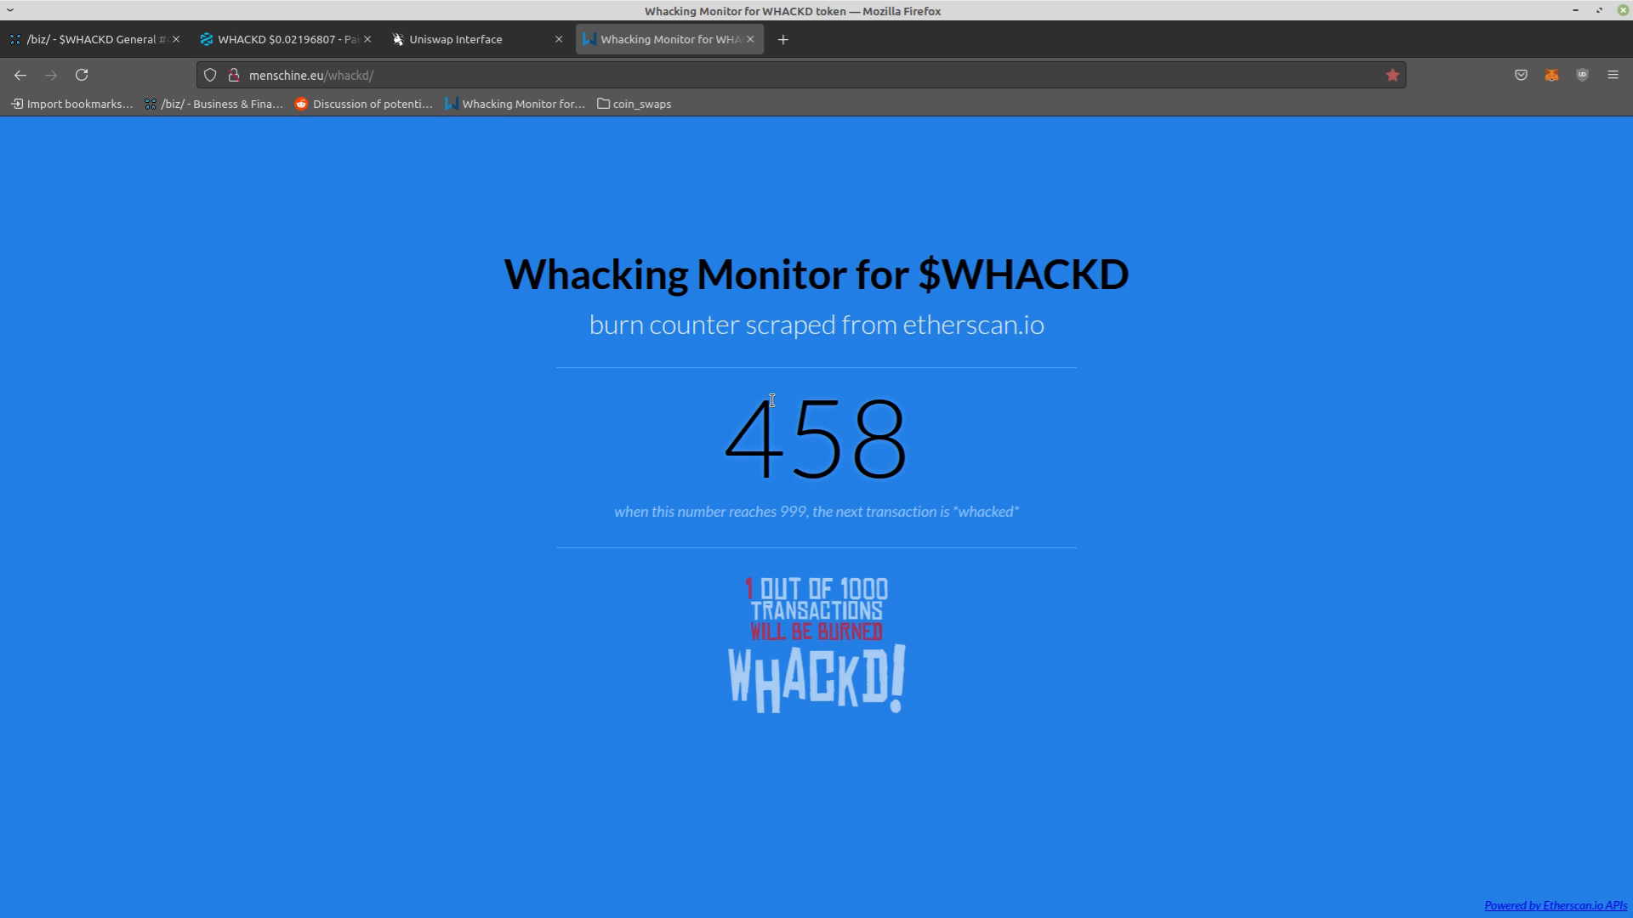
pyautogui.moveTo(299, 39)
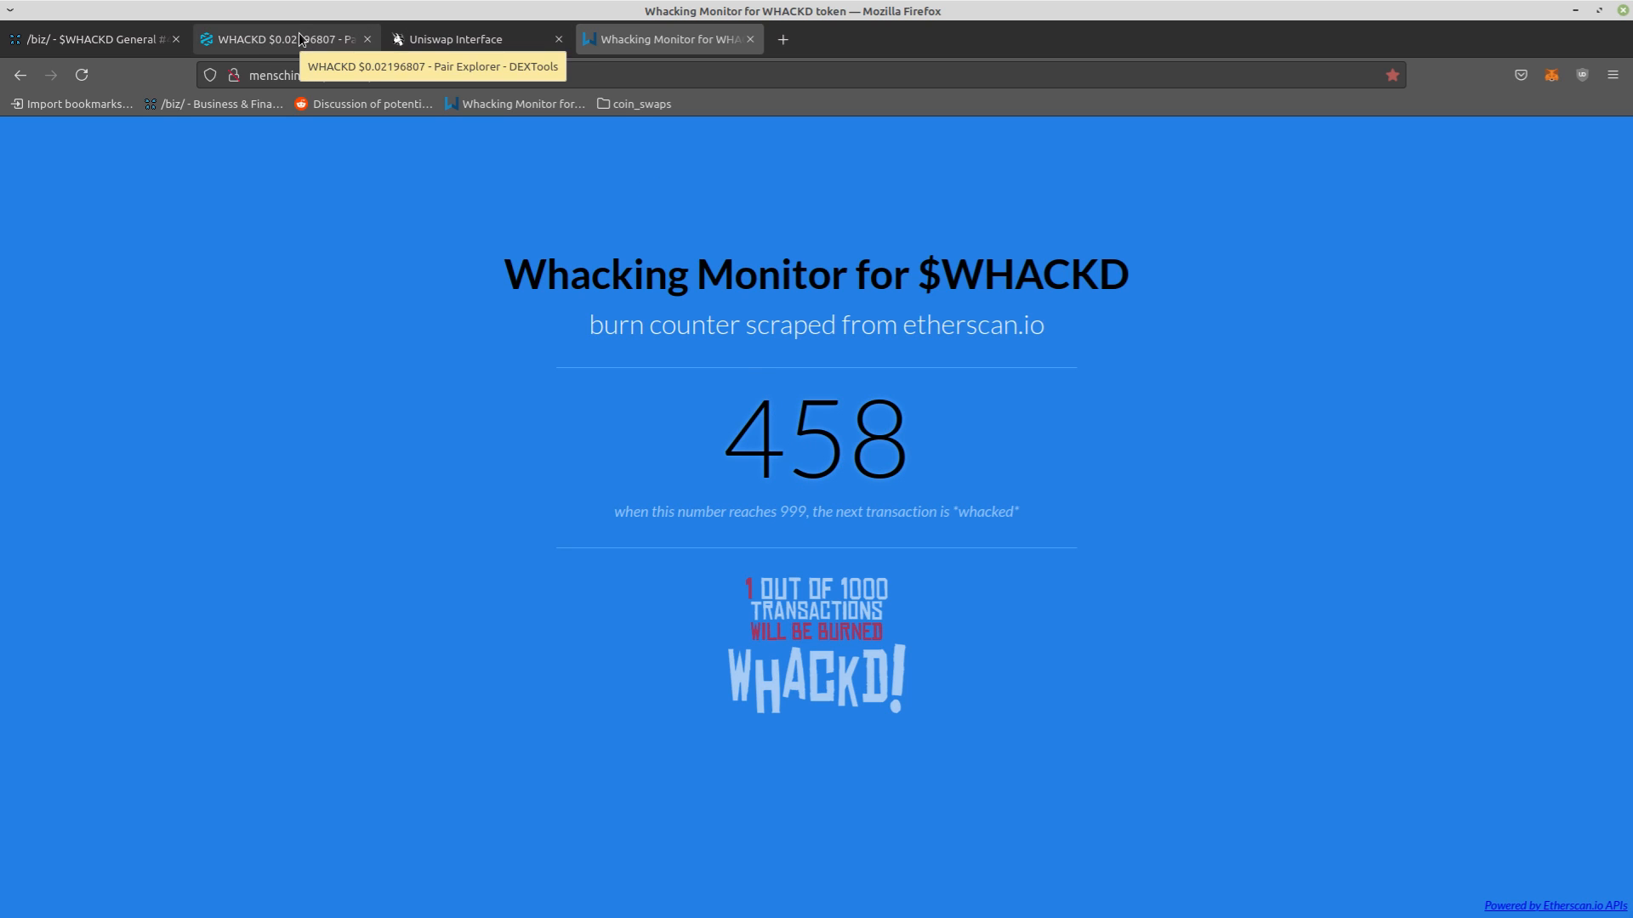
# Return to the DEXTools WETH/WHACKD pair and scroll through its Trade History table
pyautogui.click(280, 37)
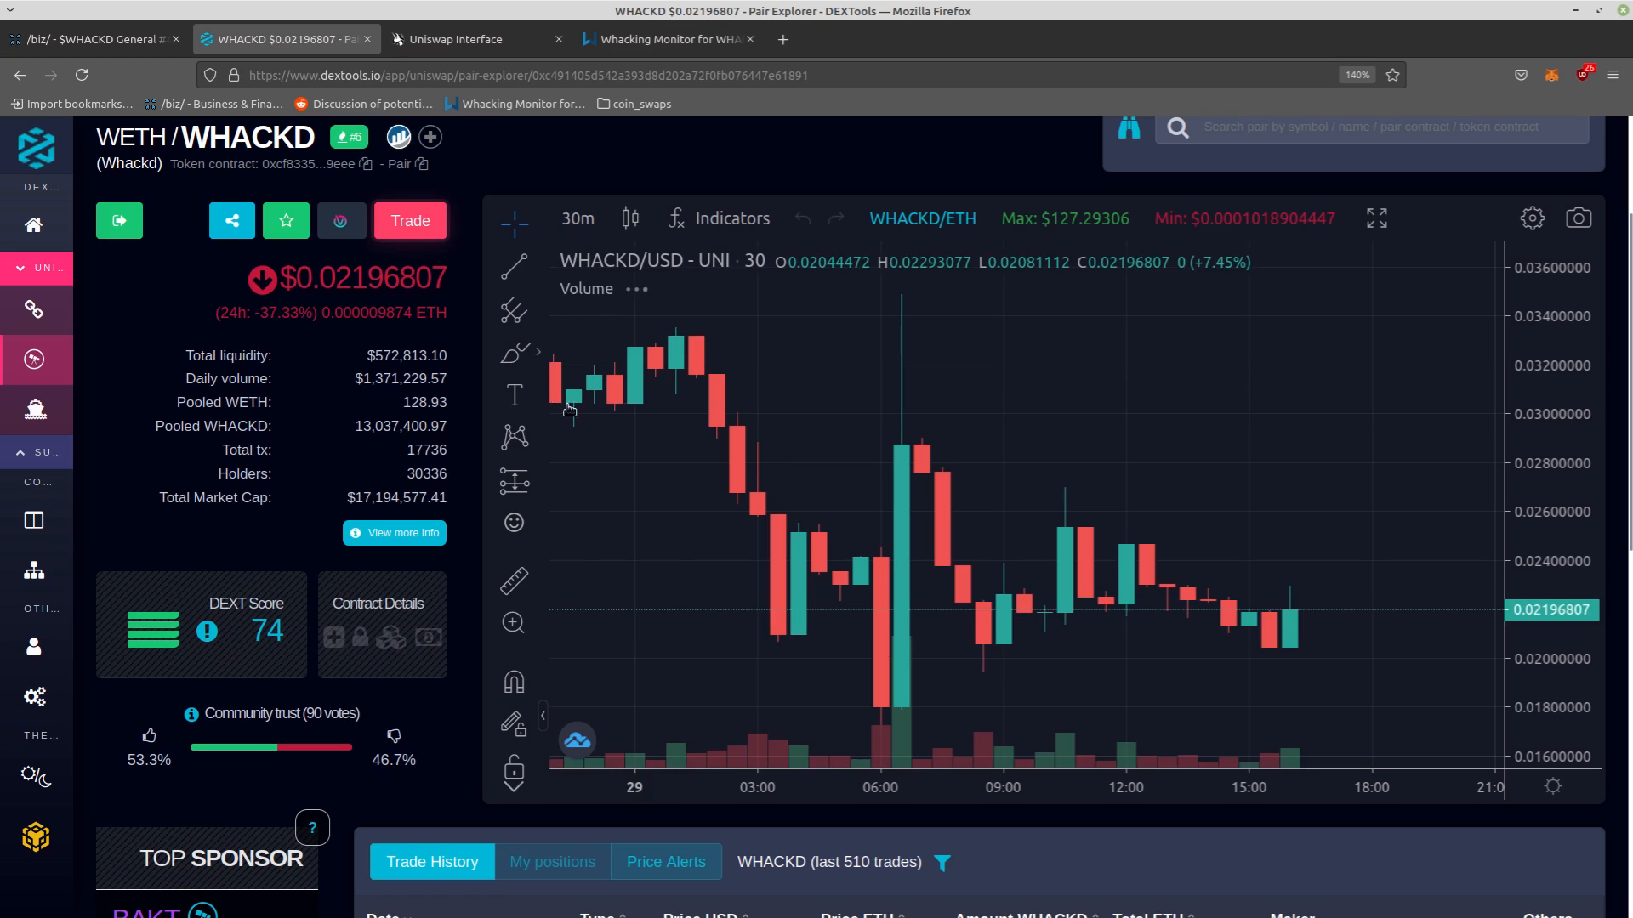
pyautogui.moveTo(677, 422)
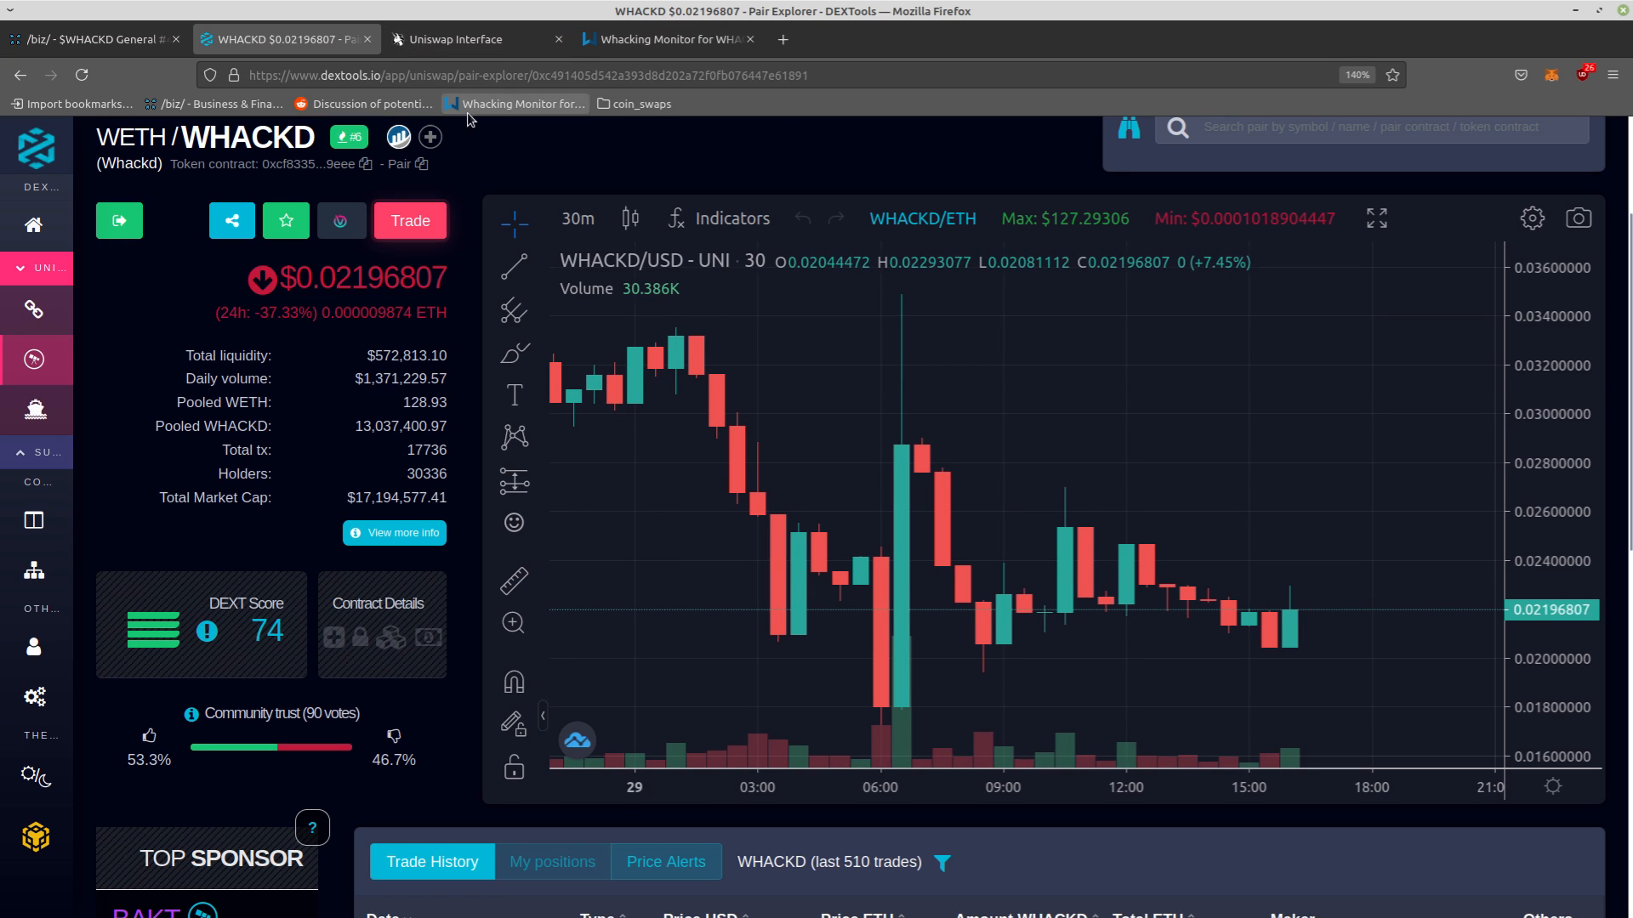
pyautogui.scroll(-3)
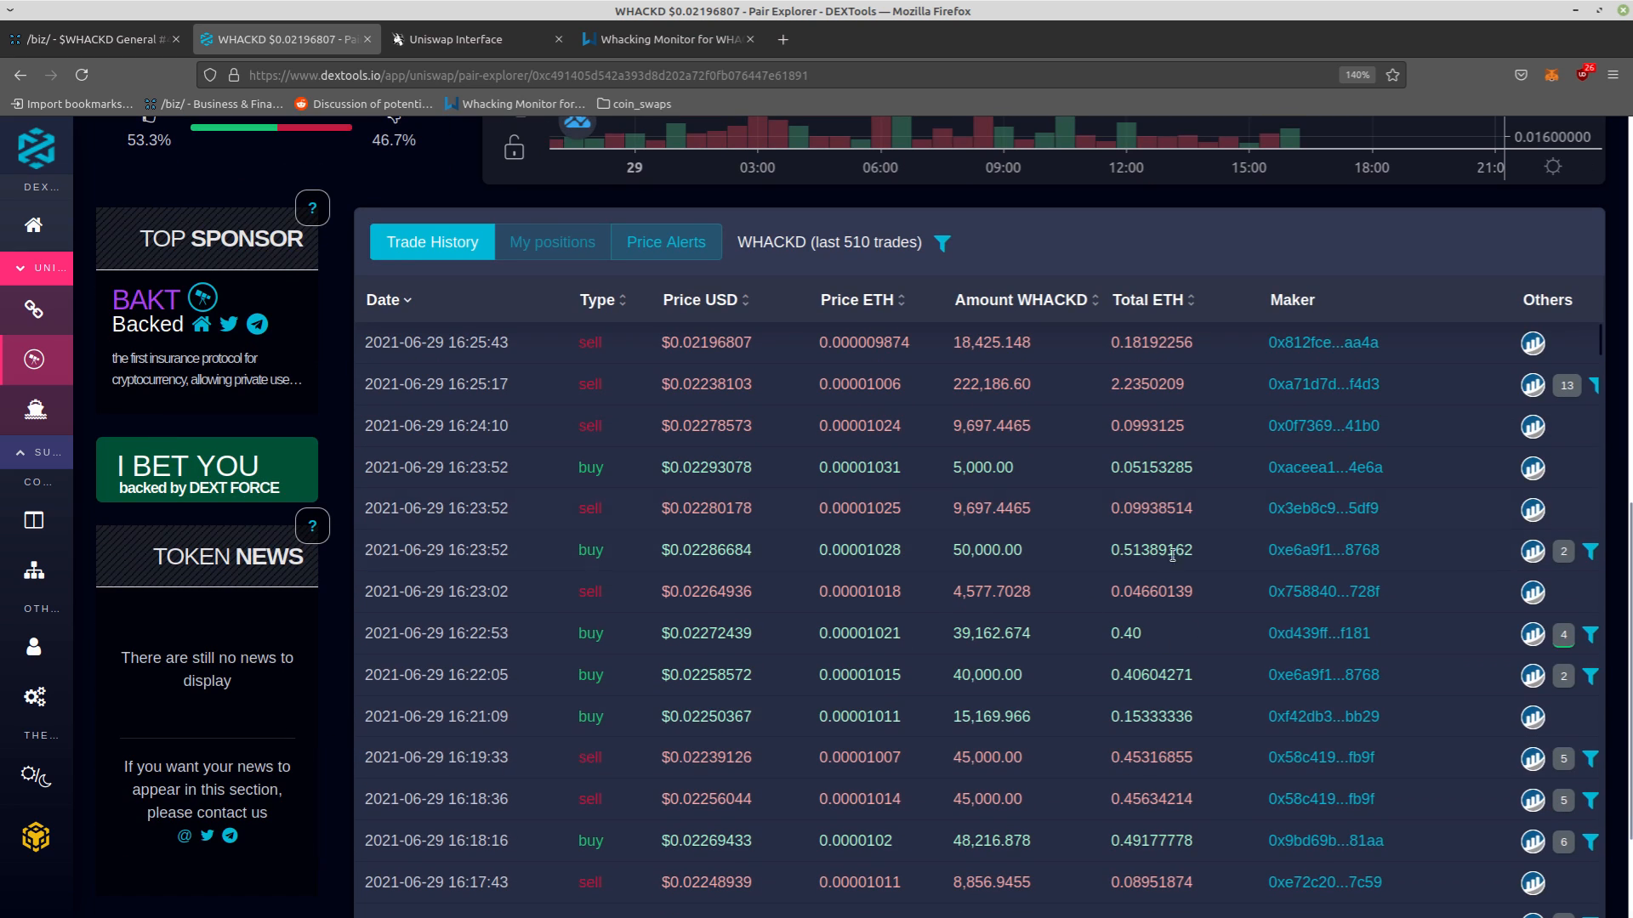
pyautogui.scroll(3)
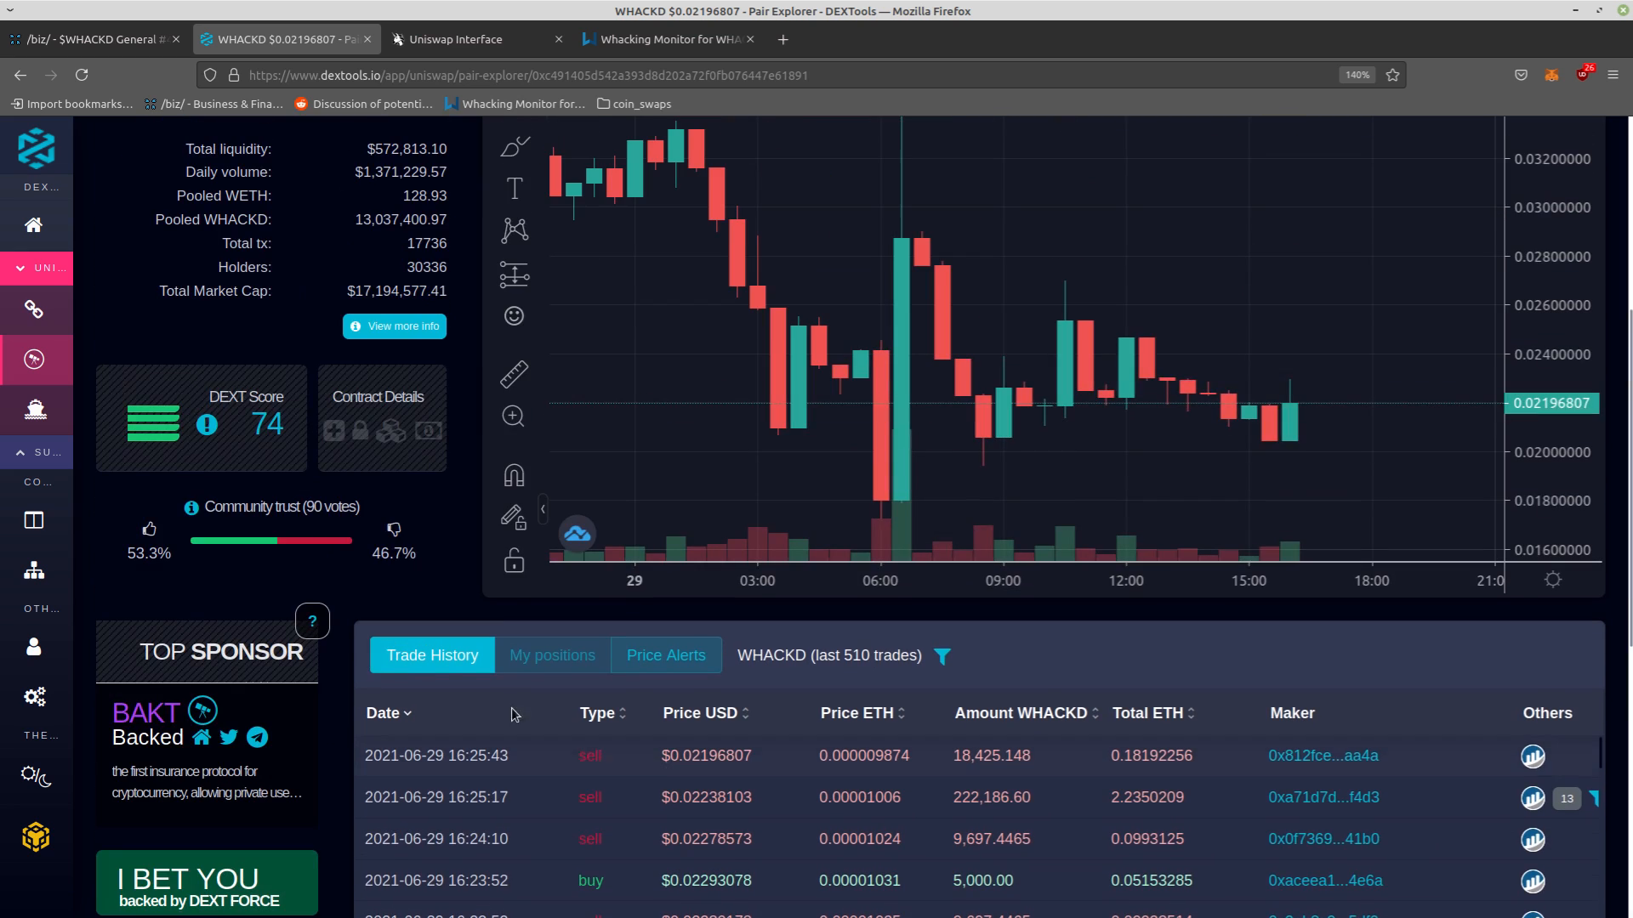
# Confirm the 0.00327337 ETH for 330 WHACKD swap and approve it in MetaMask
pyautogui.click(452, 39)
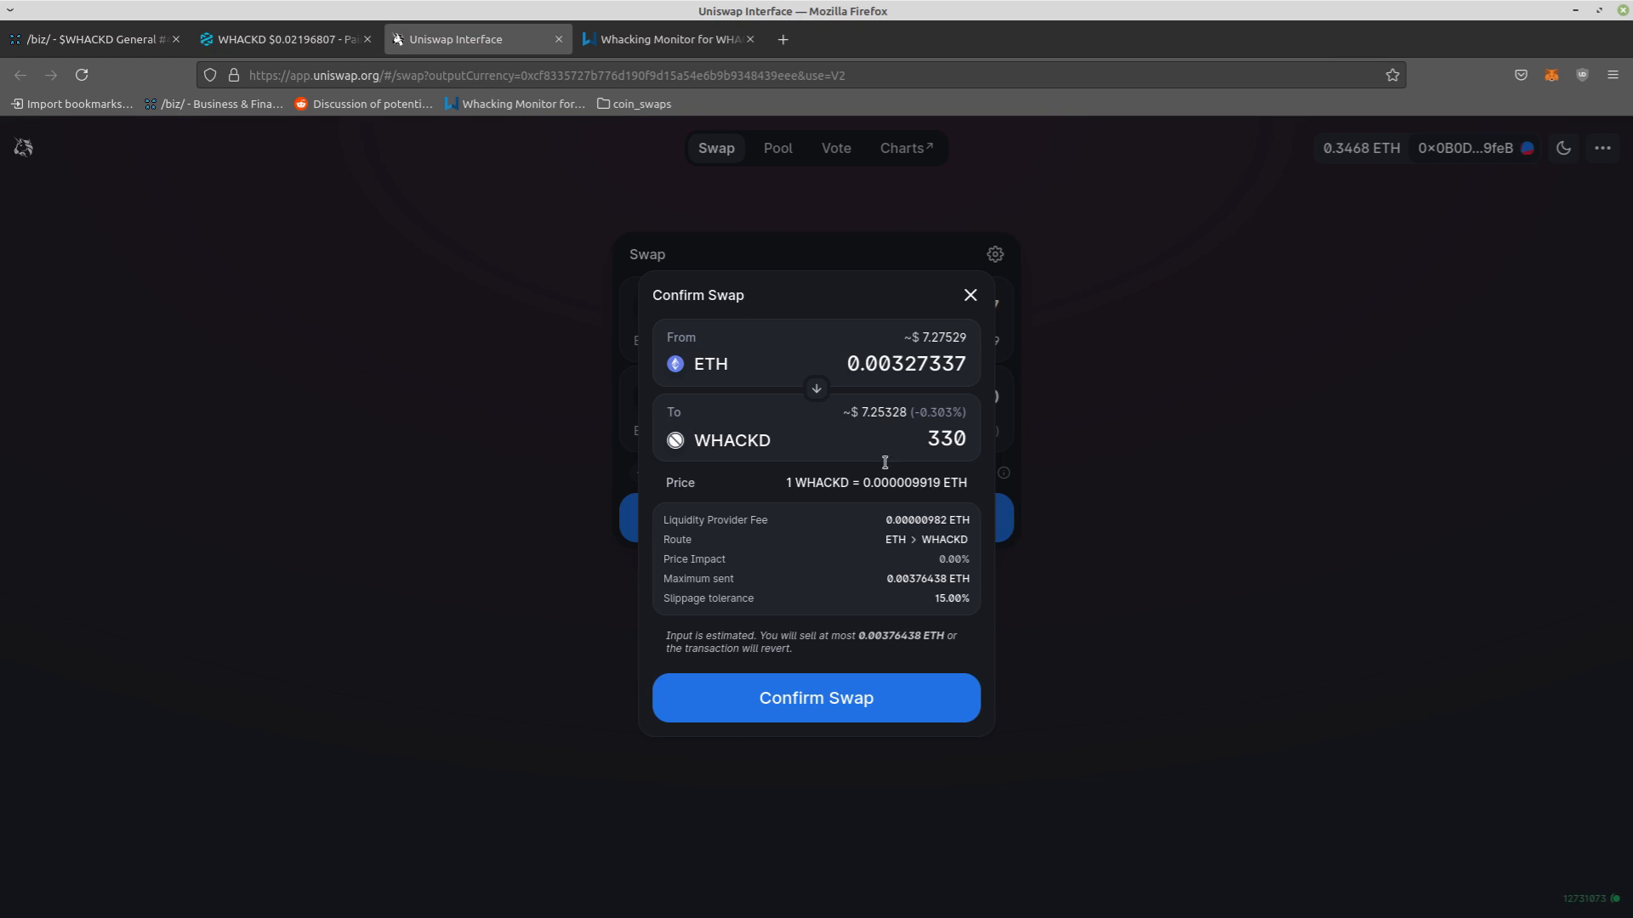
pyautogui.moveTo(898, 705)
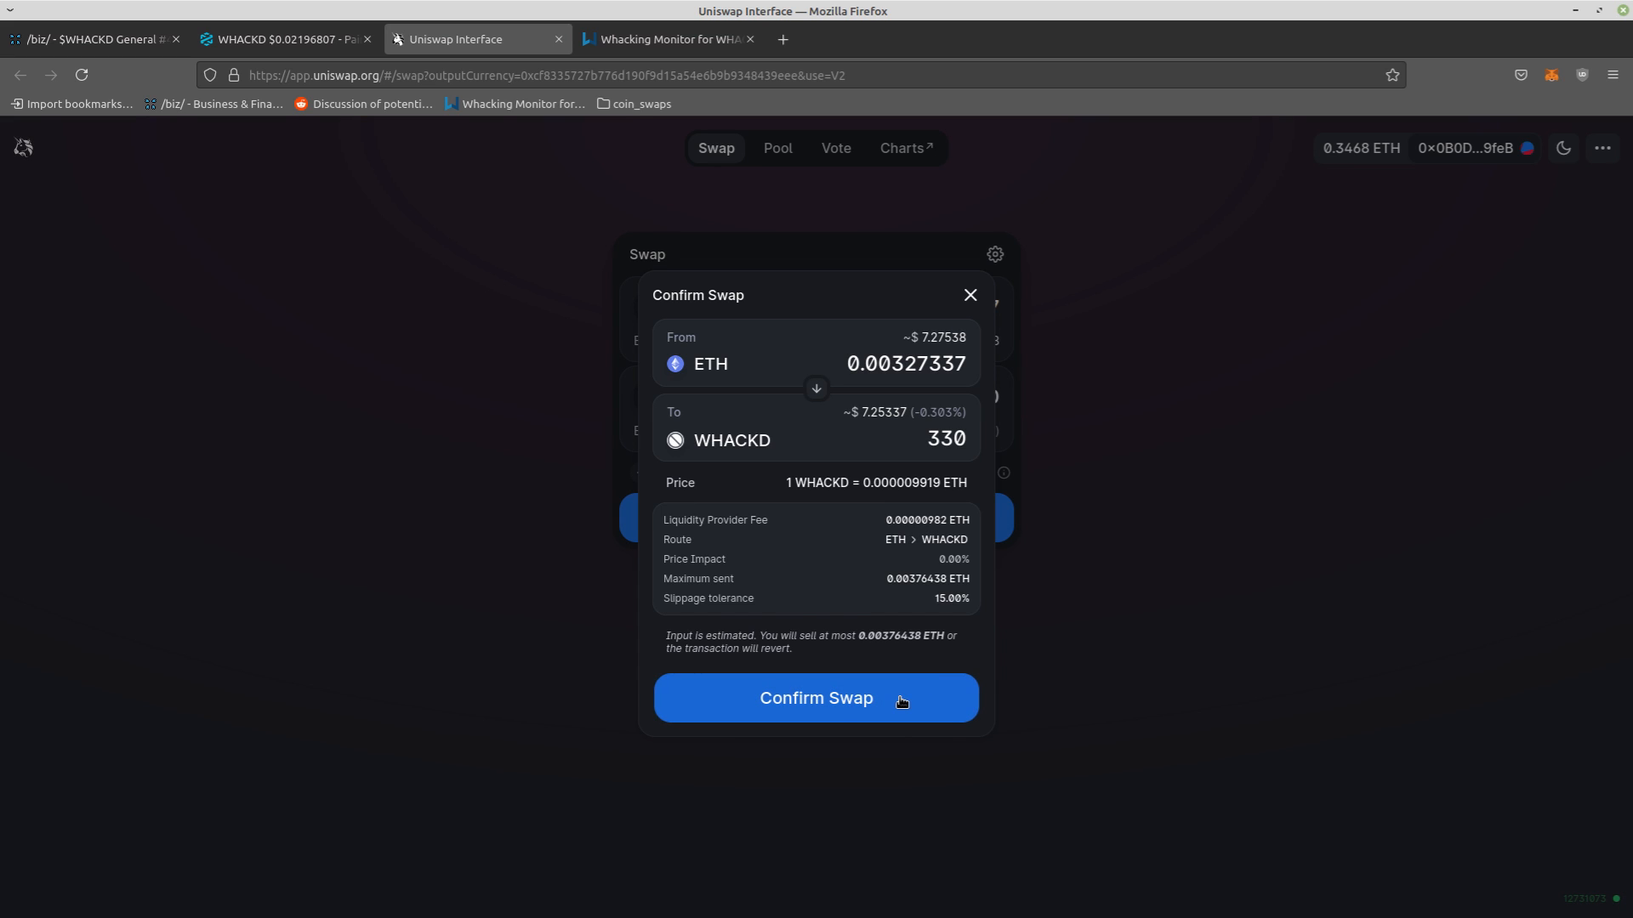
pyautogui.click(816, 697)
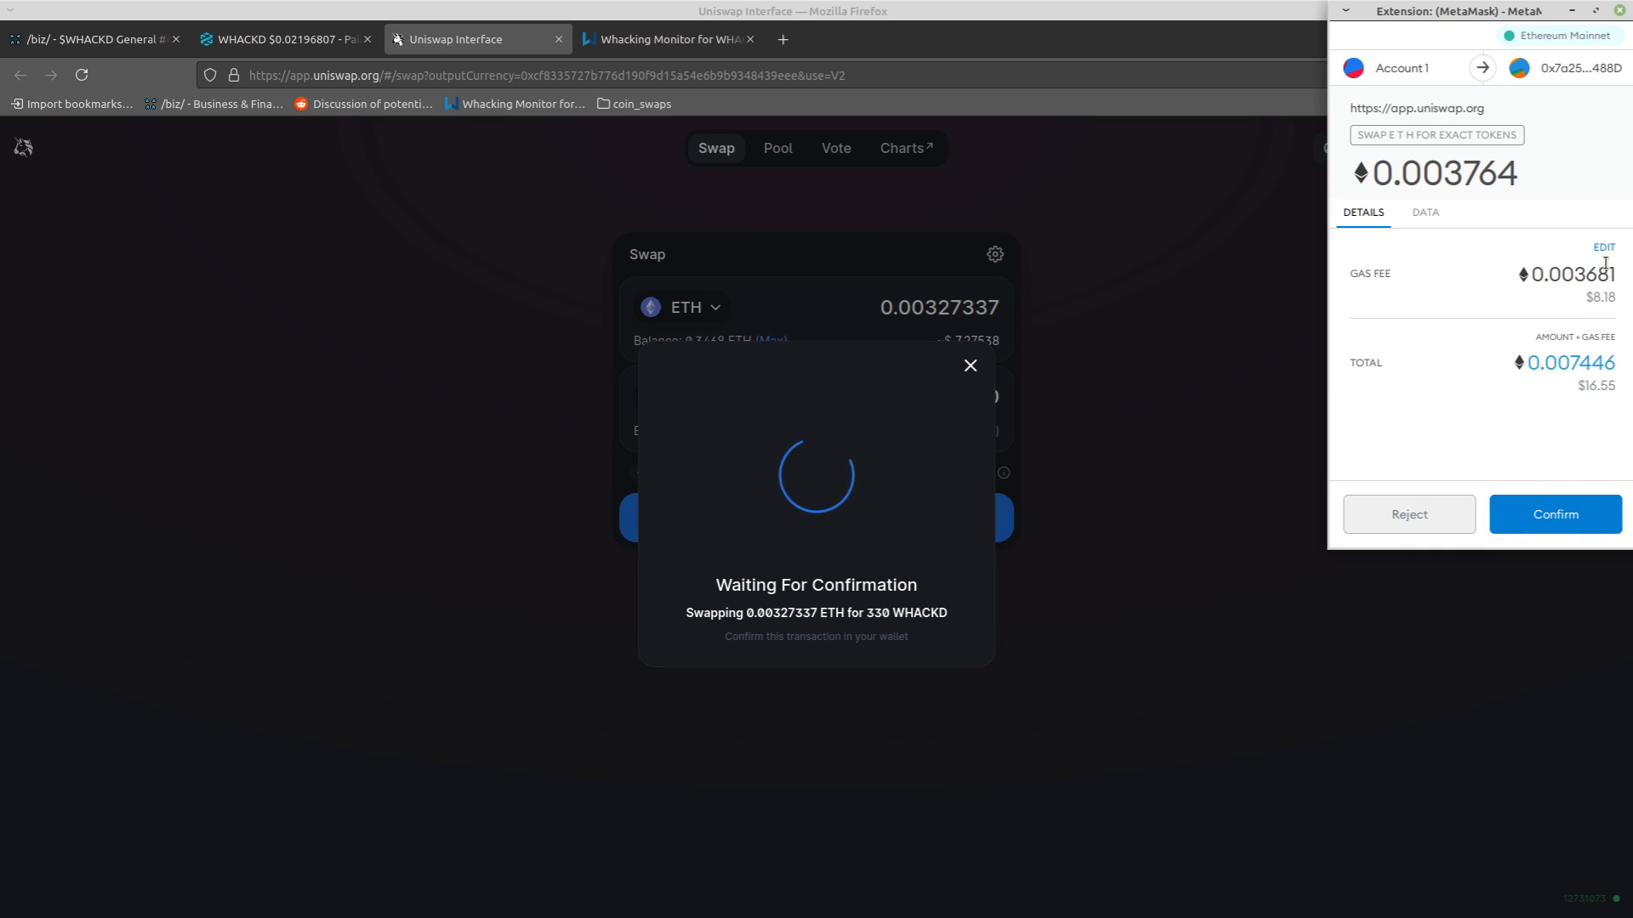
pyautogui.moveTo(1589, 296)
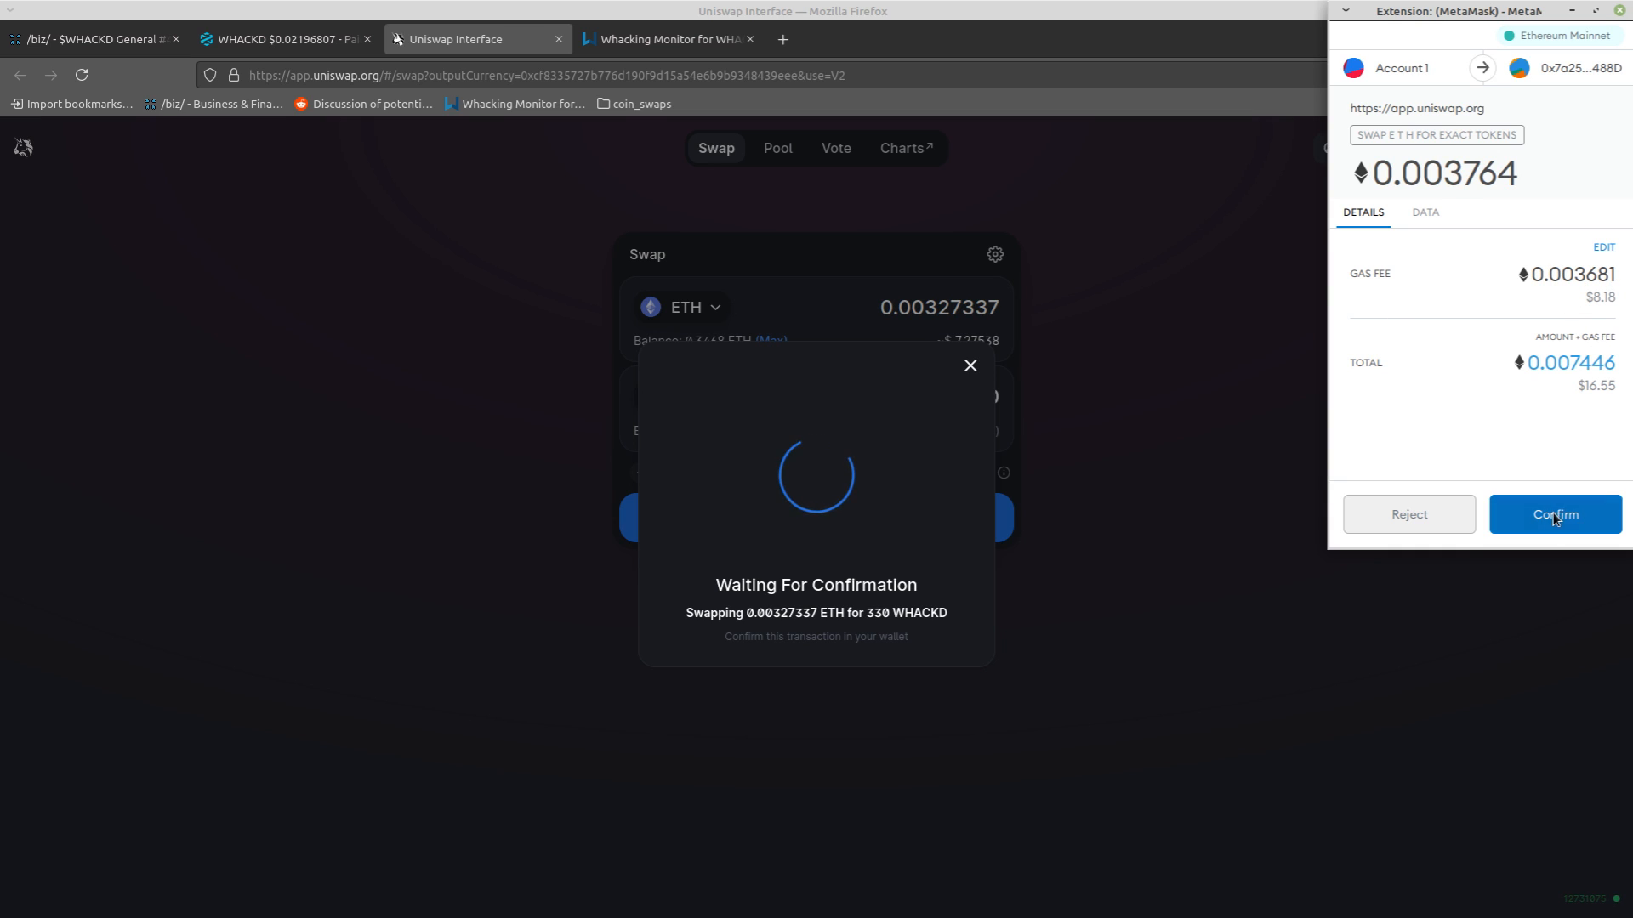
pyautogui.click(1555, 513)
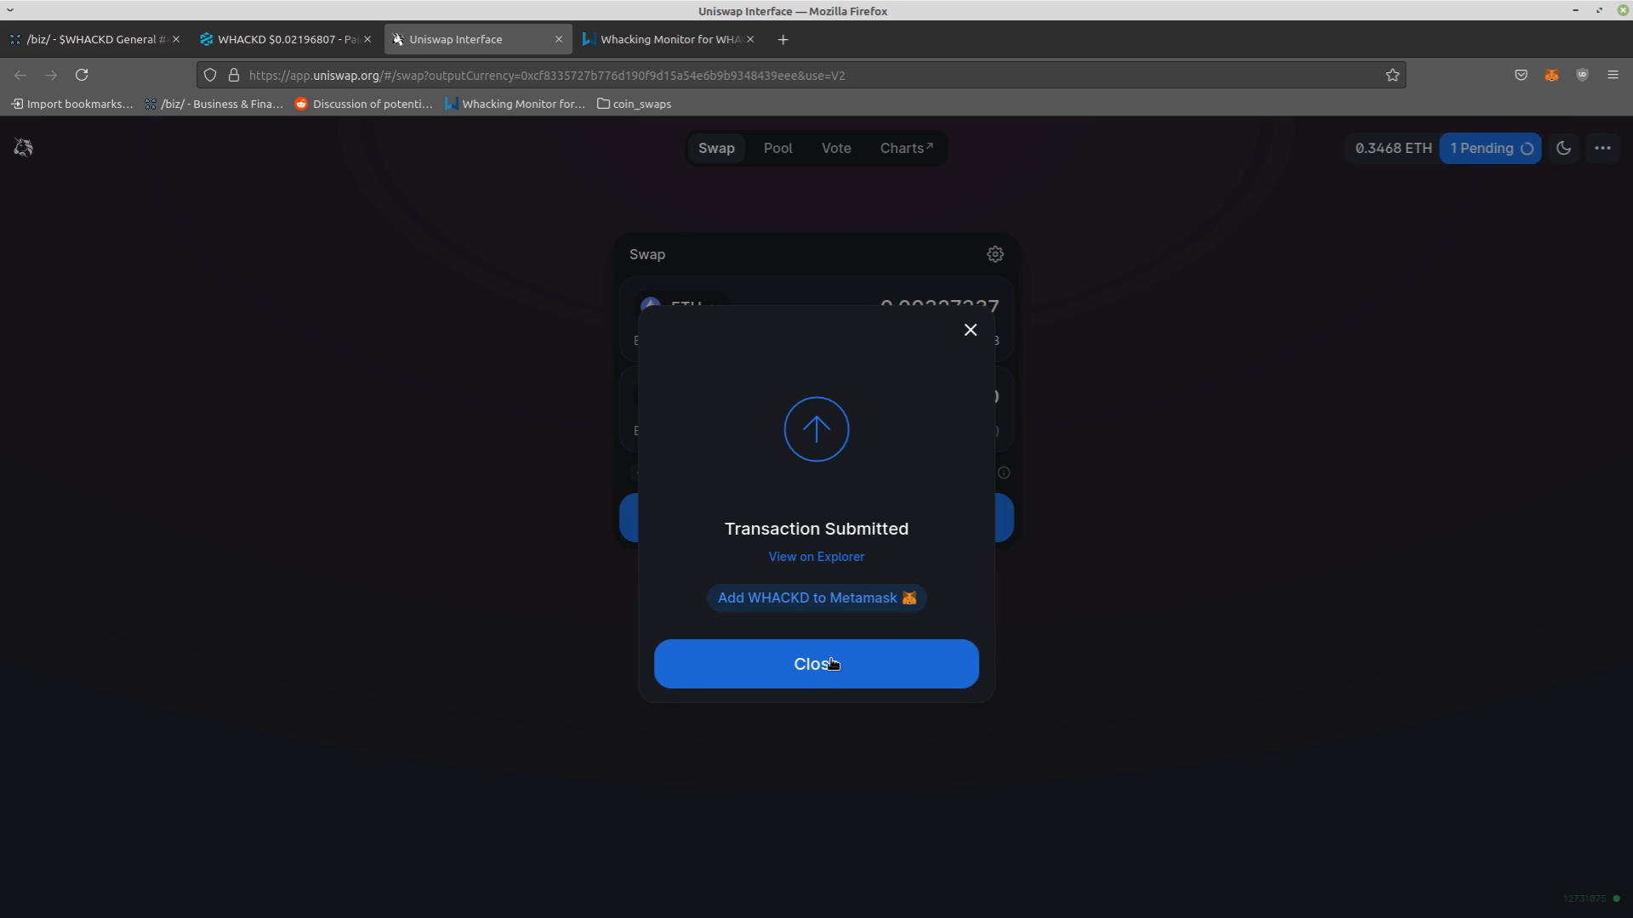
pyautogui.moveTo(836, 685)
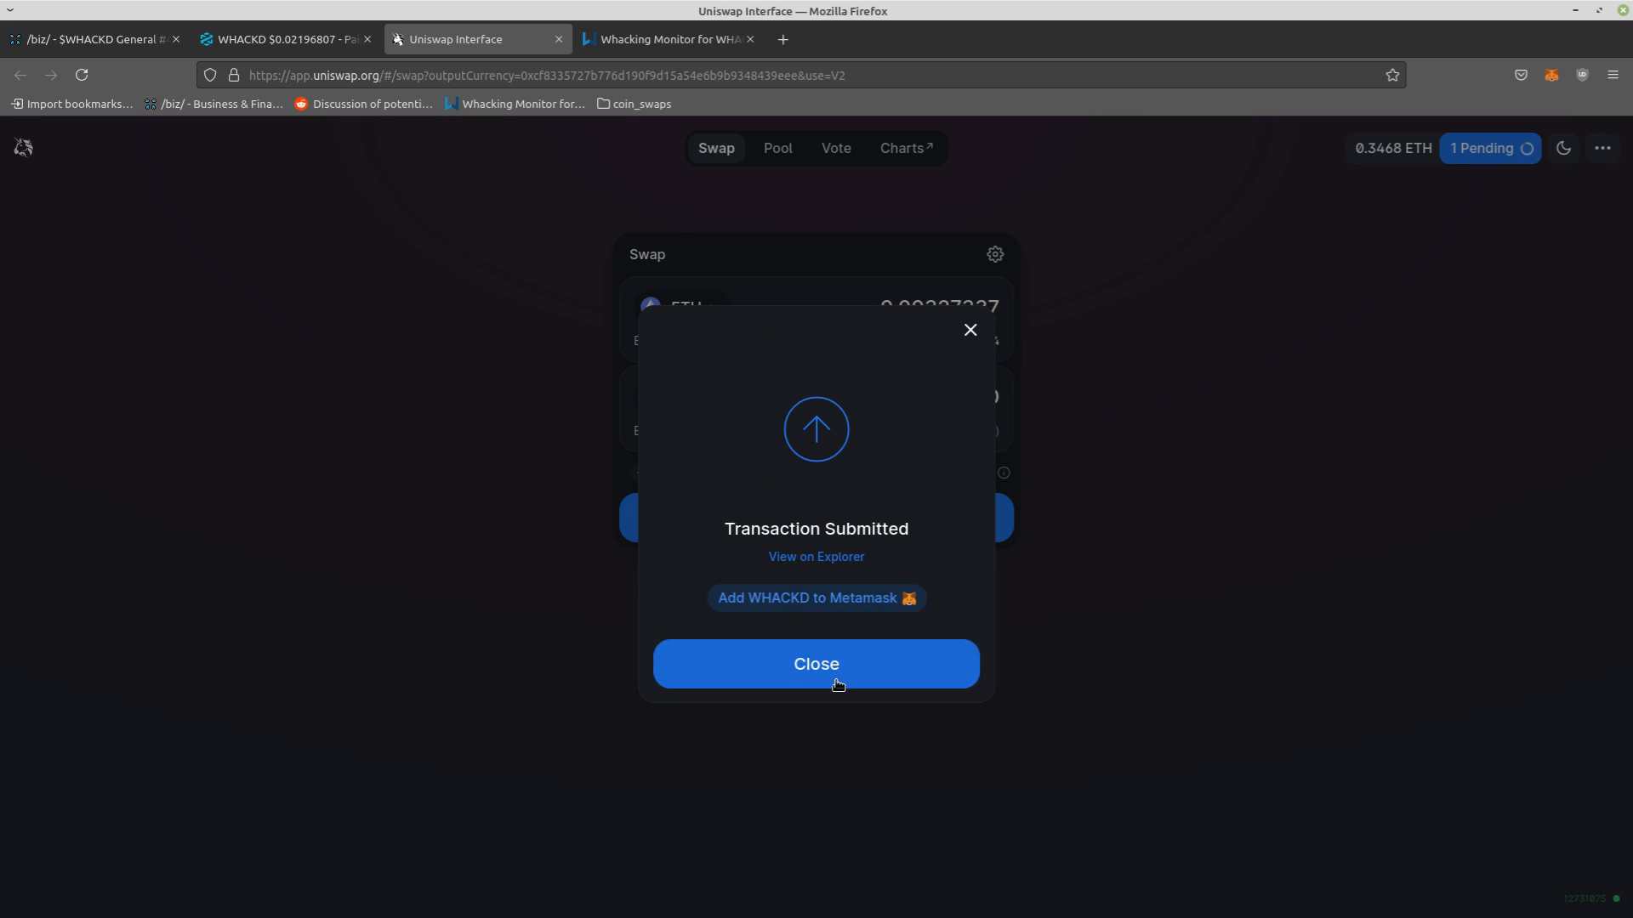
# Dismiss the Transaction Submitted notice, leaving the swap pending
pyautogui.click(817, 663)
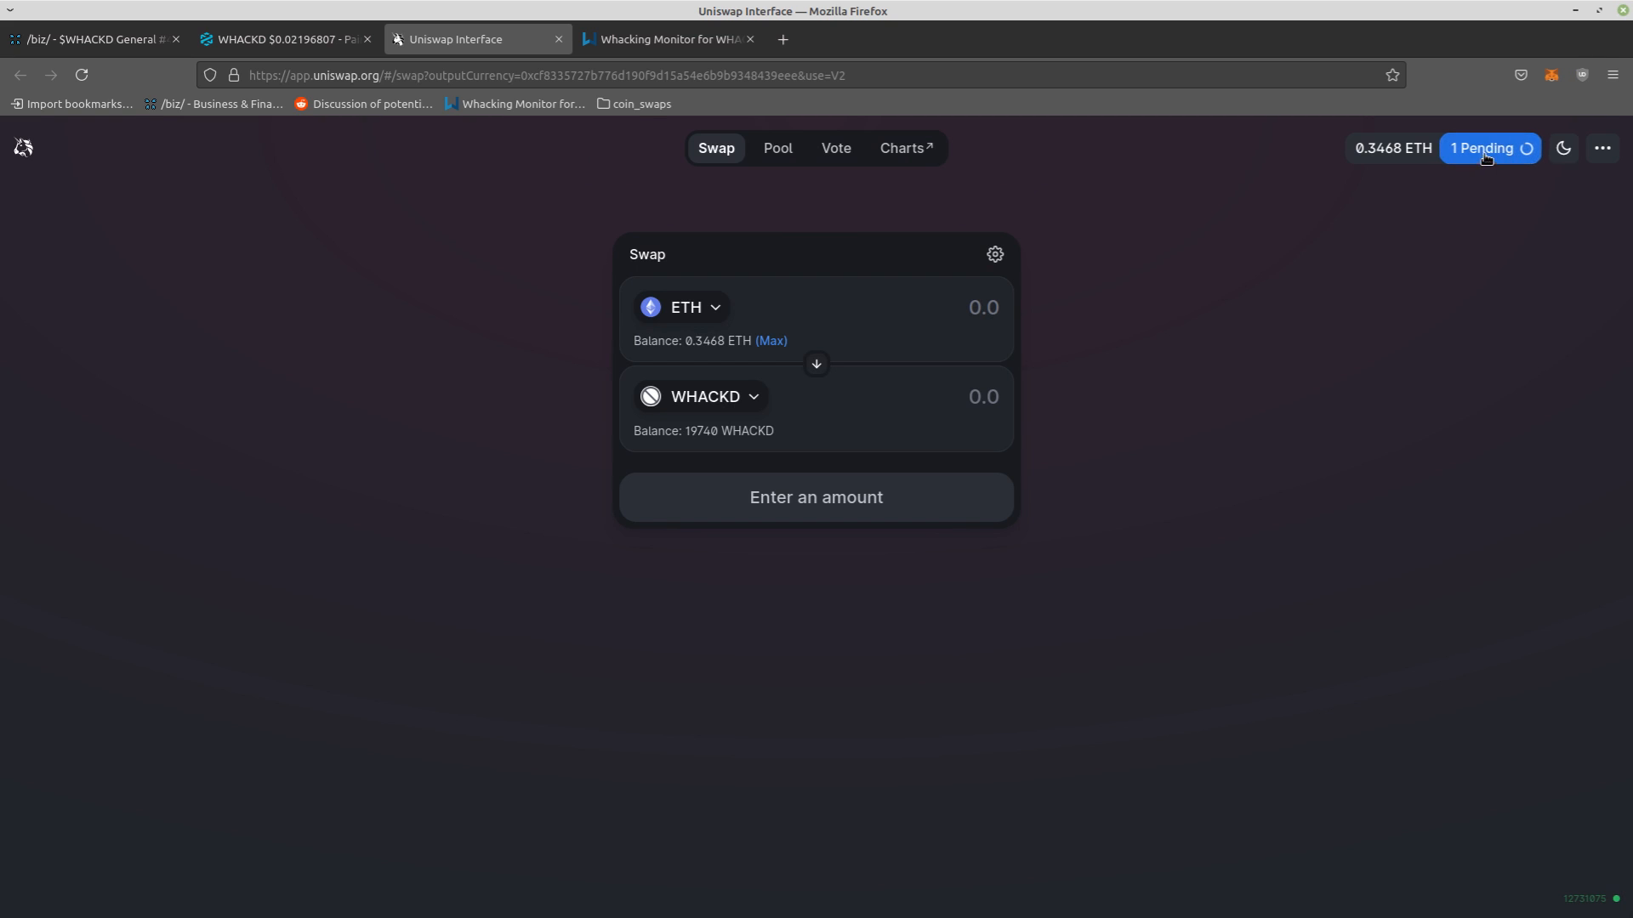
pyautogui.moveTo(1504, 276)
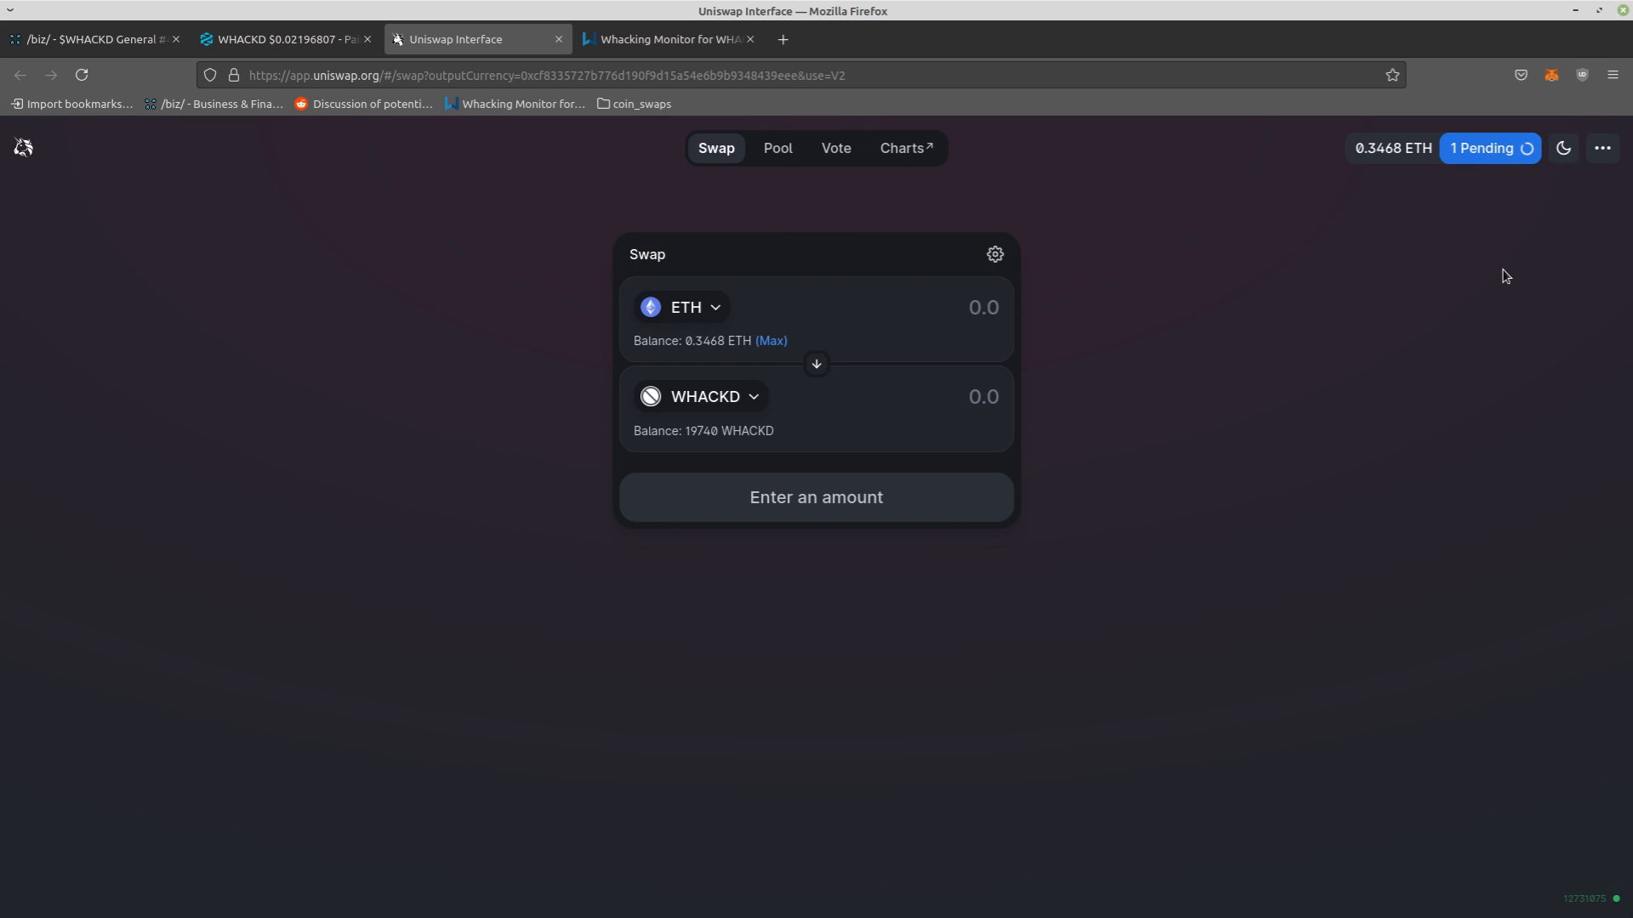
pyautogui.moveTo(1411, 303)
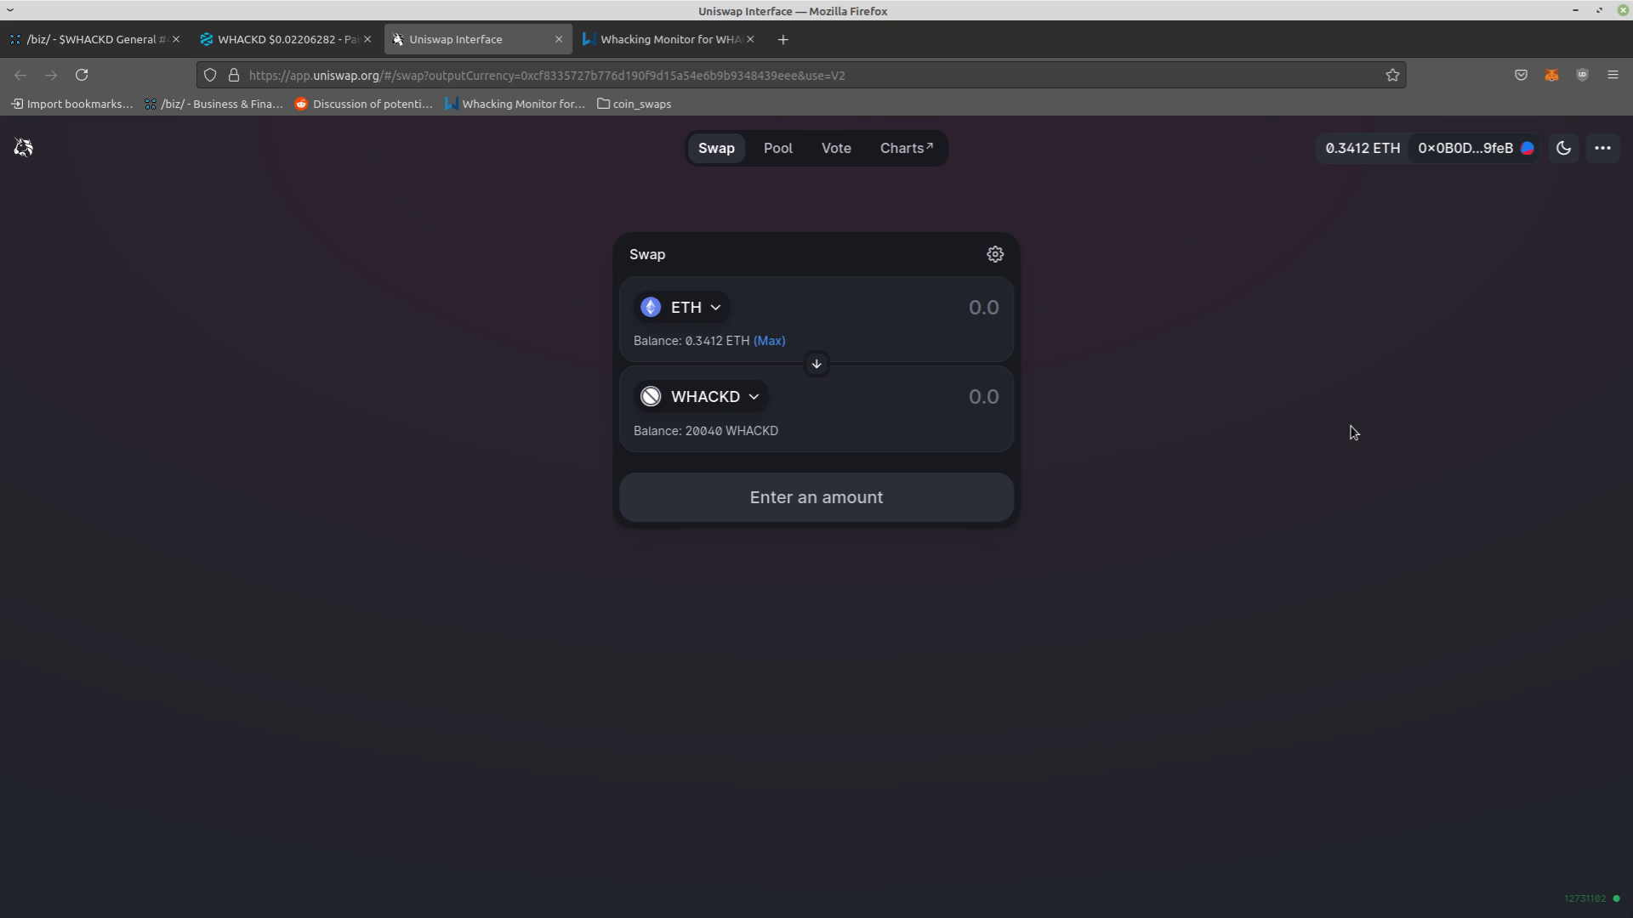
pyautogui.moveTo(841, 435)
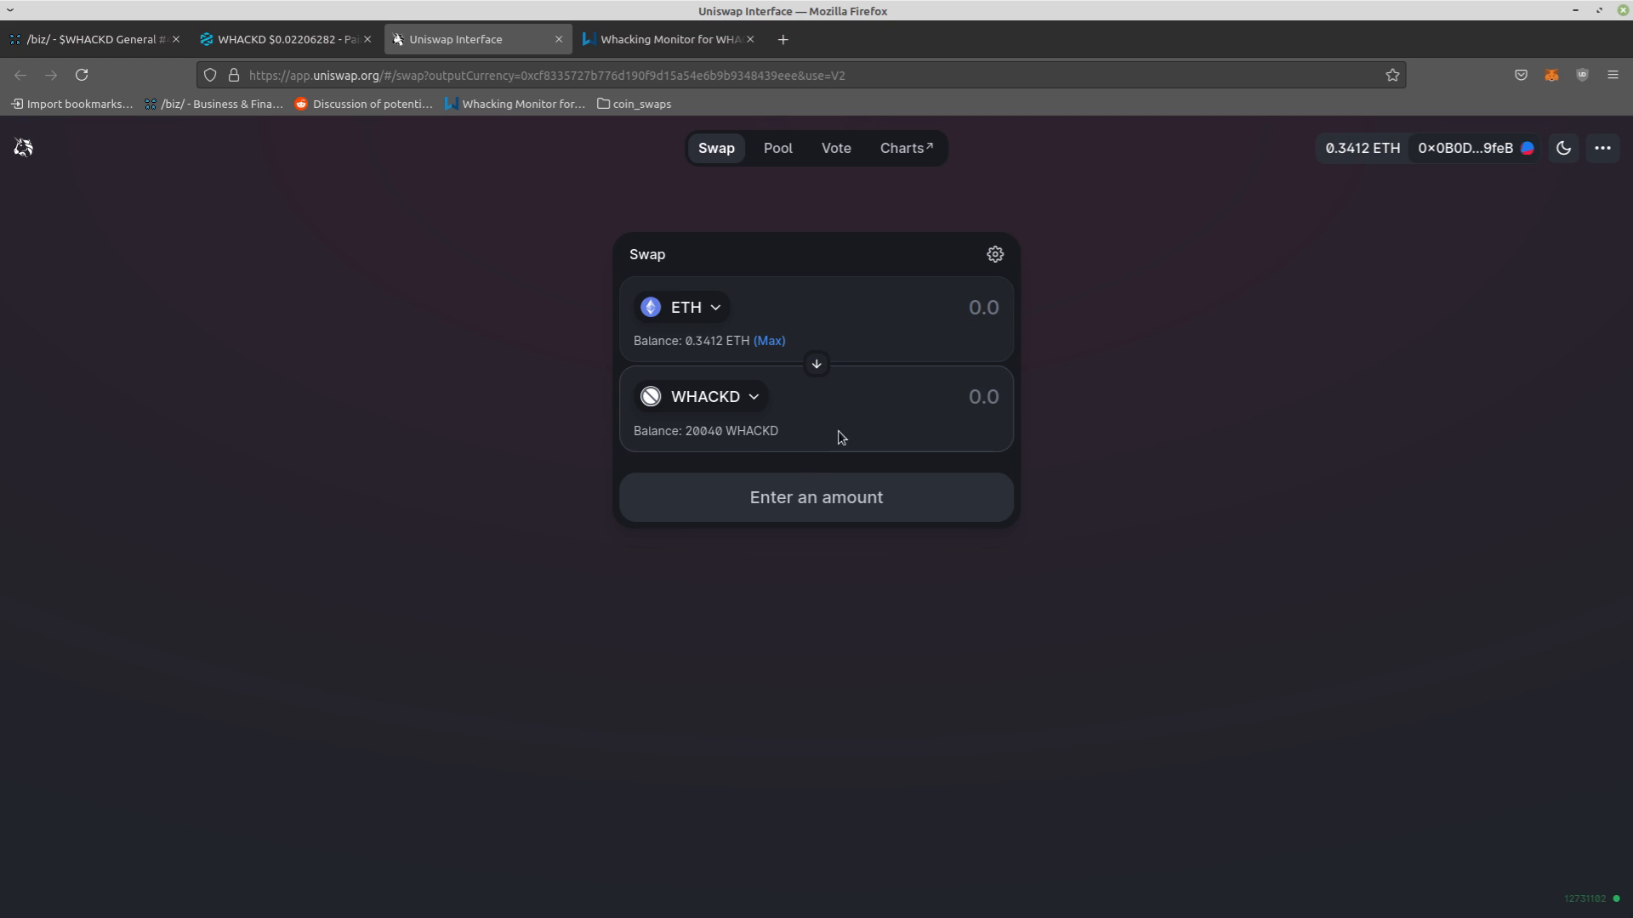
pyautogui.moveTo(701, 446)
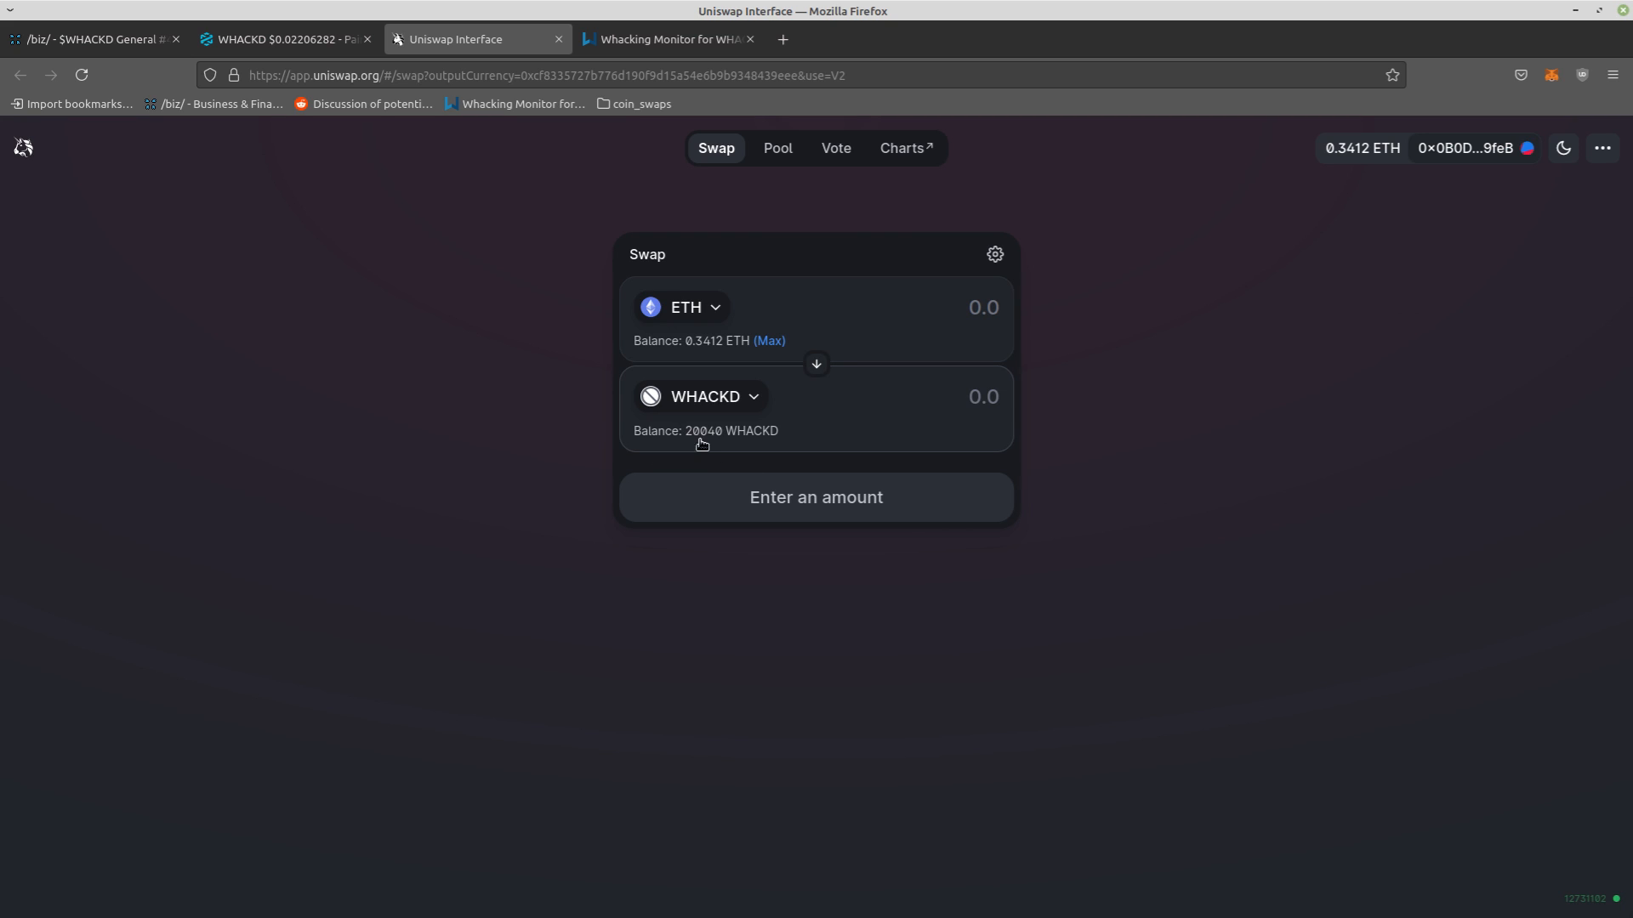
pyautogui.moveTo(742, 405)
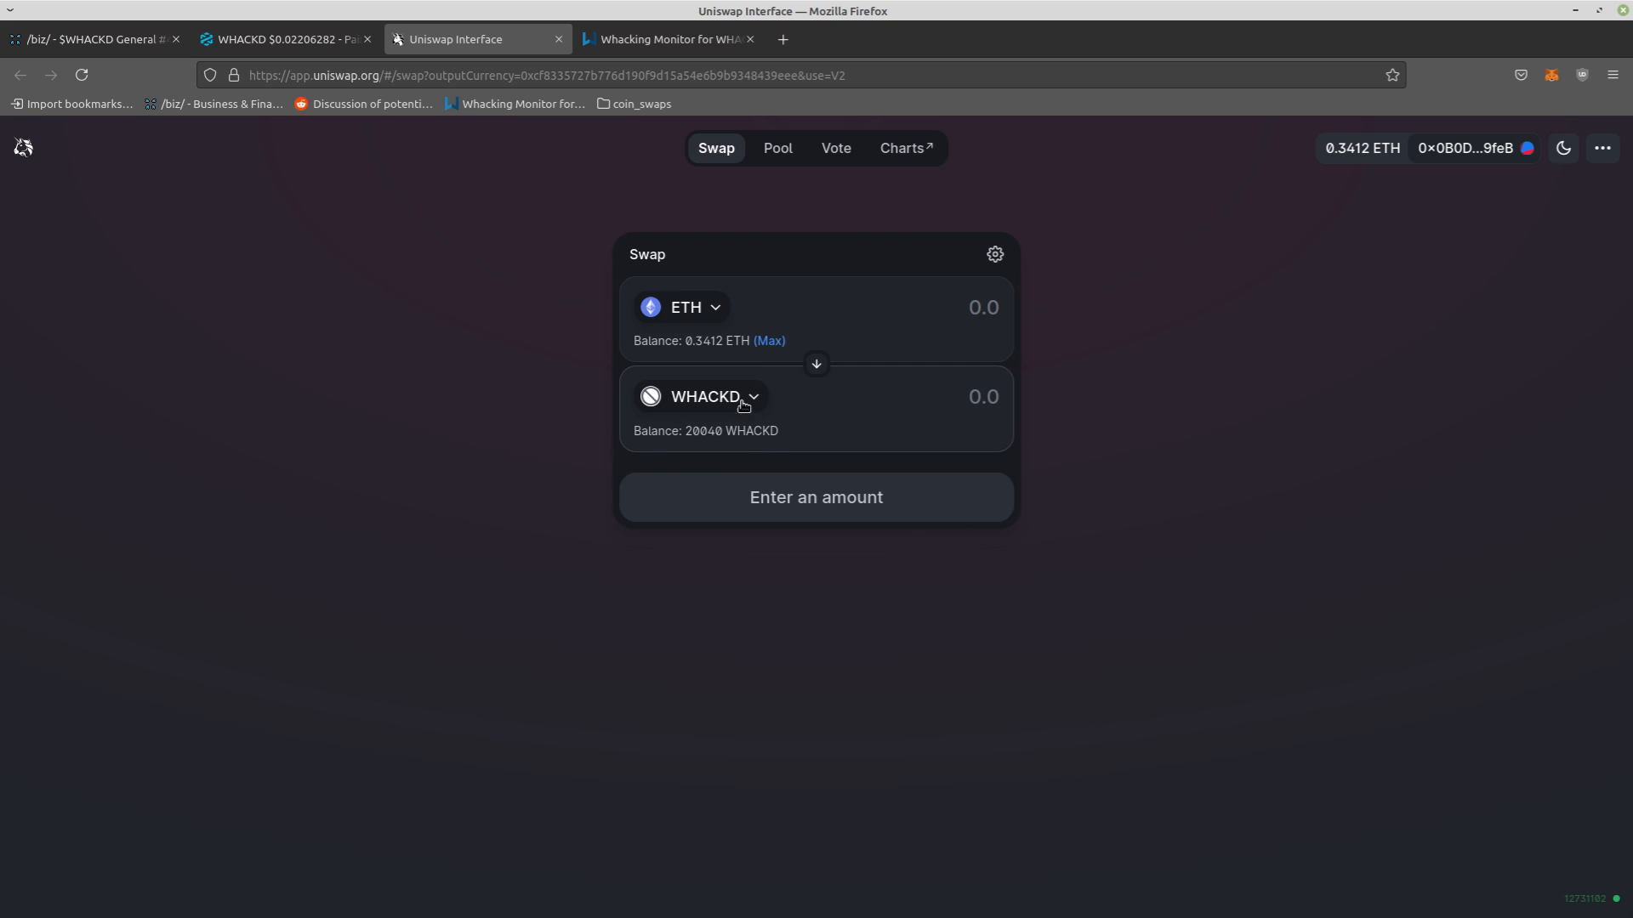
pyautogui.moveTo(1541, 144)
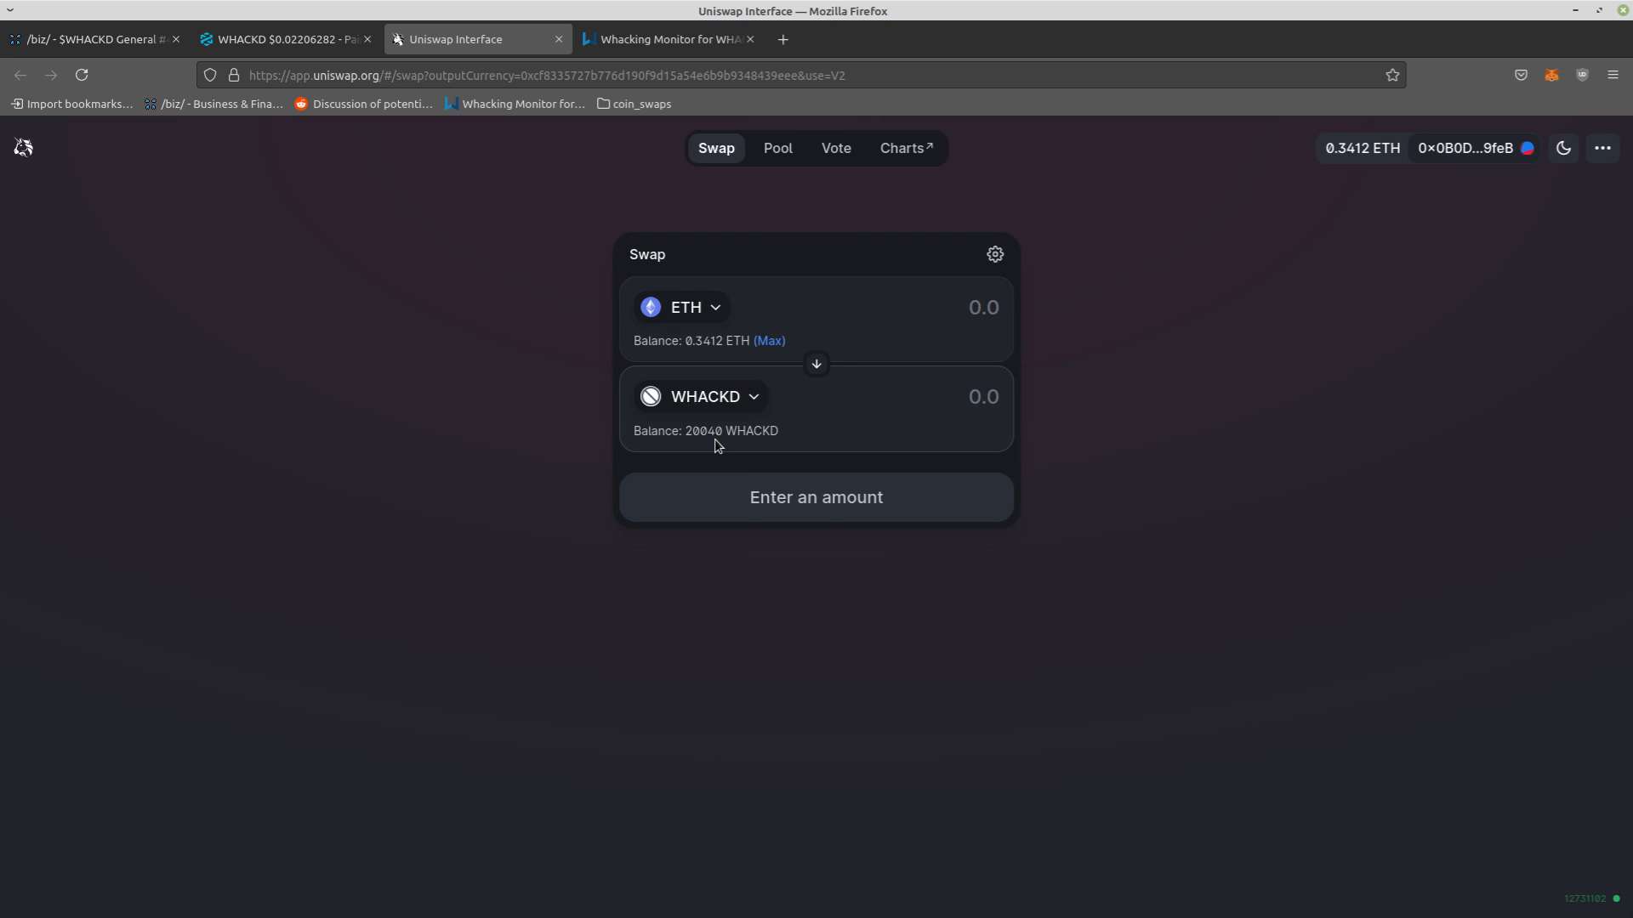
pyautogui.moveTo(1029, 274)
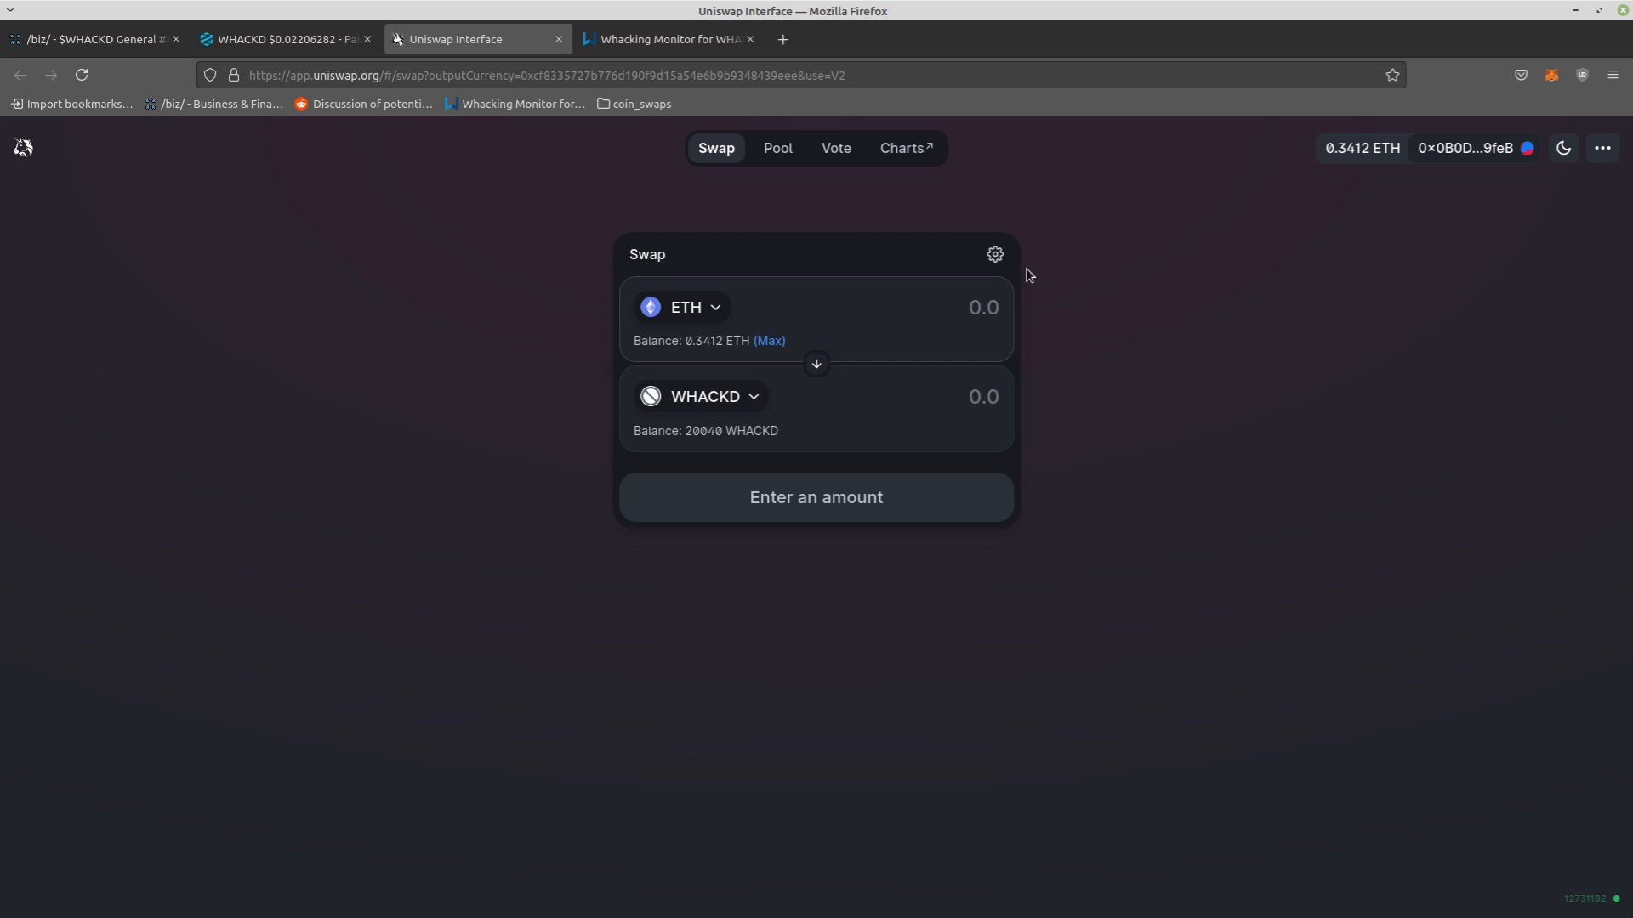
pyautogui.click(993, 255)
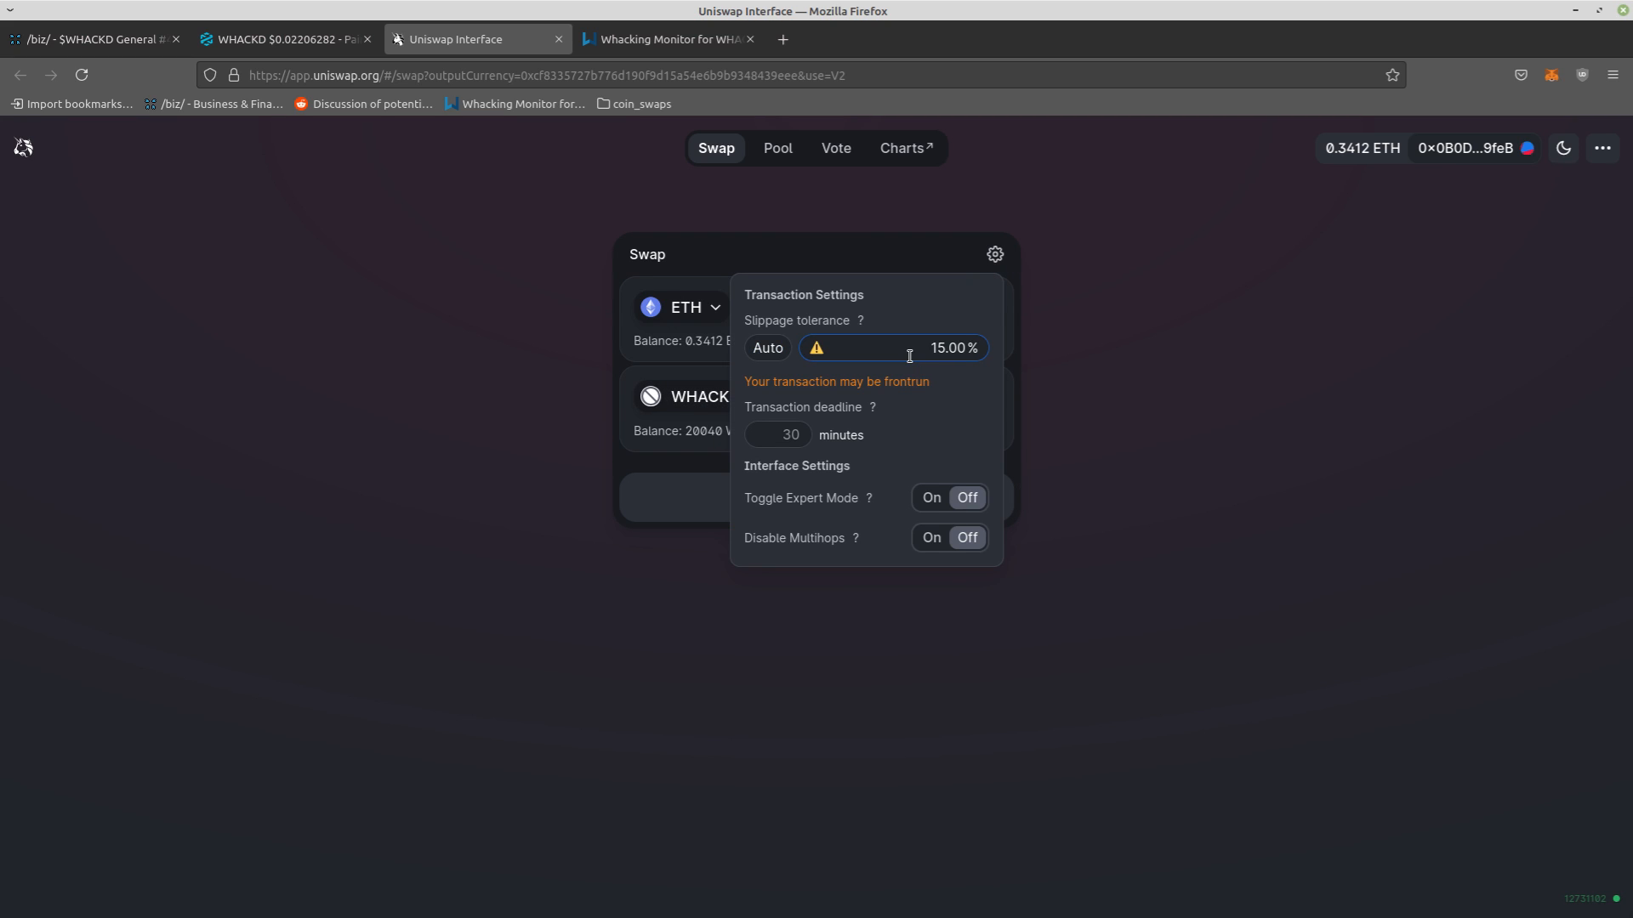
pyautogui.moveTo(936, 385)
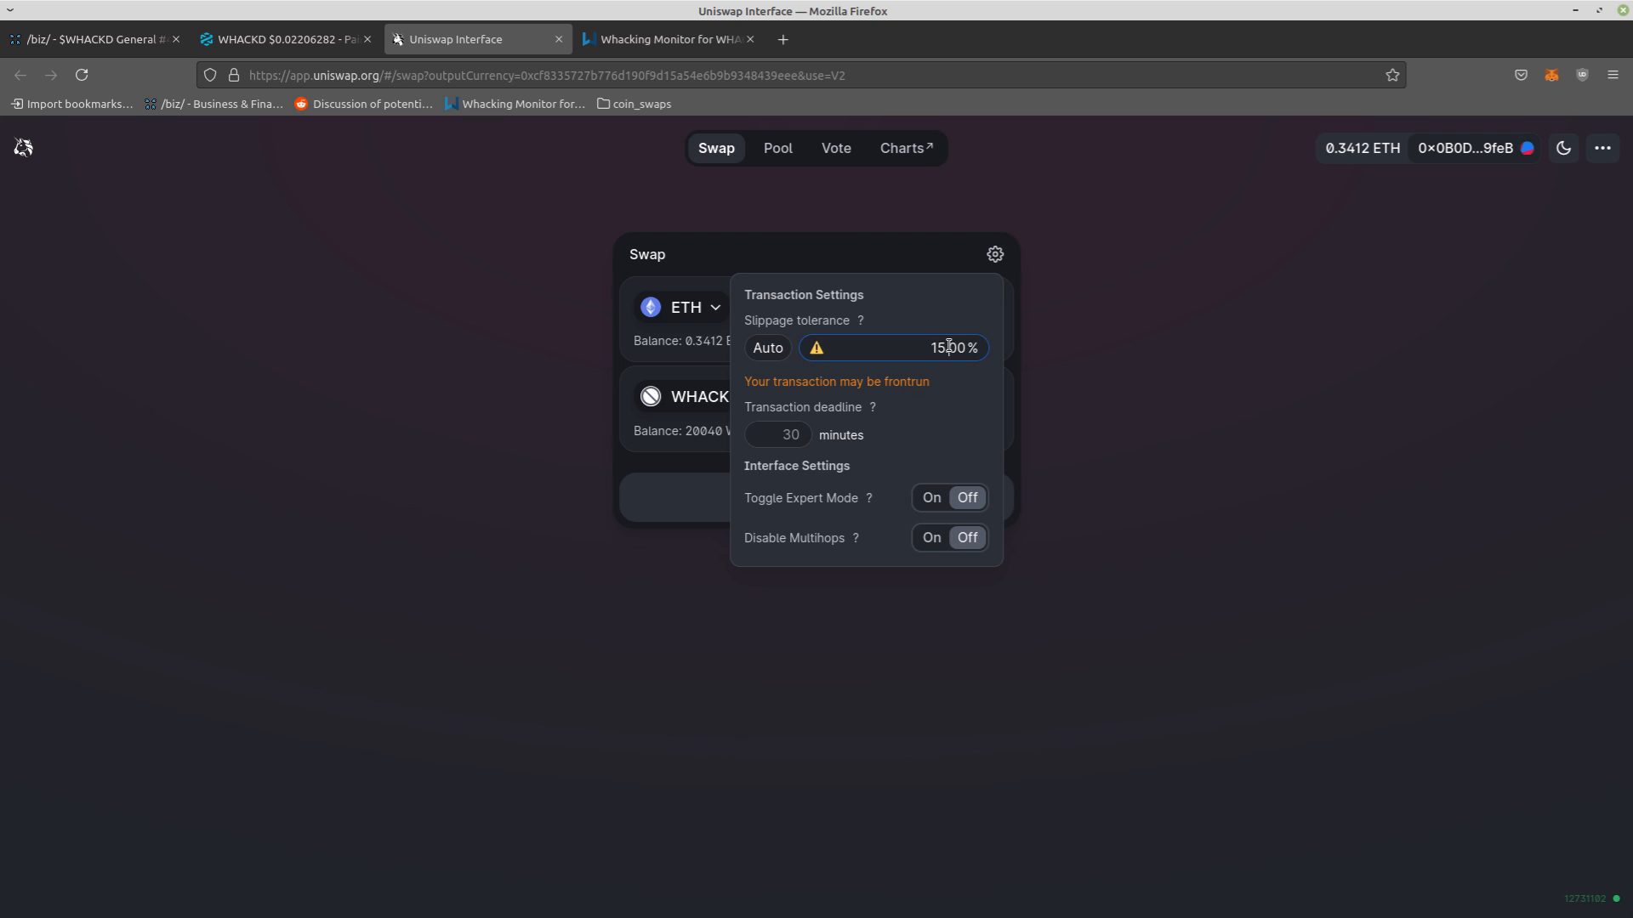
pyautogui.moveTo(973, 323)
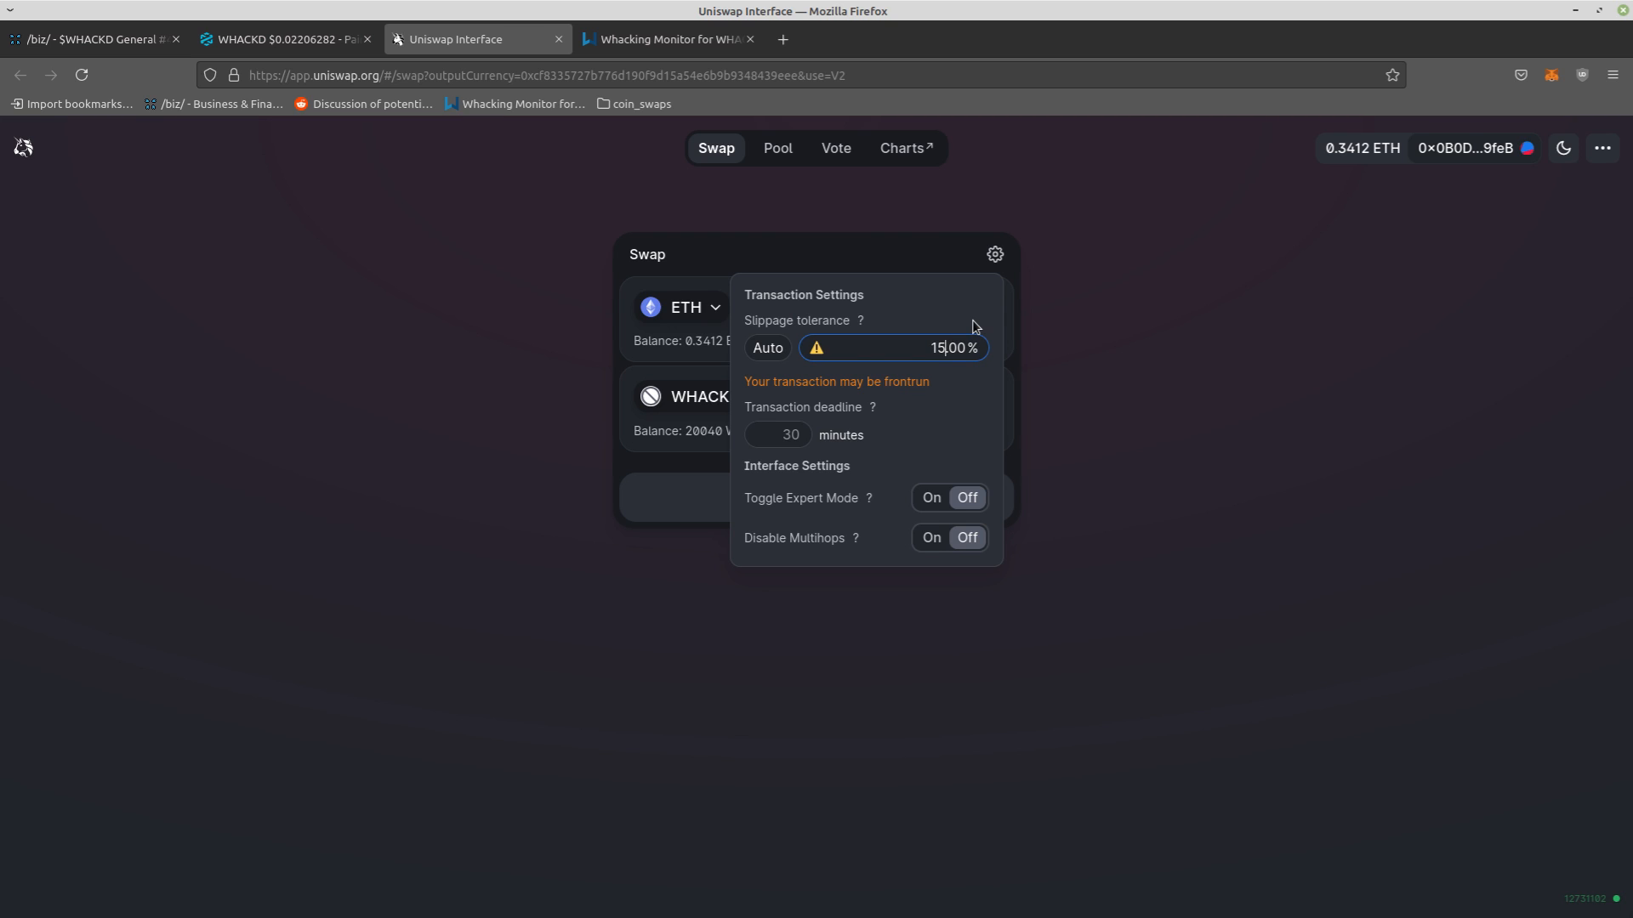
pyautogui.press('Backspace')
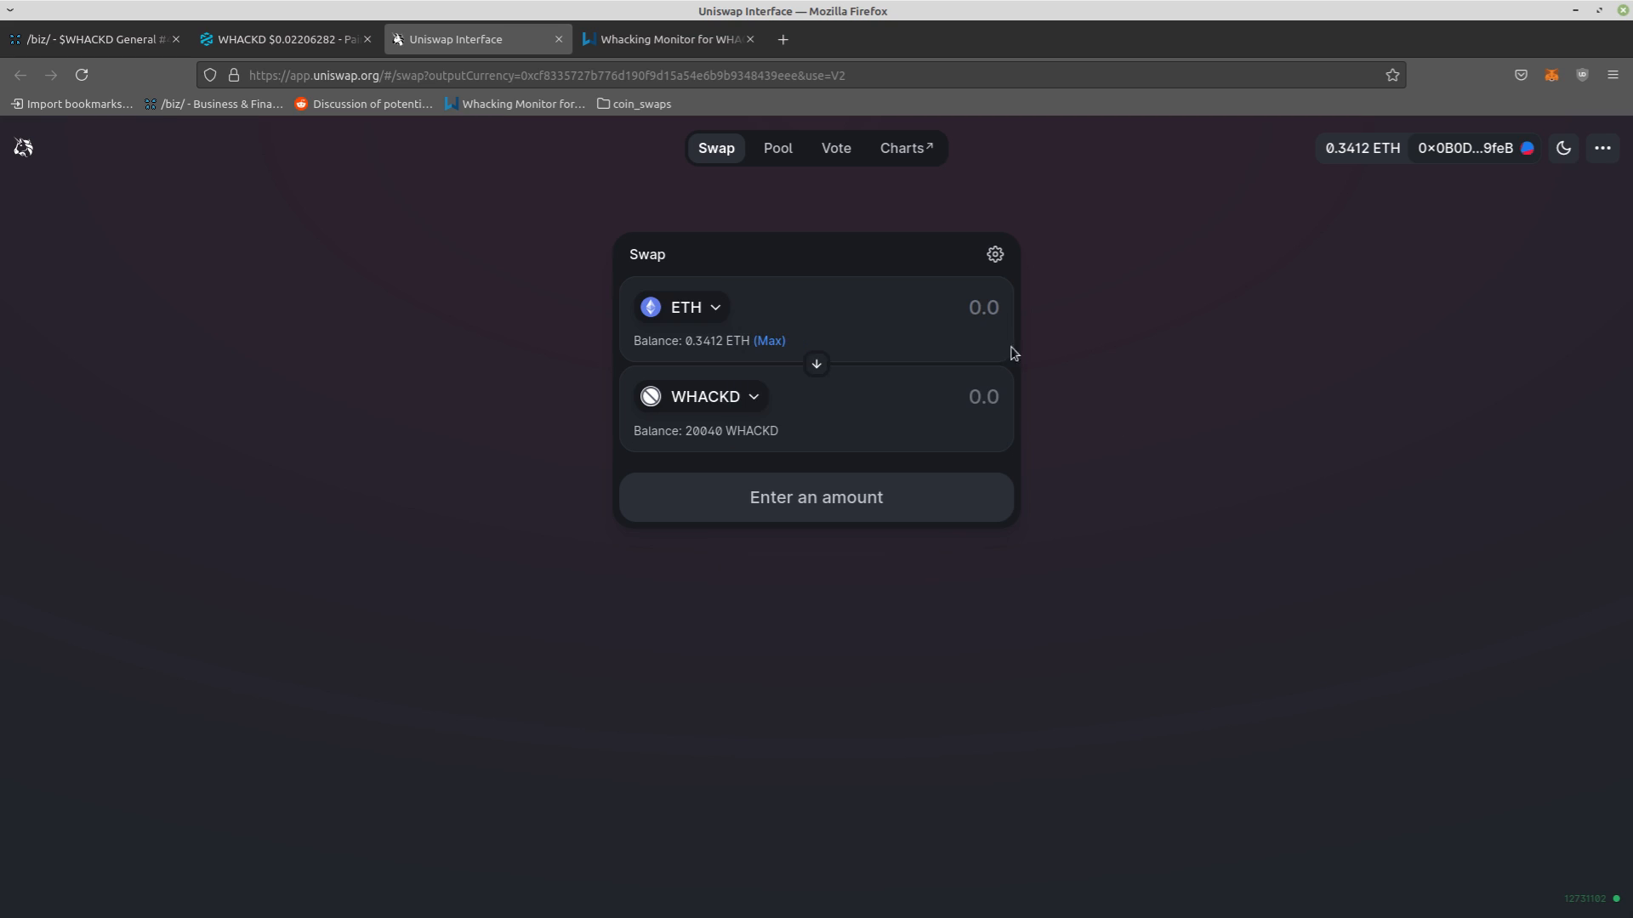
# Review MetaMask activity and assets showing 20043.997 WHACKD after the swap
pyautogui.click(994, 253)
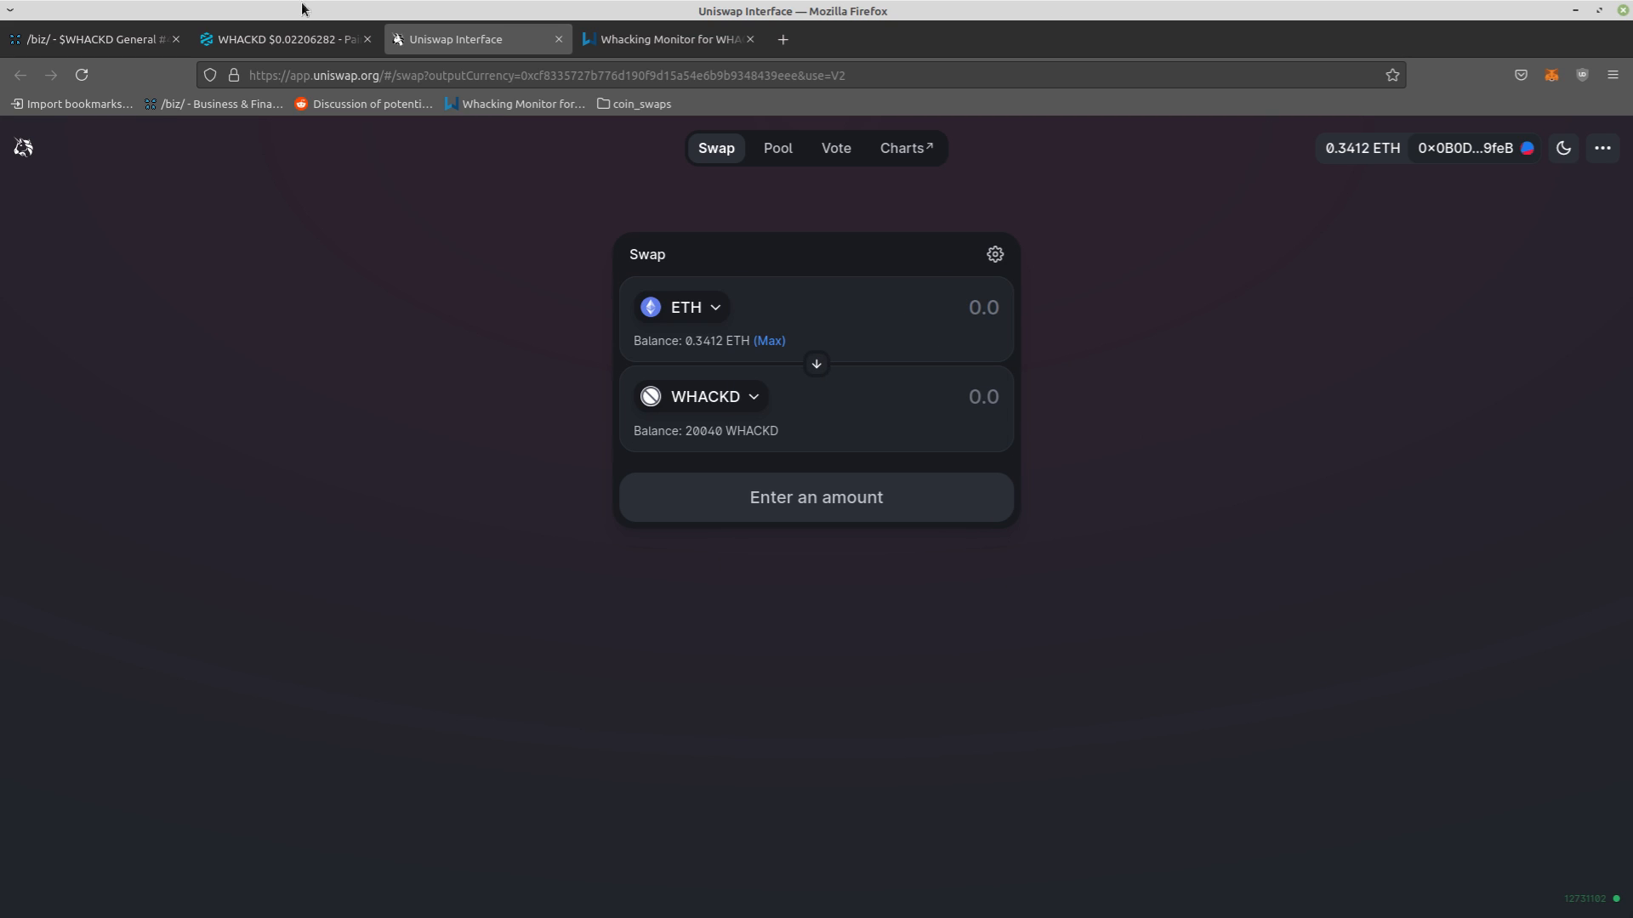
pyautogui.moveTo(1282, 358)
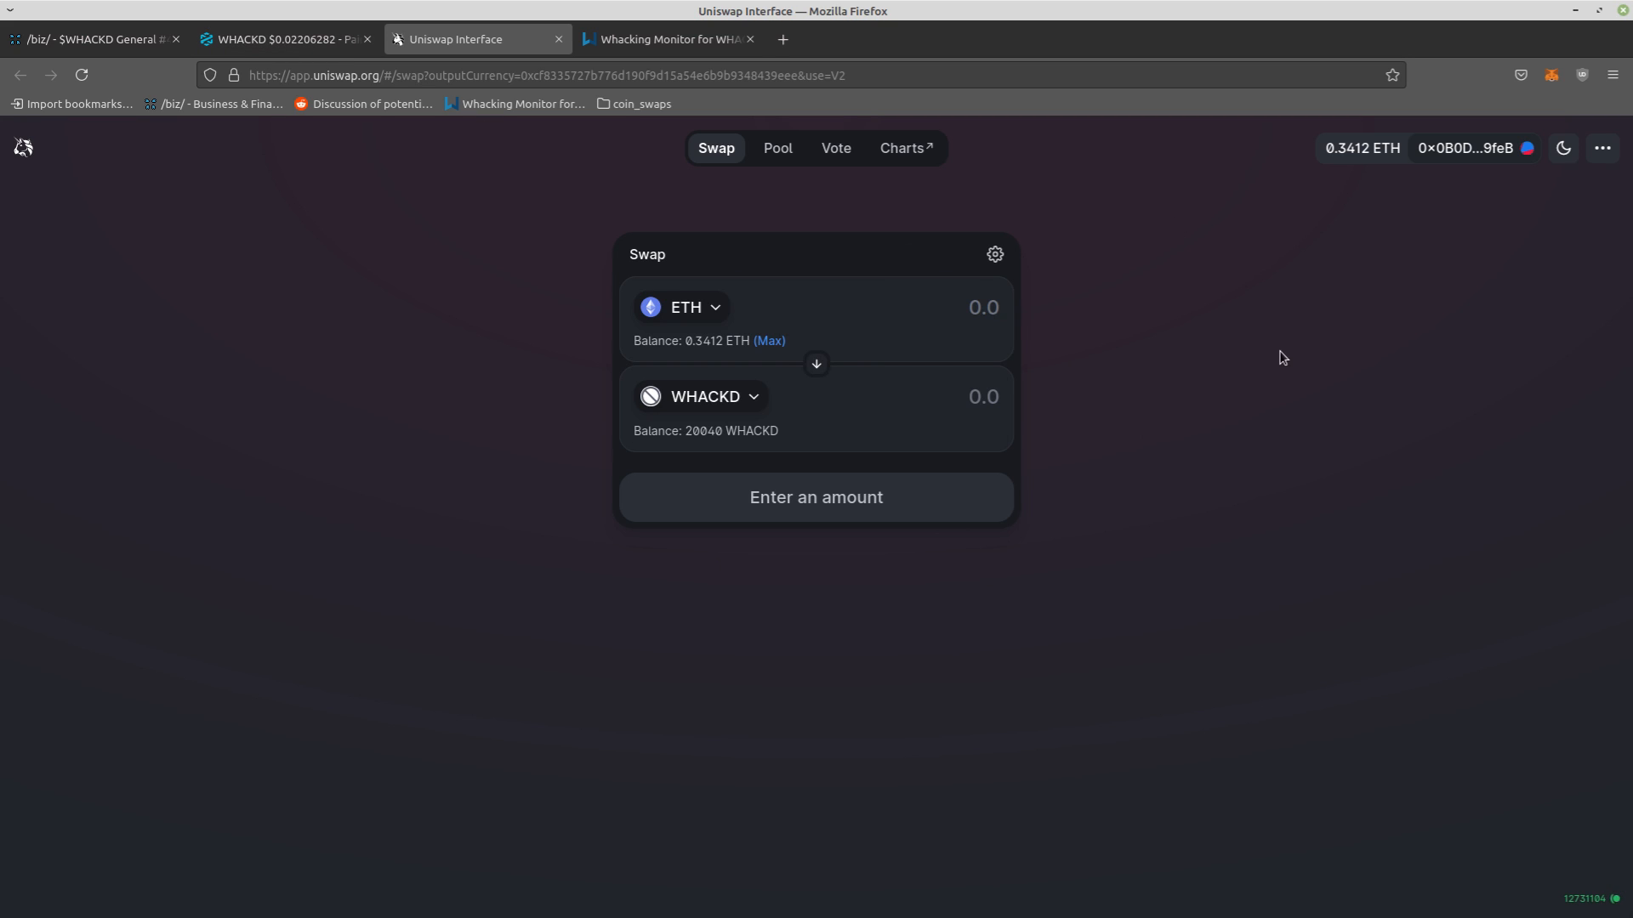
pyautogui.click(1552, 77)
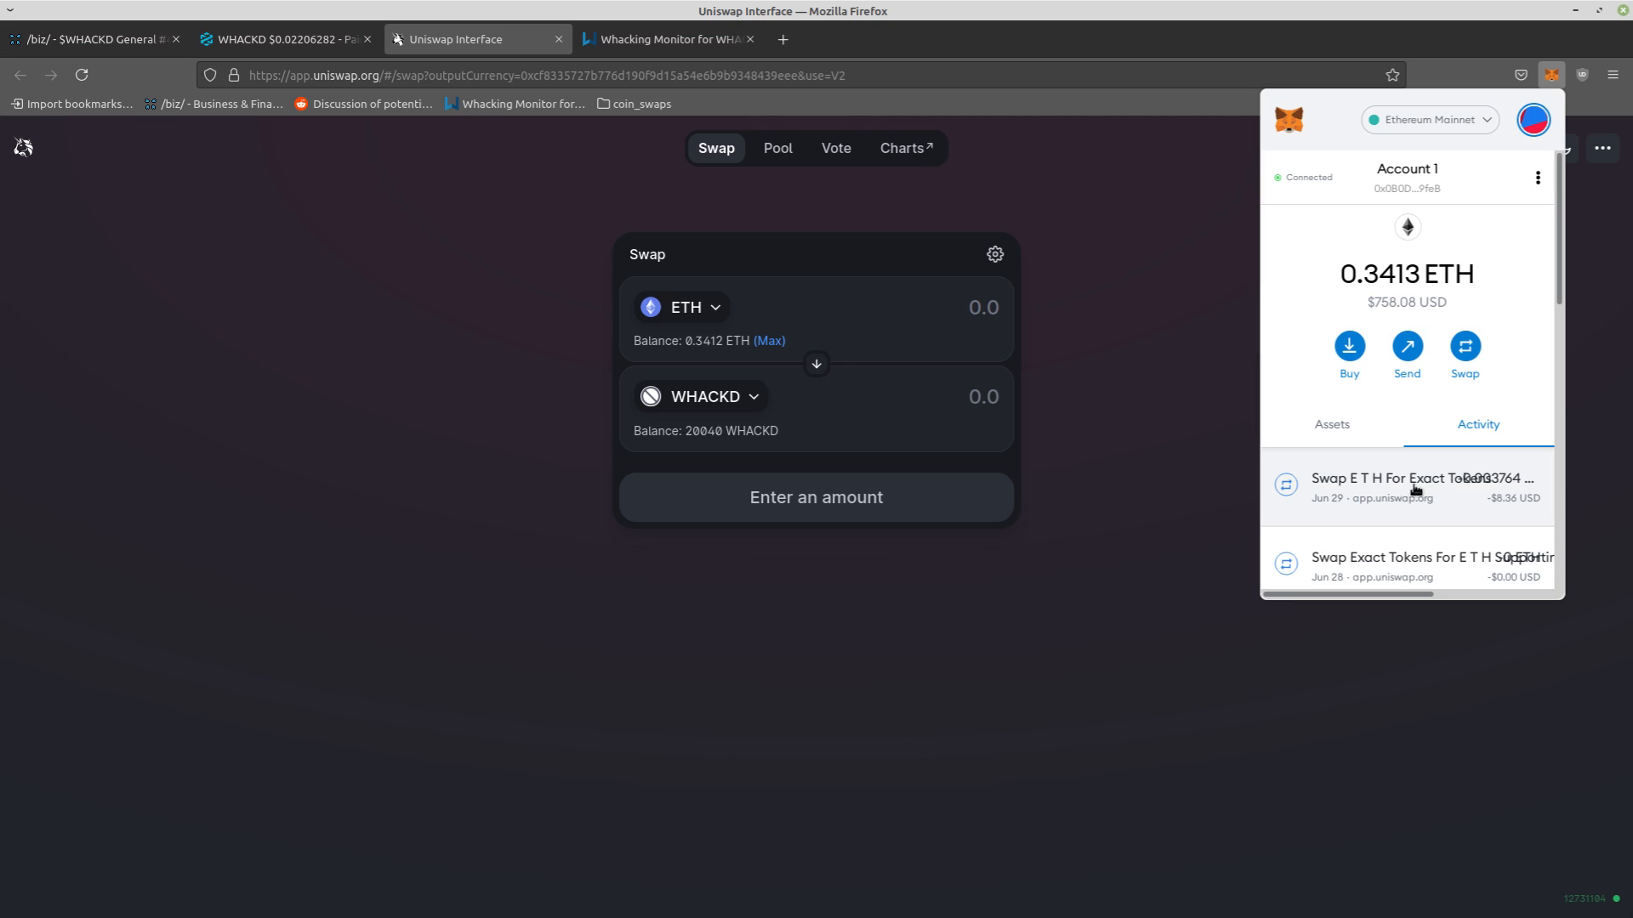
pyautogui.scroll(-3)
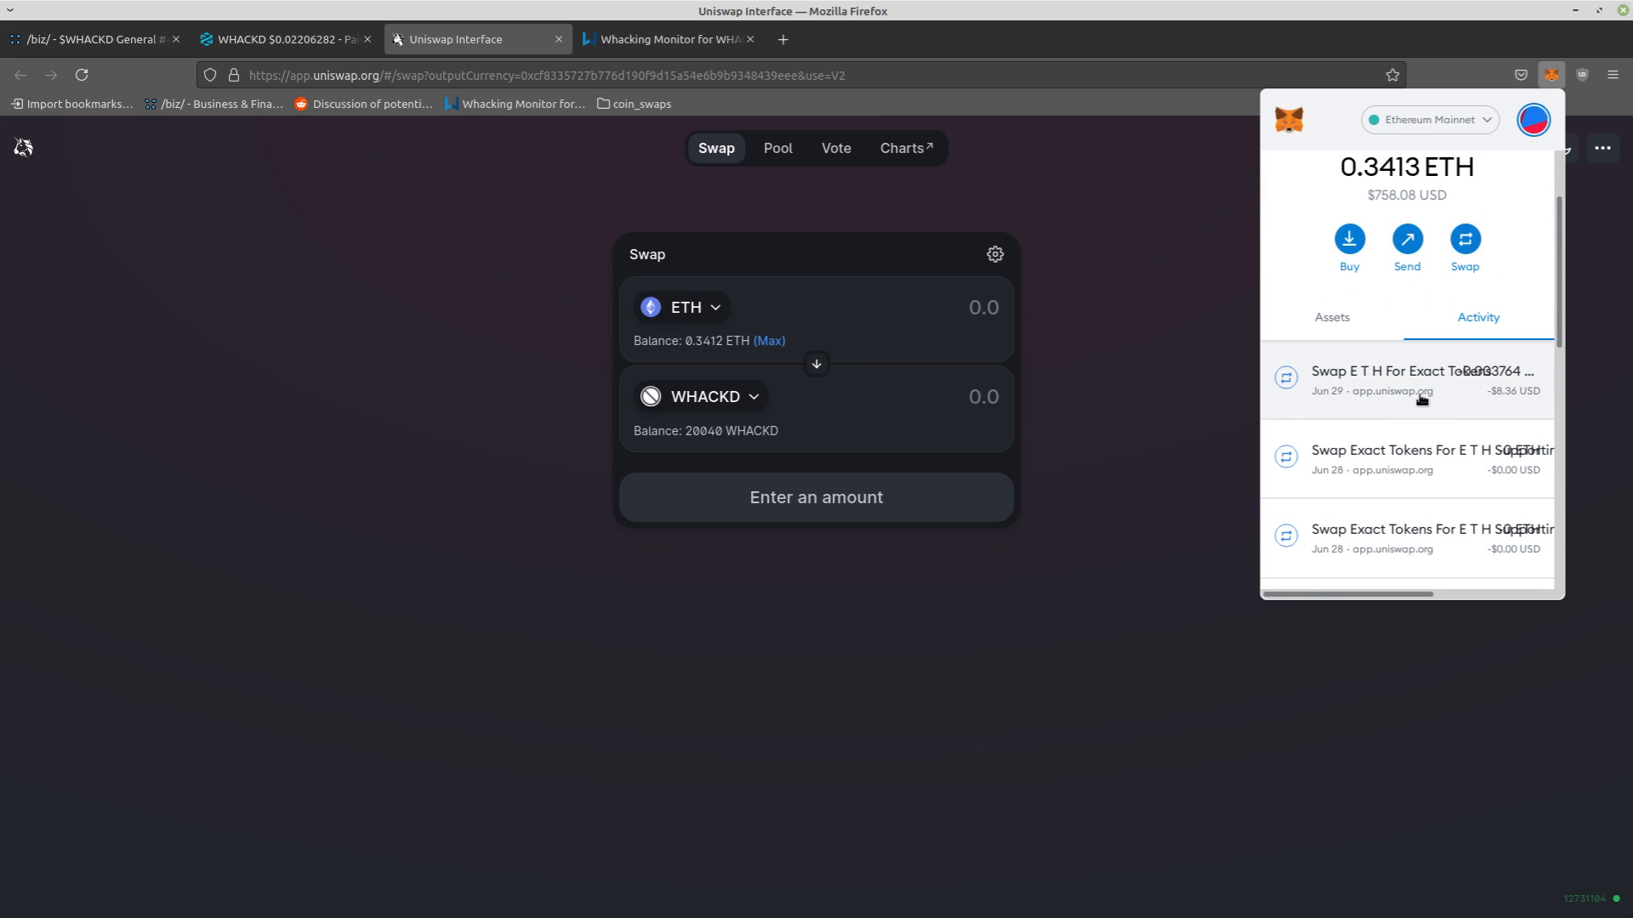
pyautogui.moveTo(1410, 402)
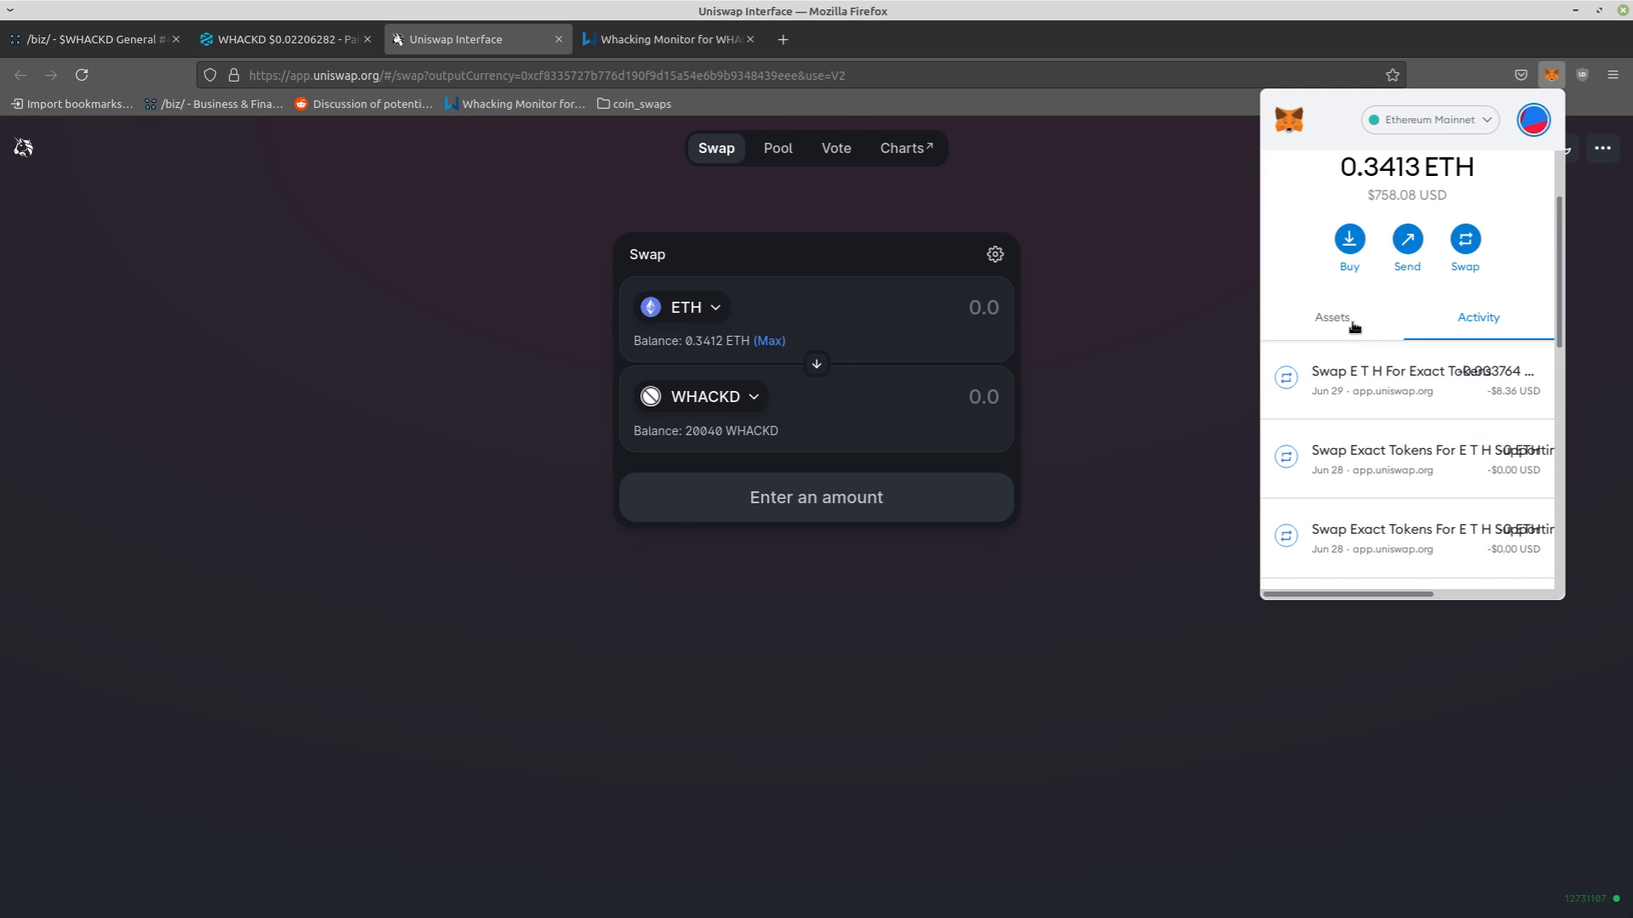
pyautogui.click(1332, 317)
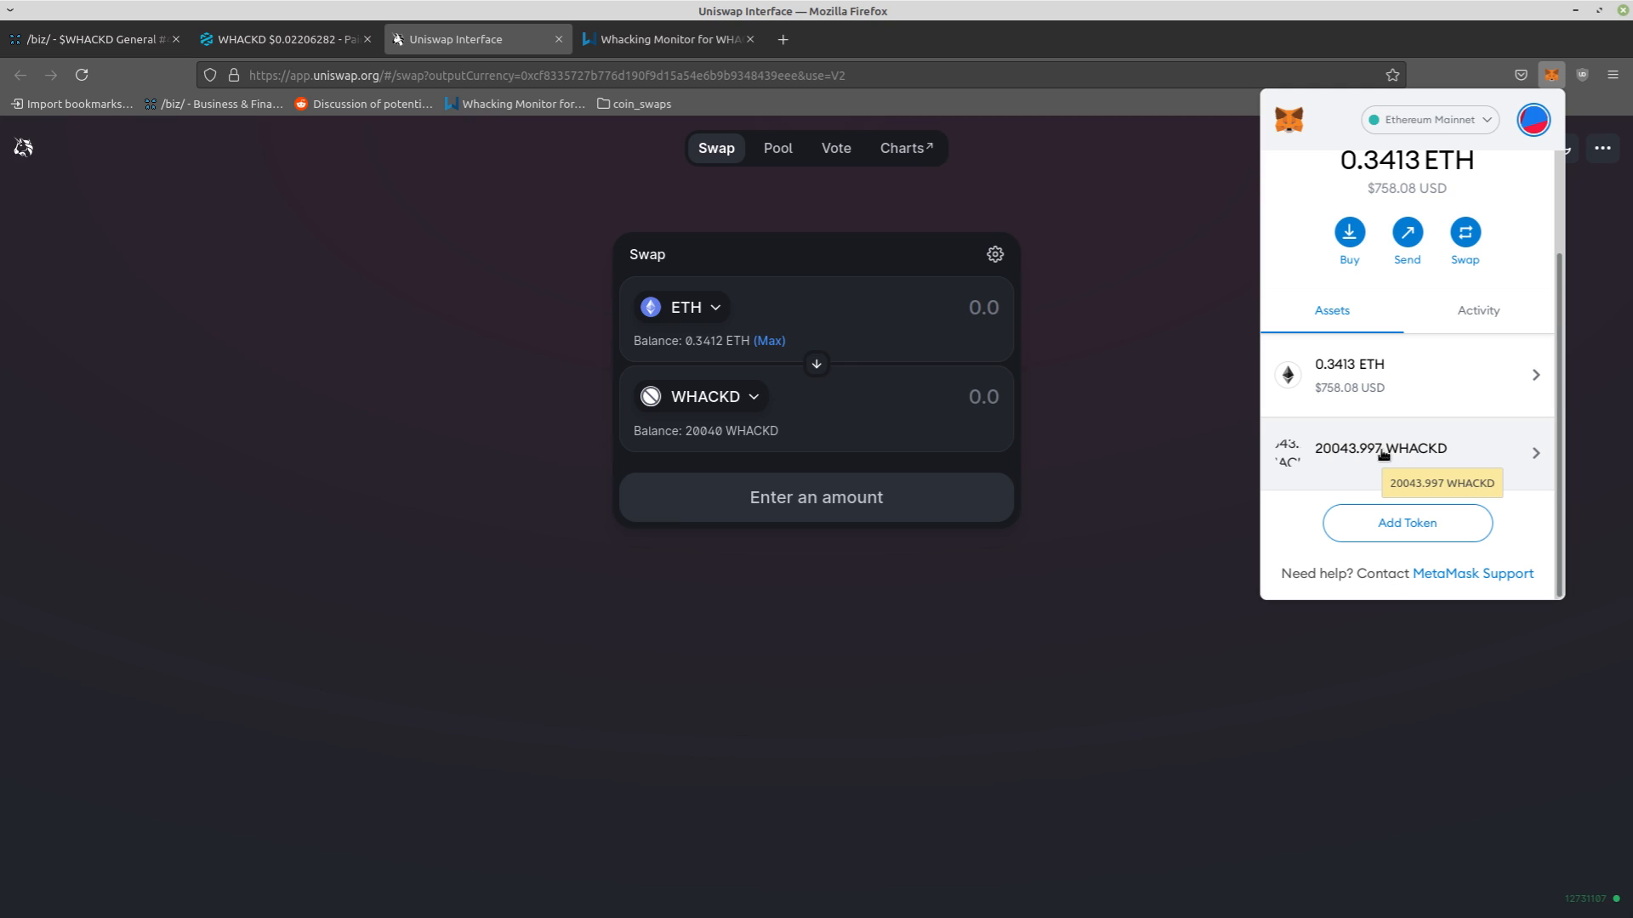
pyautogui.moveTo(643, 189)
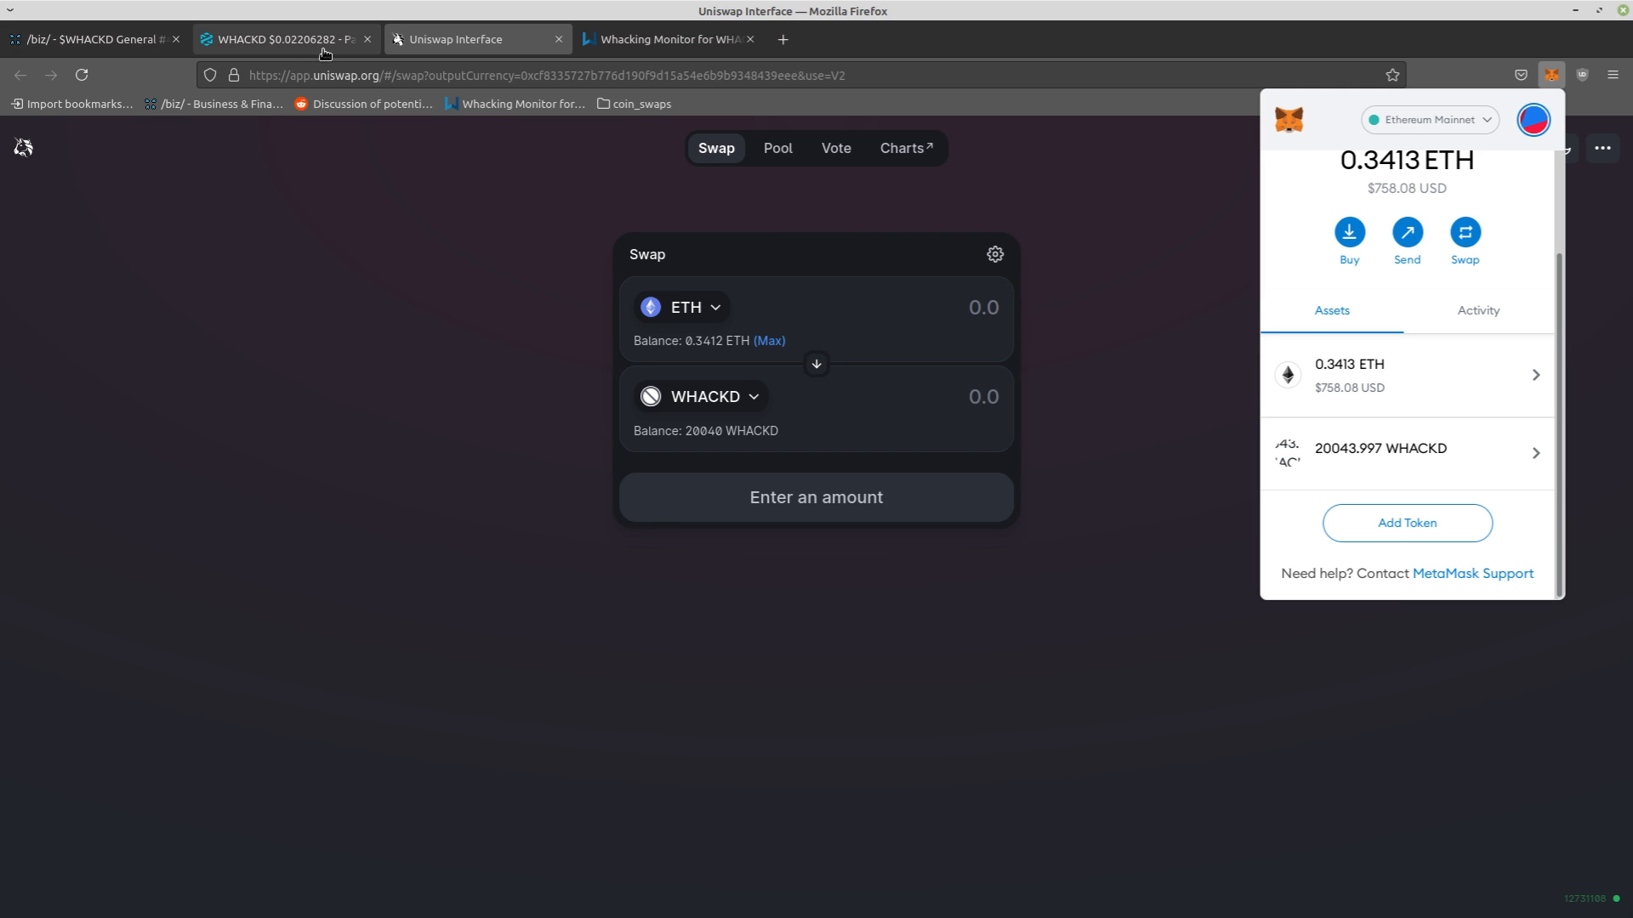
# Return to the DEXTools pair page listing the 330 WHACKD buy
pyautogui.click(286, 39)
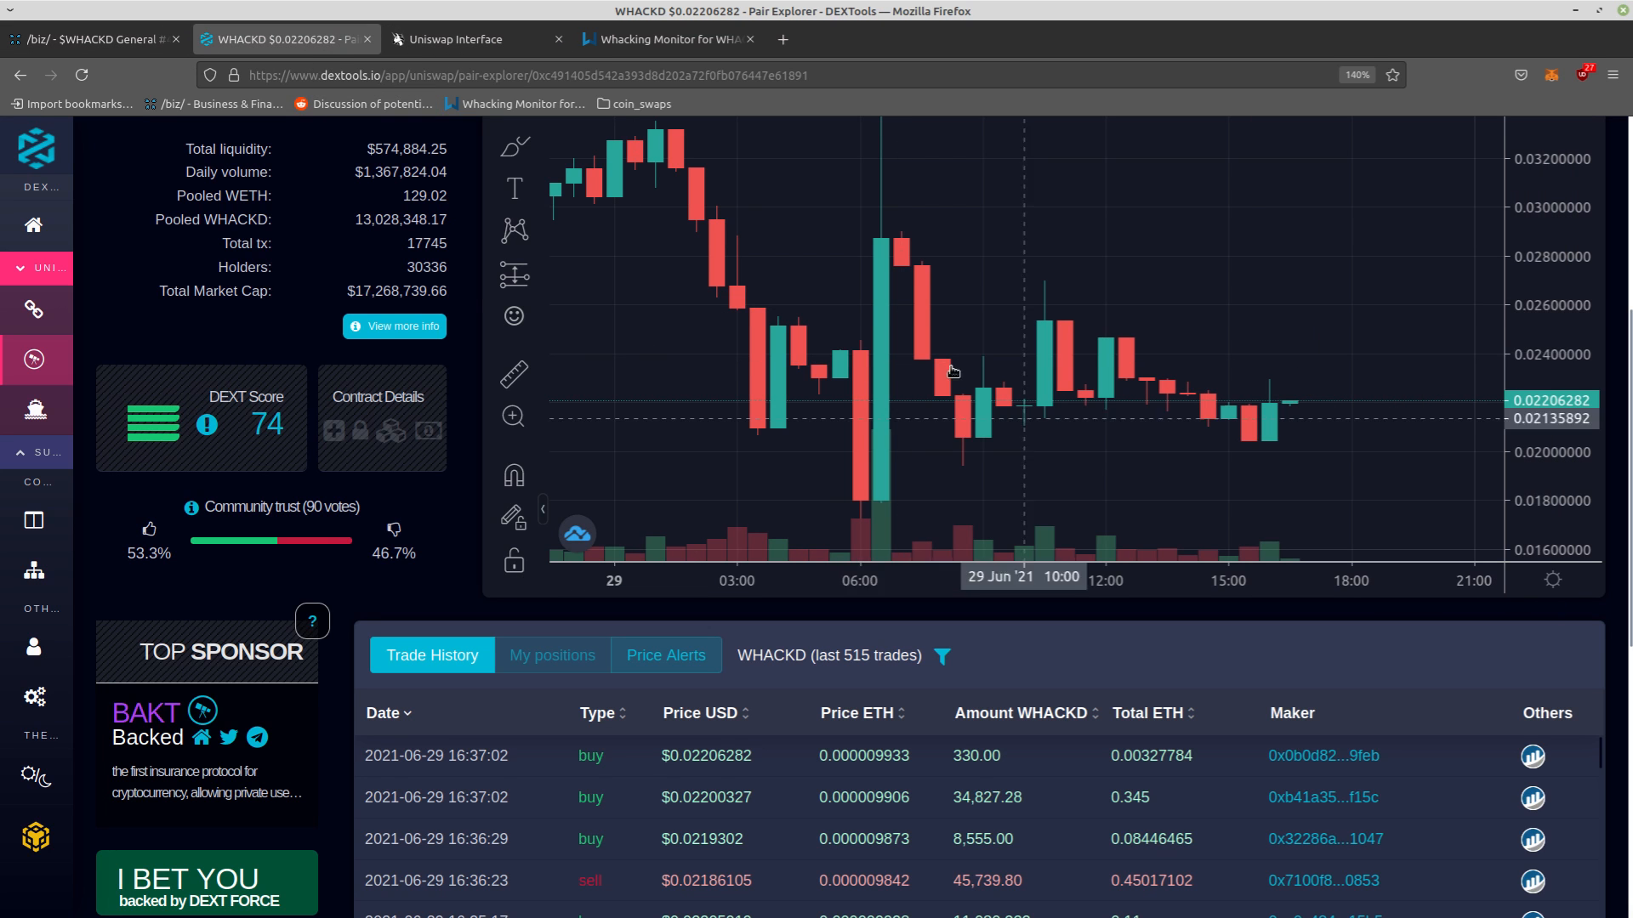